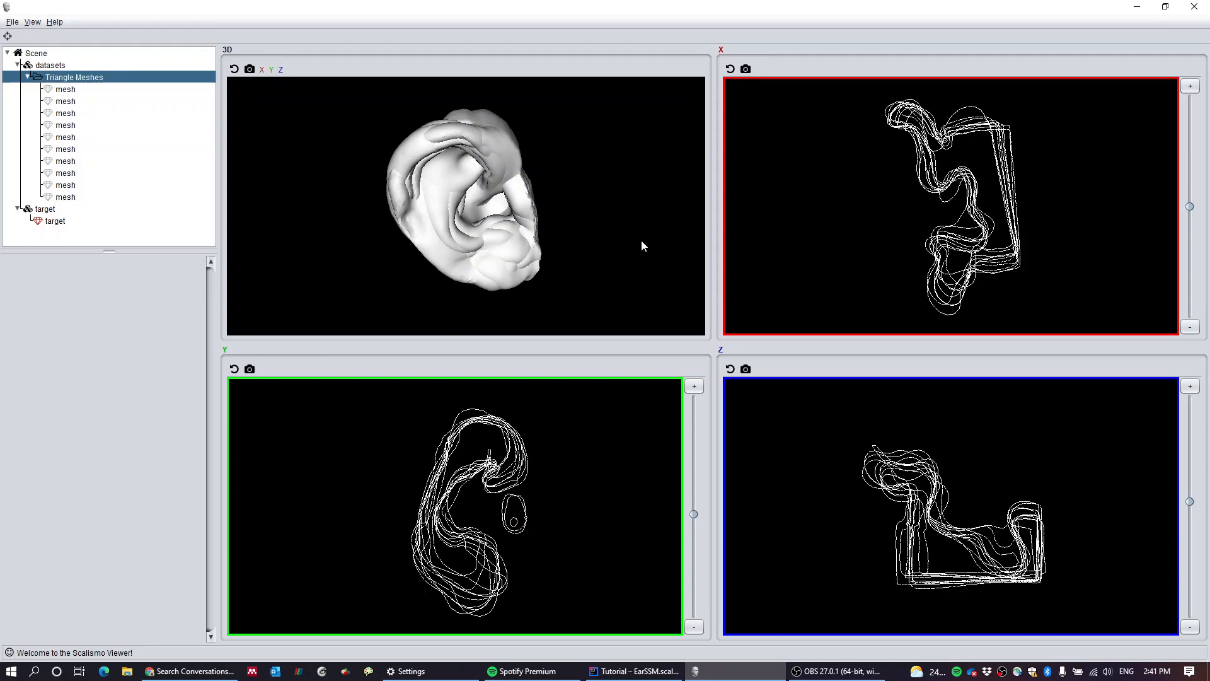
{"action": "mouse_move", "coordinate": [640, 239]}
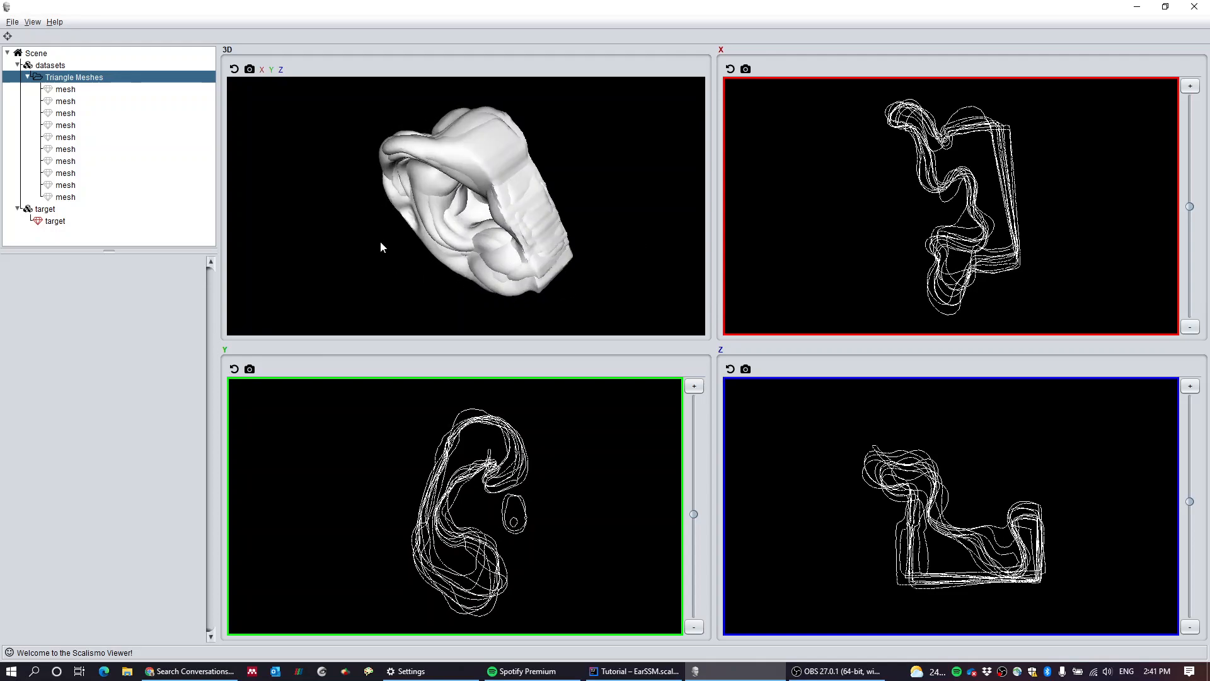
Step: Select training meshes under Triangle Meshes one by one and recolour them, ending with a purple mesh
{"action": "left_click_drag", "start_coordinate": [378, 247], "coordinate": [355, 231]}
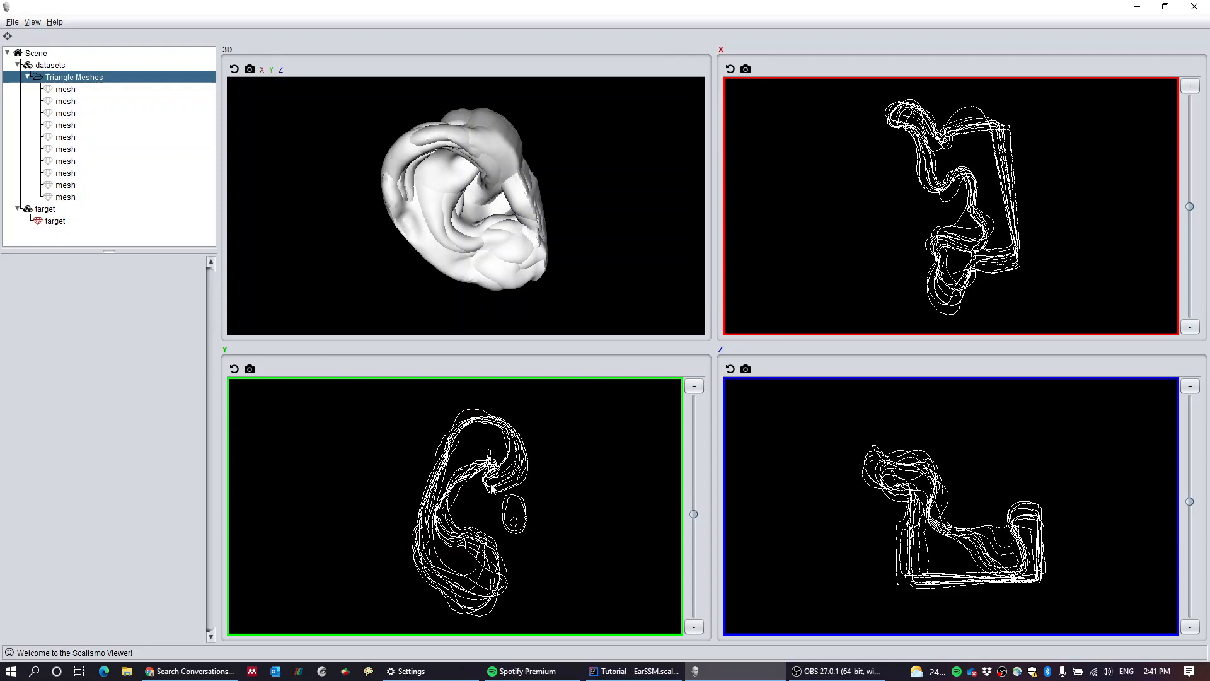
{"action": "mouse_move", "coordinate": [286, 191]}
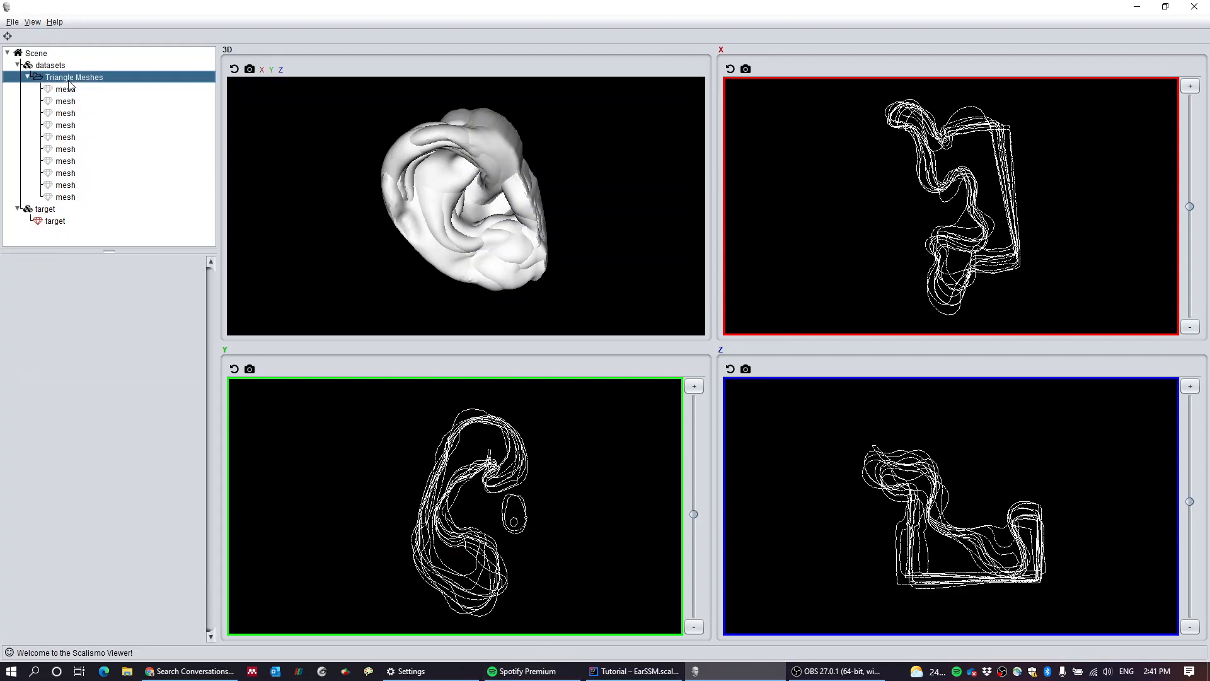
{"action": "left_click", "coordinate": [65, 89]}
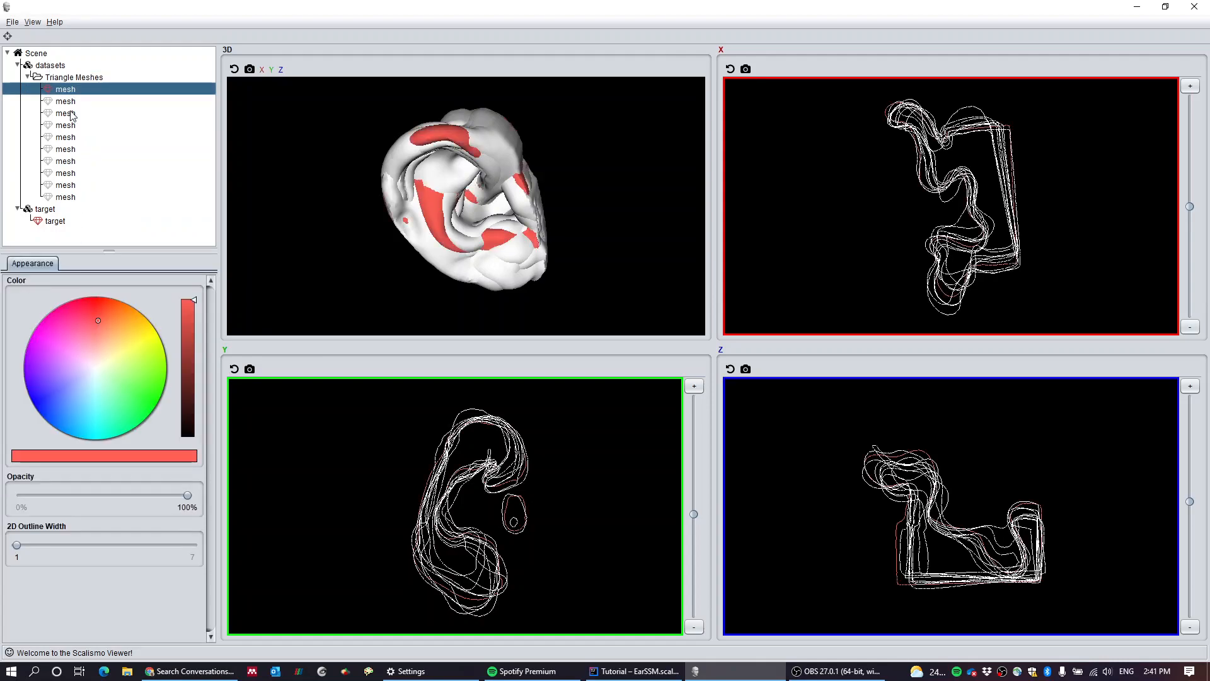
{"action": "left_click", "coordinate": [65, 125]}
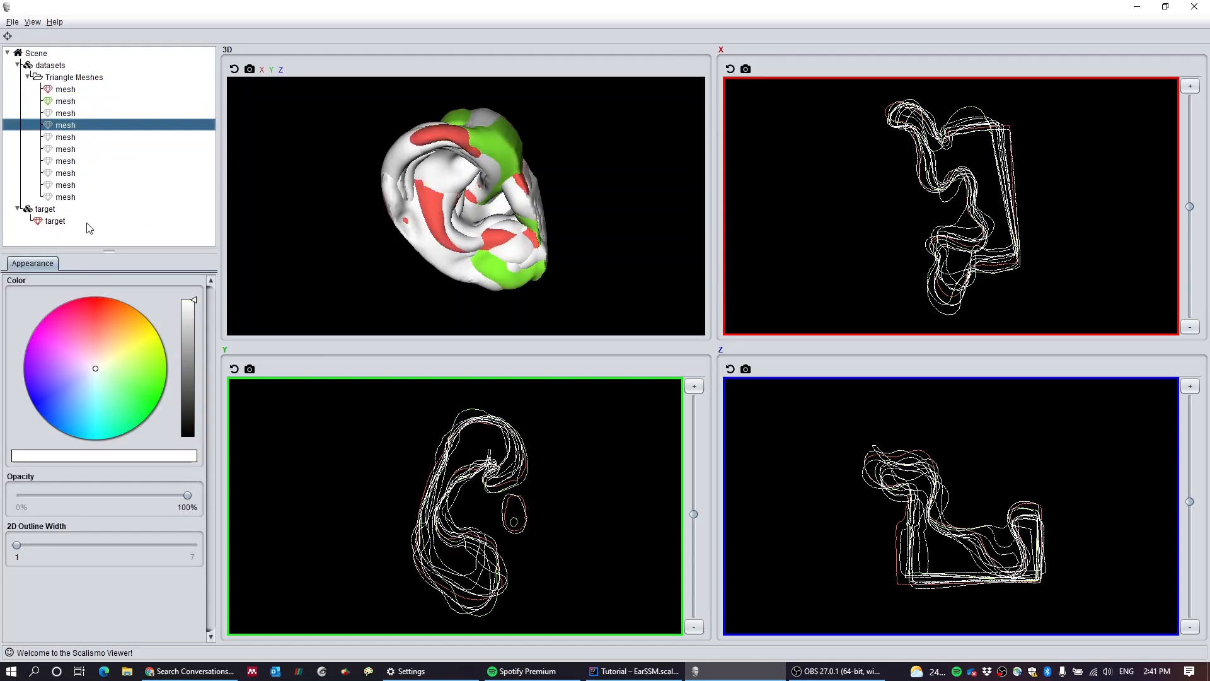
{"action": "left_click", "coordinate": [68, 338]}
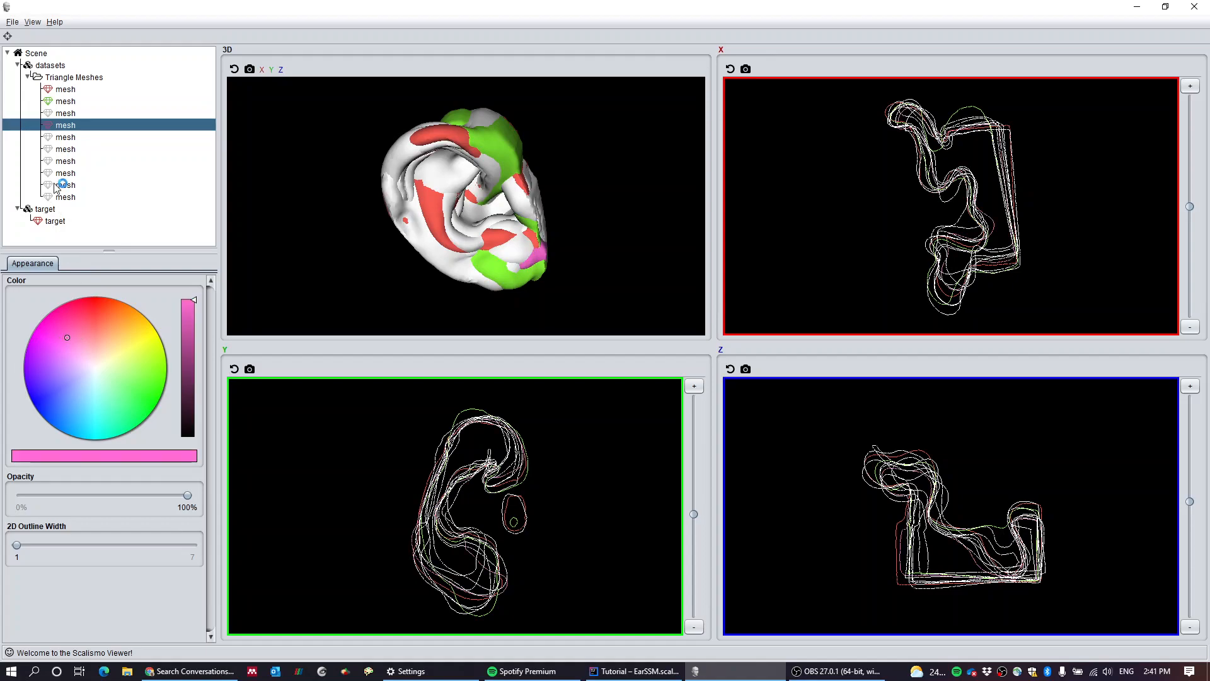
{"action": "left_click", "coordinate": [65, 149]}
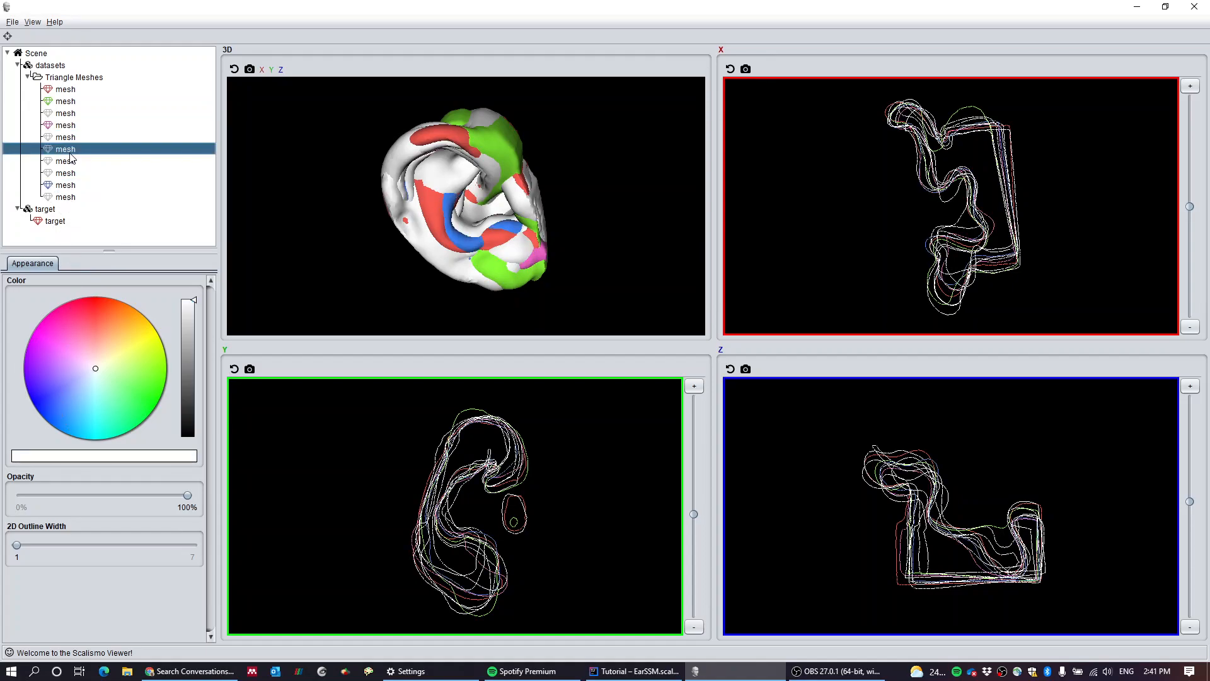
{"action": "mouse_move", "coordinate": [224, 334]}
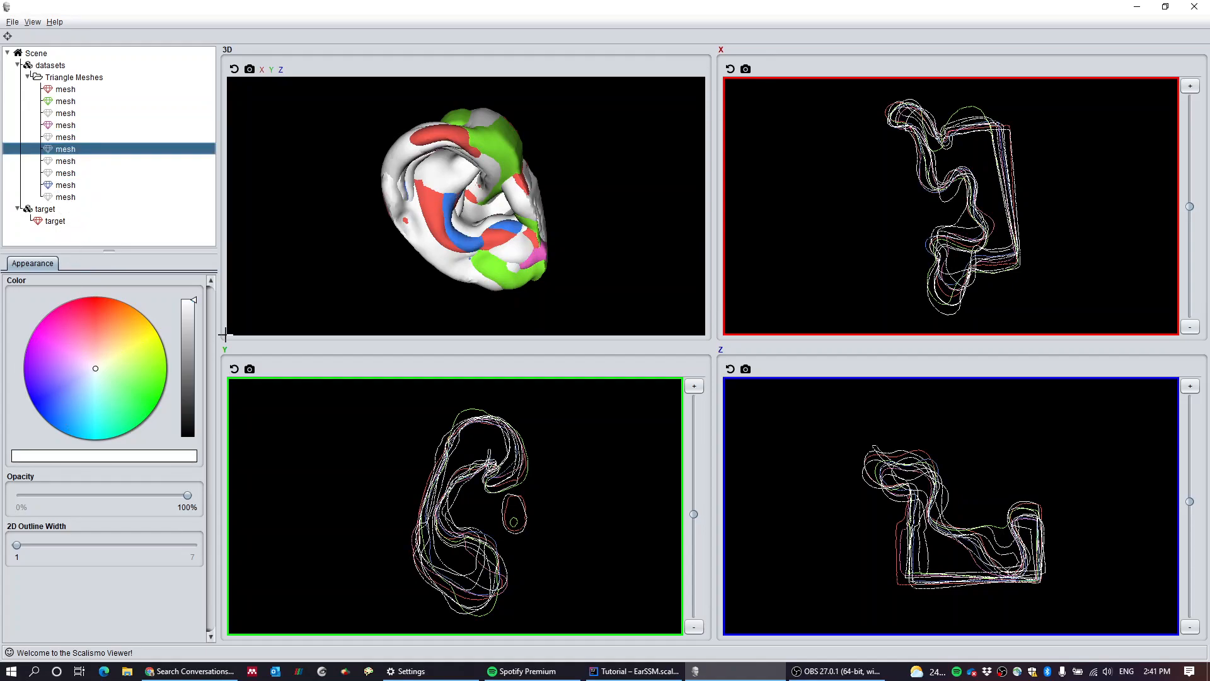
{"action": "left_click", "coordinate": [49, 364]}
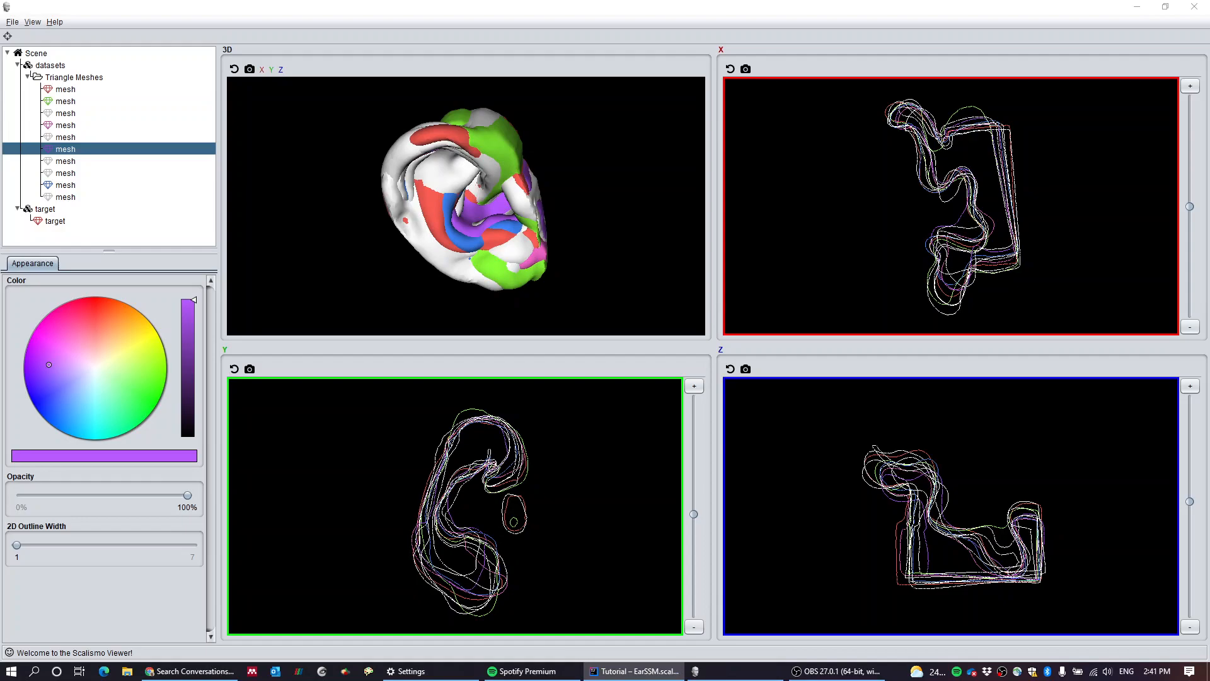
{"action": "mouse_move", "coordinate": [474, 294]}
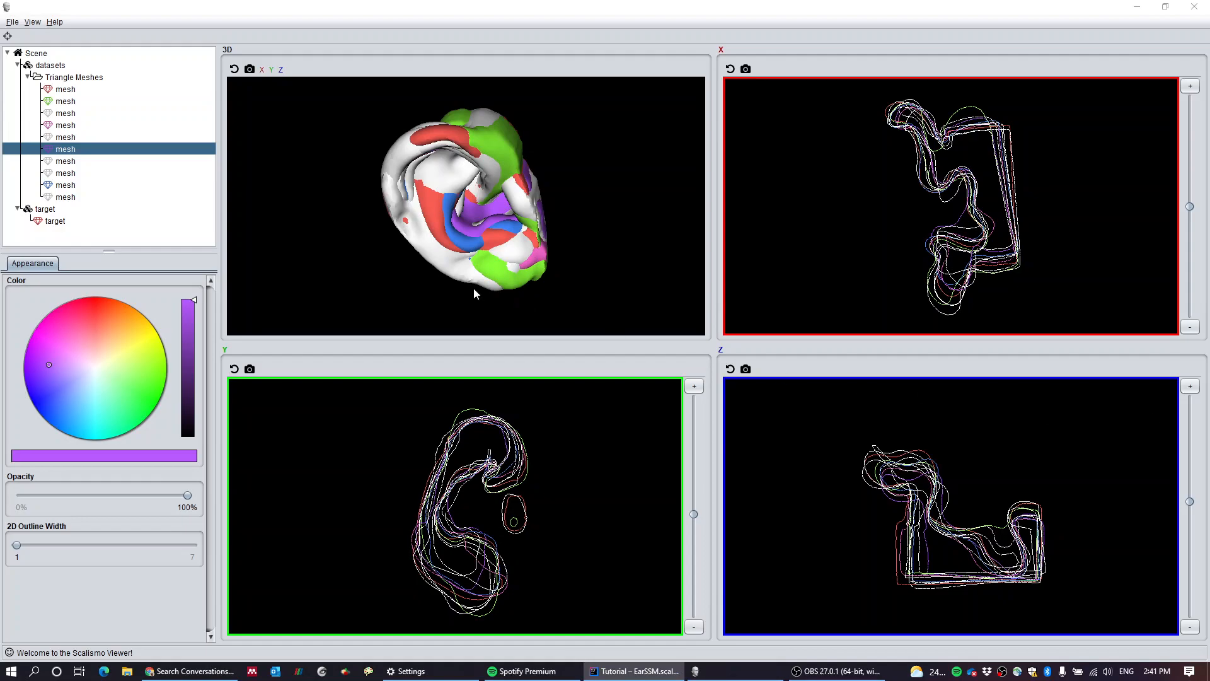
{"action": "mouse_move", "coordinate": [85, 216]}
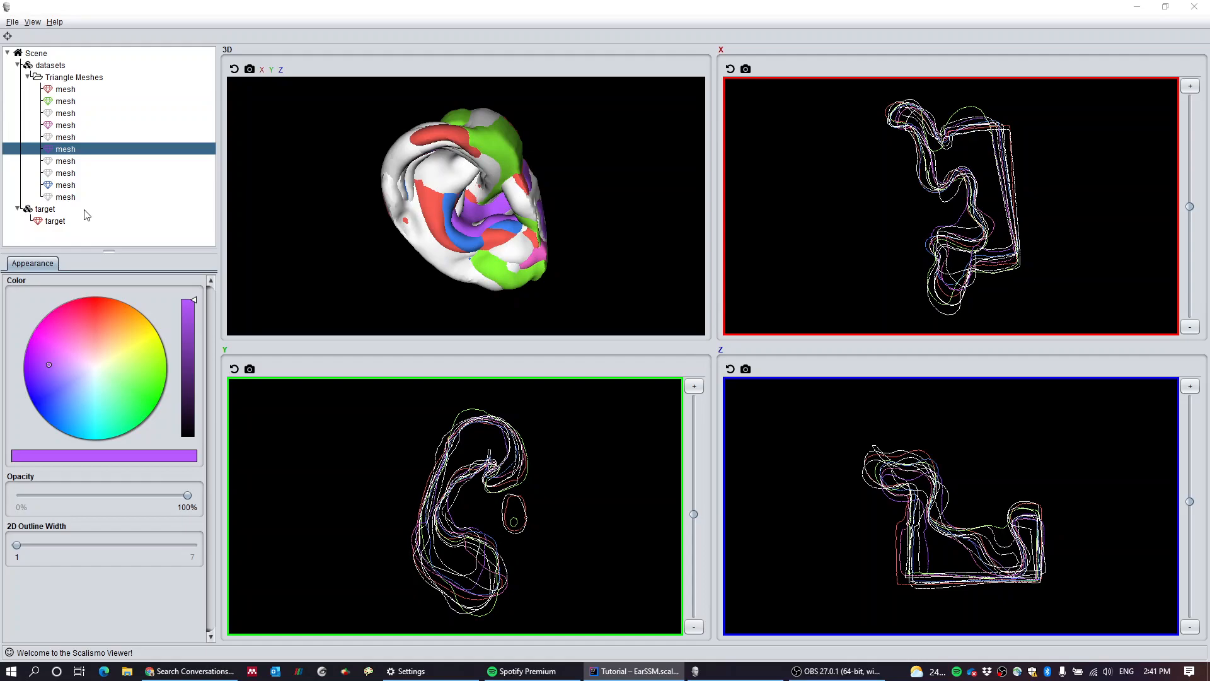
{"action": "mouse_move", "coordinate": [83, 213]}
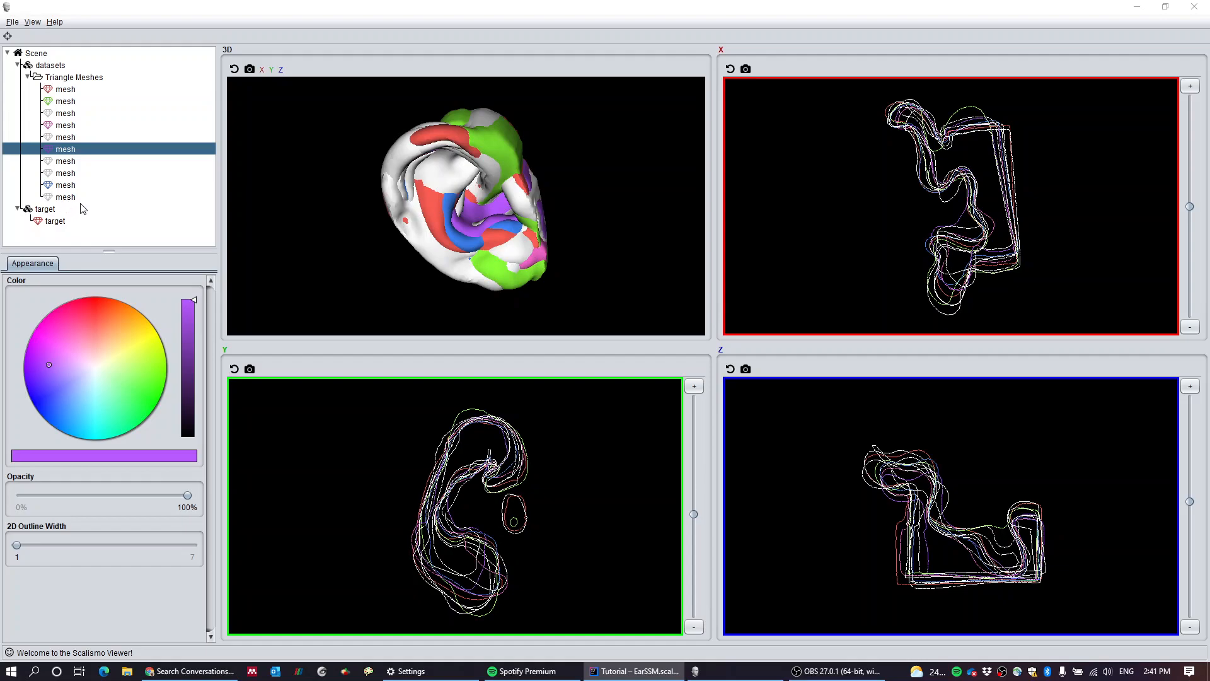
{"action": "mouse_move", "coordinate": [152, 232]}
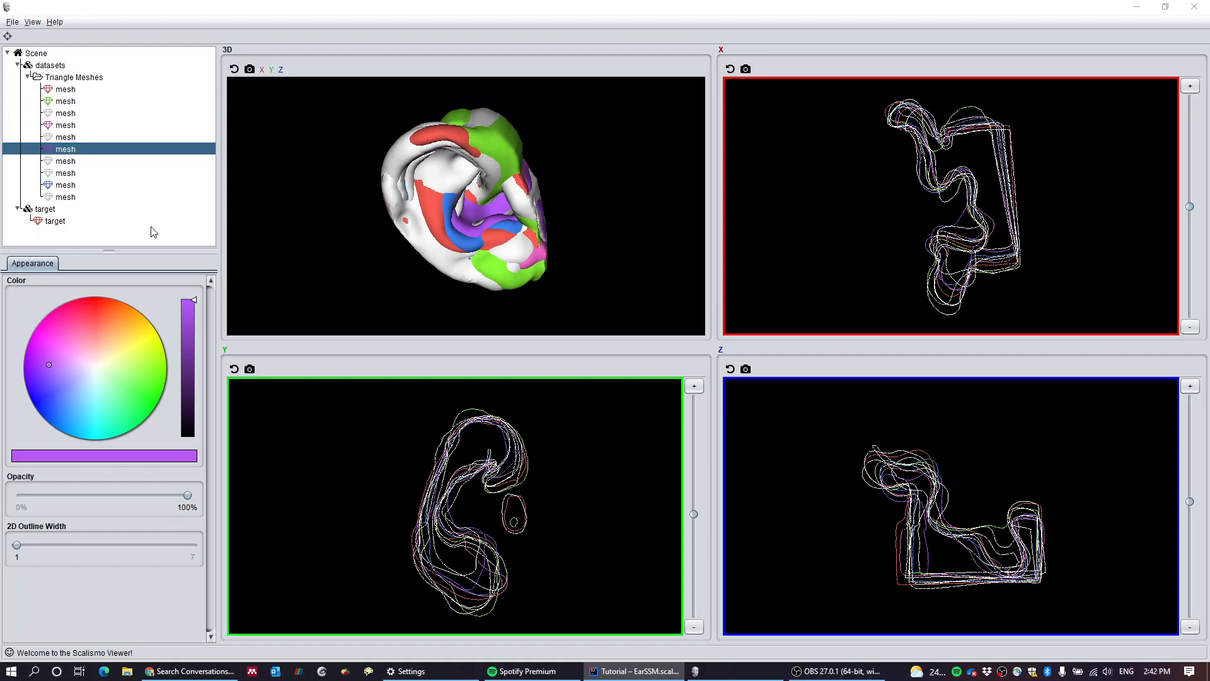
{"action": "mouse_move", "coordinate": [58, 231]}
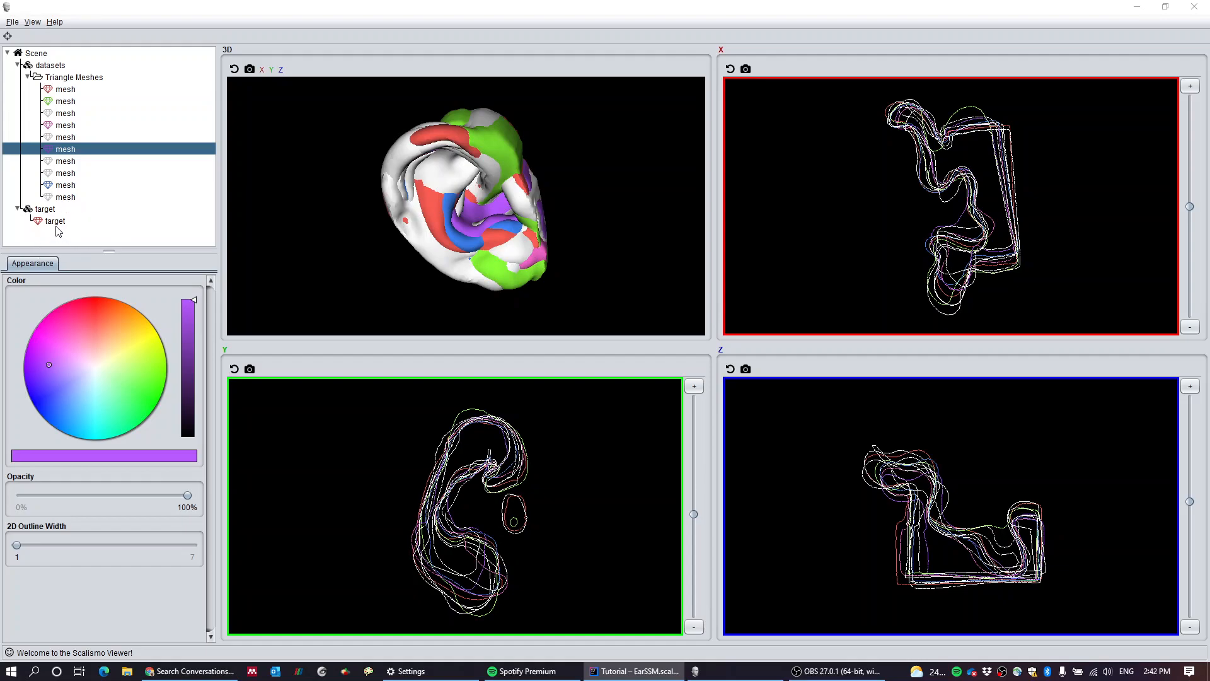
Step: Turn off the datasets group's children visibility in all views, leaving only the white target ear
{"action": "left_click", "coordinate": [51, 221]}
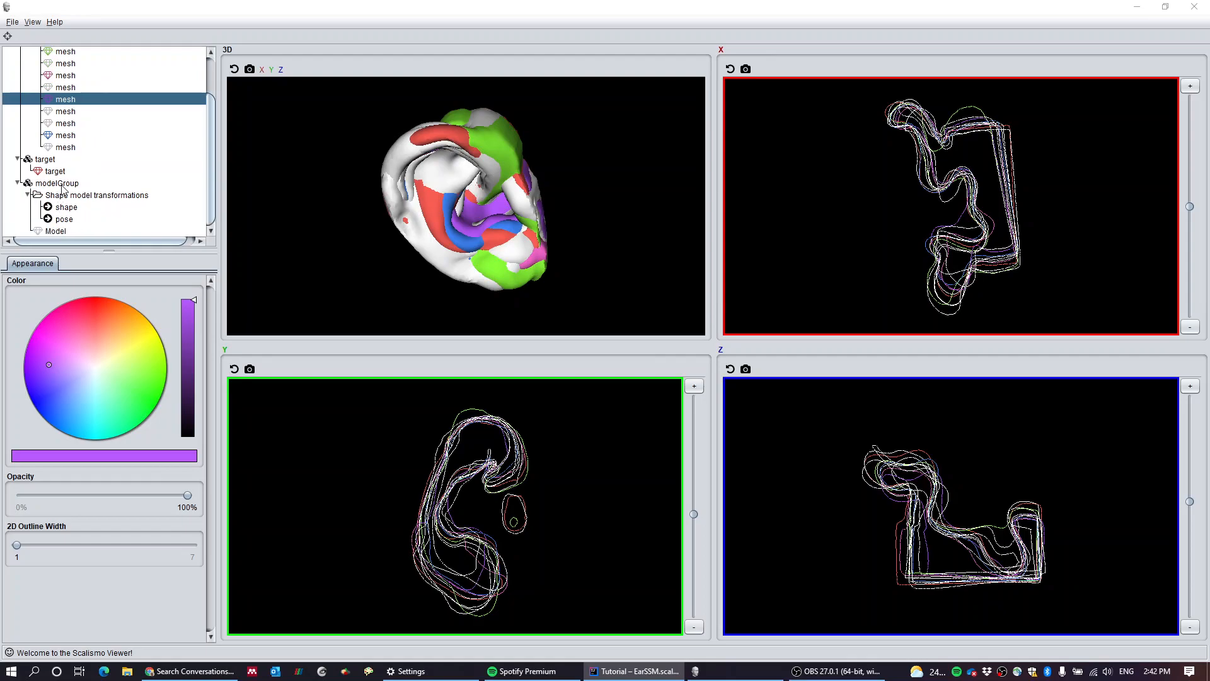
{"action": "left_click", "coordinate": [56, 182]}
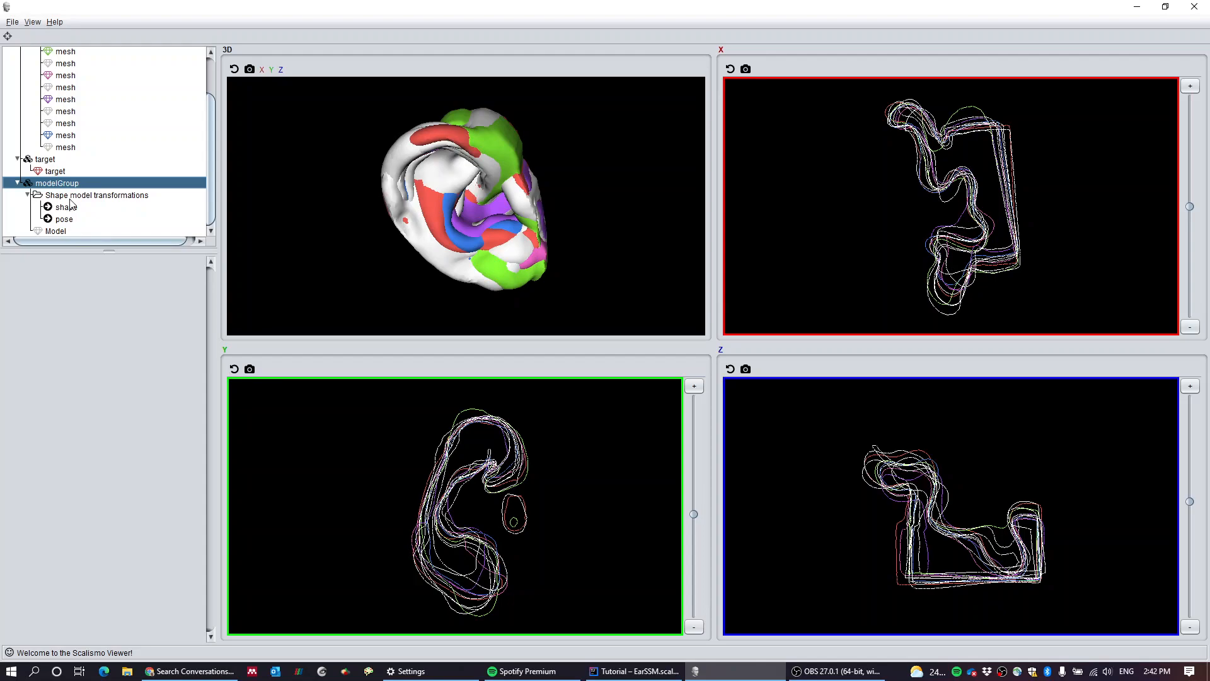
{"action": "scroll", "scroll_direction": "up", "scroll_amount": 3}
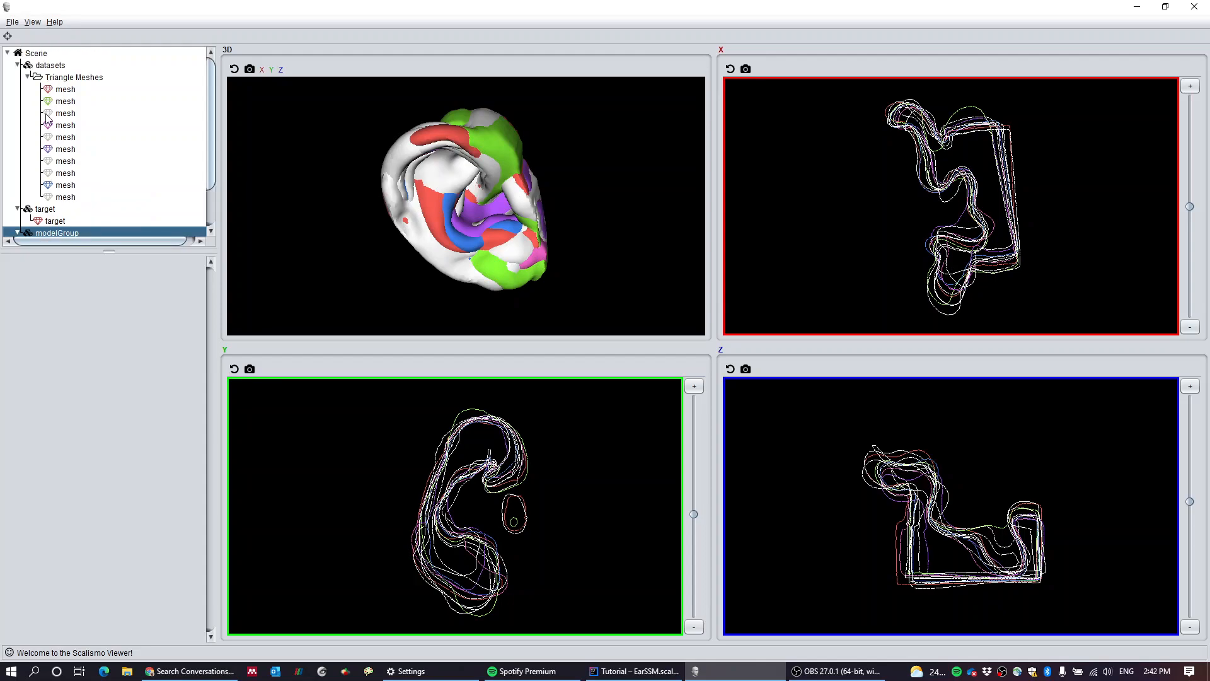
{"action": "right_click", "coordinate": [73, 77]}
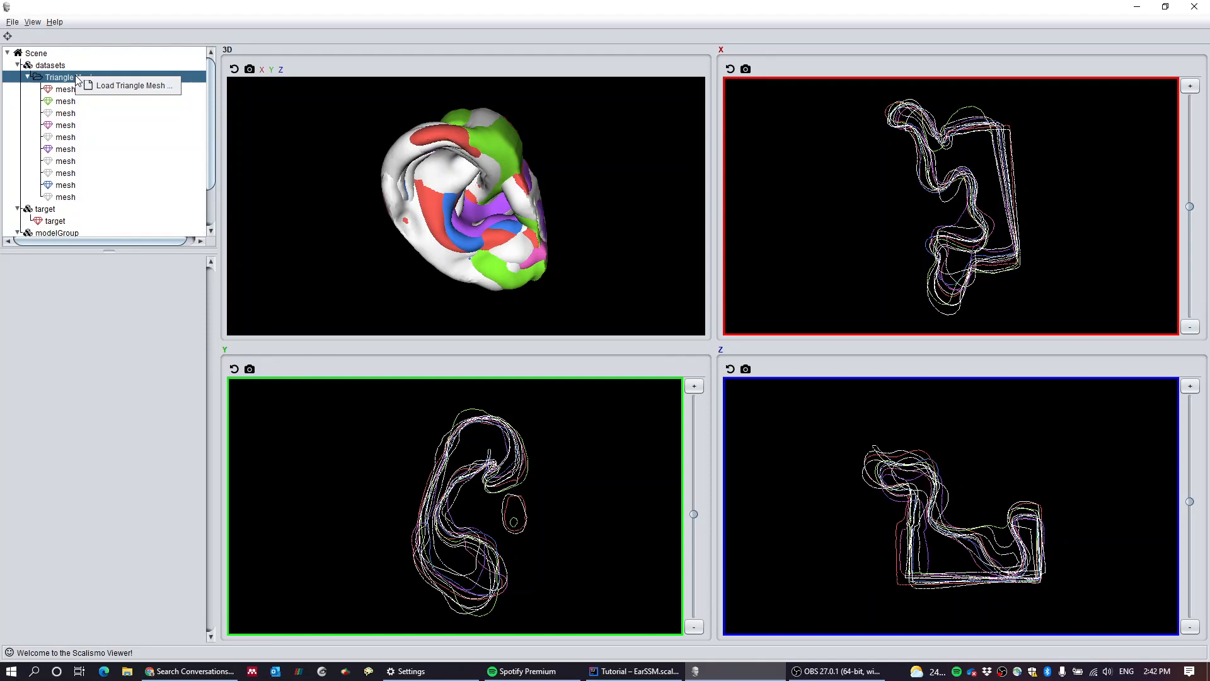
{"action": "left_click", "coordinate": [131, 85]}
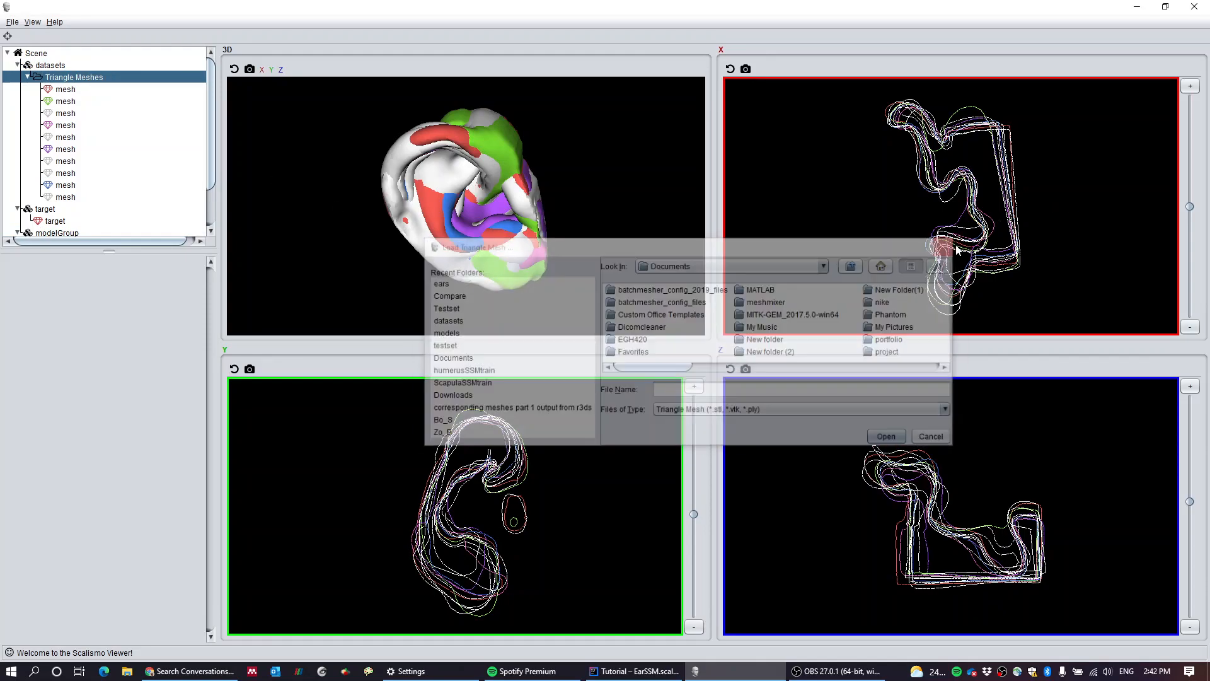
{"action": "right_click", "coordinate": [49, 65]}
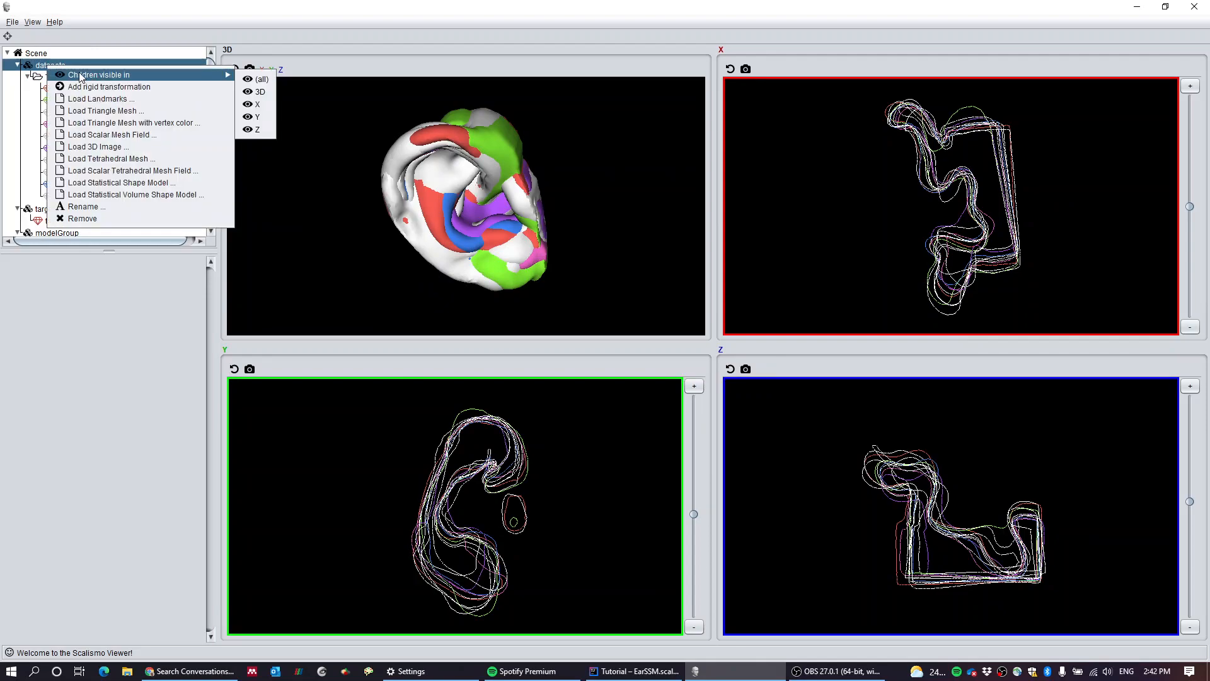
{"action": "left_click", "coordinate": [262, 79]}
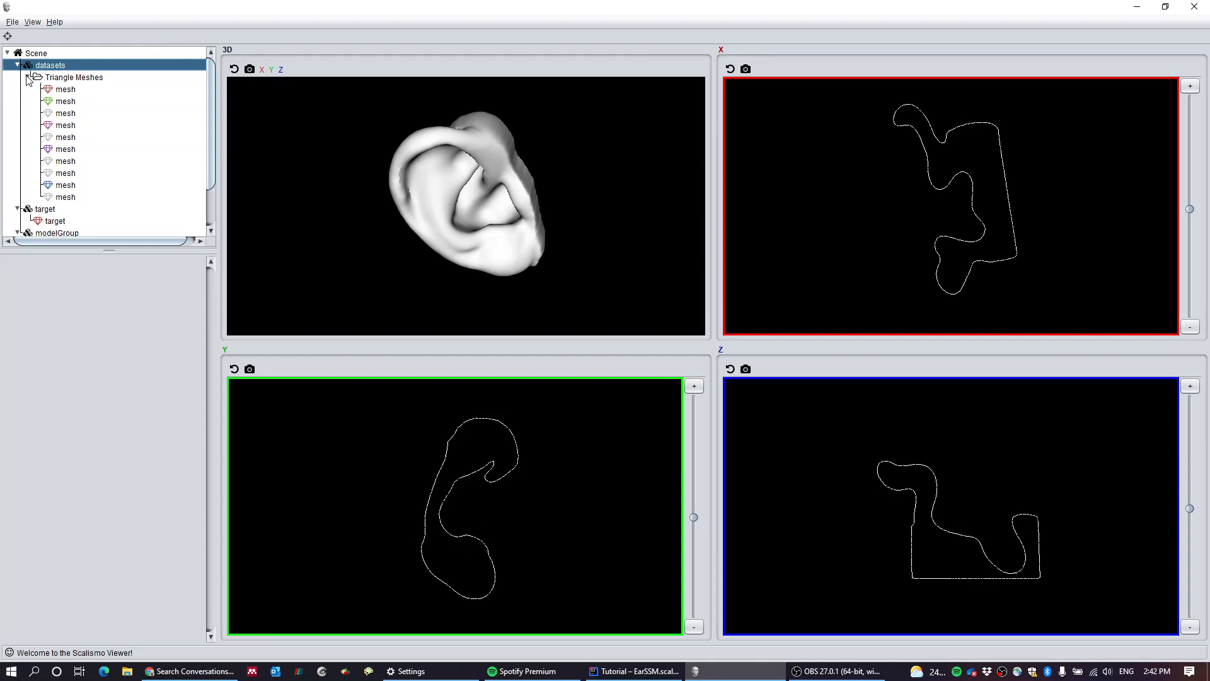
Step: Collapse the Triangle Meshes list and switch the perspective to a single 3D viewport
{"action": "left_click", "coordinate": [27, 77]}
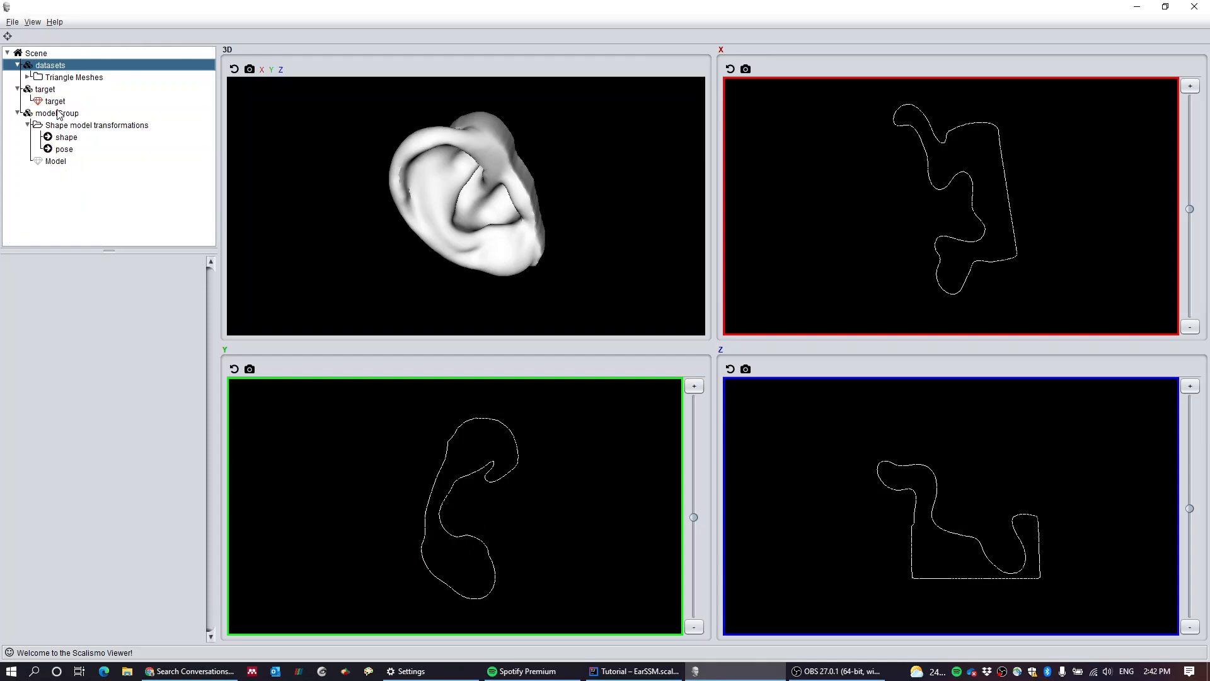
{"action": "left_click", "coordinate": [32, 21]}
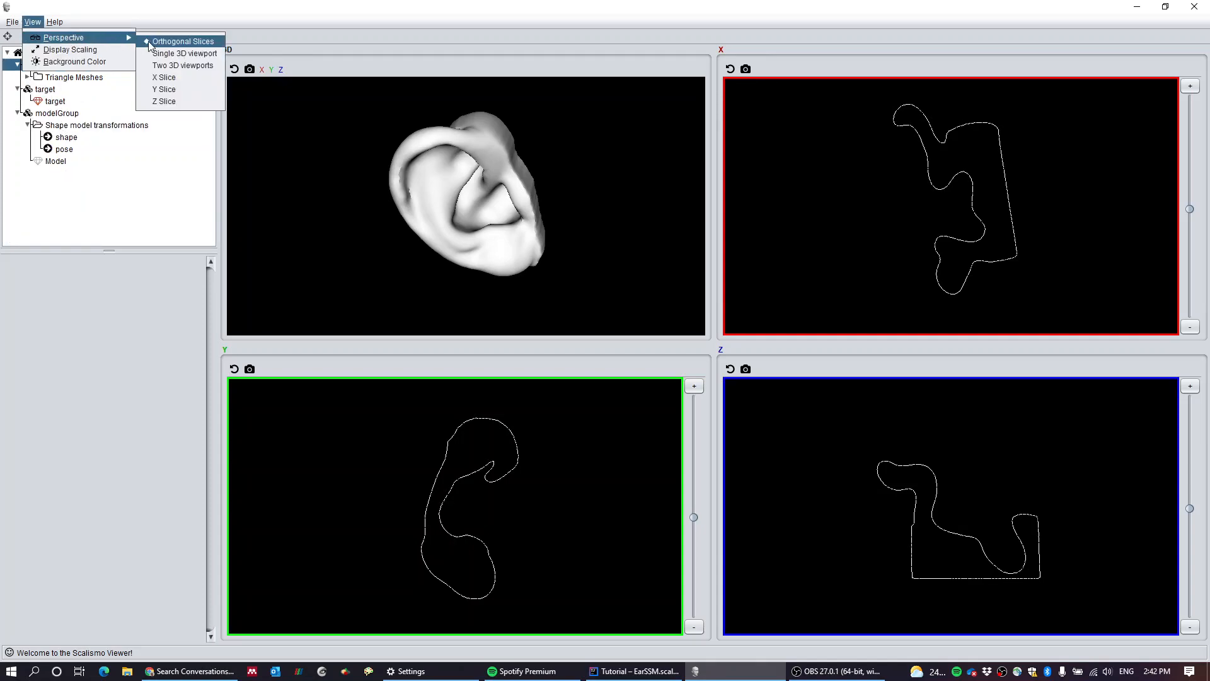
{"action": "mouse_move", "coordinate": [185, 53]}
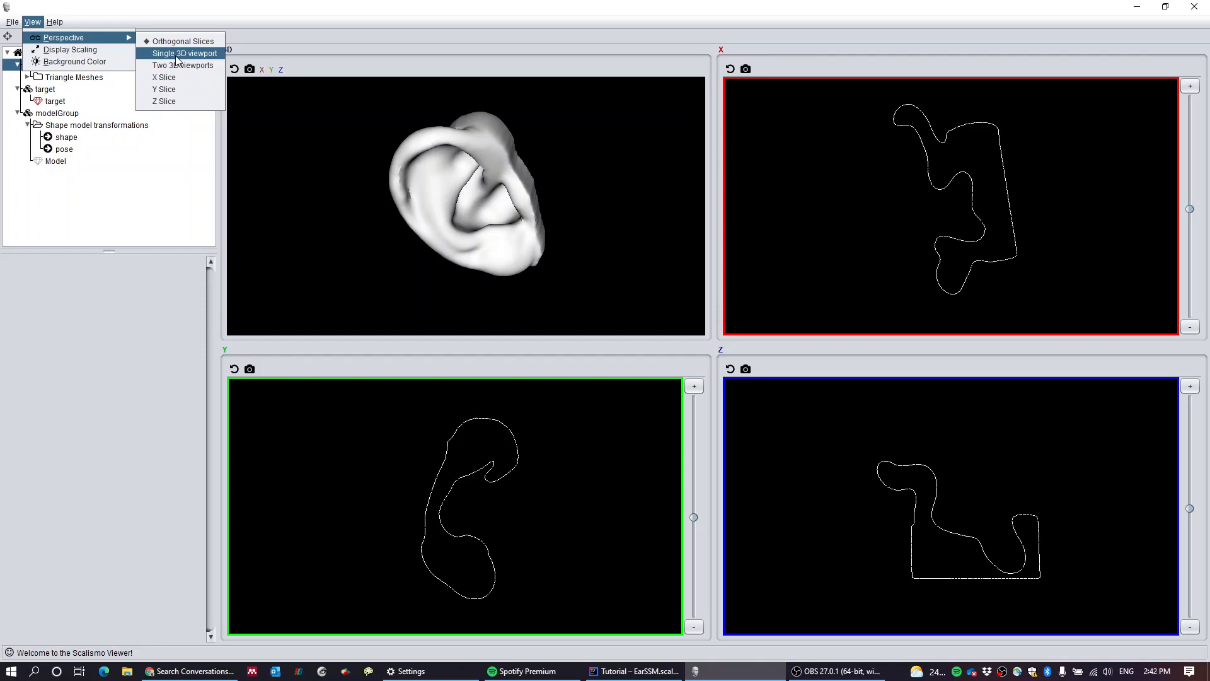
{"action": "mouse_move", "coordinate": [538, 251]}
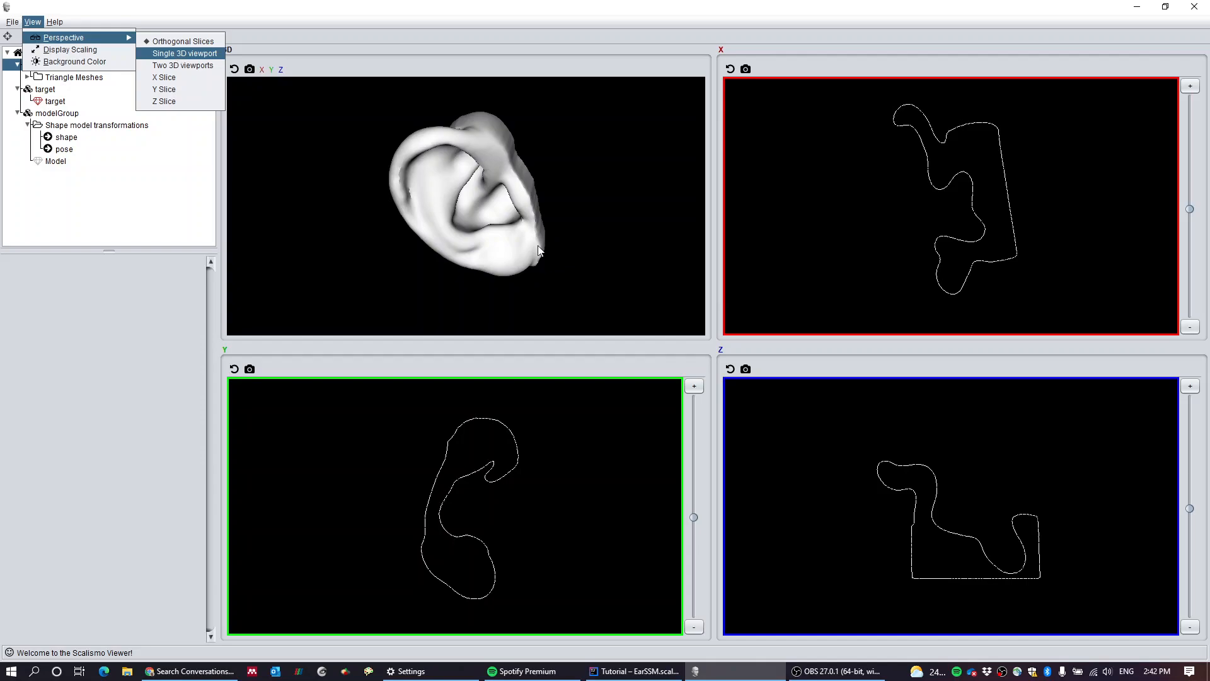
{"action": "left_click", "coordinate": [183, 53]}
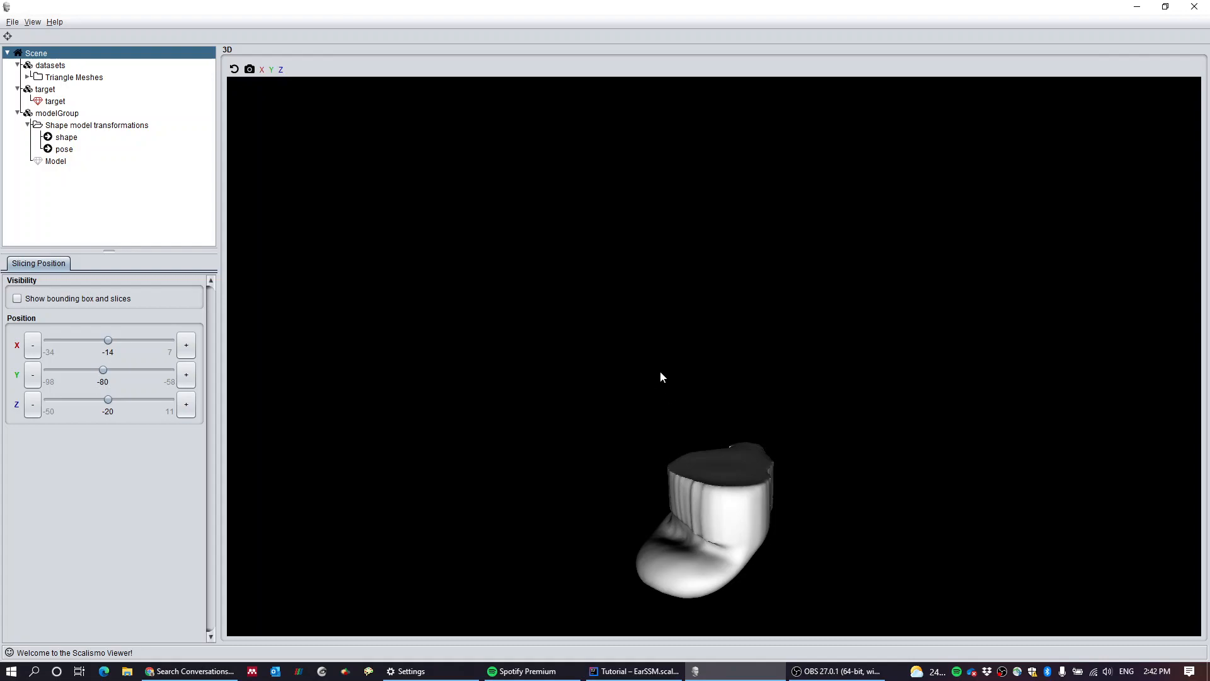
{"action": "mouse_move", "coordinate": [712, 492]}
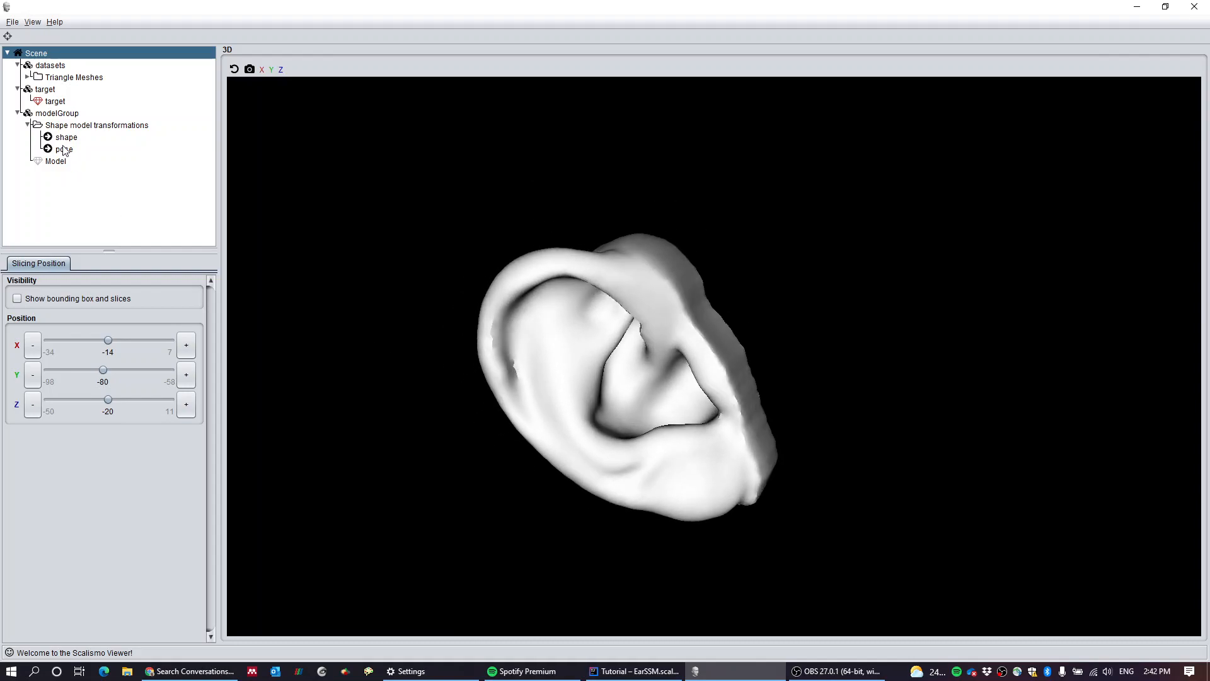
{"action": "left_click", "coordinate": [66, 137]}
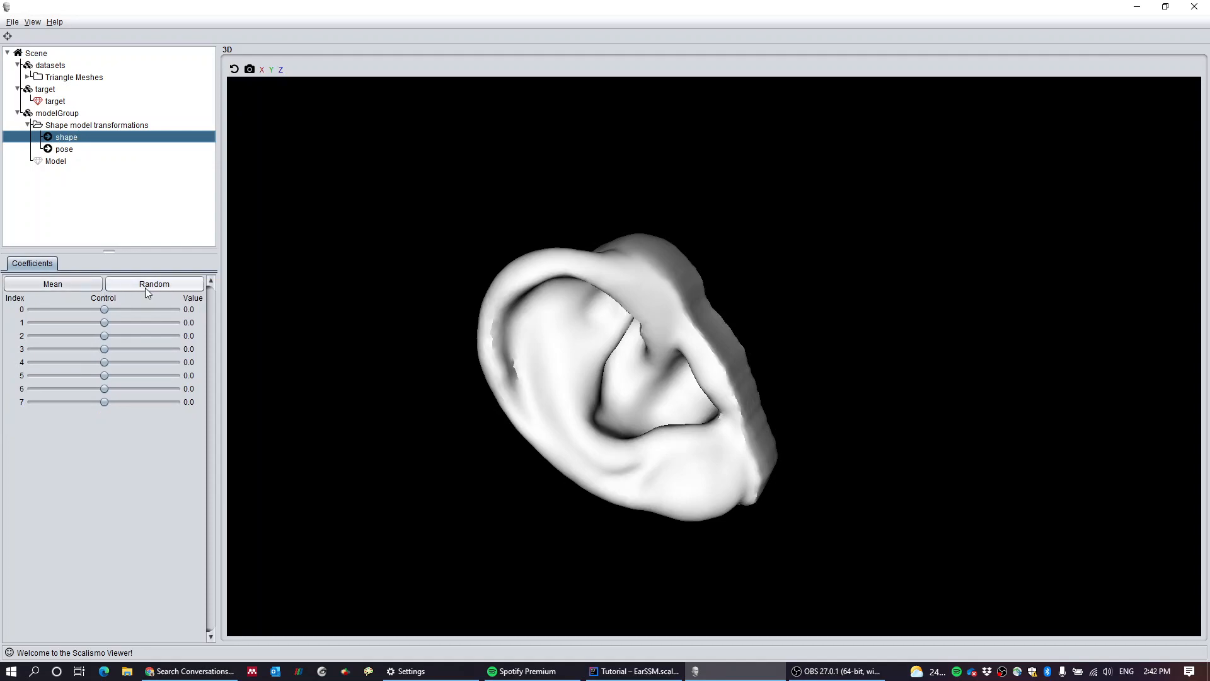
{"action": "left_click", "coordinate": [154, 283]}
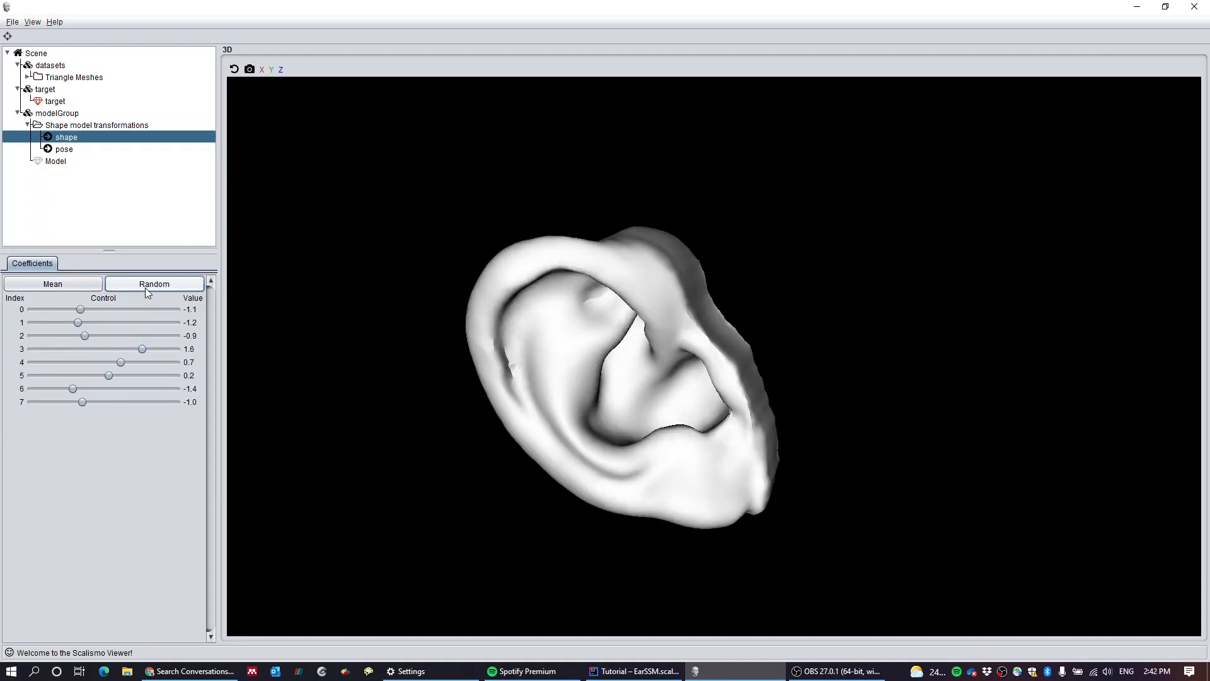
{"action": "left_click", "coordinate": [154, 285]}
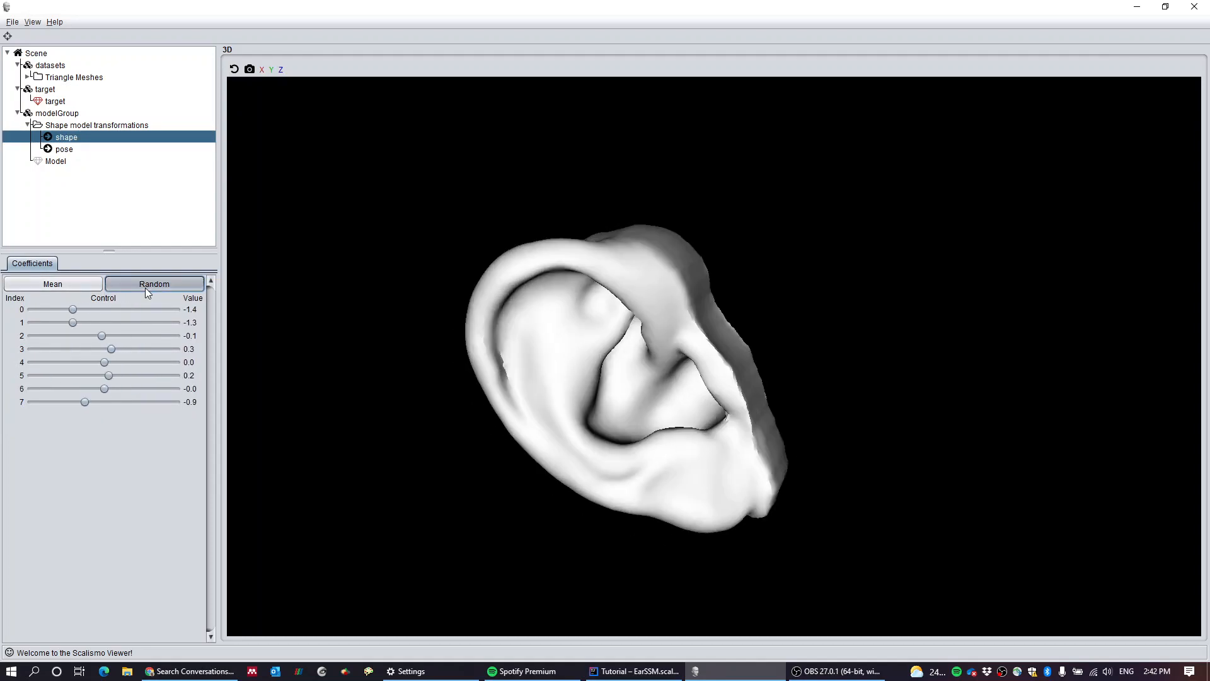
{"action": "left_click", "coordinate": [154, 285]}
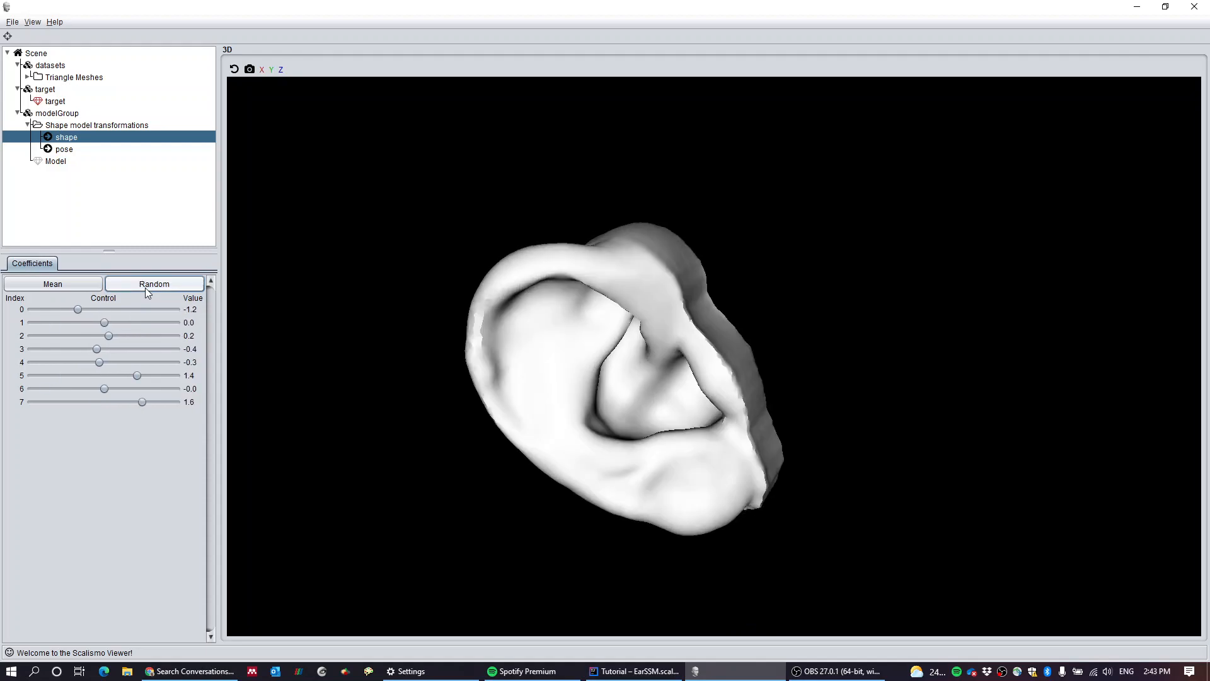
{"action": "left_click", "coordinate": [154, 283]}
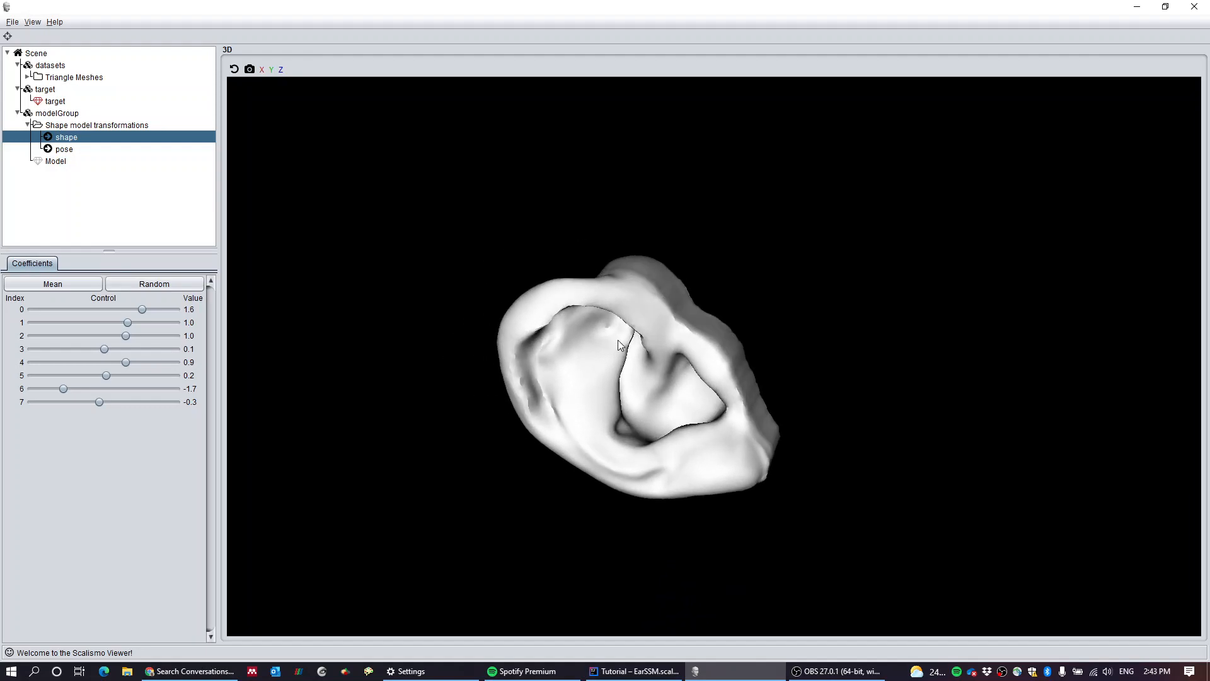
{"action": "left_click", "coordinate": [53, 283]}
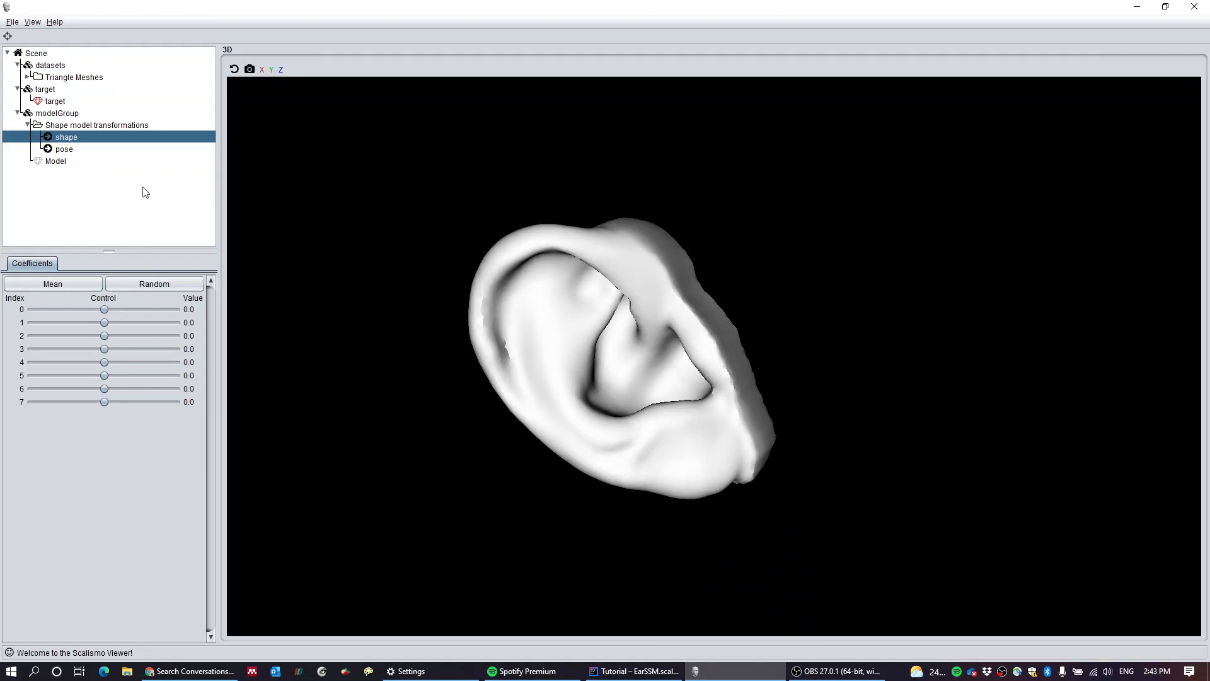
Step: Bring the red target mesh into view beside the white model ear via its node menu
{"action": "right_click", "coordinate": [54, 100]}
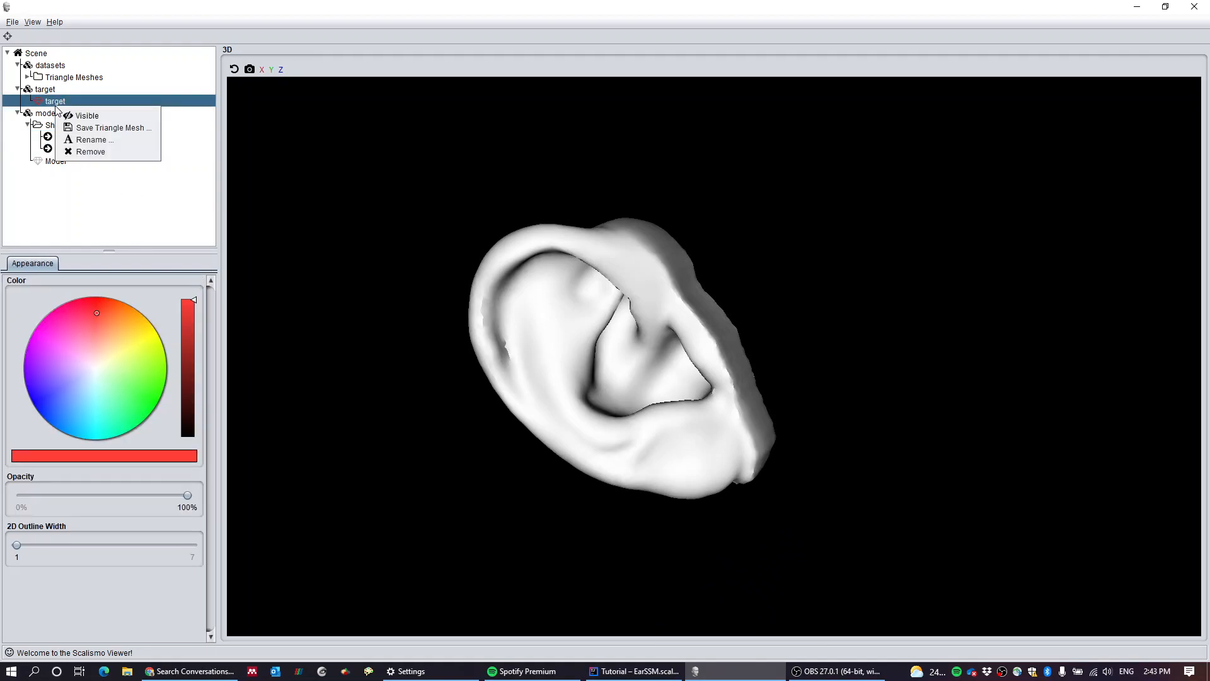
{"action": "left_click", "coordinate": [86, 115]}
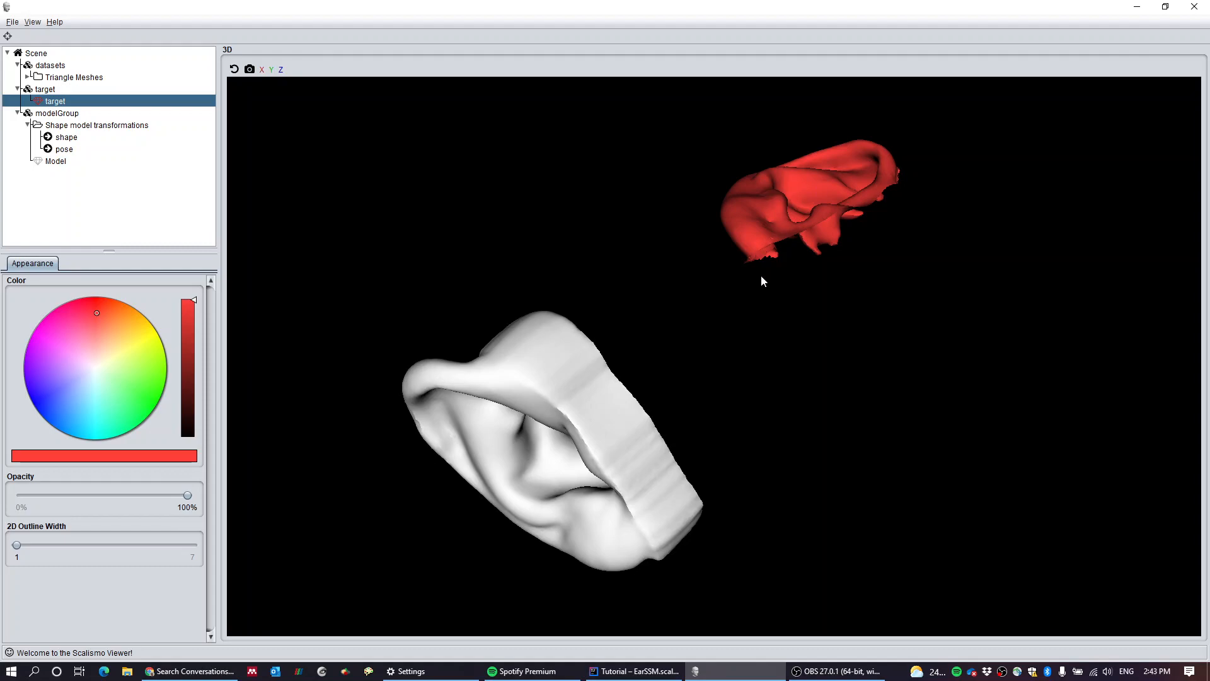
{"action": "mouse_move", "coordinate": [555, 454]}
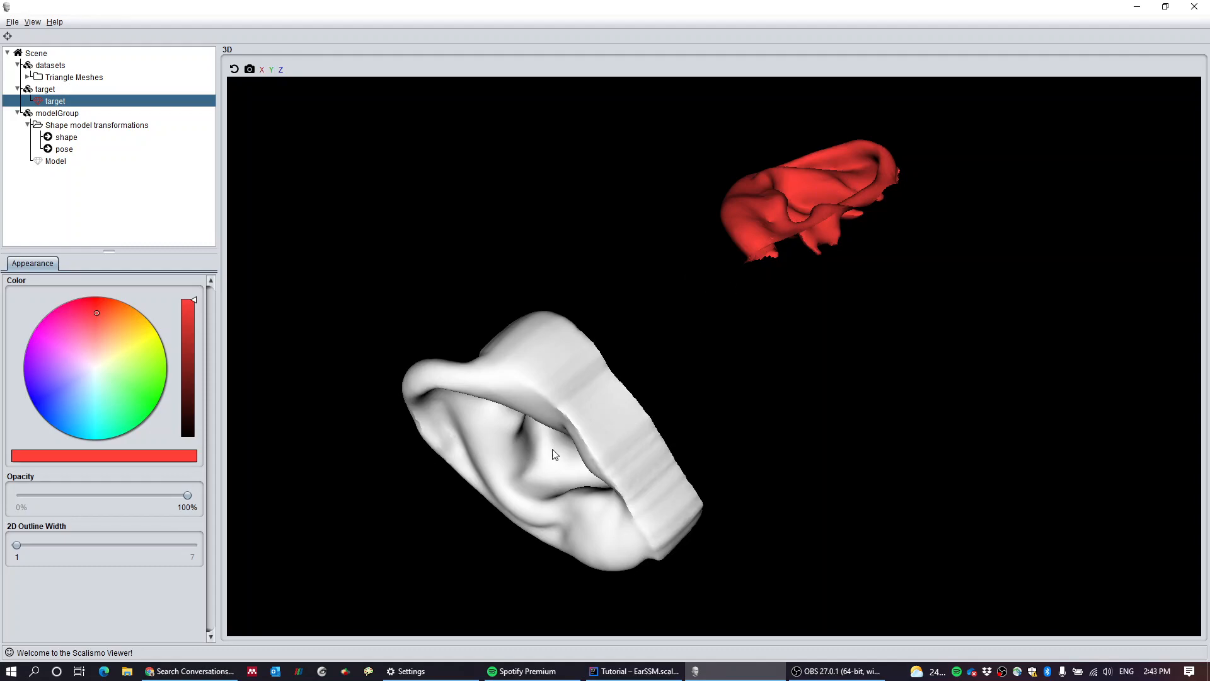
{"action": "mouse_move", "coordinate": [589, 369]}
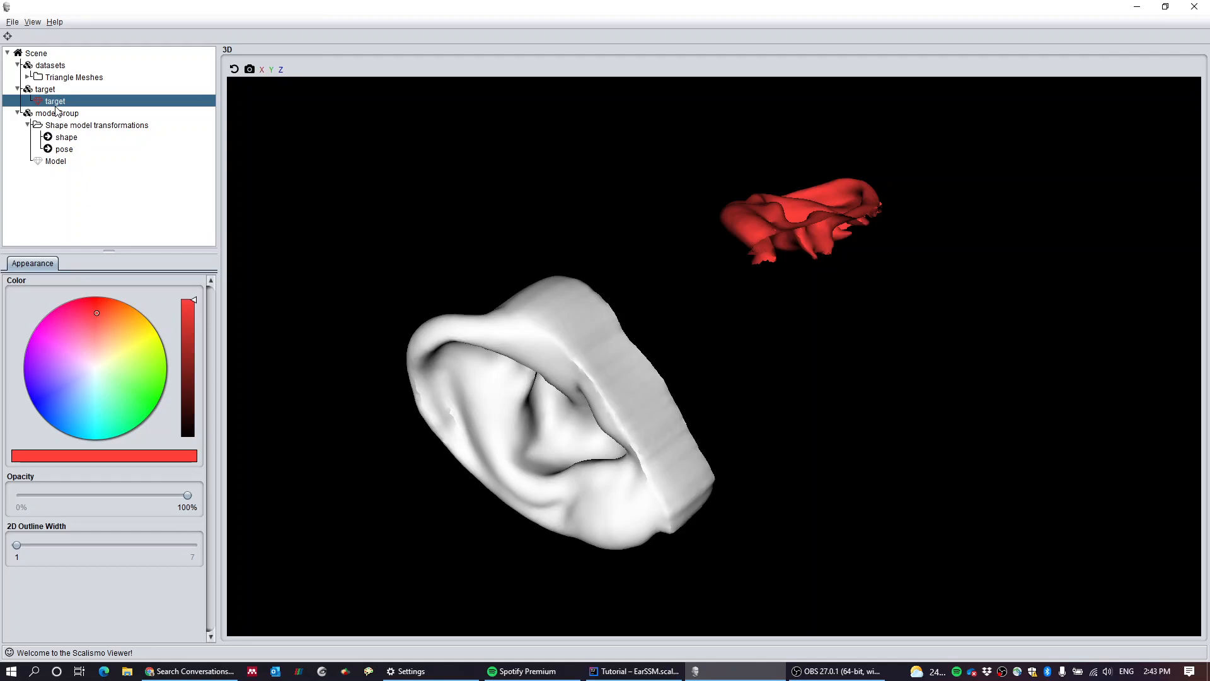
Step: Load targetLM.json from the ears folder as landmarks for the target group
{"action": "right_click", "coordinate": [45, 89]}
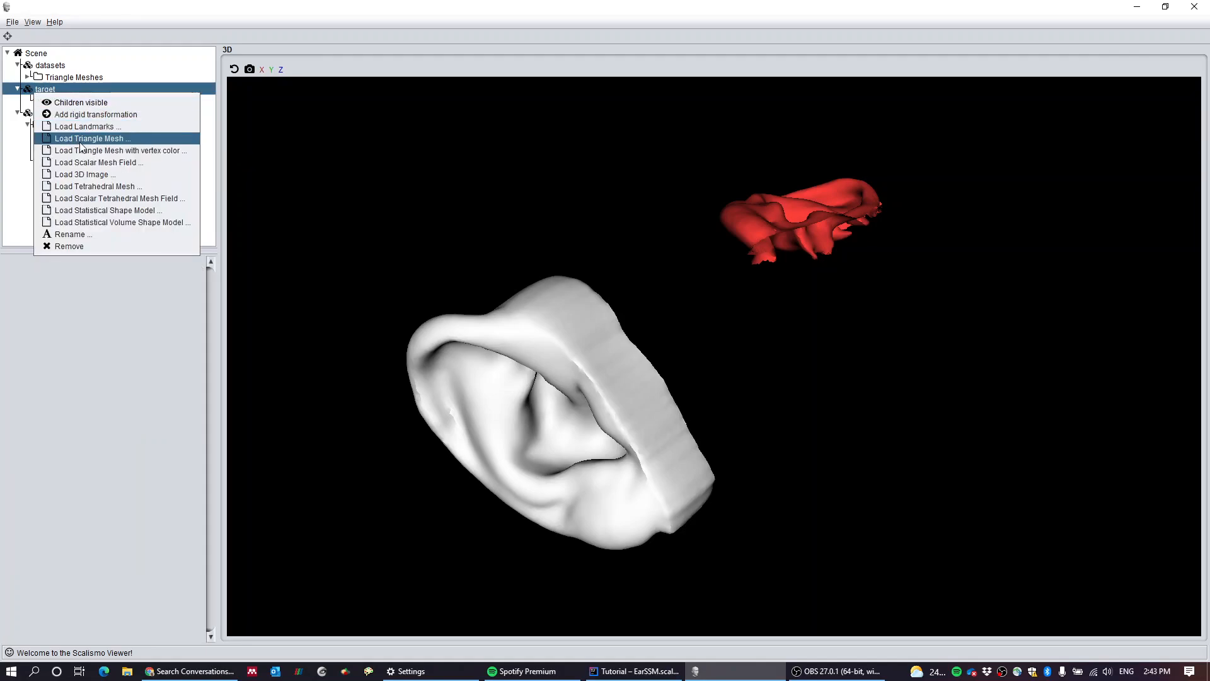
{"action": "left_click", "coordinate": [87, 126]}
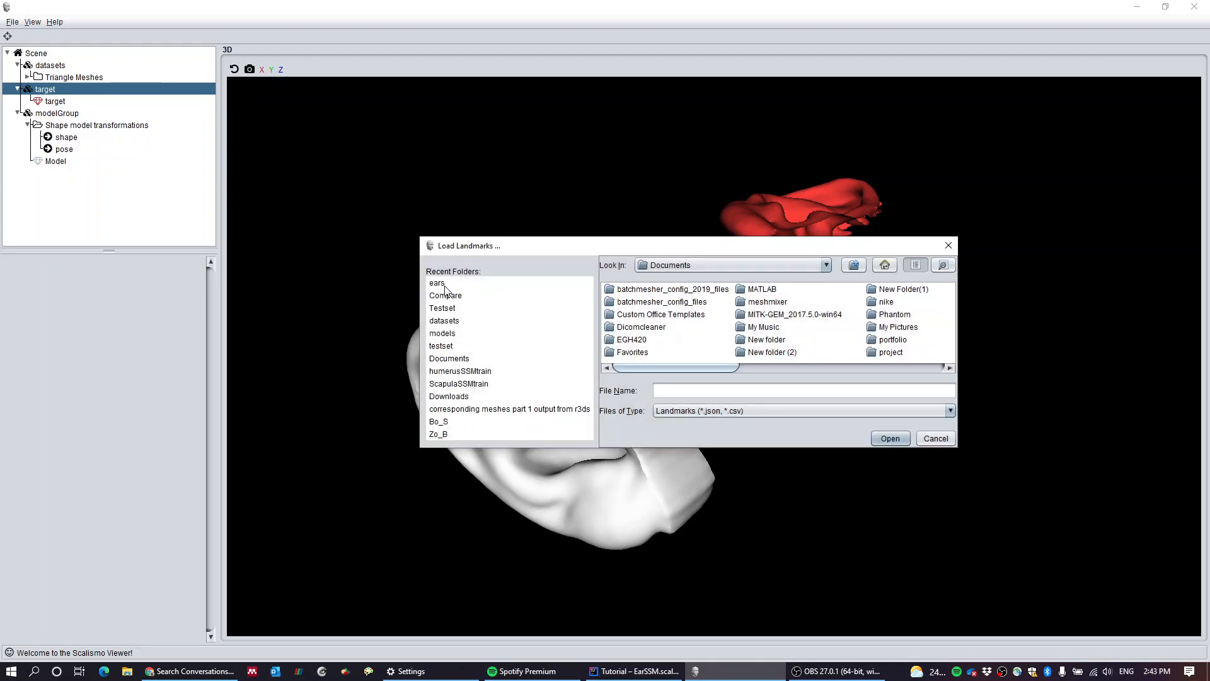
{"action": "left_click", "coordinate": [437, 283]}
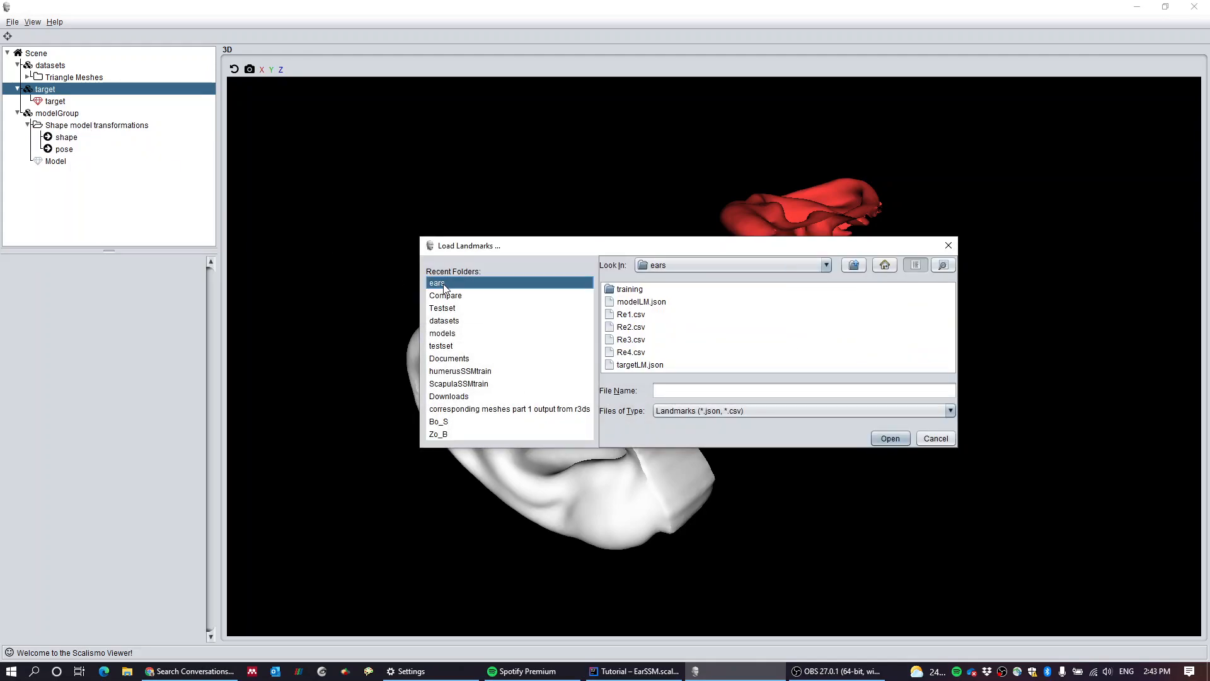
{"action": "left_click", "coordinate": [639, 364]}
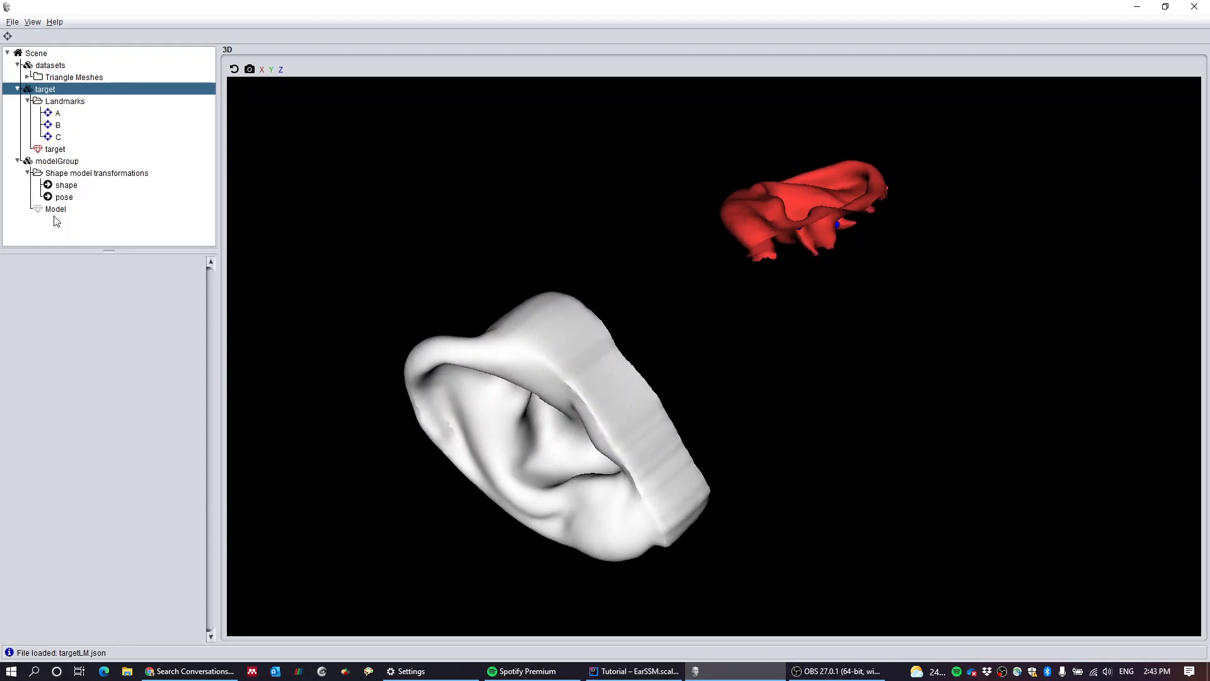
Step: Load modelLM.json from the ears folder as landmarks for the modelGroup
{"action": "right_click", "coordinate": [55, 209]}
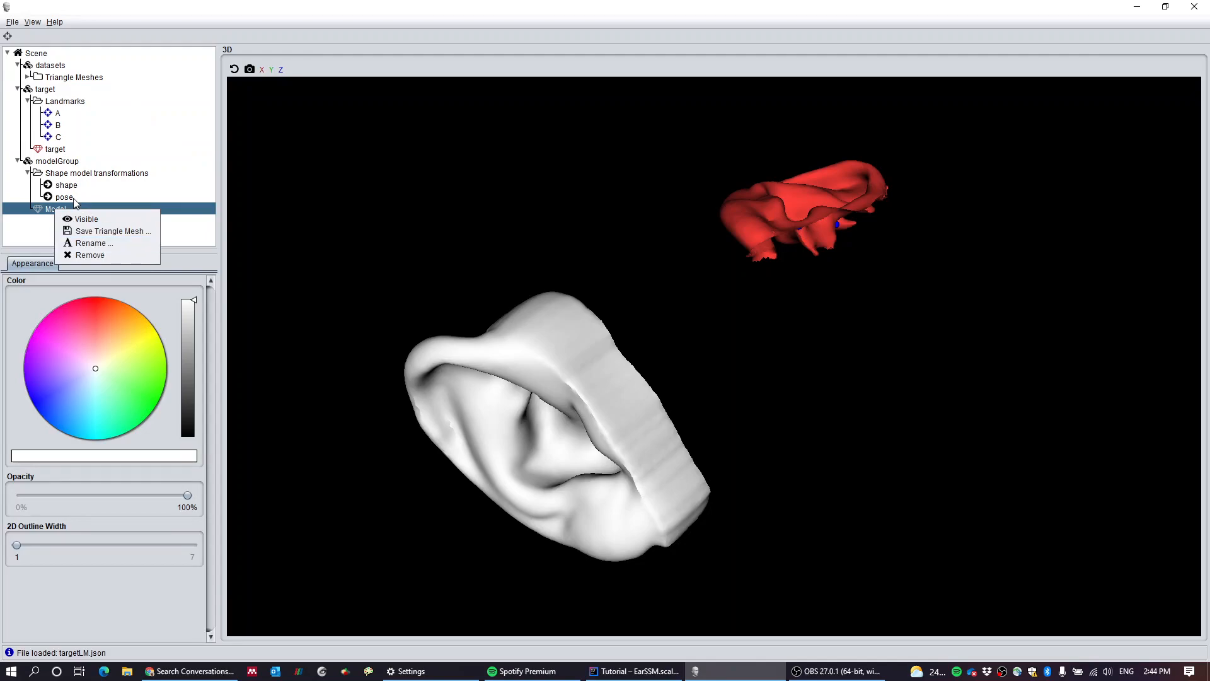
{"action": "right_click", "coordinate": [57, 161]}
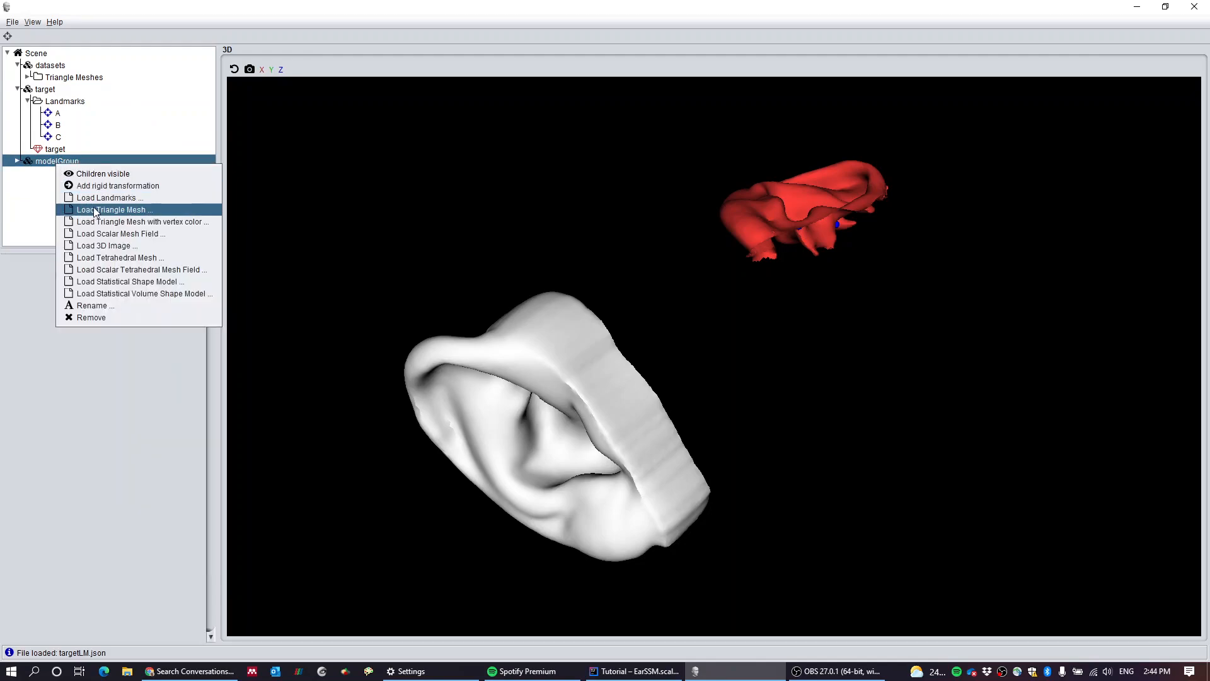
{"action": "left_click", "coordinate": [109, 197]}
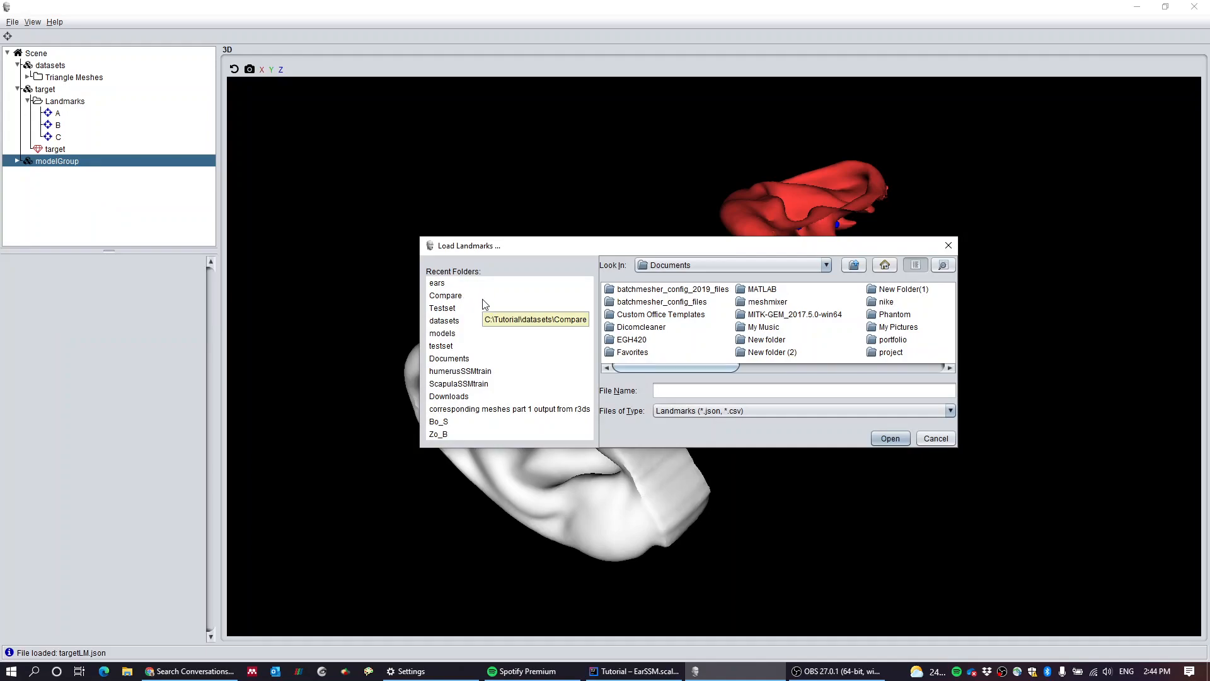
{"action": "left_click", "coordinate": [437, 282]}
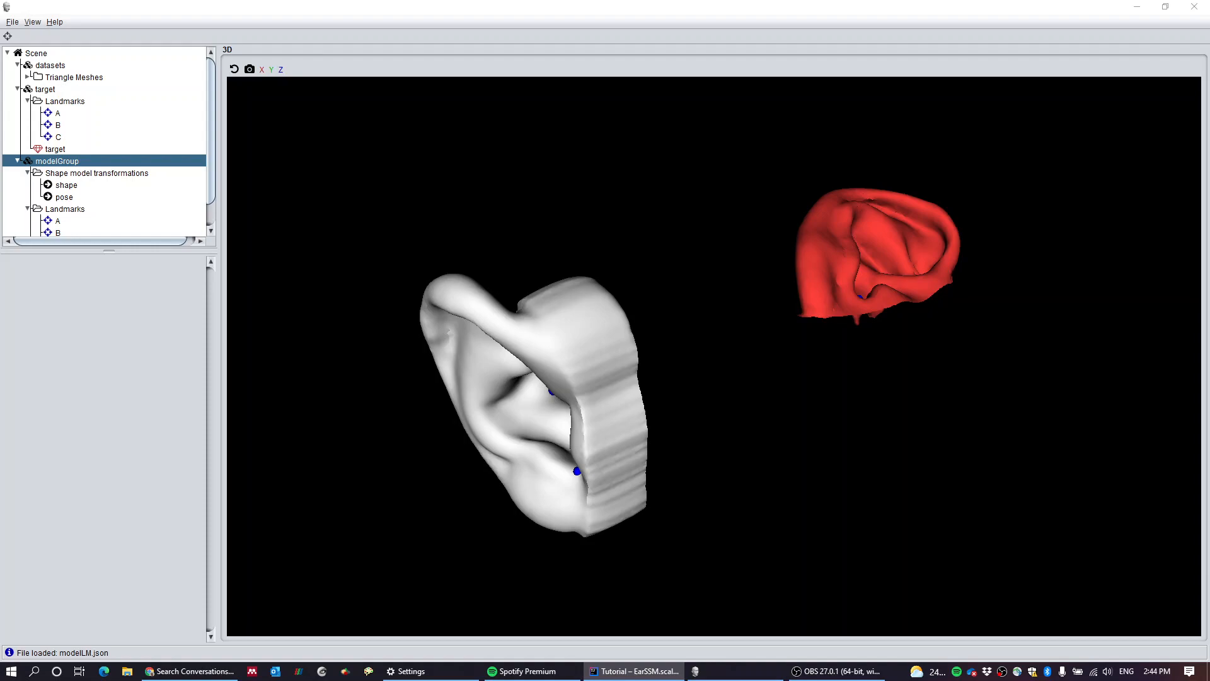
{"action": "mouse_move", "coordinate": [932, 302]}
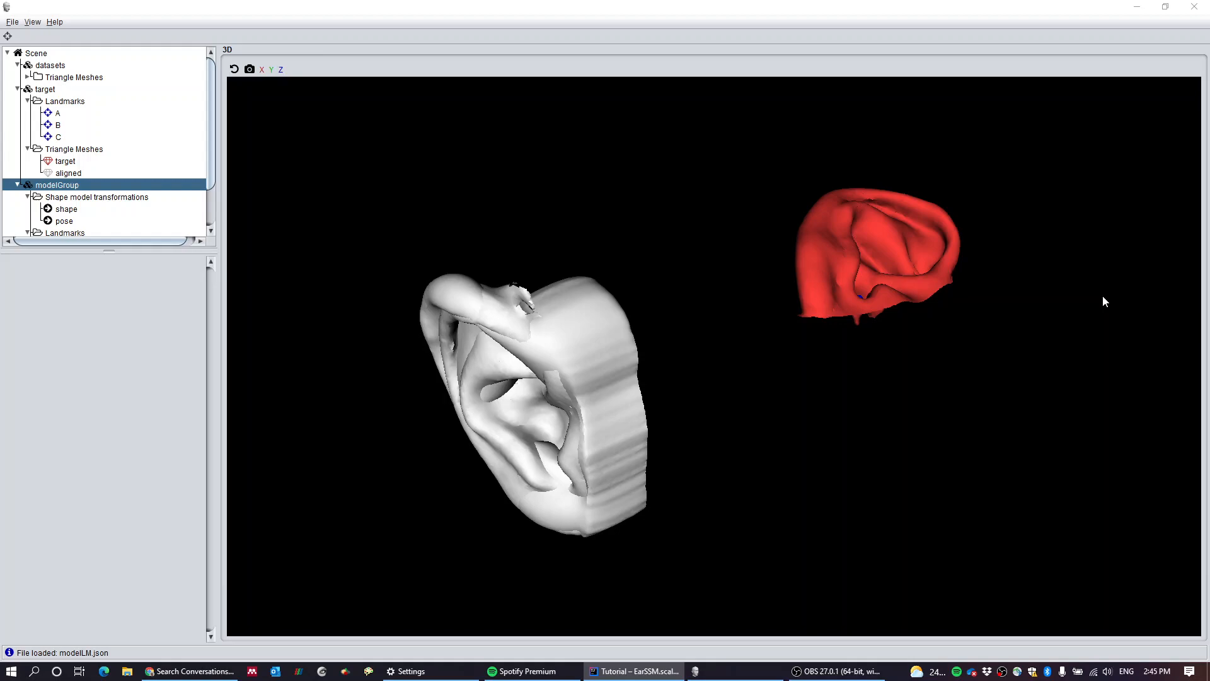
Step: Select the aligned mesh node and colour it green in its Appearance settings
{"action": "scroll", "scroll_direction": "down", "scroll_amount": 3}
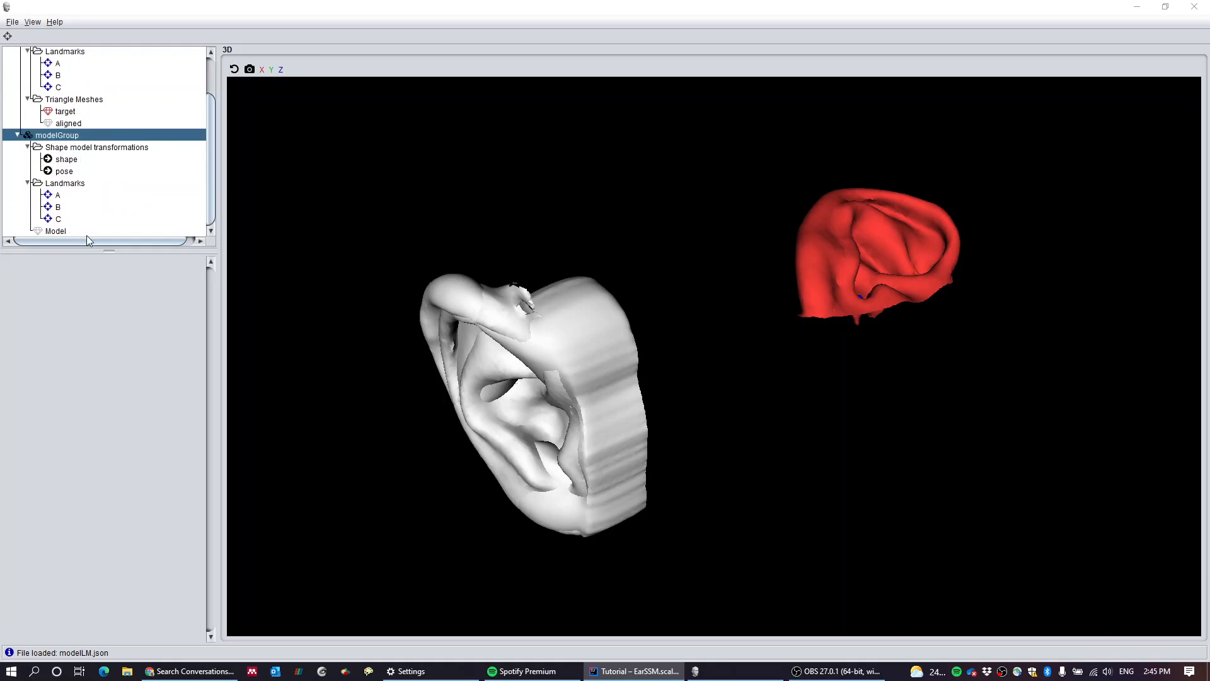
{"action": "left_click", "coordinate": [68, 123]}
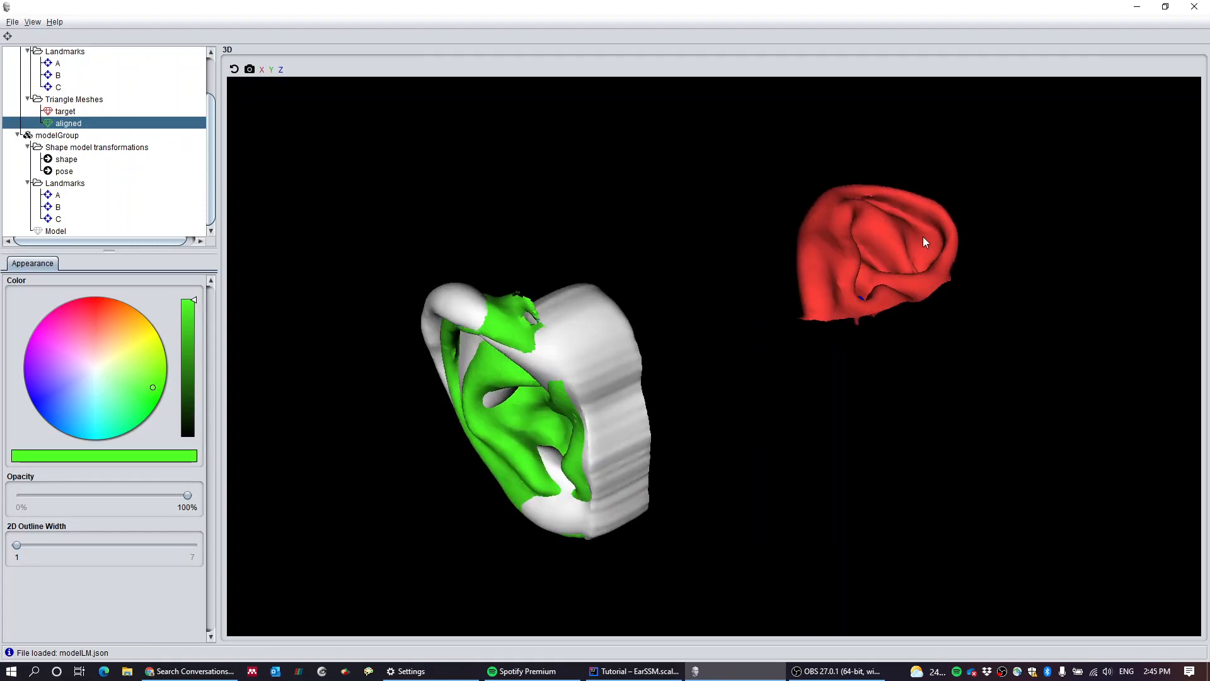
{"action": "mouse_move", "coordinate": [152, 233]}
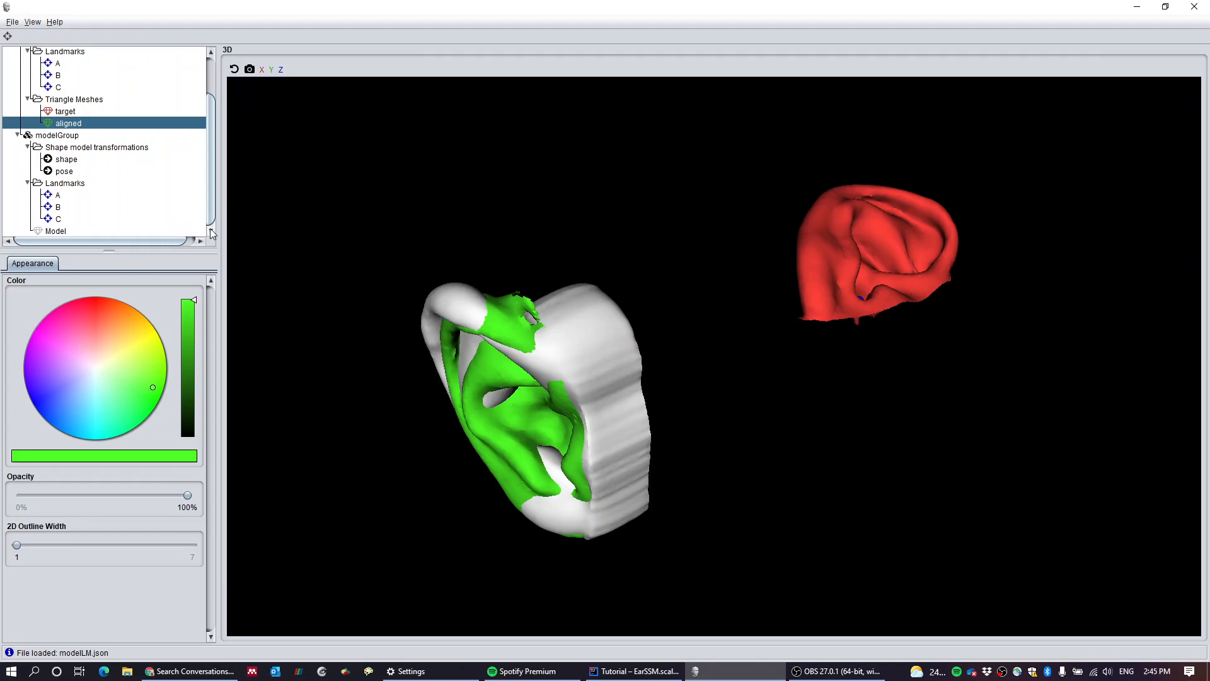
Step: Save the aligned triangle mesh as alignedscan.stl in the ears folder
{"action": "right_click", "coordinate": [54, 231]}
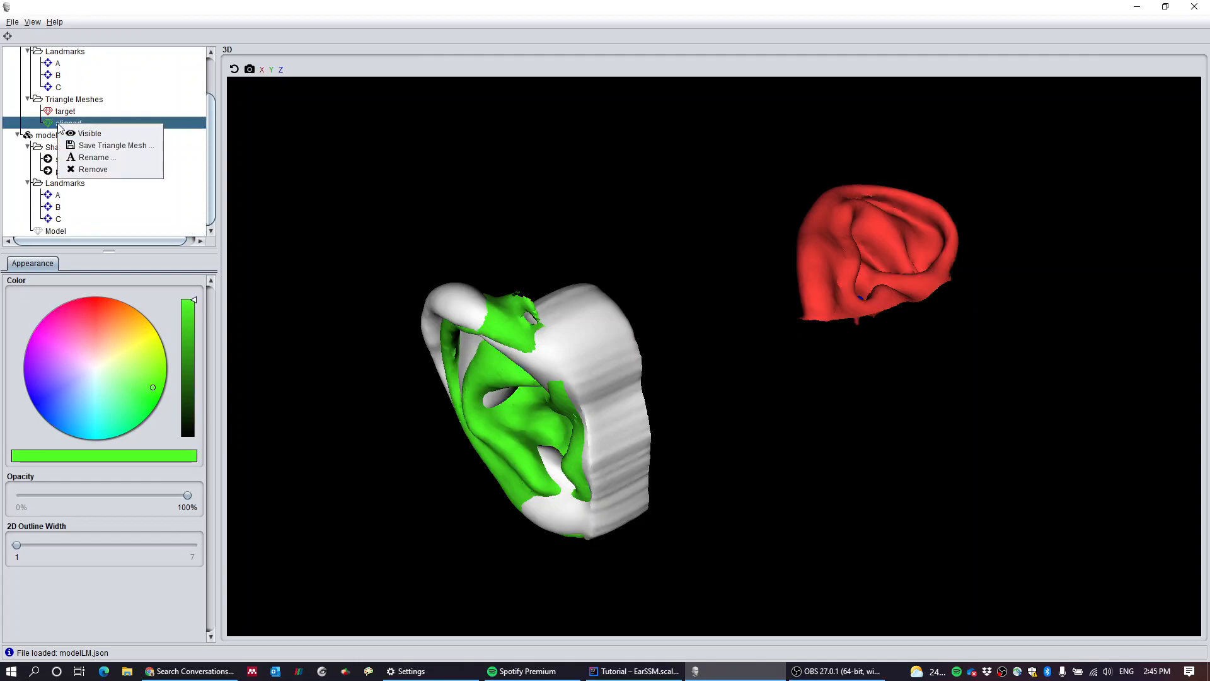
{"action": "left_click", "coordinate": [116, 145]}
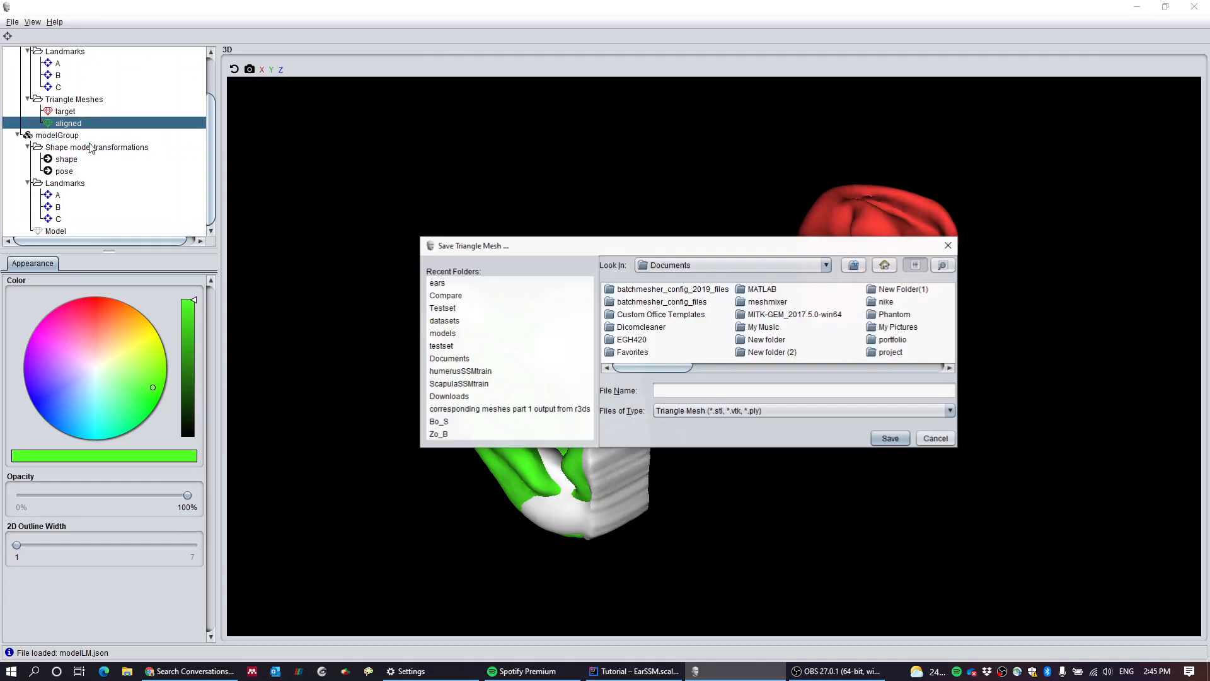
{"action": "left_click", "coordinate": [438, 282]}
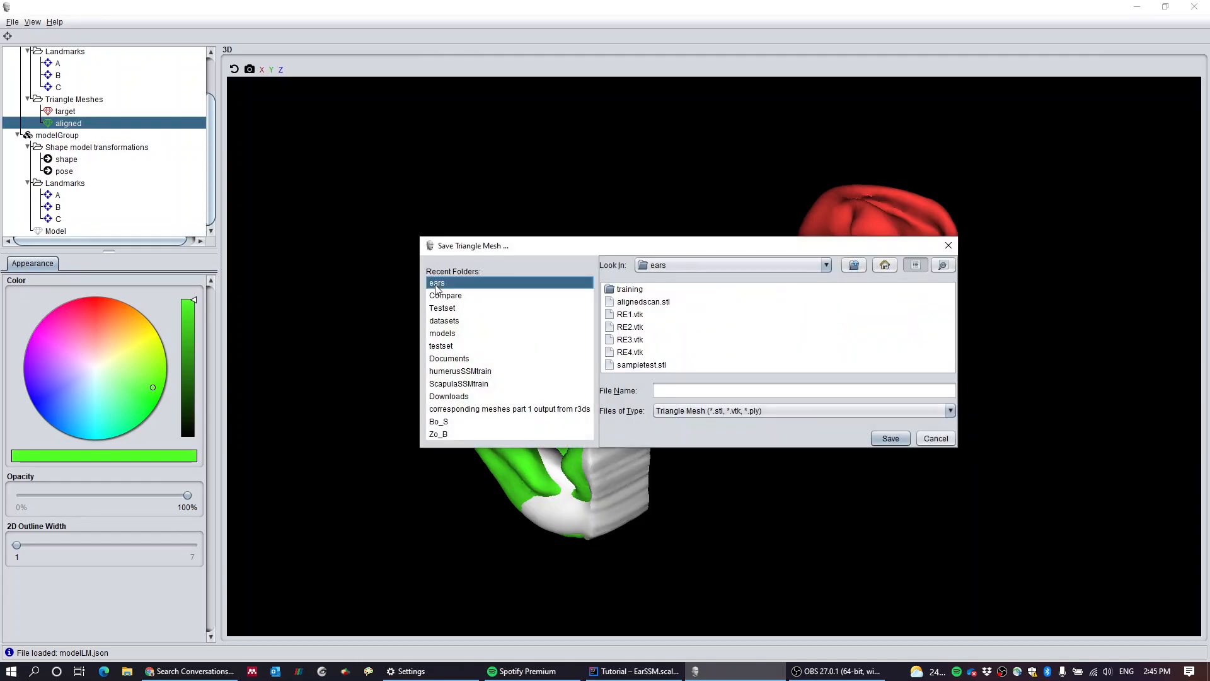
{"action": "mouse_move", "coordinate": [733, 341]}
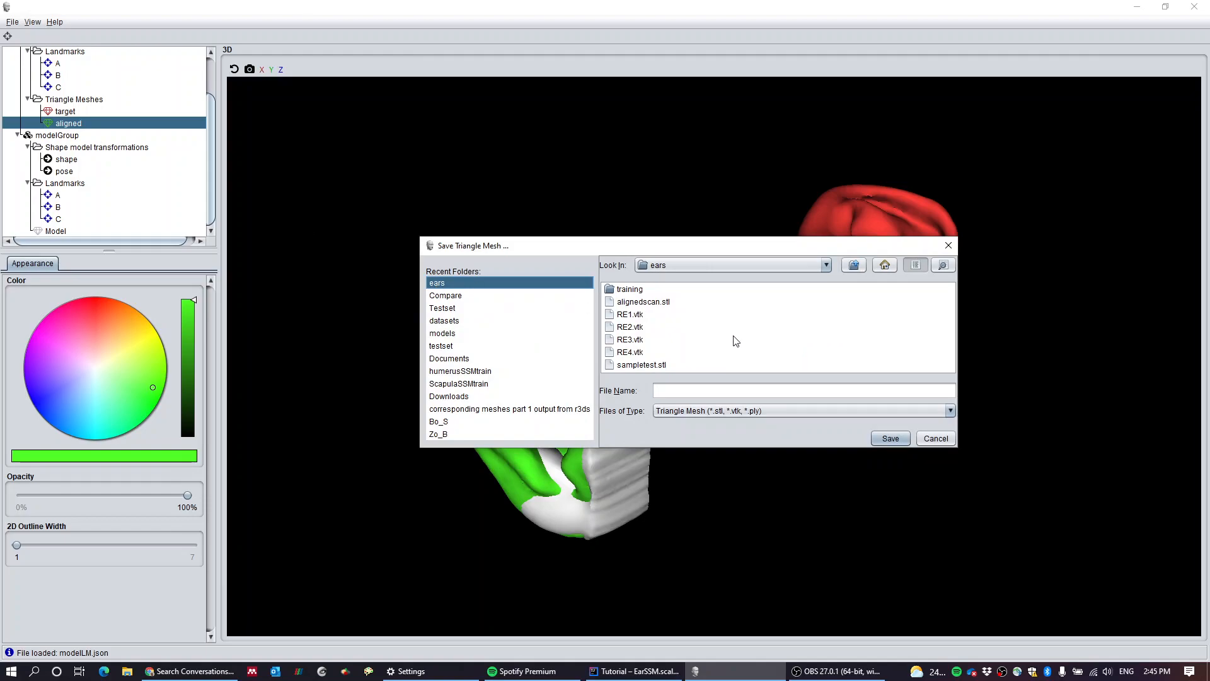
{"action": "mouse_move", "coordinate": [644, 303]}
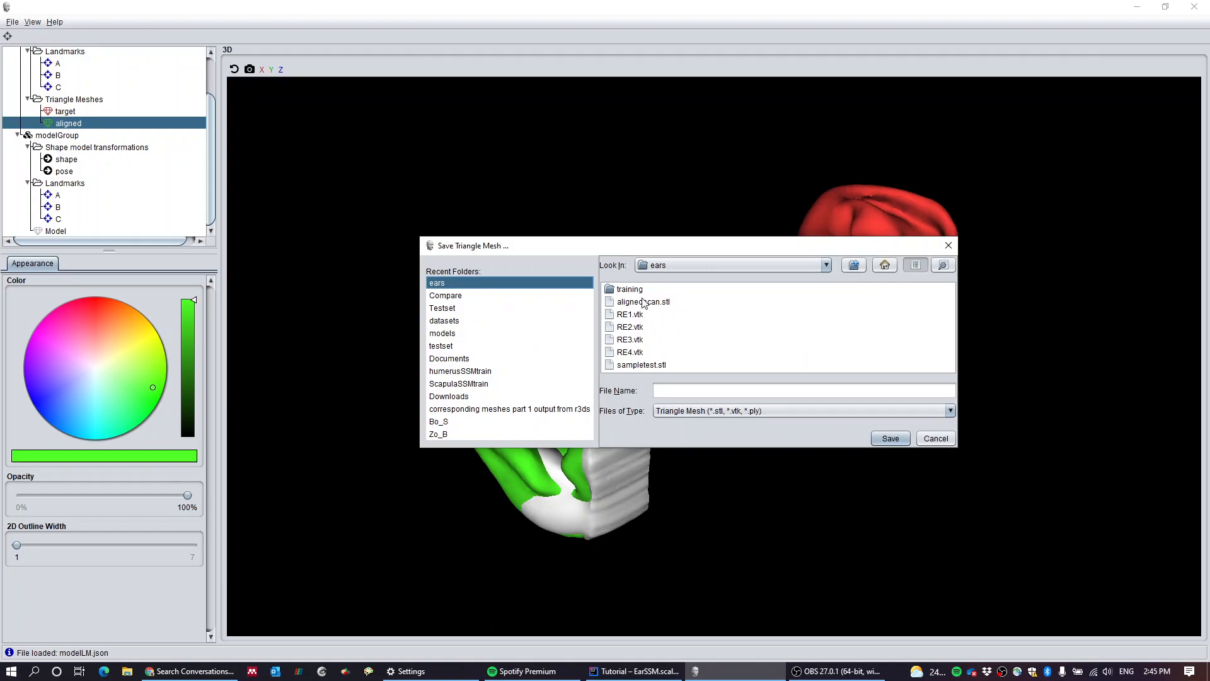
{"action": "left_click", "coordinate": [643, 301]}
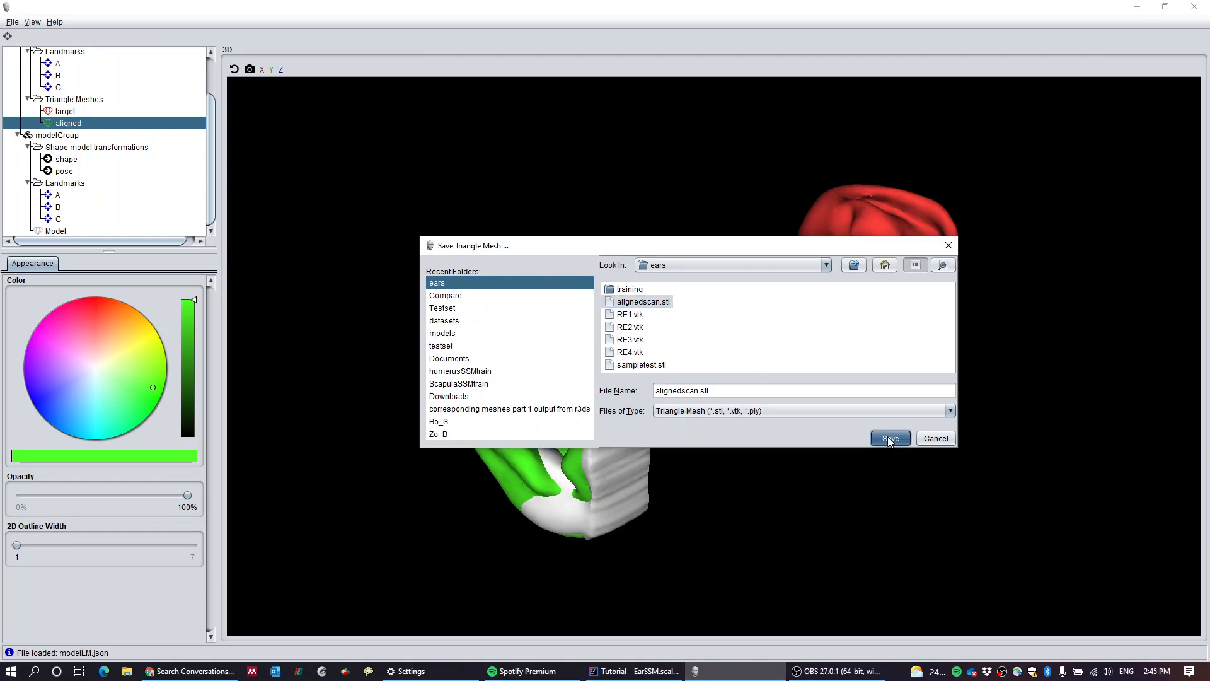
{"action": "left_click", "coordinate": [890, 437]}
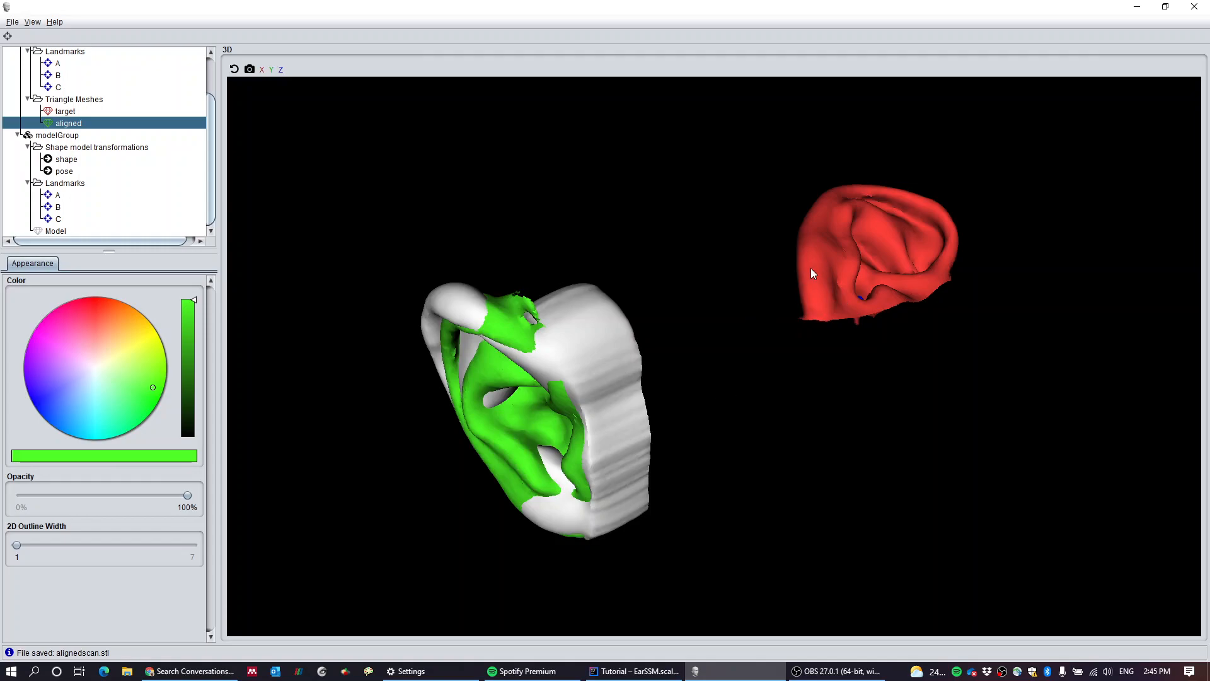
{"action": "mouse_move", "coordinate": [61, 123]}
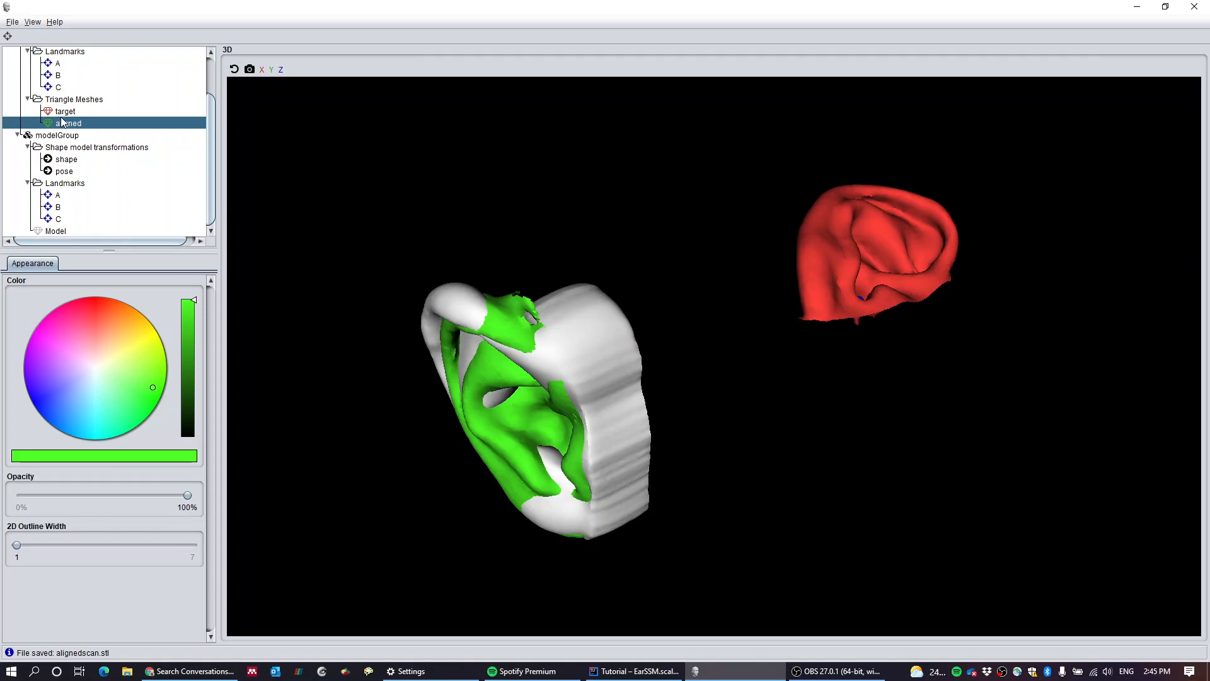
Step: Hide the red target mesh and its landmark points
{"action": "right_click", "coordinate": [65, 111]}
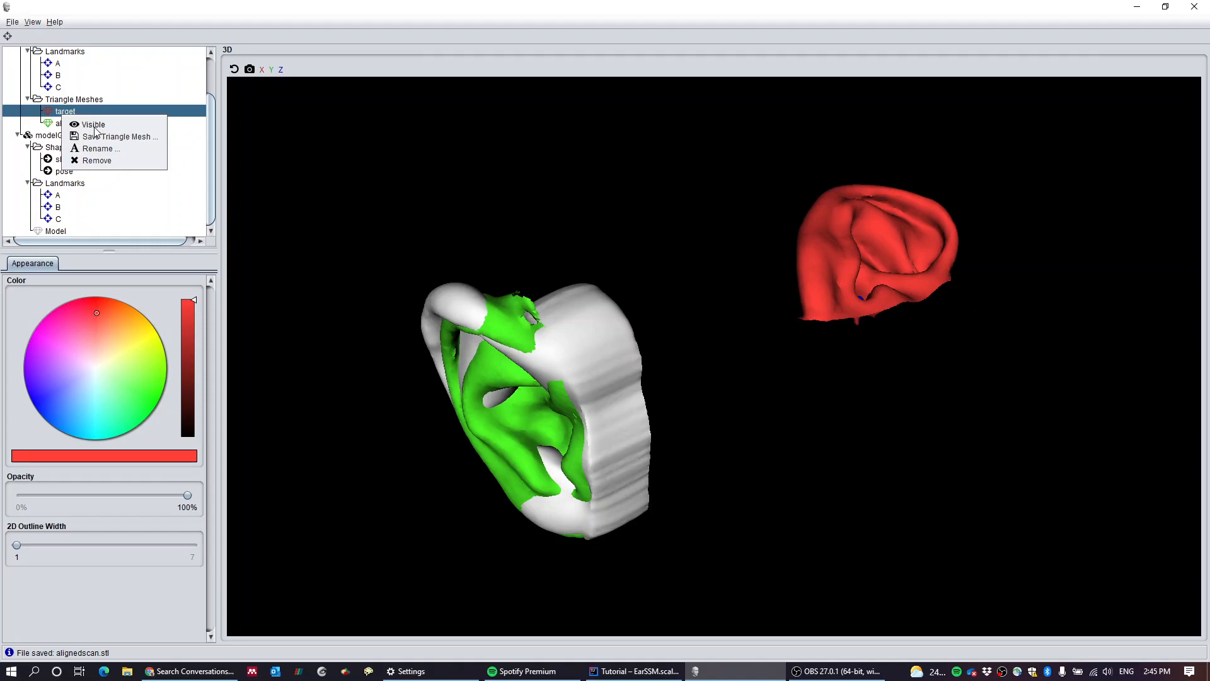
{"action": "left_click", "coordinate": [92, 124]}
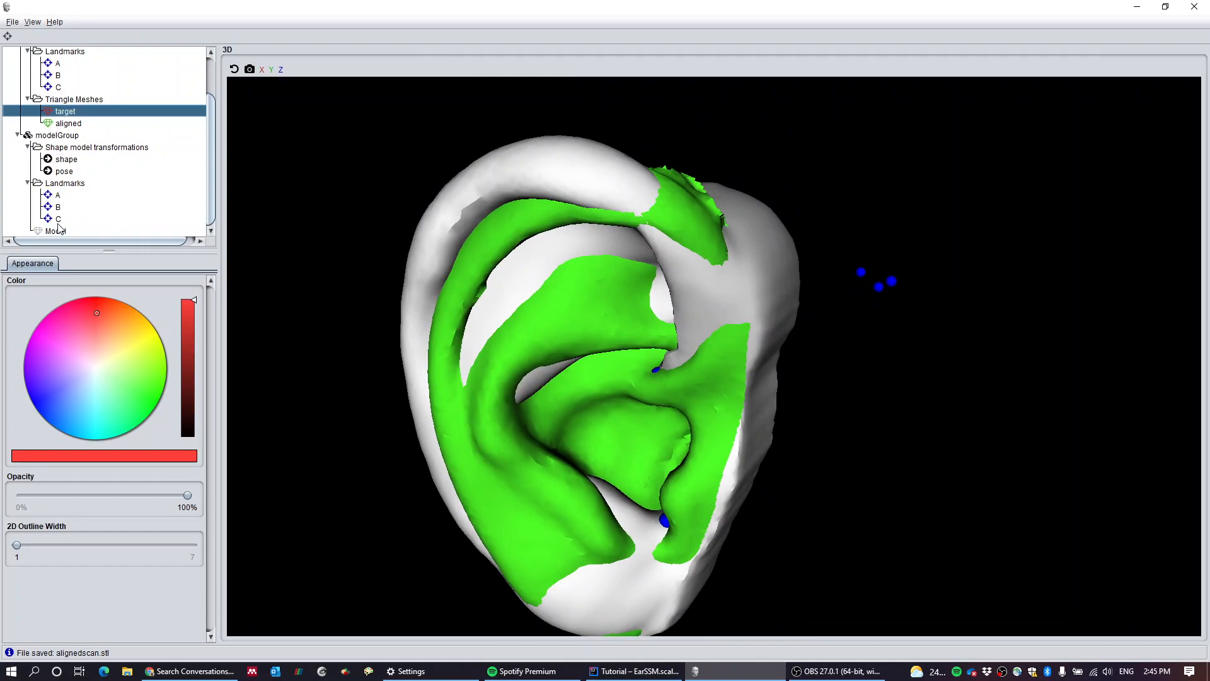
{"action": "left_click", "coordinate": [58, 195]}
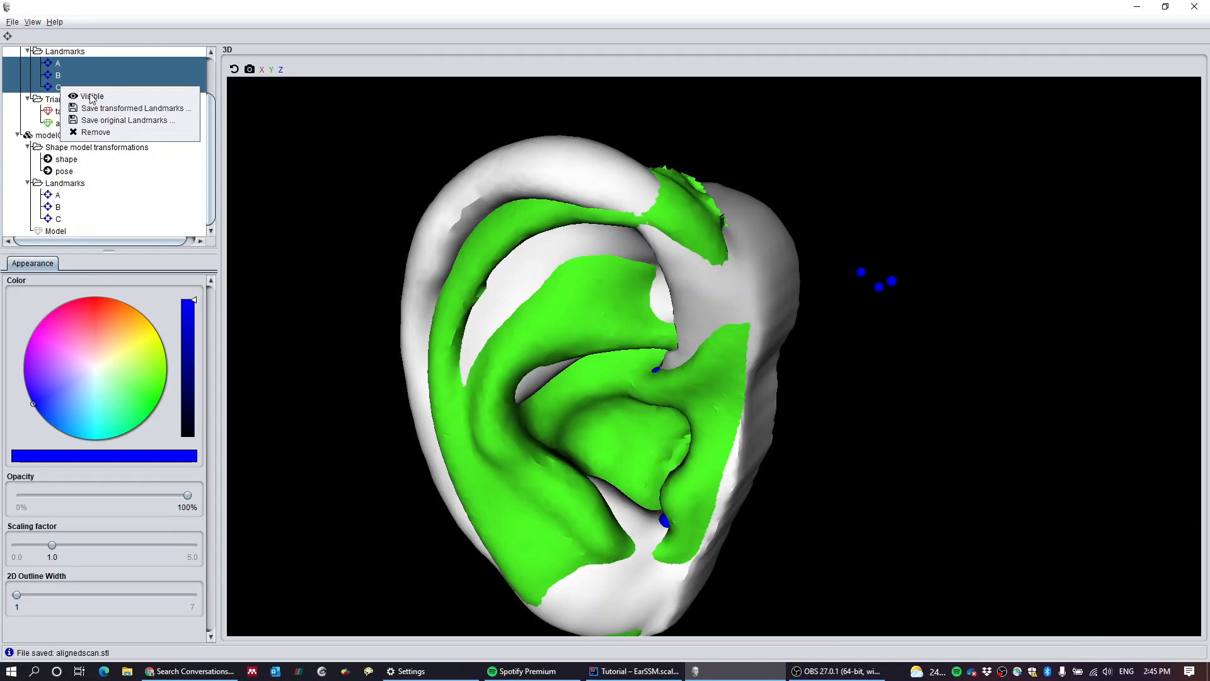
{"action": "left_click", "coordinate": [92, 96]}
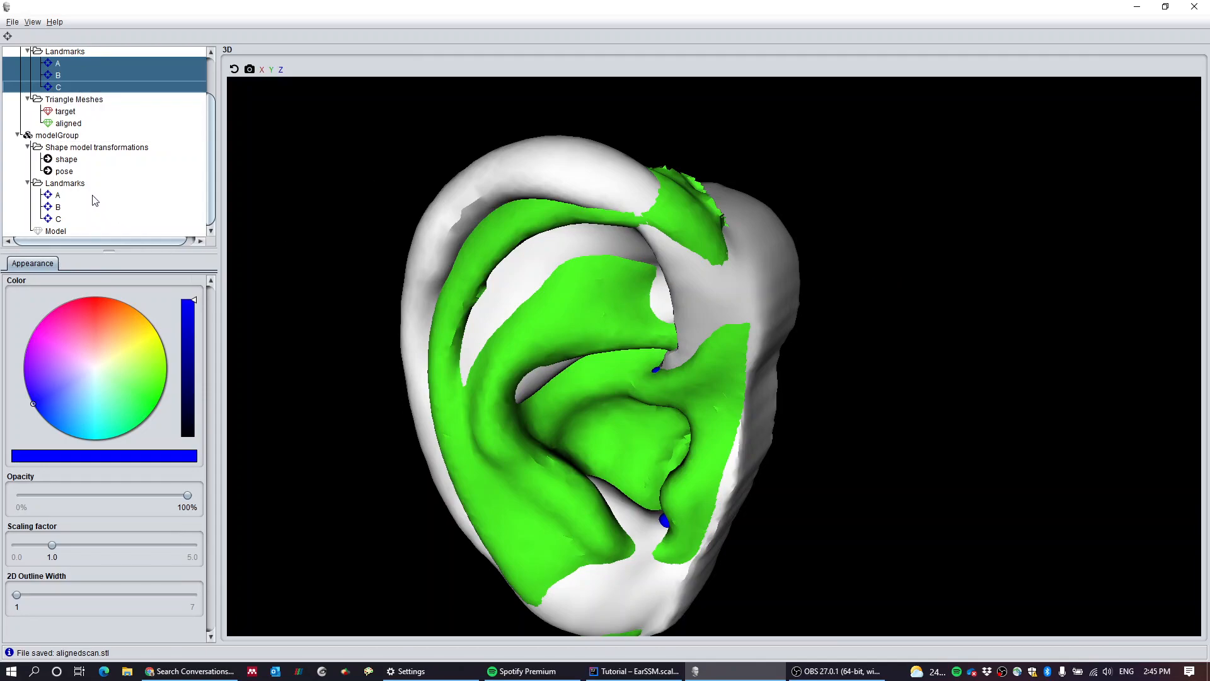
Step: Set the model ear's opacity to 40% over the green aligned mesh and show its shape coefficients
{"action": "left_click", "coordinate": [66, 159]}
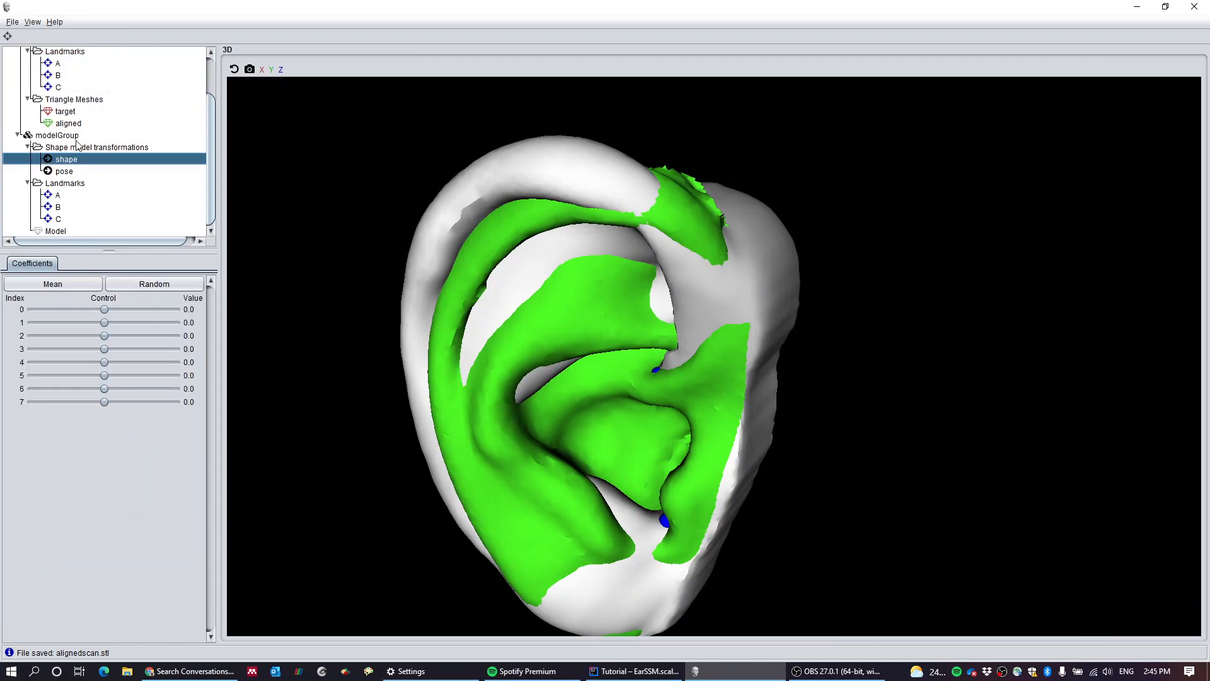
{"action": "left_click", "coordinate": [55, 231]}
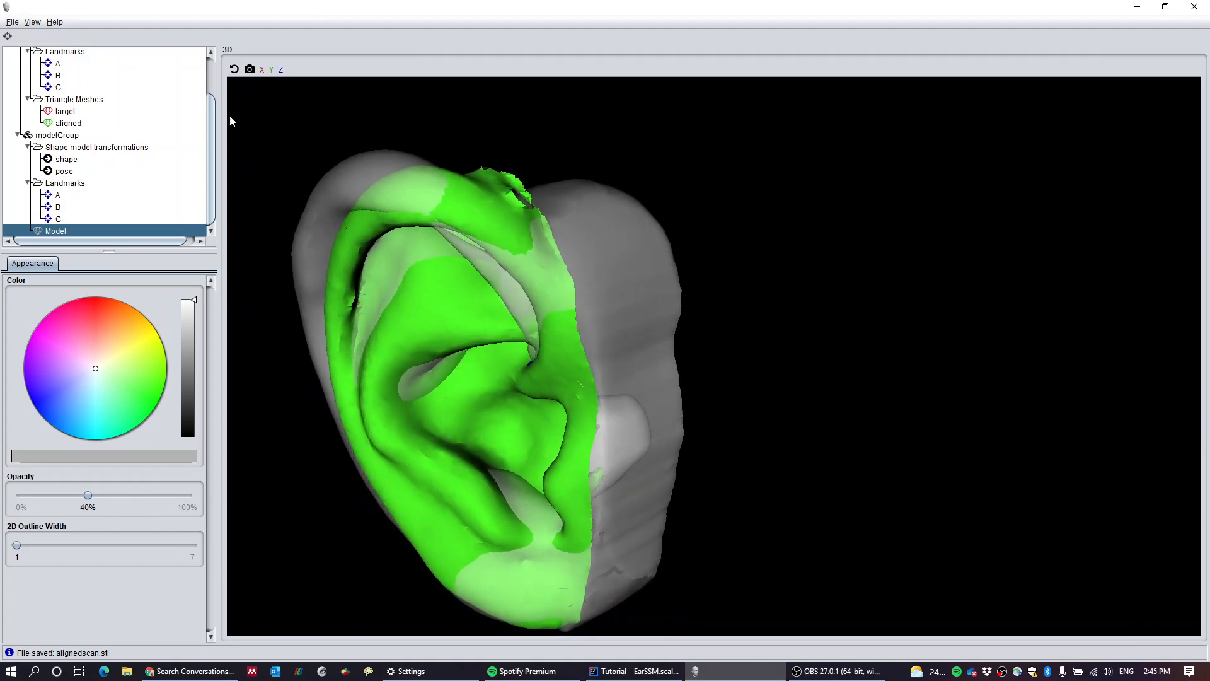
{"action": "scroll", "scroll_direction": "up", "scroll_amount": 3}
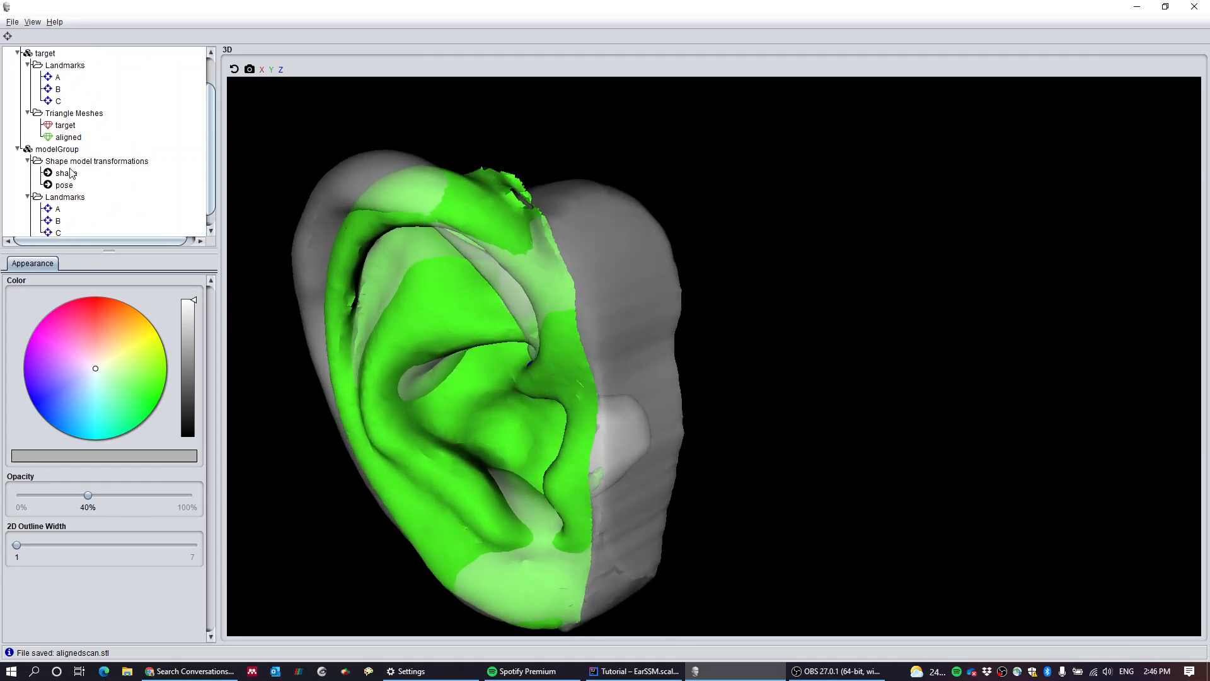
{"action": "left_click", "coordinate": [66, 173]}
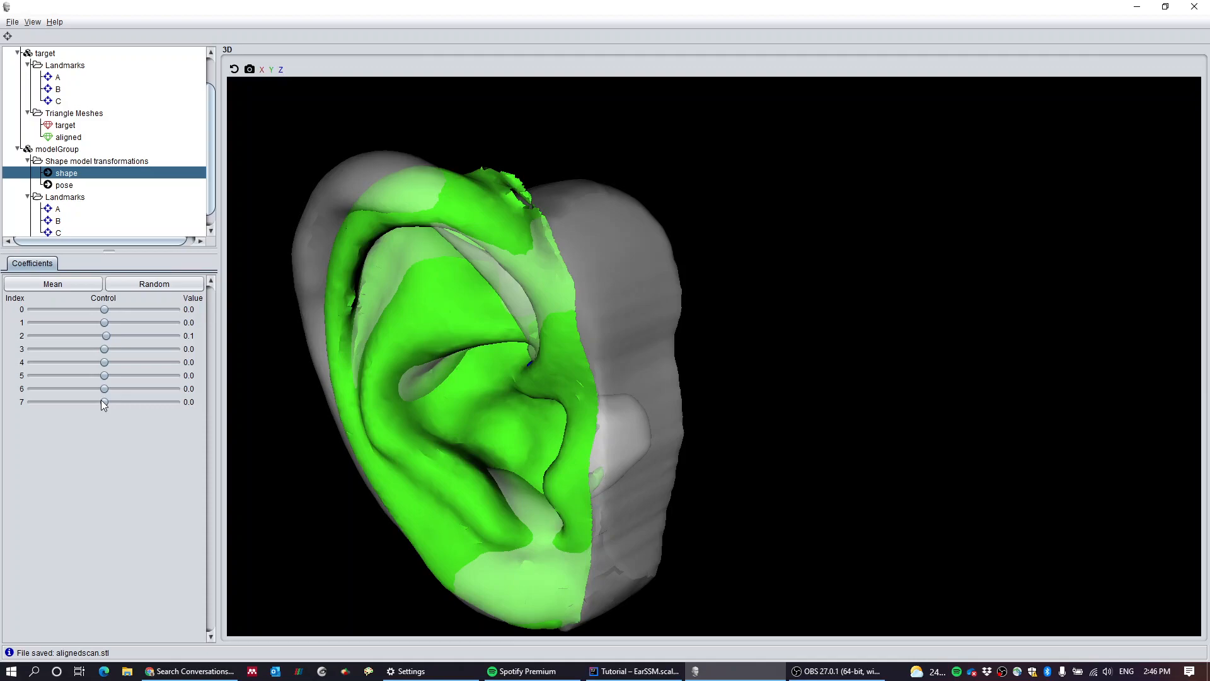
{"action": "mouse_move", "coordinate": [639, 269]}
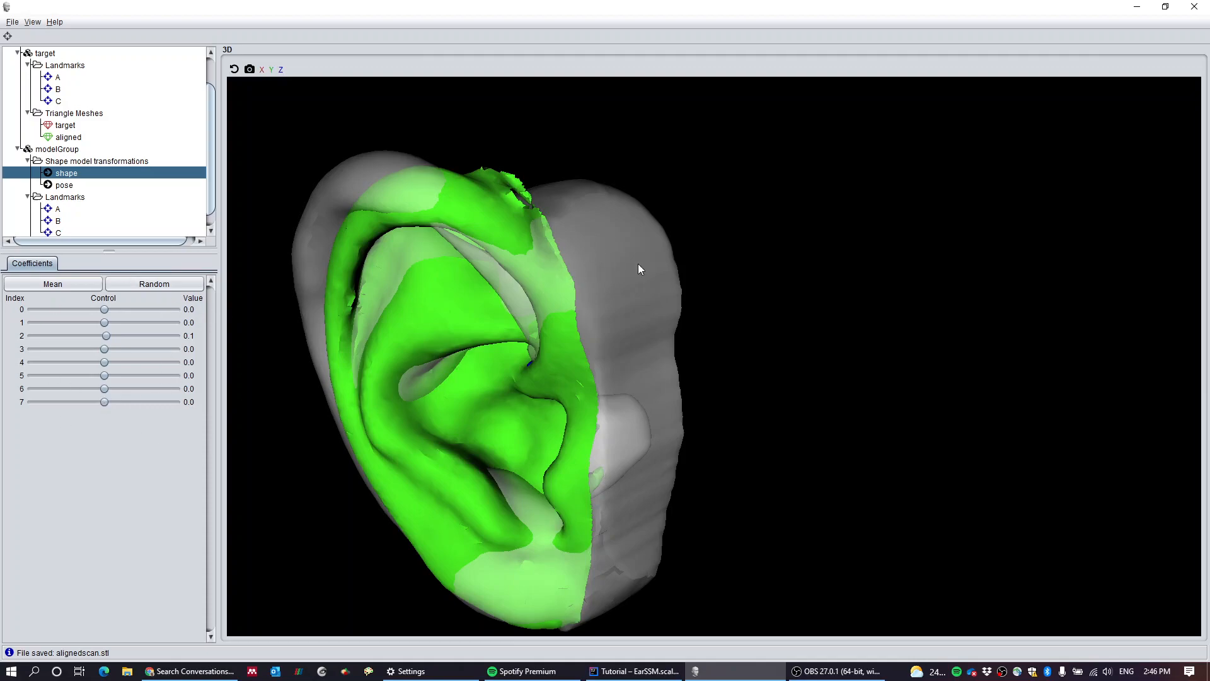
{"action": "mouse_move", "coordinate": [272, 286]}
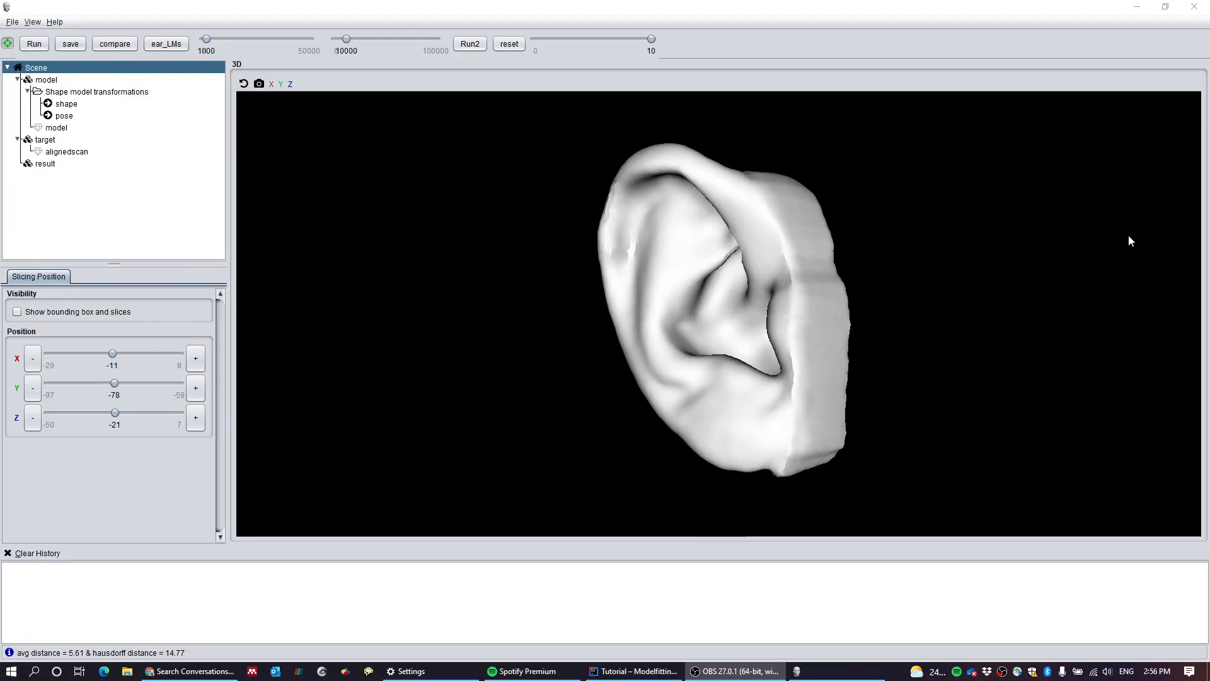
{"action": "mouse_move", "coordinate": [569, 228]}
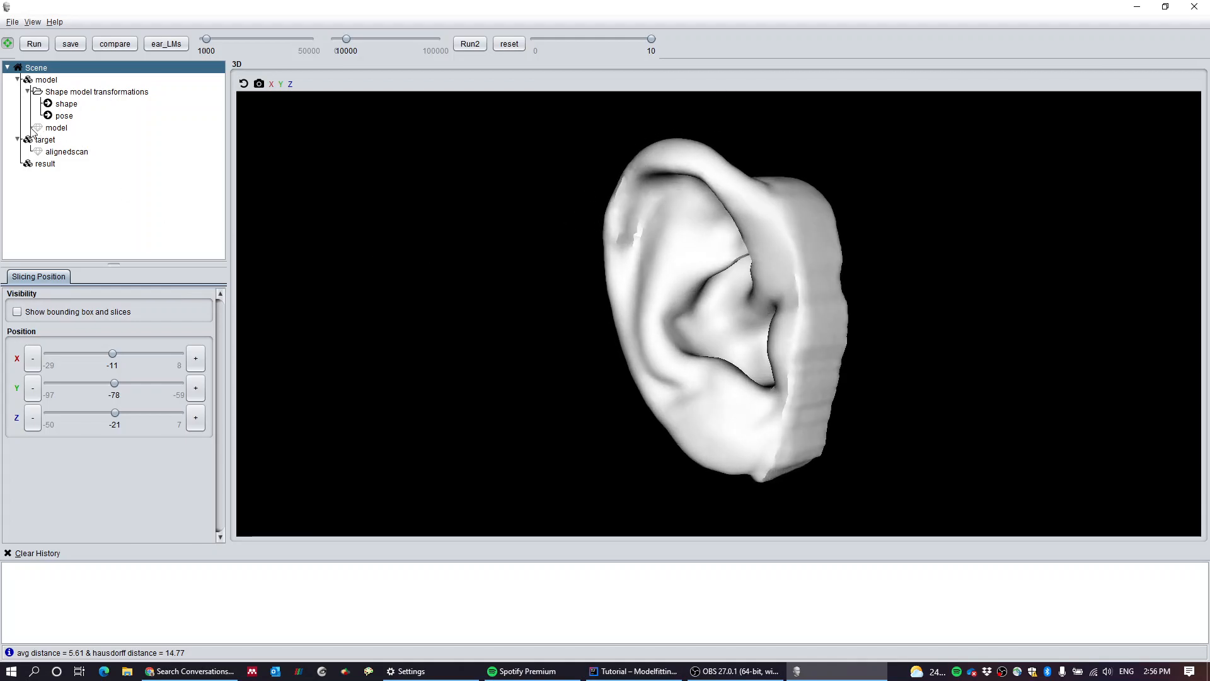
Step: Sample two Random shapes from the shape coefficients, then reset the ear to Mean
{"action": "left_click", "coordinate": [64, 115]}
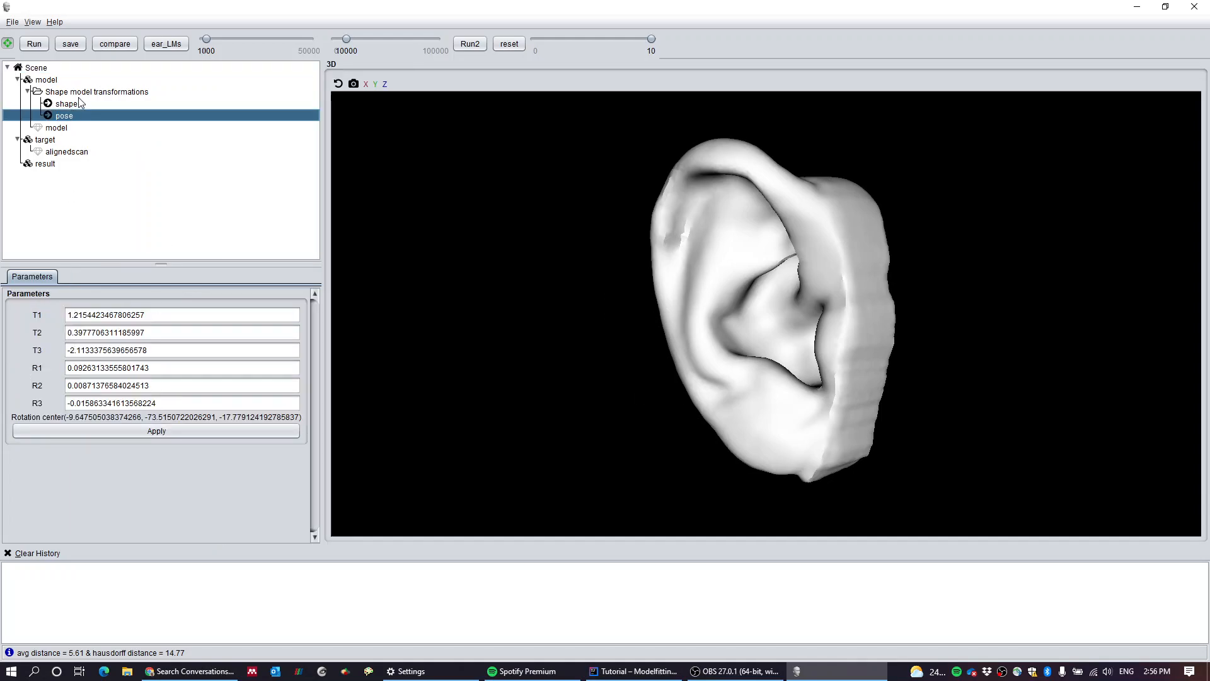
{"action": "left_click", "coordinate": [66, 103]}
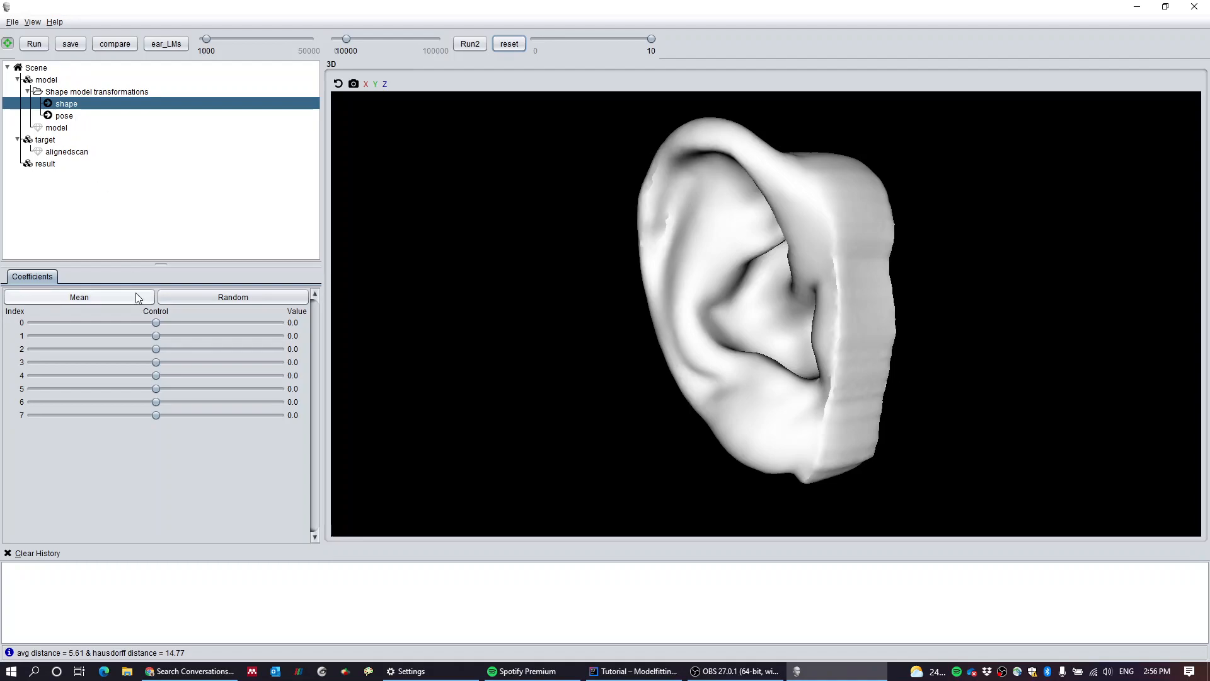
{"action": "left_click", "coordinate": [233, 296]}
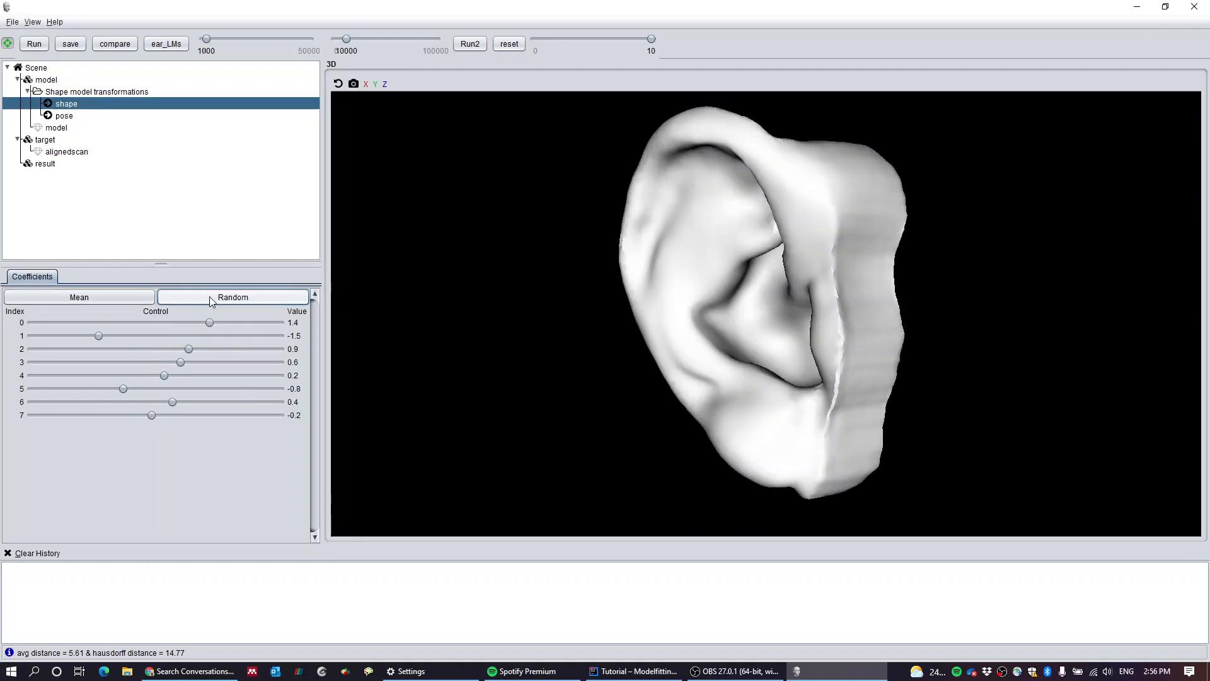
{"action": "left_click", "coordinate": [233, 297]}
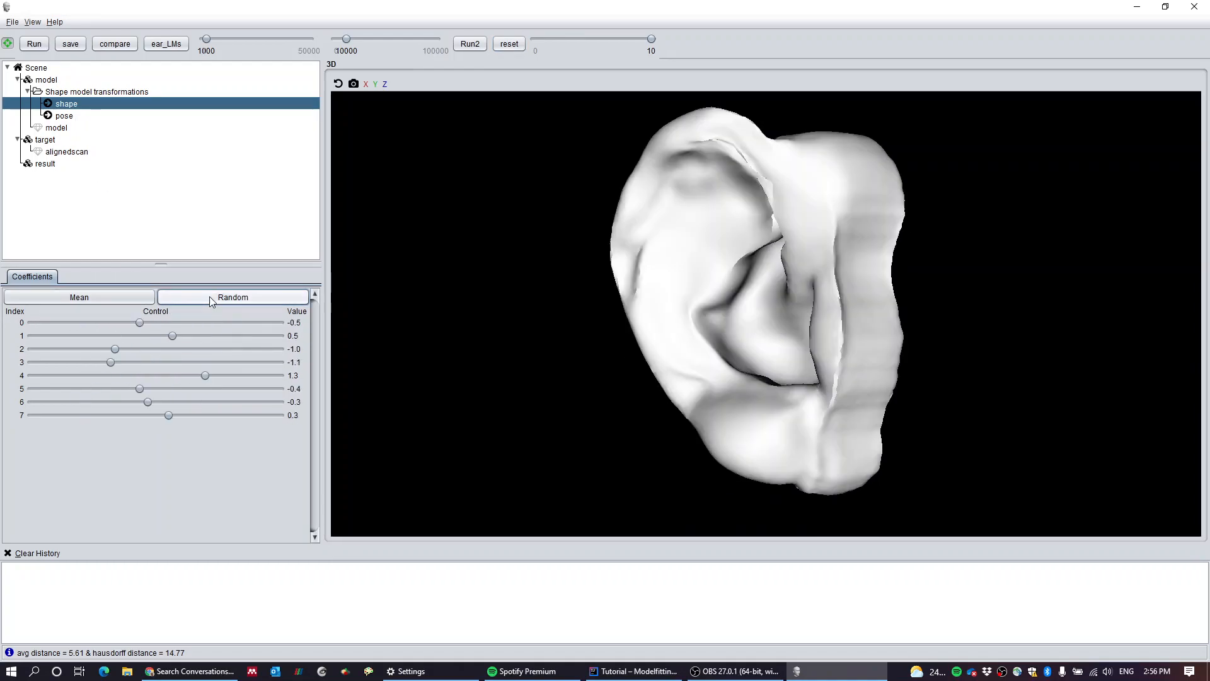
{"action": "left_click", "coordinate": [79, 296]}
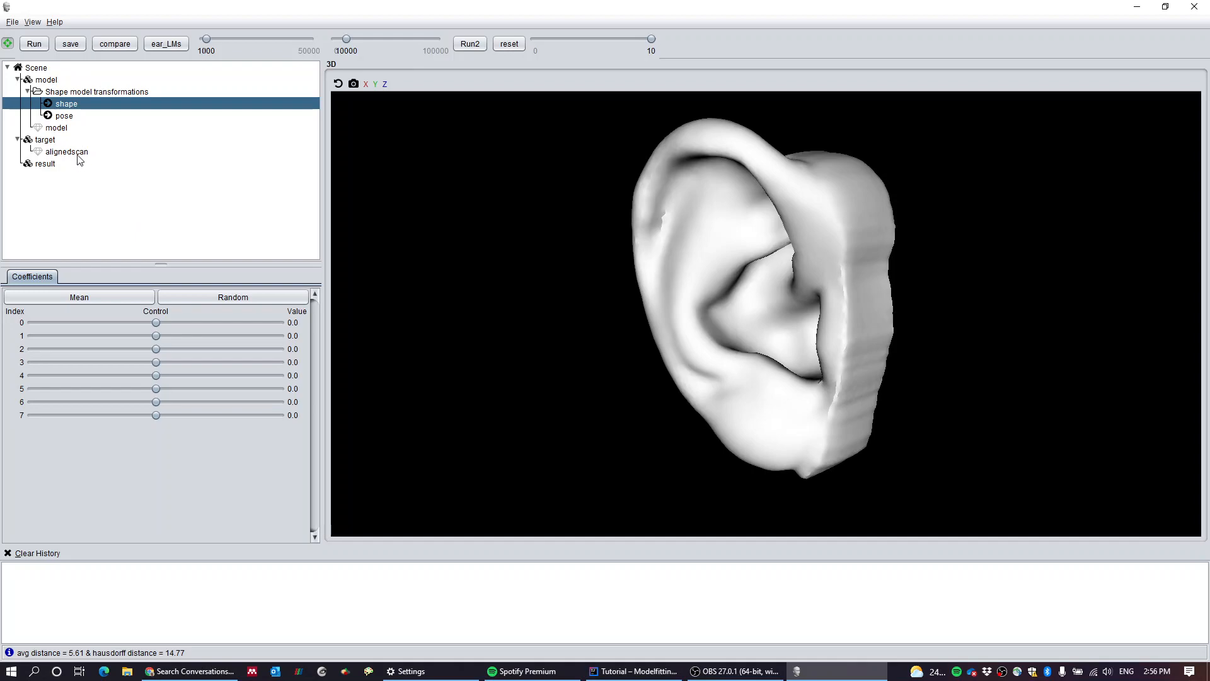
Step: Colour alignedscan red and set the model ear to 50% opacity
{"action": "left_click", "coordinate": [66, 151]}
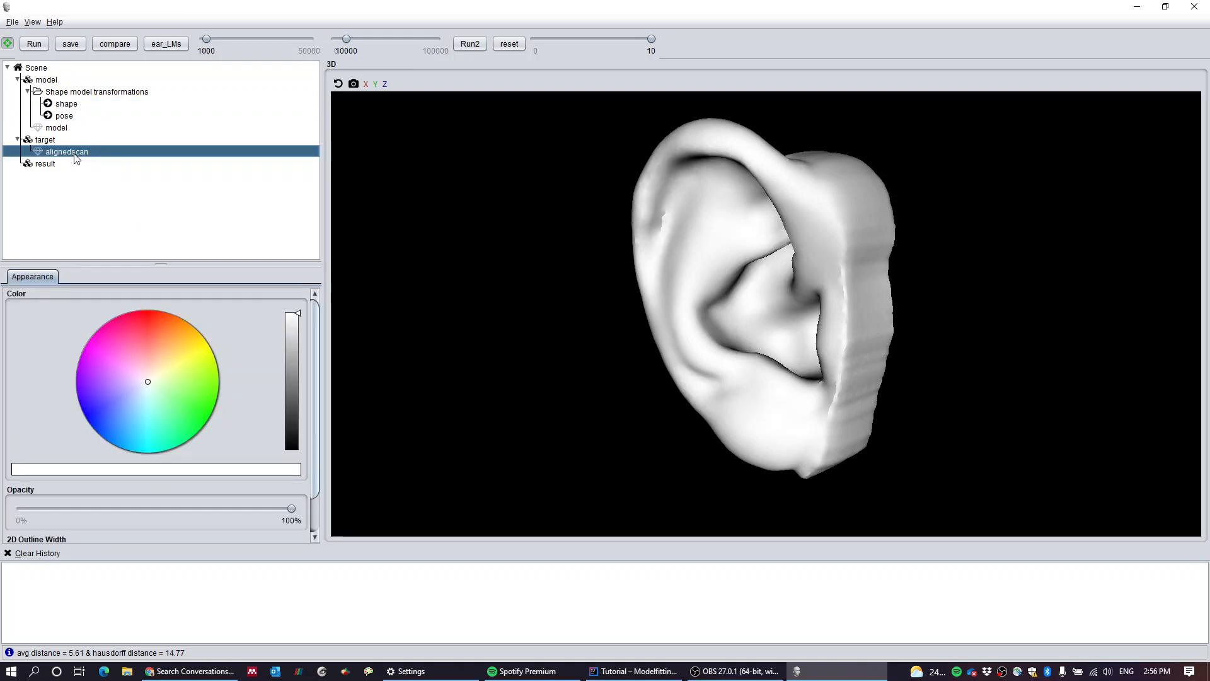
{"action": "right_click", "coordinate": [67, 151]}
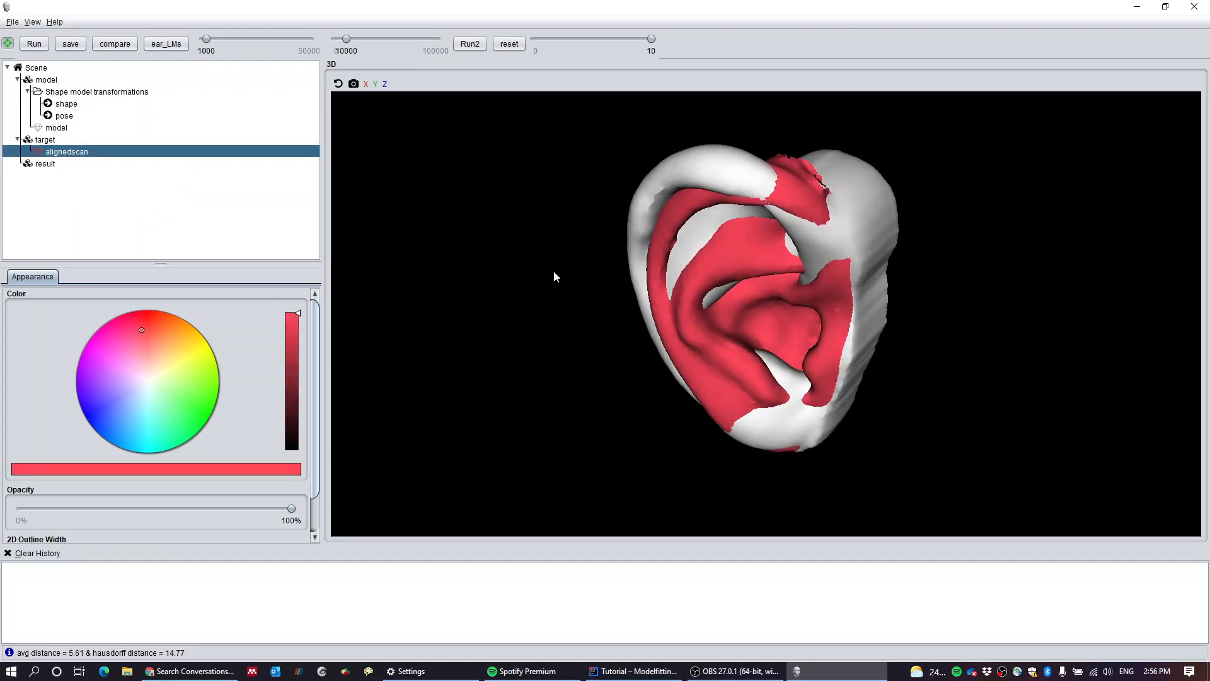
{"action": "left_click_drag", "start_coordinate": [554, 276], "coordinate": [495, 229]}
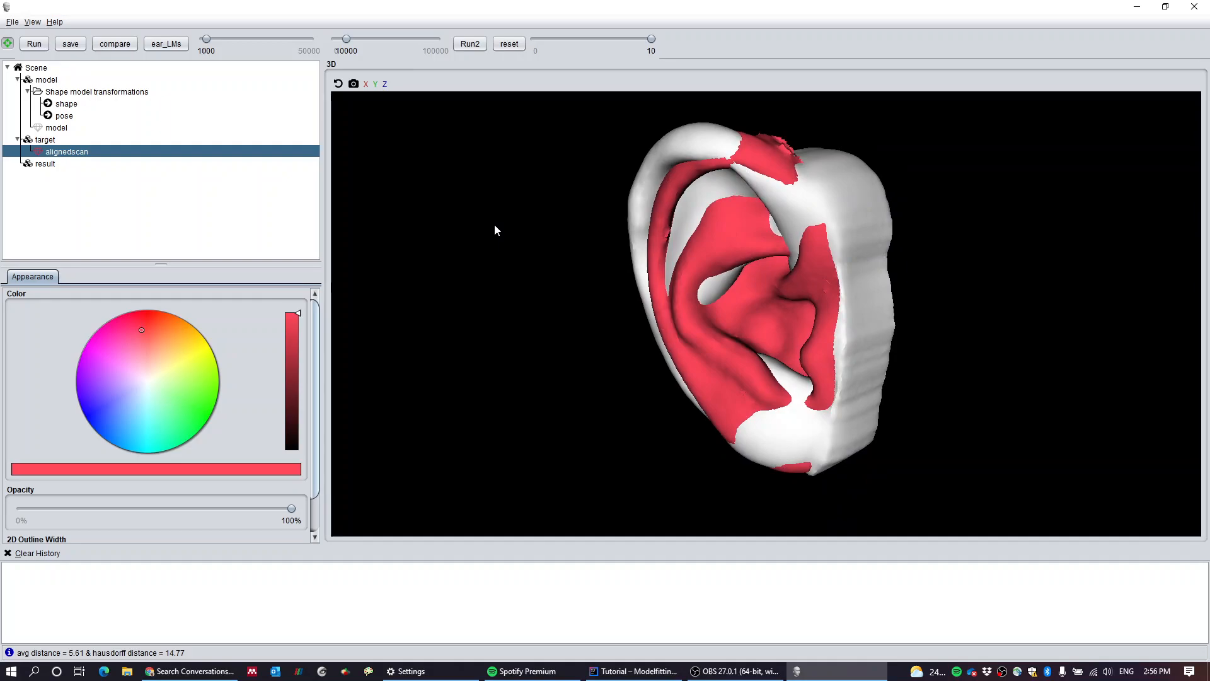
{"action": "mouse_move", "coordinate": [414, 217]}
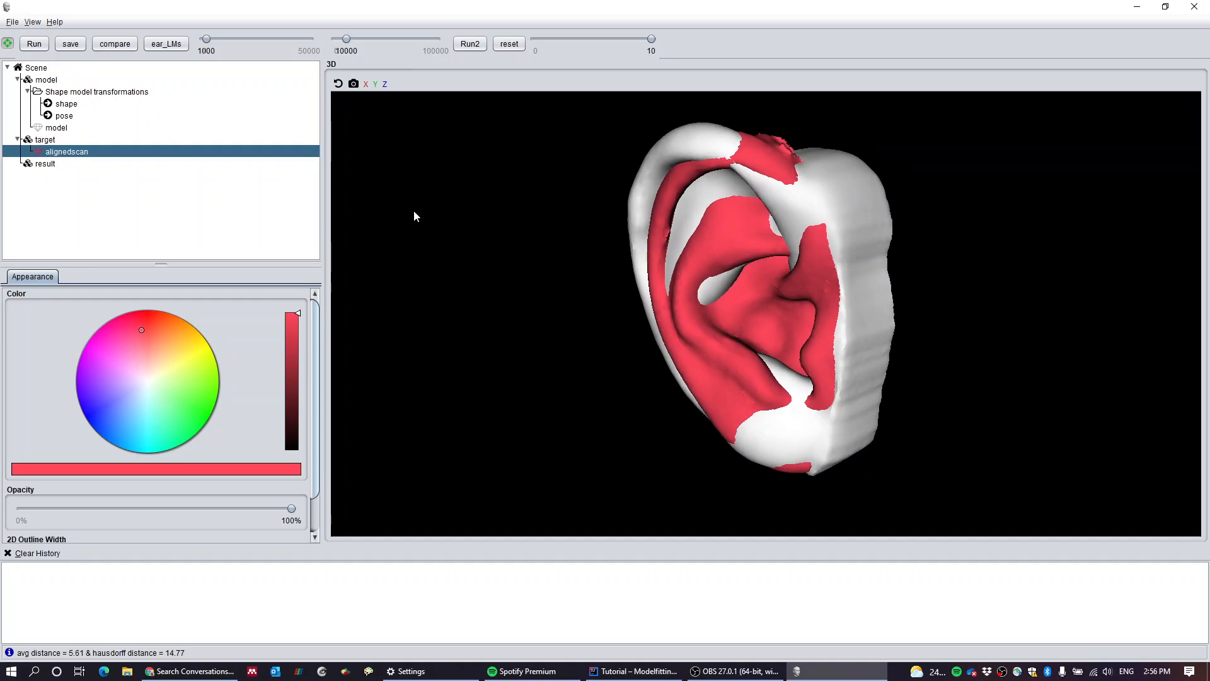
{"action": "mouse_move", "coordinate": [98, 187]}
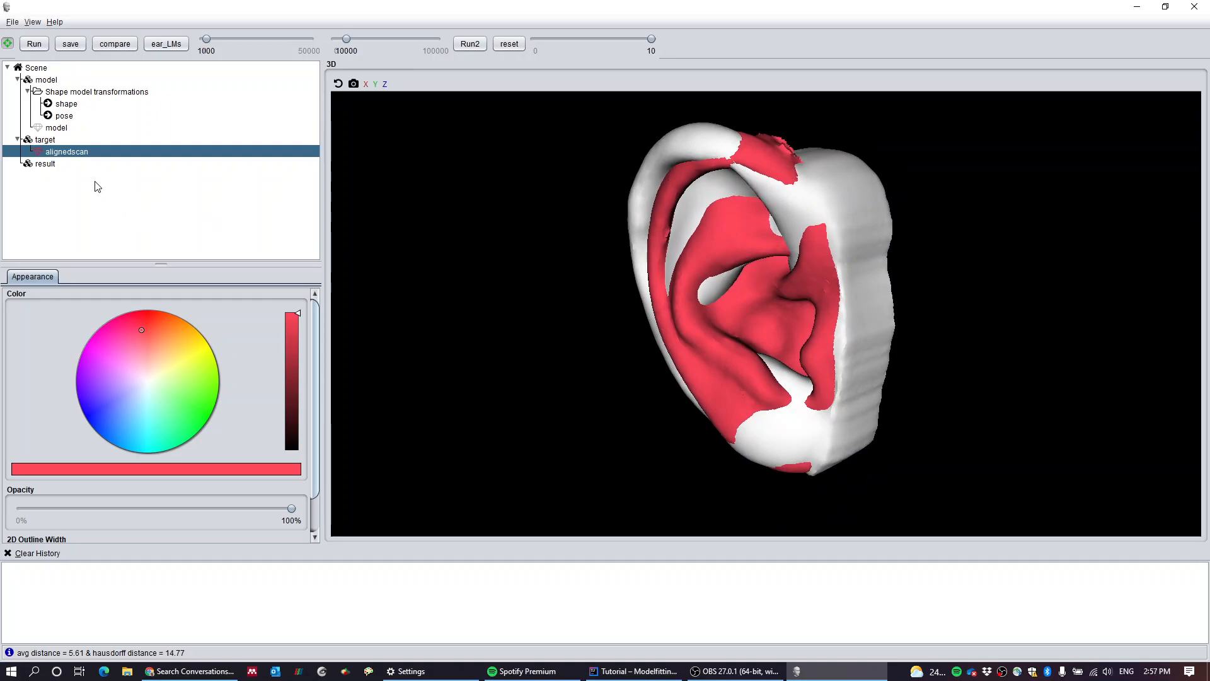
{"action": "left_click", "coordinate": [56, 127]}
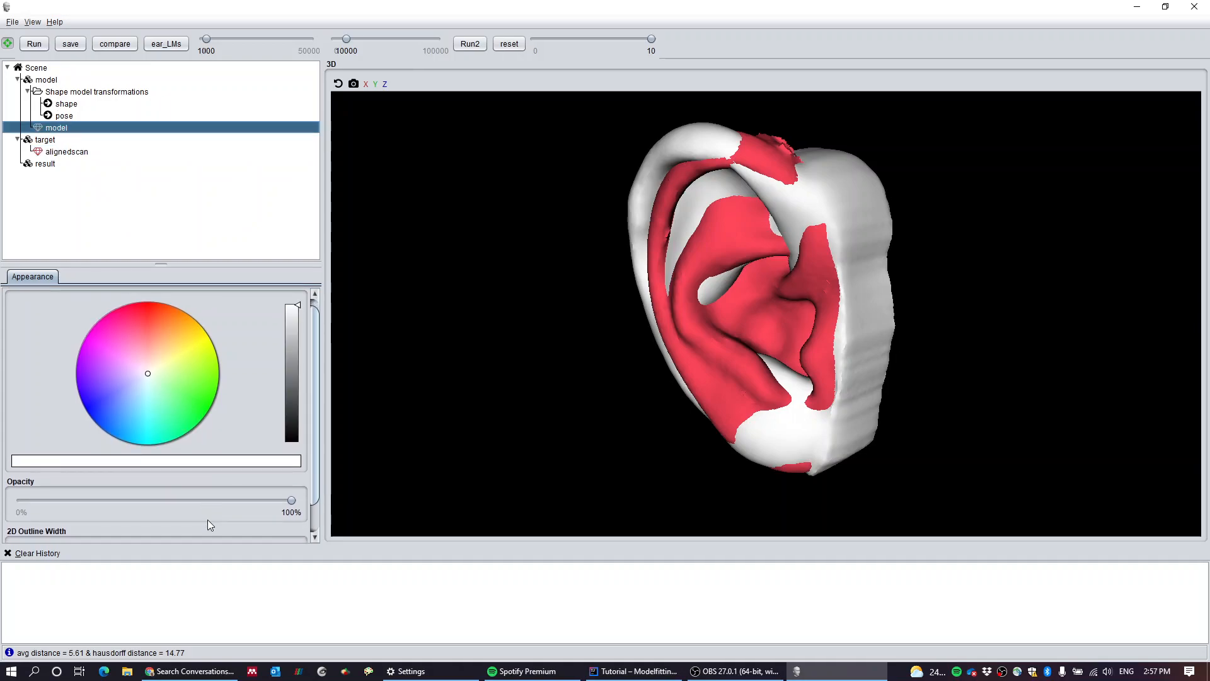
{"action": "scroll", "scroll_direction": "down", "scroll_amount": 3}
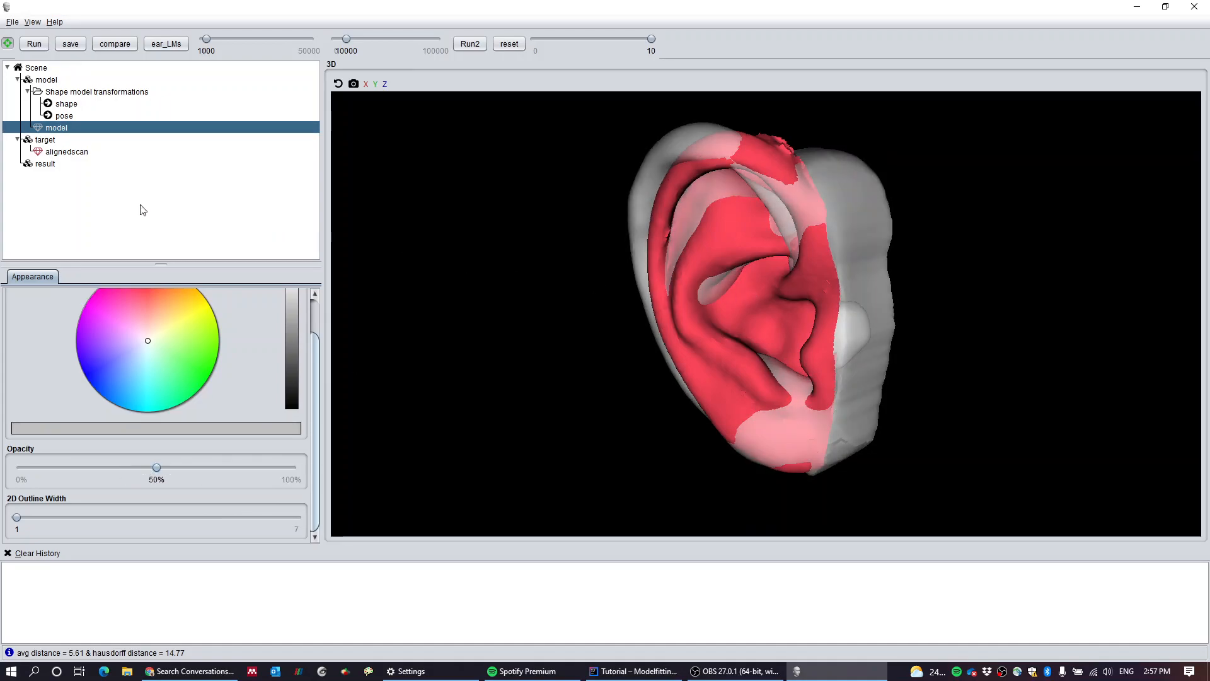
Step: Apply two Random shape coefficient samples to overlay random ears on the red scan
{"action": "left_click", "coordinate": [67, 102]}
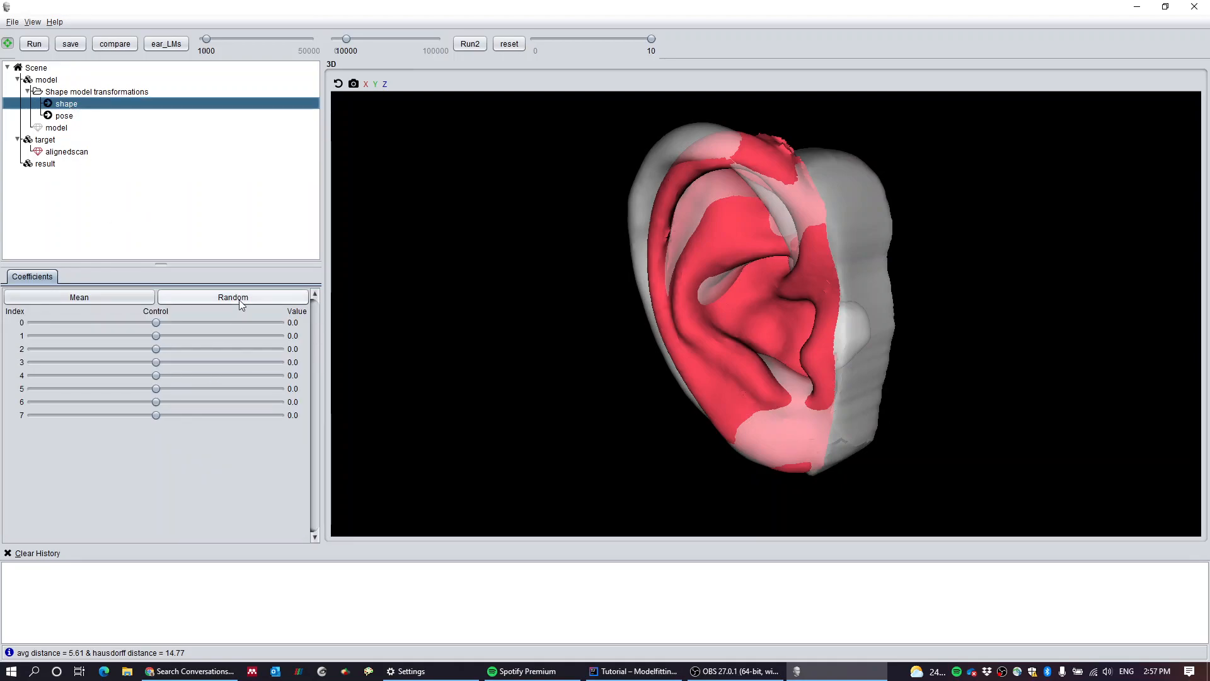
{"action": "left_click", "coordinate": [232, 297]}
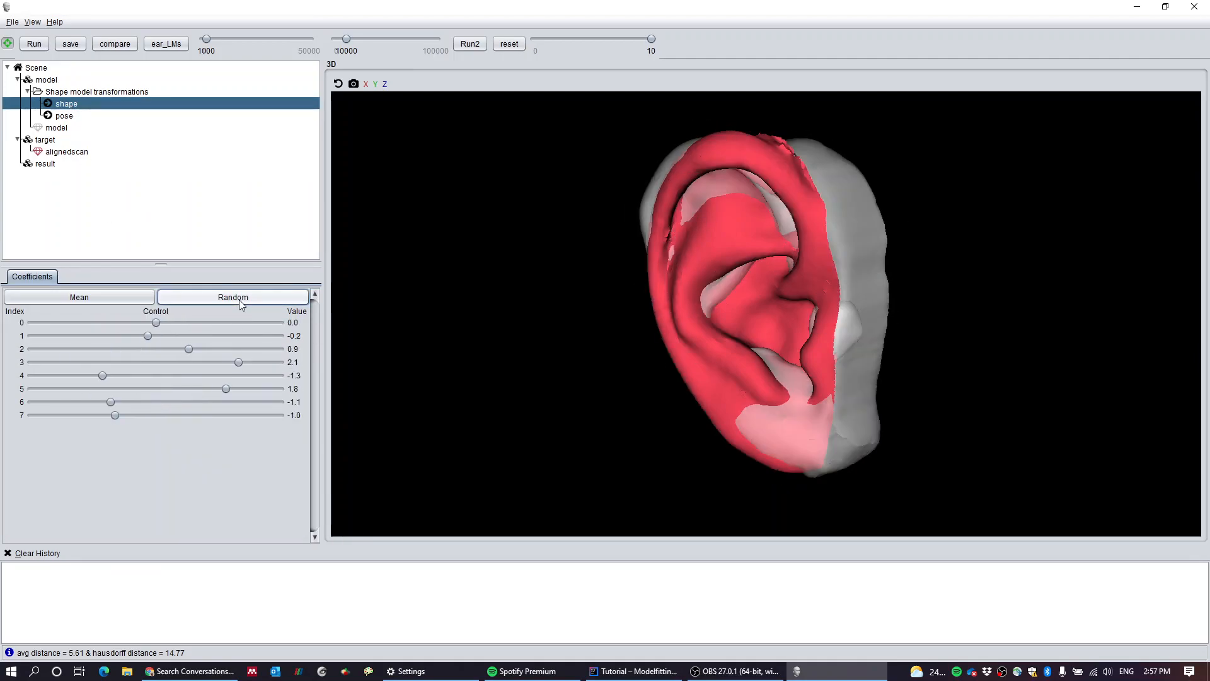
{"action": "left_click", "coordinate": [234, 296]}
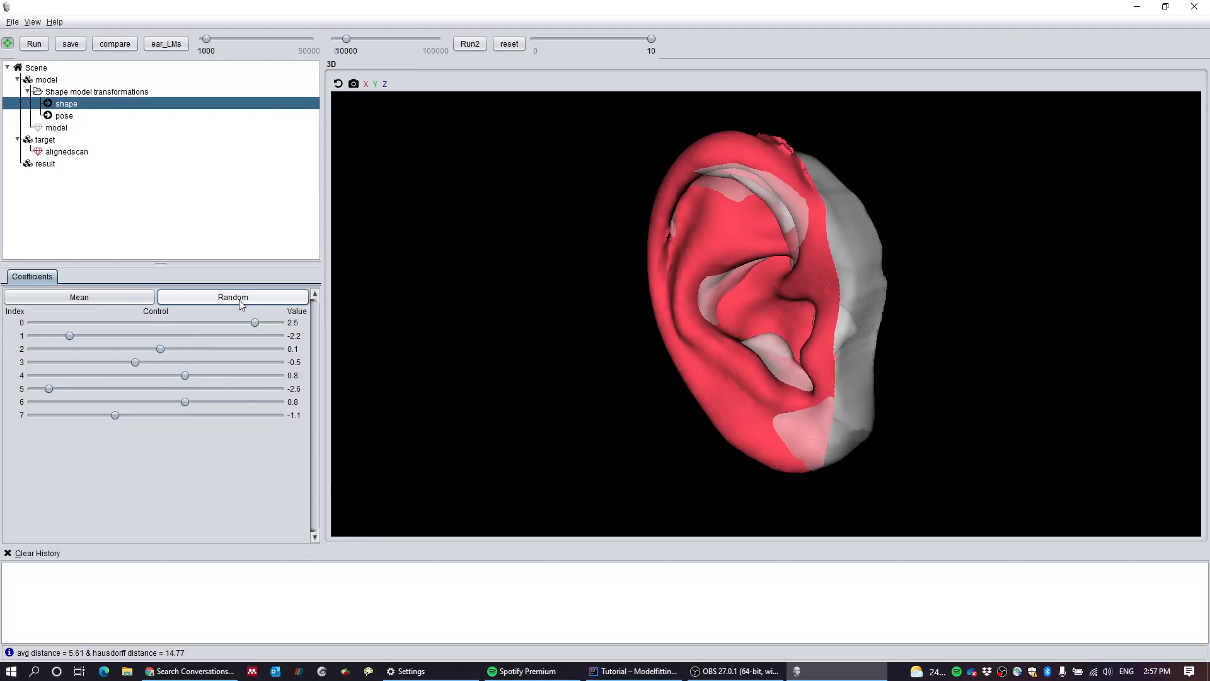
{"action": "mouse_move", "coordinate": [20, 203]}
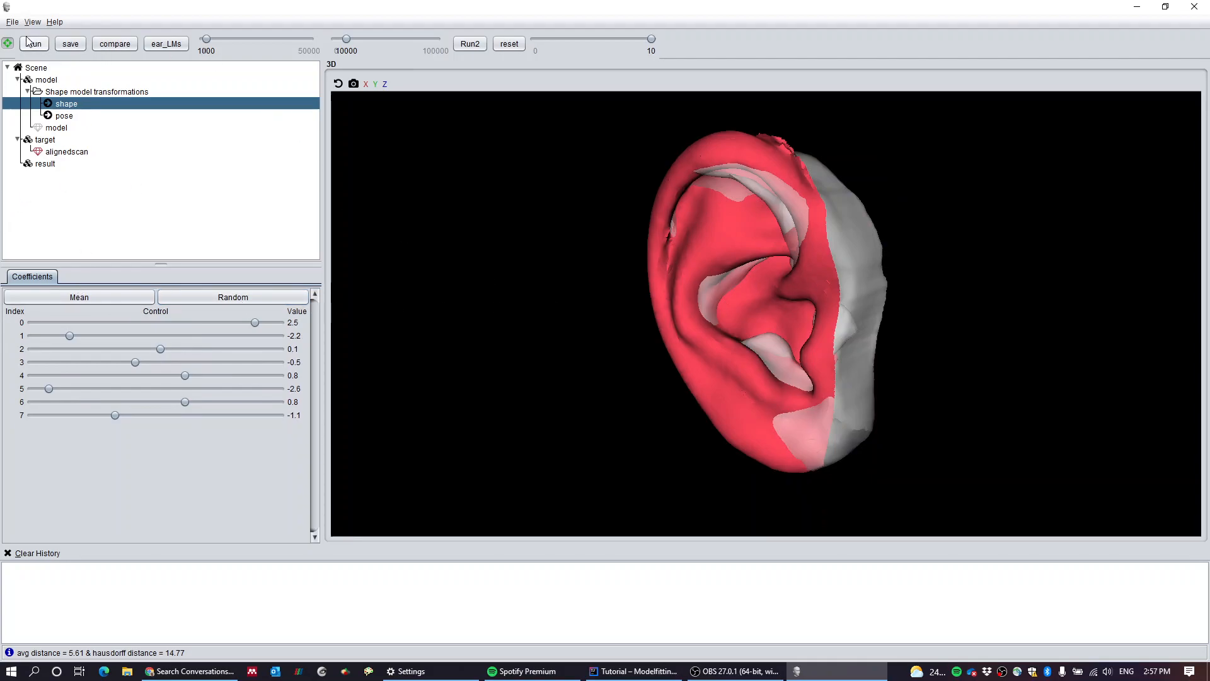
Step: Switch to two 3D viewports, show alignedscan only Right and model only Left, then load ear landmarks
{"action": "left_click", "coordinate": [32, 21]}
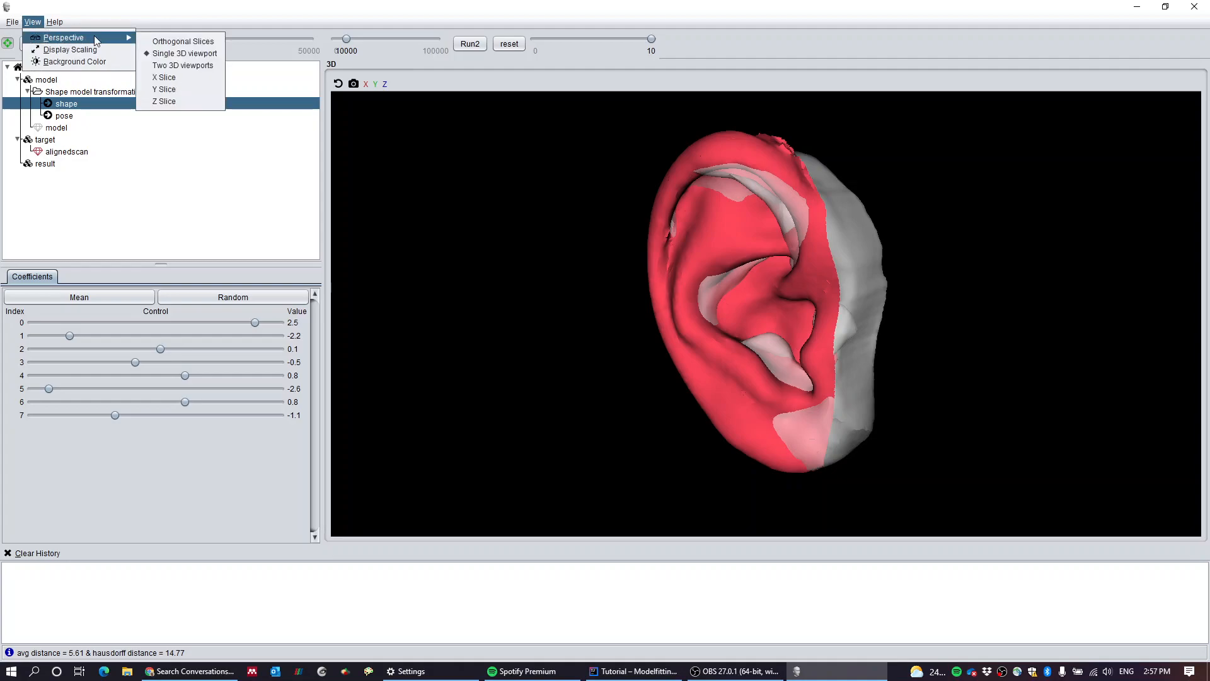
{"action": "mouse_move", "coordinate": [183, 65]}
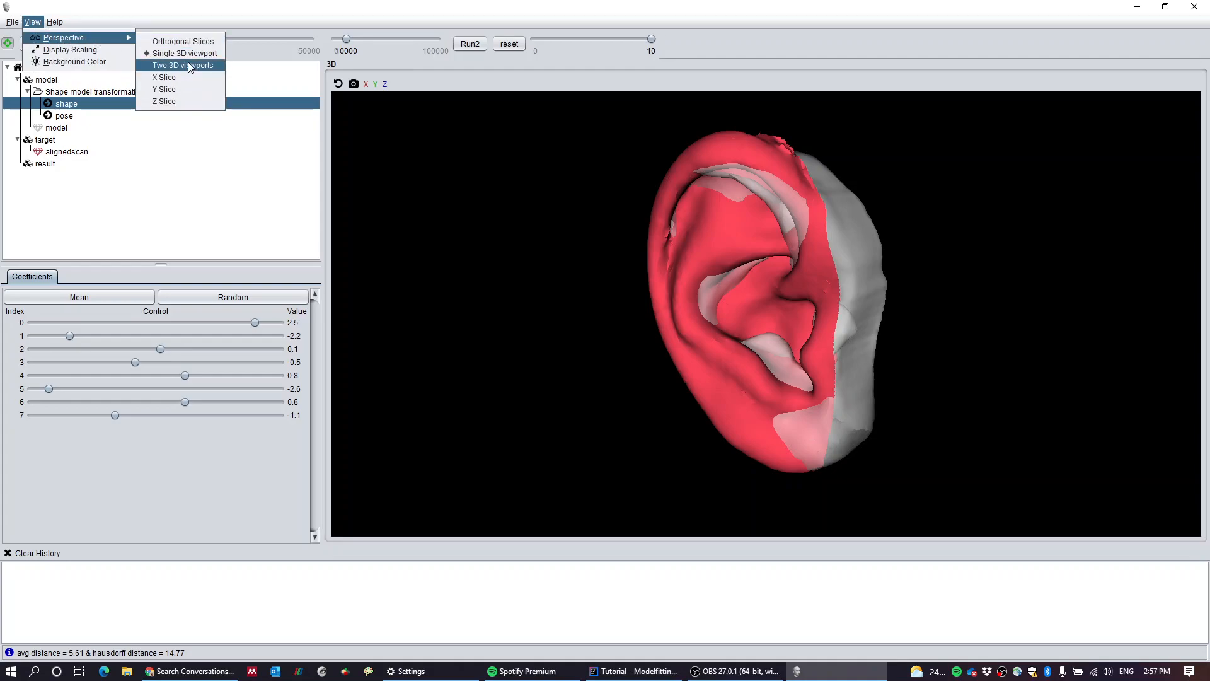
{"action": "left_click", "coordinate": [182, 65]}
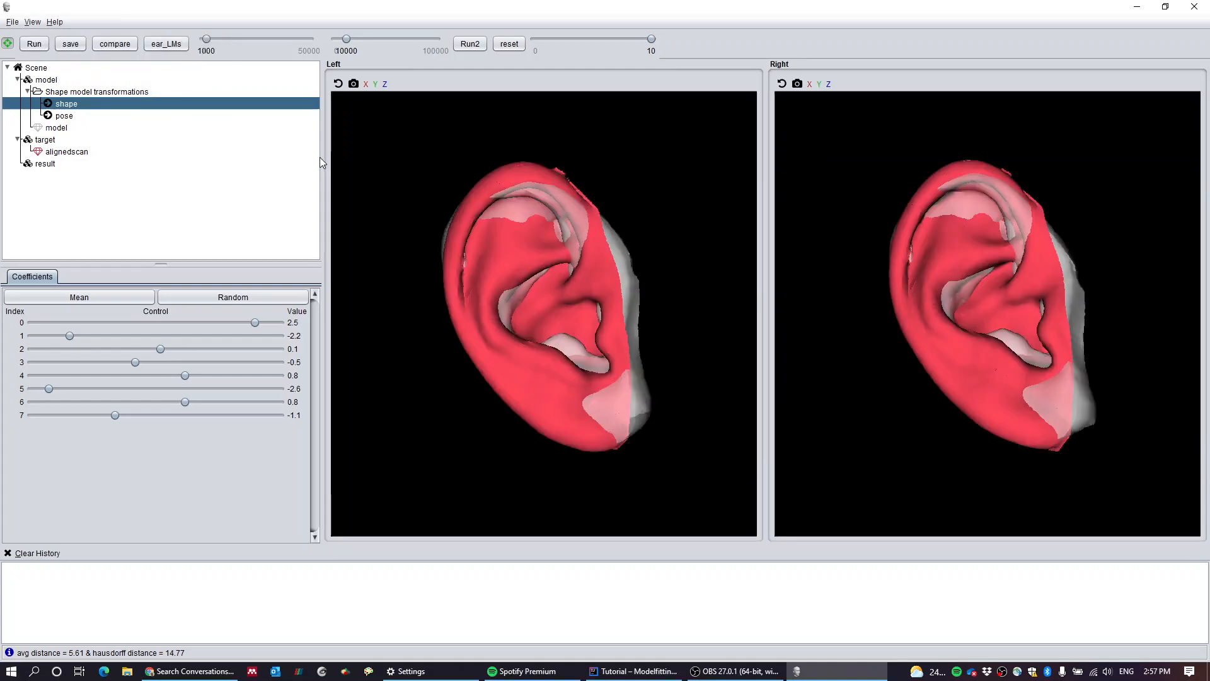
{"action": "left_click", "coordinate": [68, 151]}
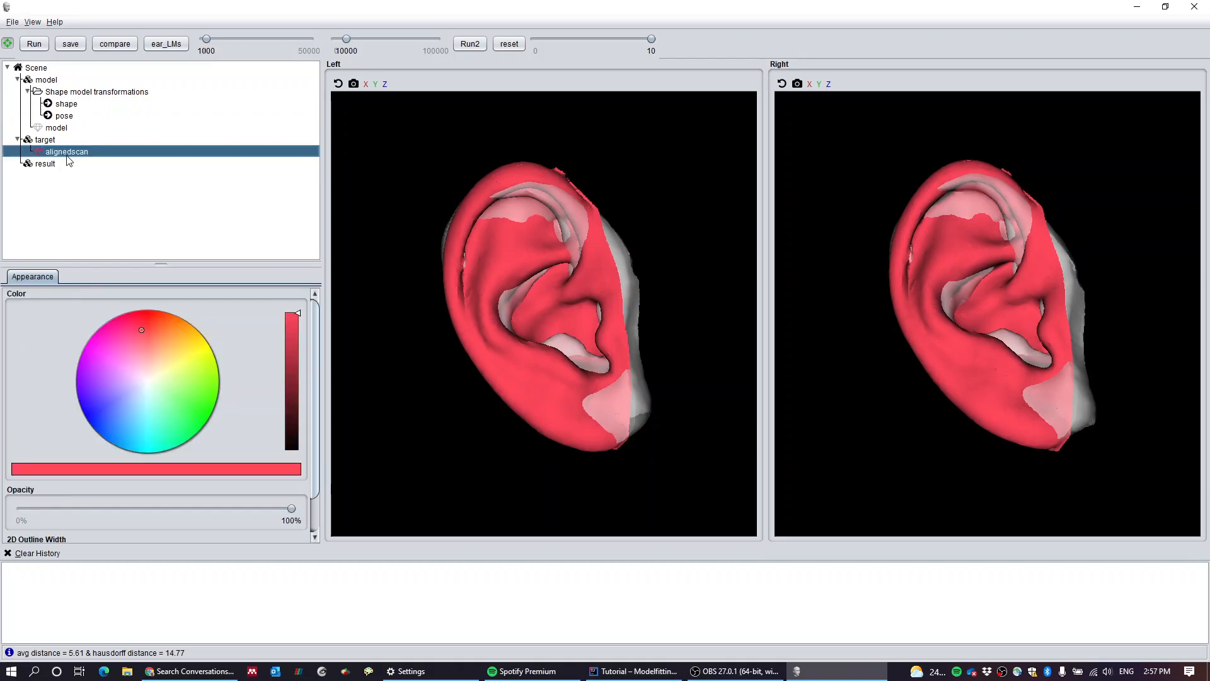
{"action": "right_click", "coordinate": [66, 151]}
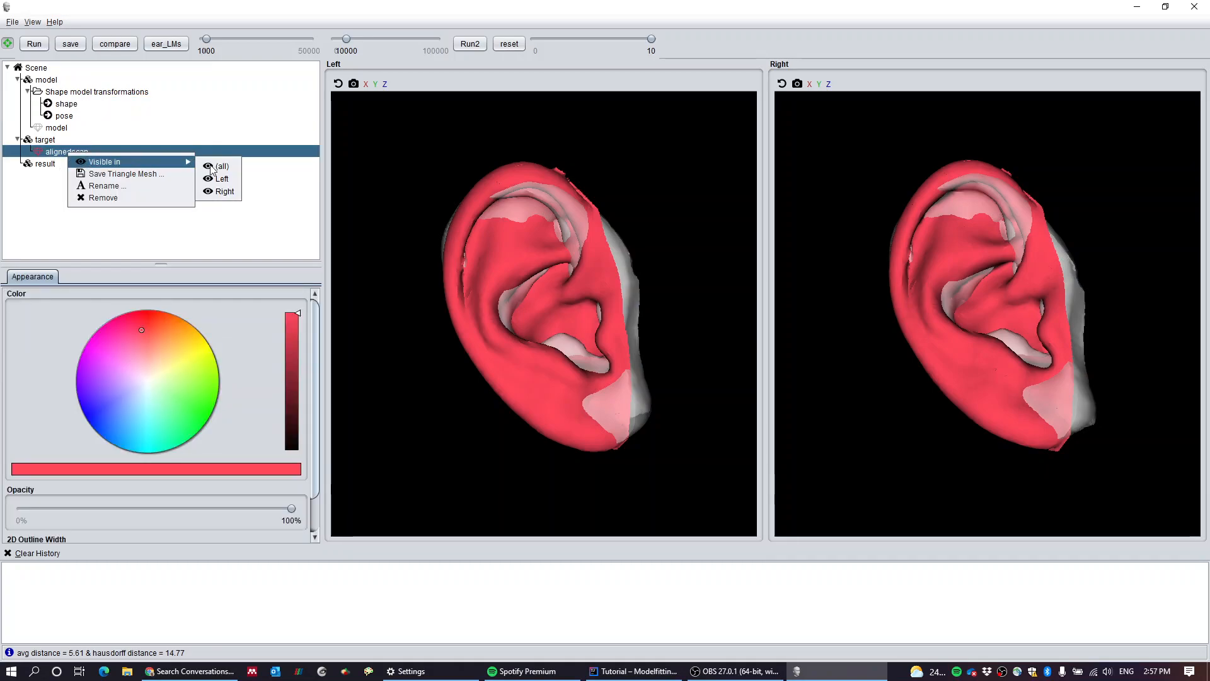
{"action": "left_click", "coordinate": [222, 179]}
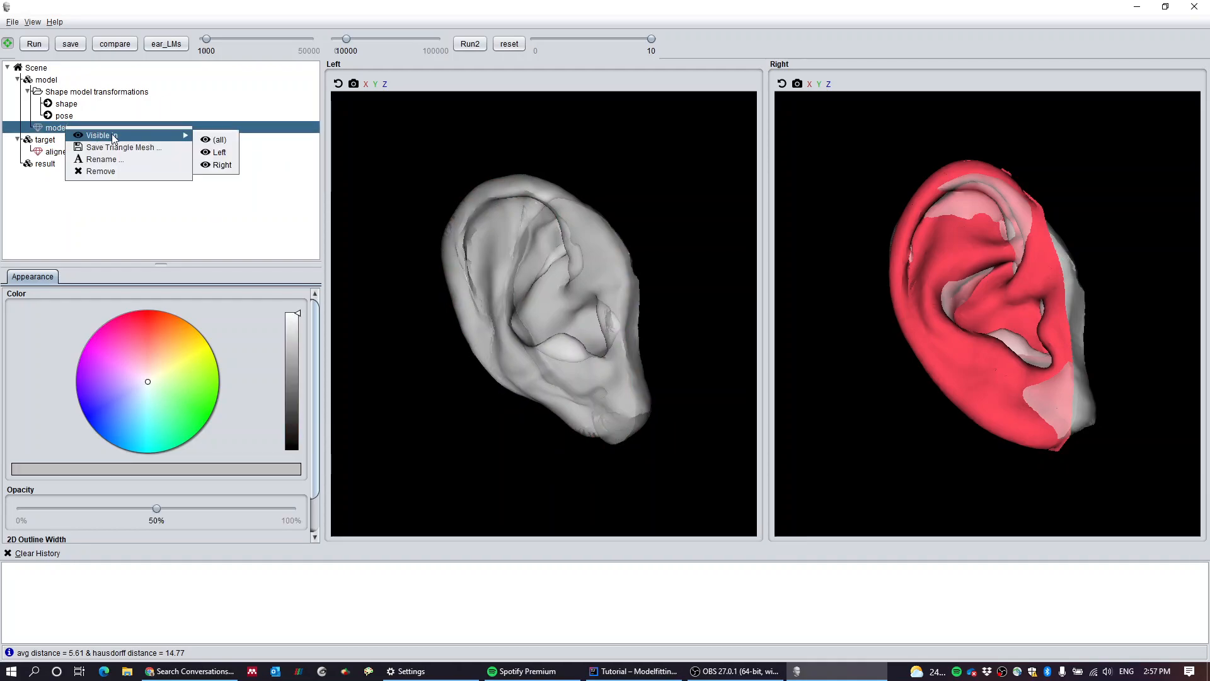
{"action": "mouse_move", "coordinate": [216, 170]}
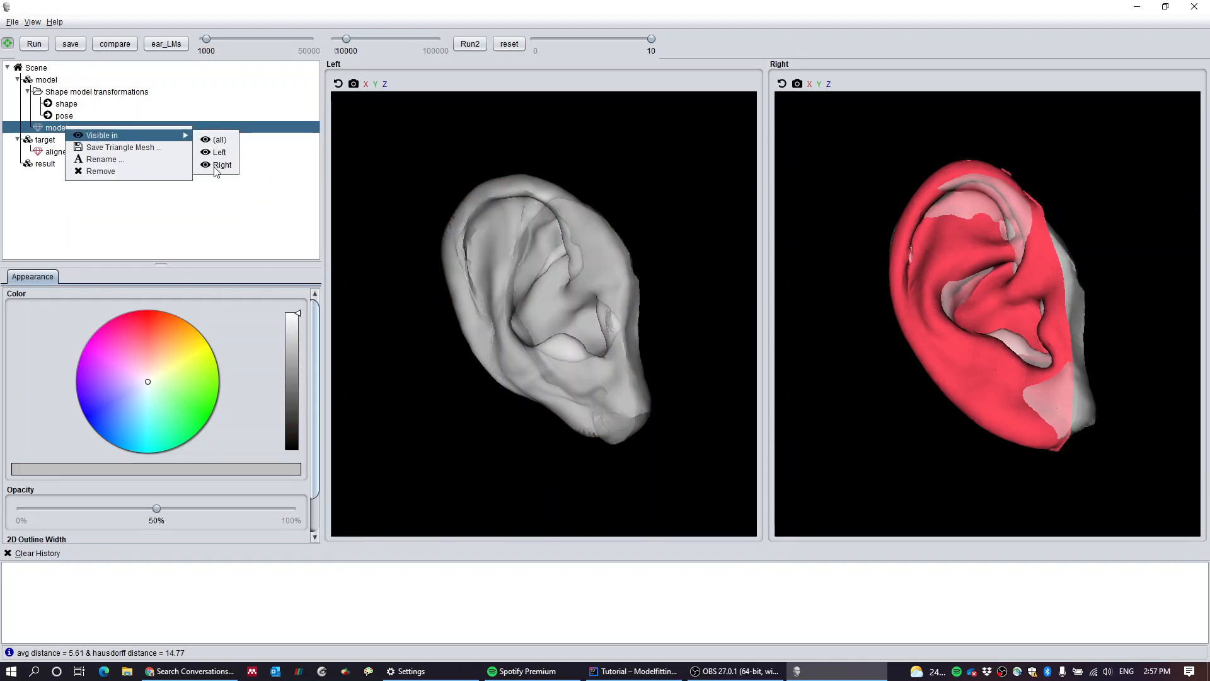
{"action": "left_click", "coordinate": [206, 164]}
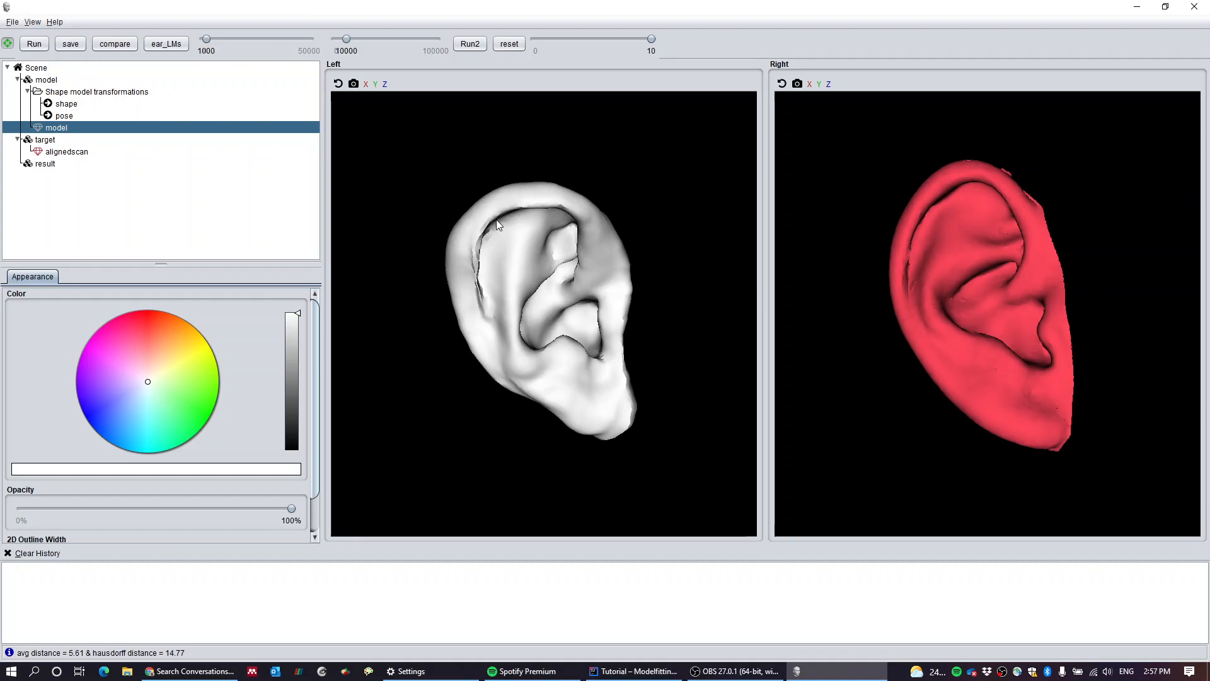
{"action": "left_click", "coordinate": [166, 44]}
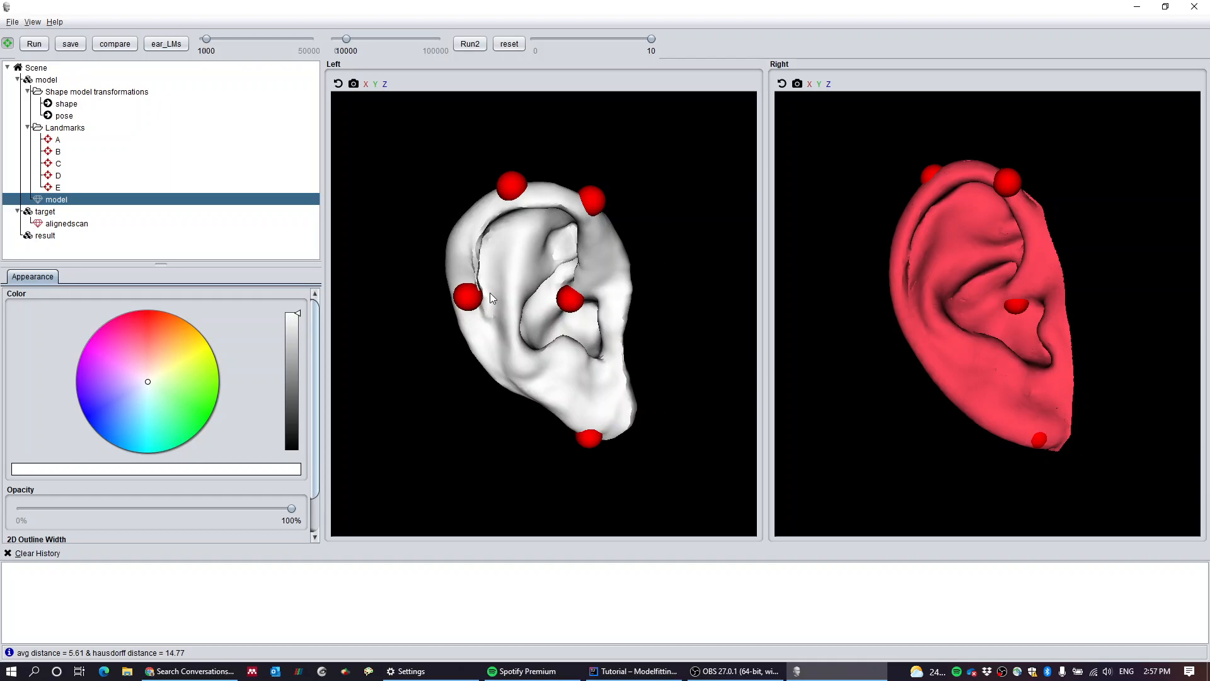
Step: Lower the landmark scaling factor, then restrict model landmarks A–E to the Left view
{"action": "scroll", "scroll_direction": "down", "scroll_amount": 3}
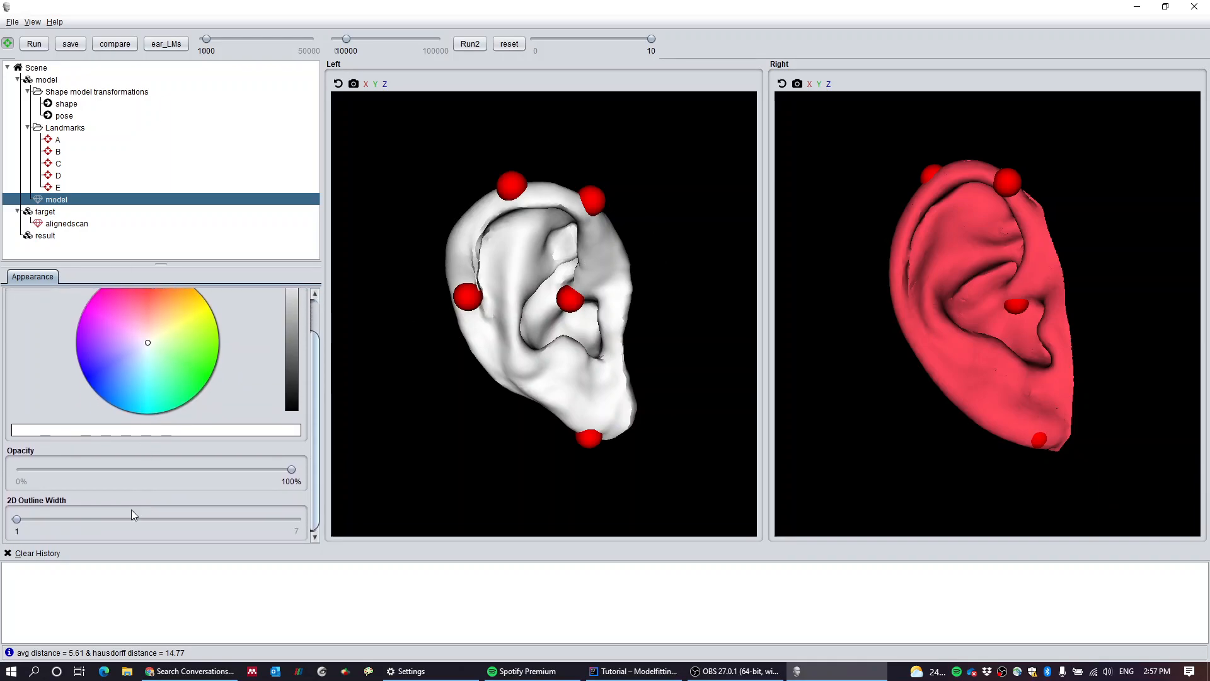
{"action": "left_click", "coordinate": [57, 140]}
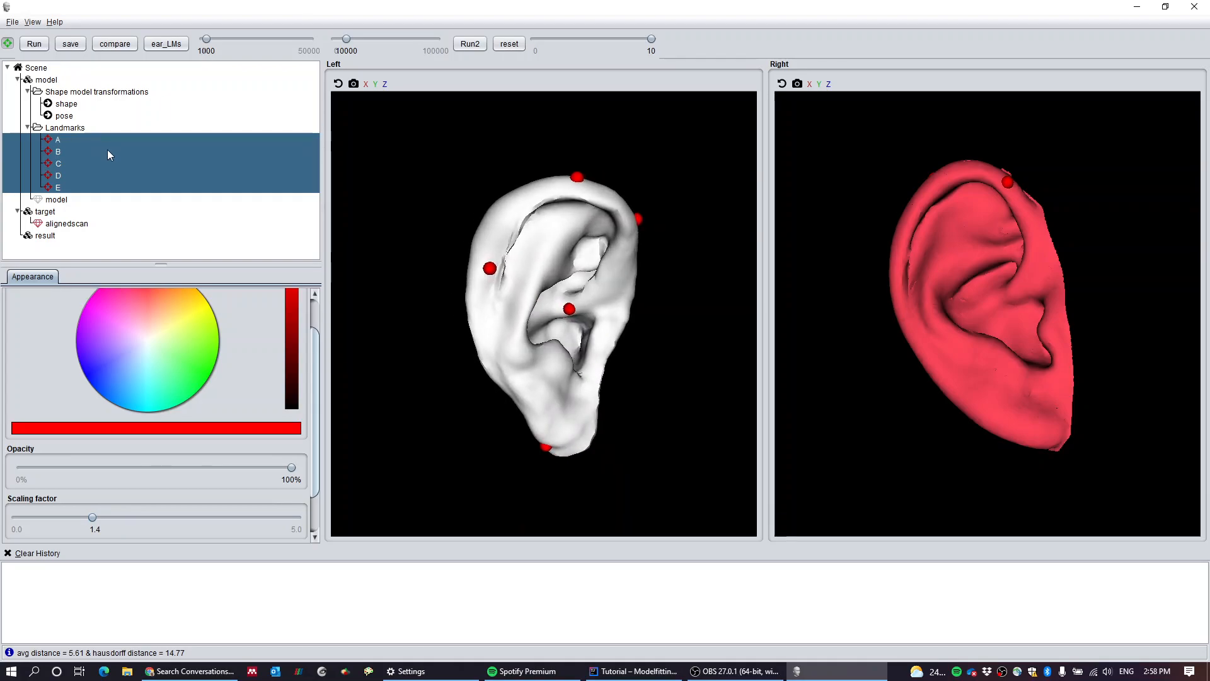
{"action": "left_click", "coordinate": [66, 103]}
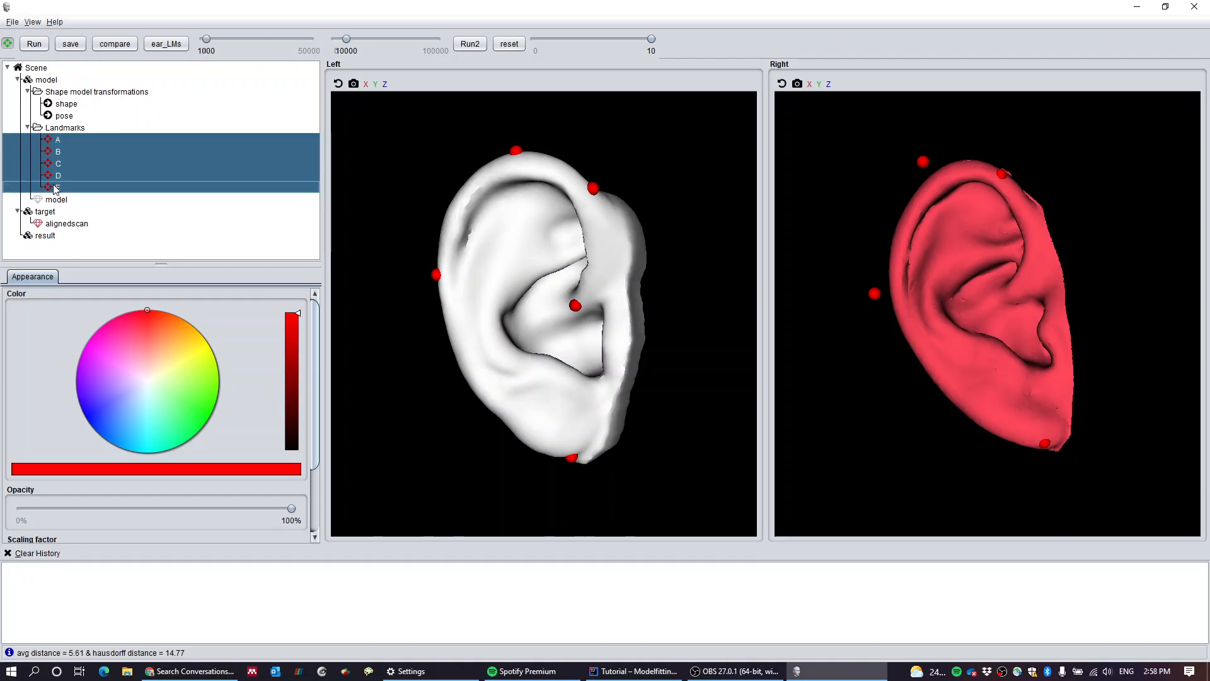
{"action": "right_click", "coordinate": [54, 187]}
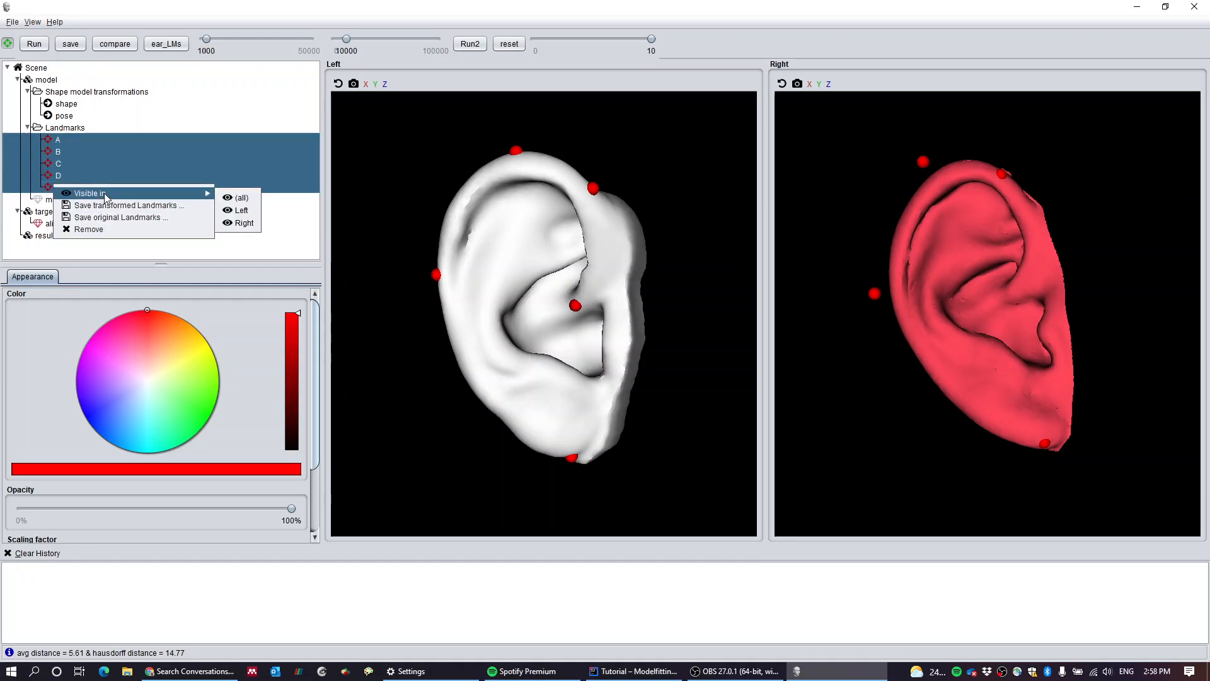
{"action": "mouse_move", "coordinate": [234, 216]}
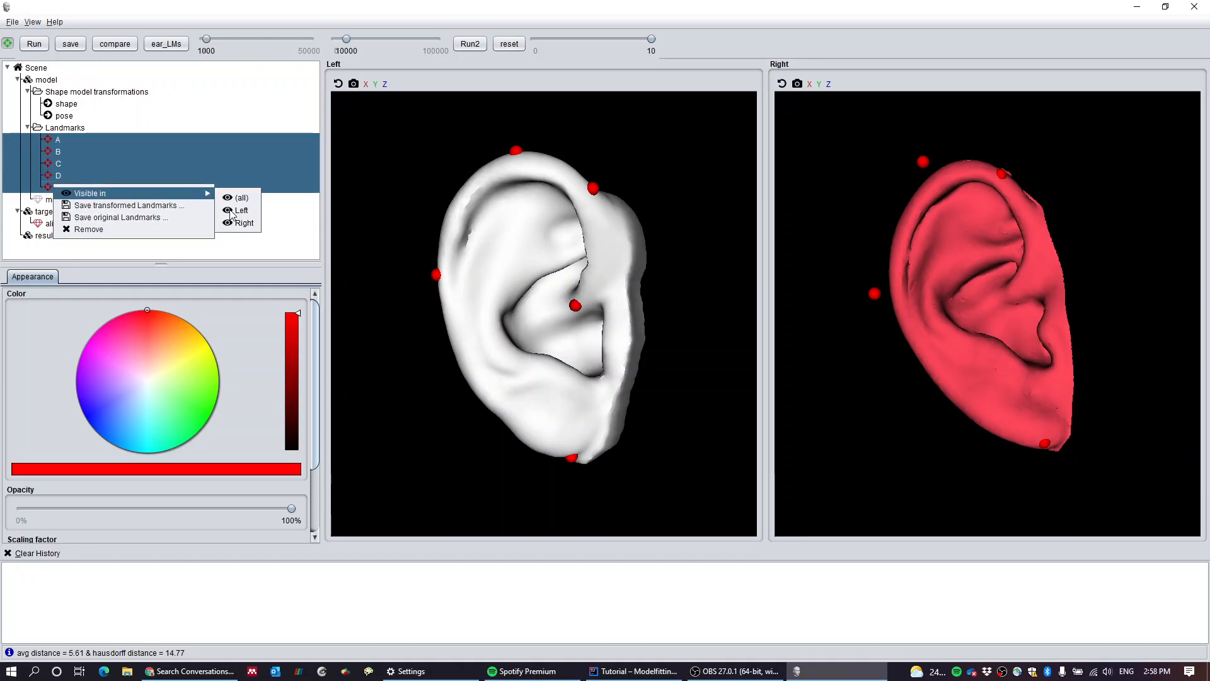
{"action": "left_click", "coordinate": [242, 210]}
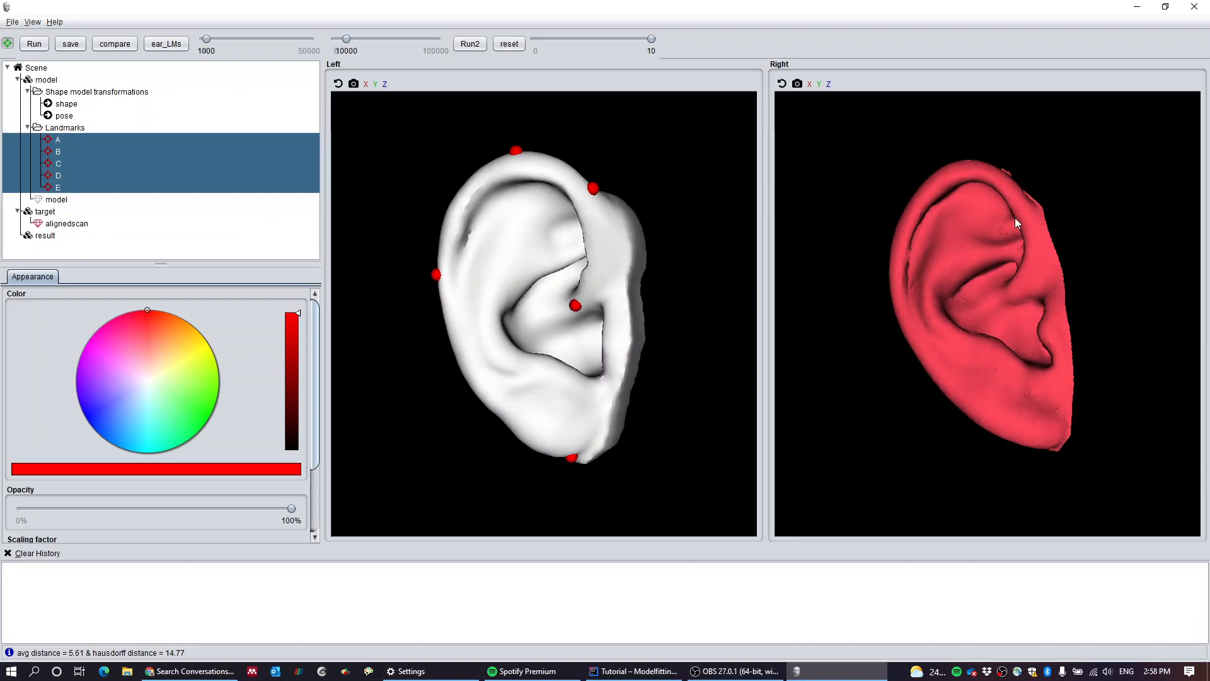
{"action": "mouse_move", "coordinate": [1017, 323]}
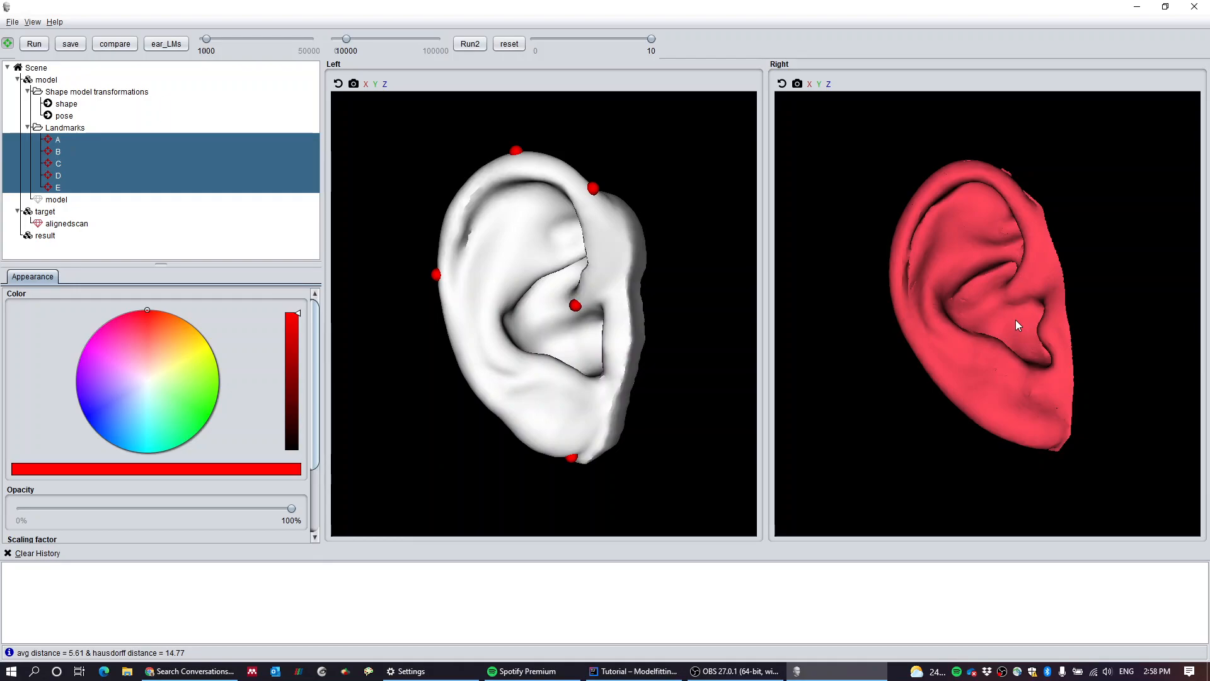
{"action": "mouse_move", "coordinate": [446, 267]}
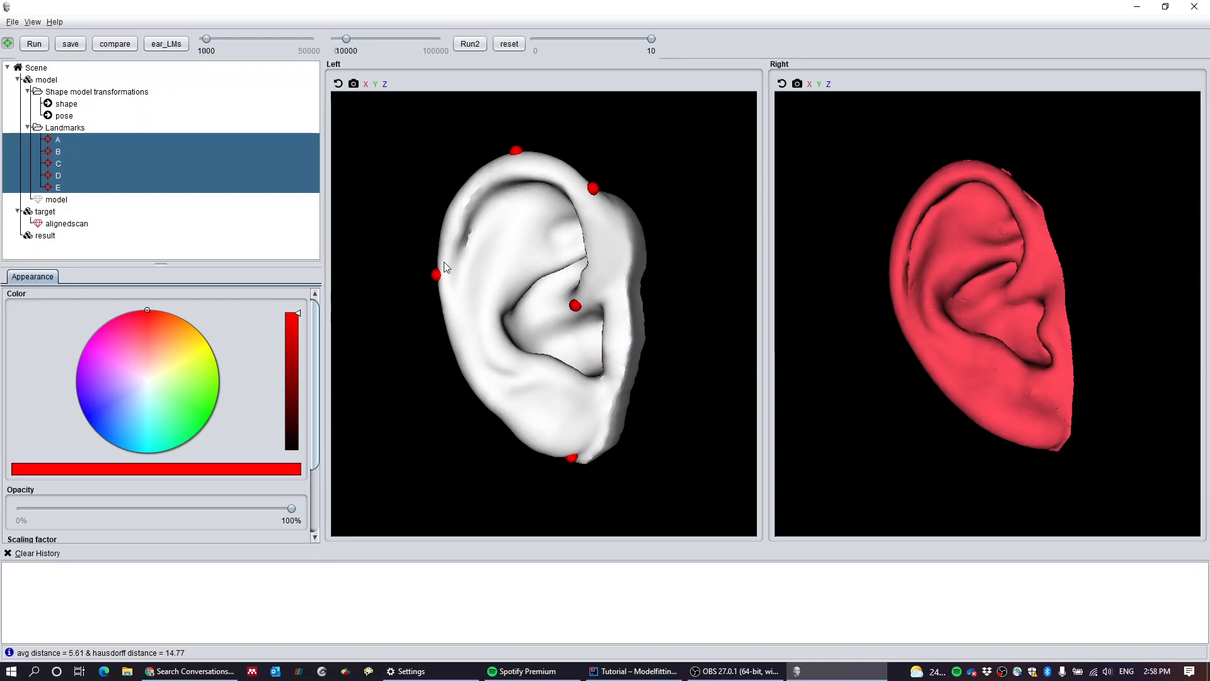
{"action": "left_click", "coordinate": [66, 223]}
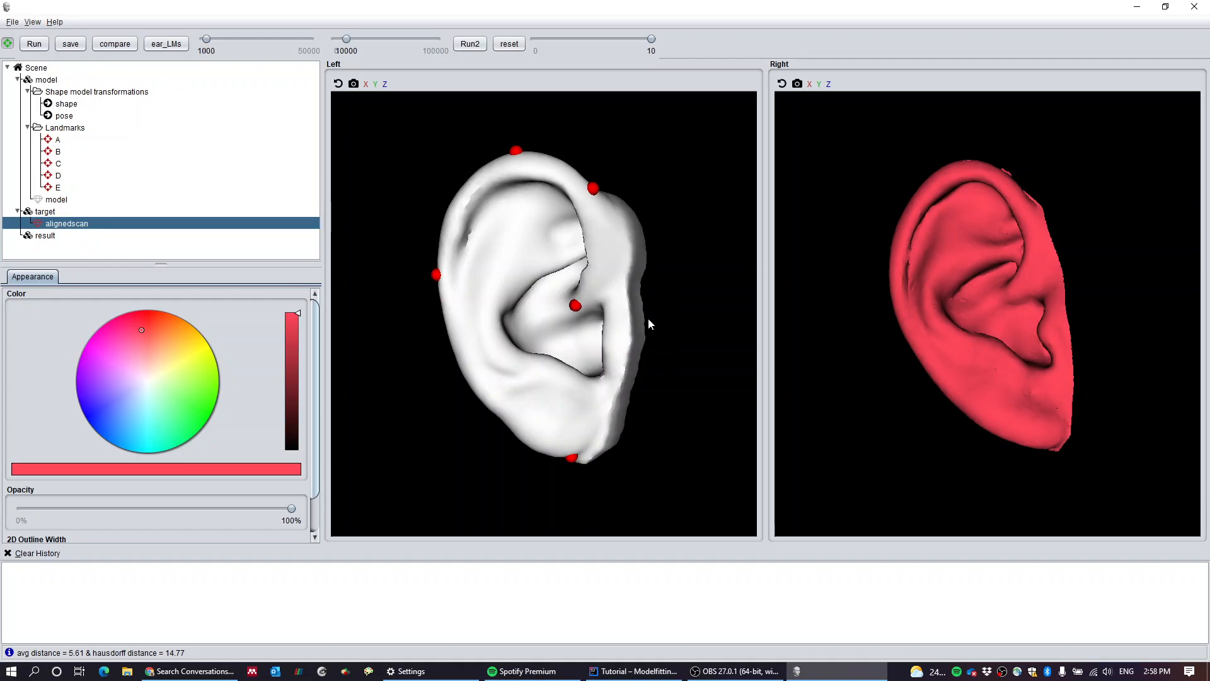
{"action": "mouse_move", "coordinate": [1027, 346]}
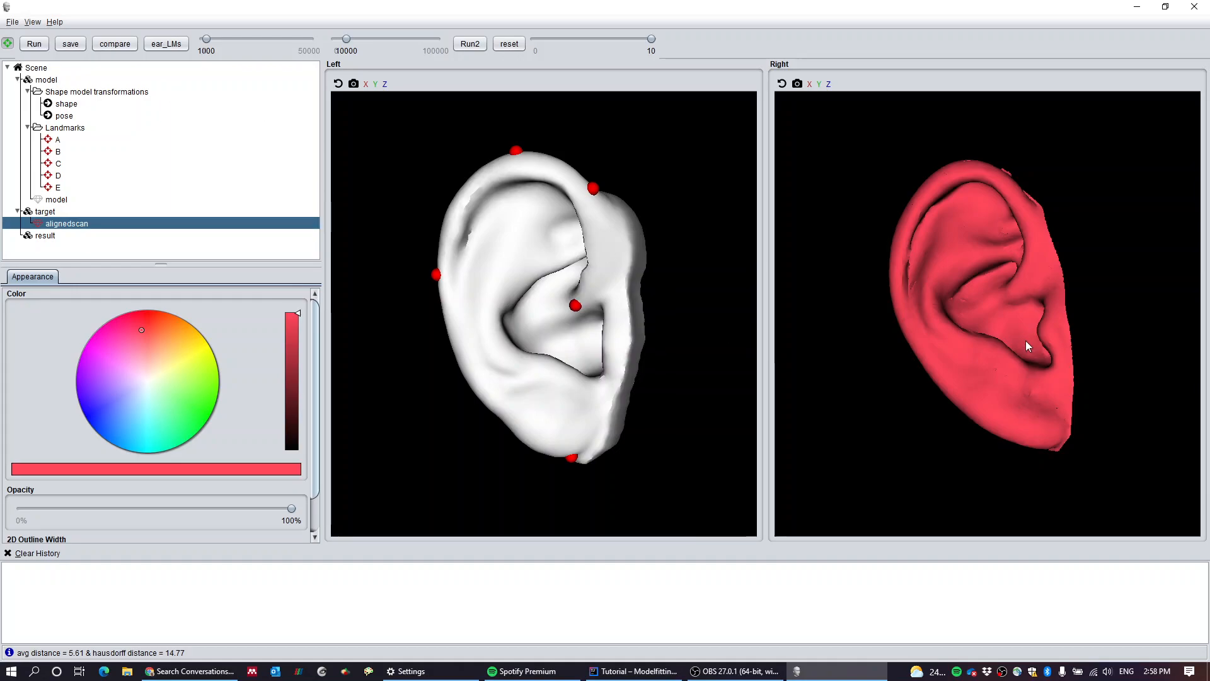
{"action": "mouse_move", "coordinate": [1017, 344]}
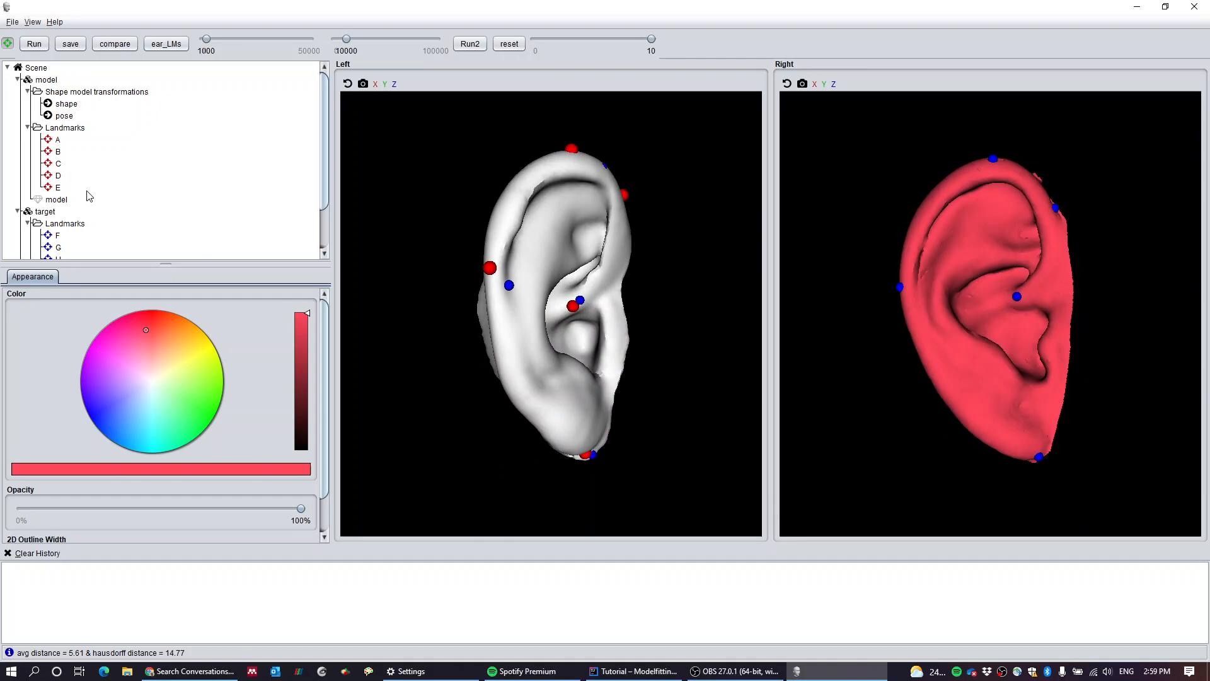
Step: Restrict the blue target landmarks F–J to the Right view on the red scan
{"action": "left_click", "coordinate": [58, 181]}
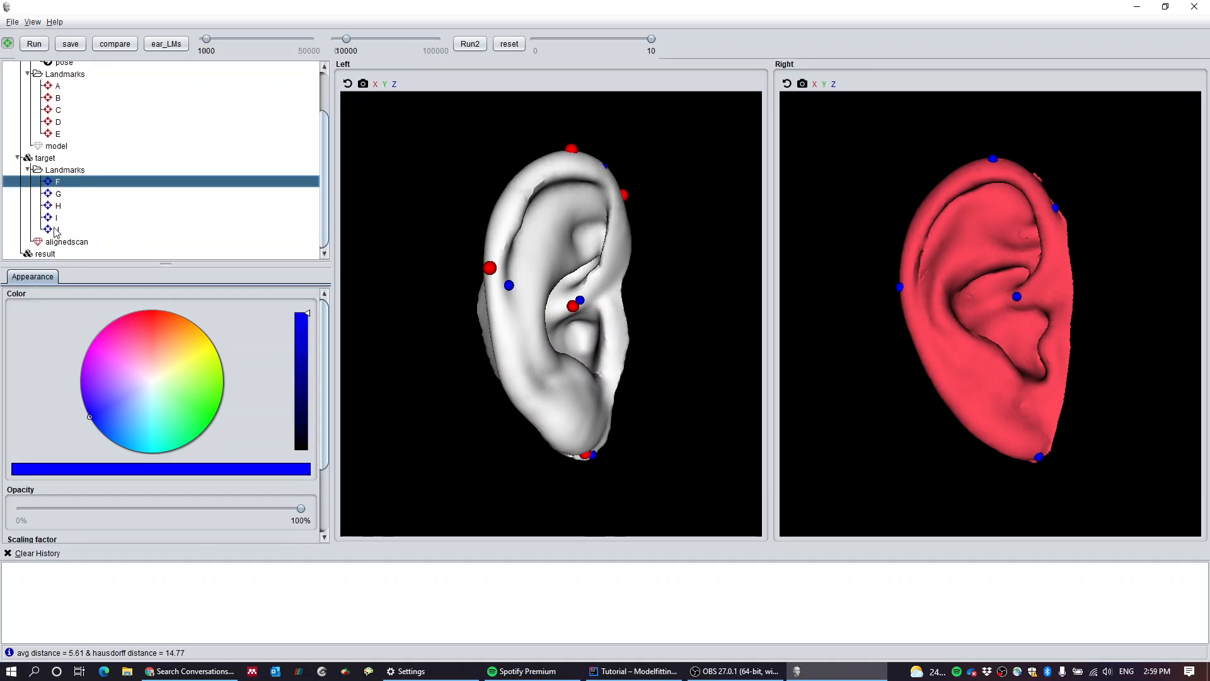
{"action": "right_click", "coordinate": [58, 182]}
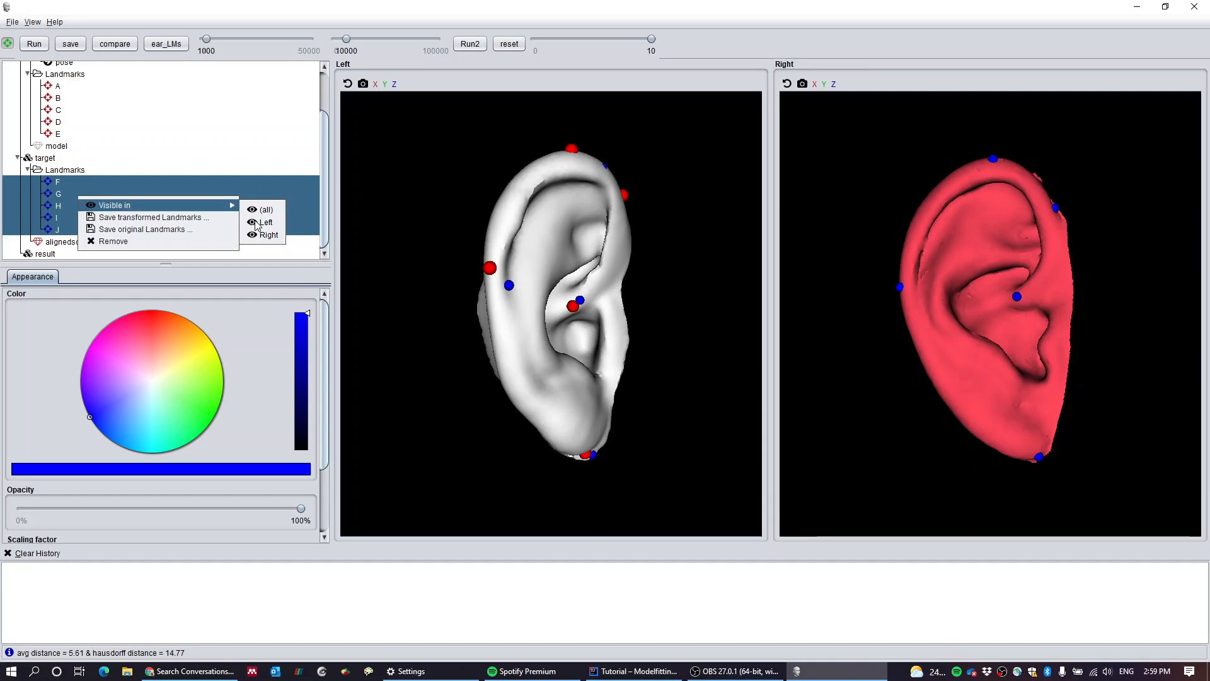
{"action": "left_click", "coordinate": [268, 222]}
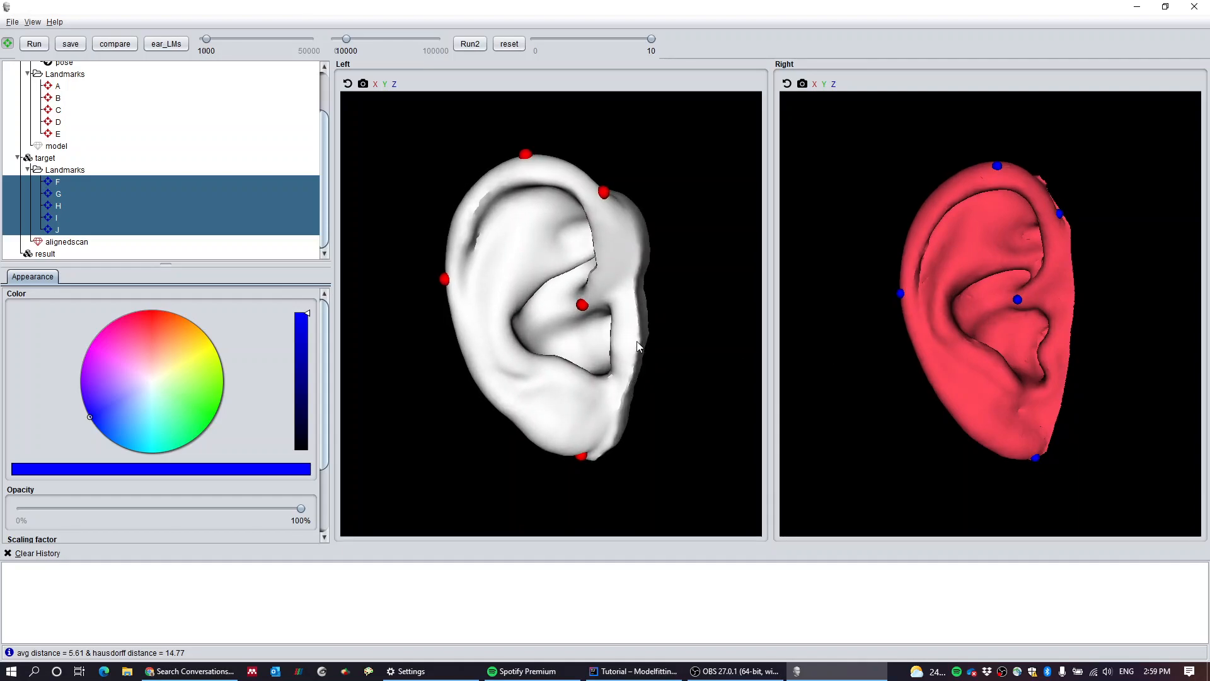
{"action": "mouse_move", "coordinate": [963, 352]}
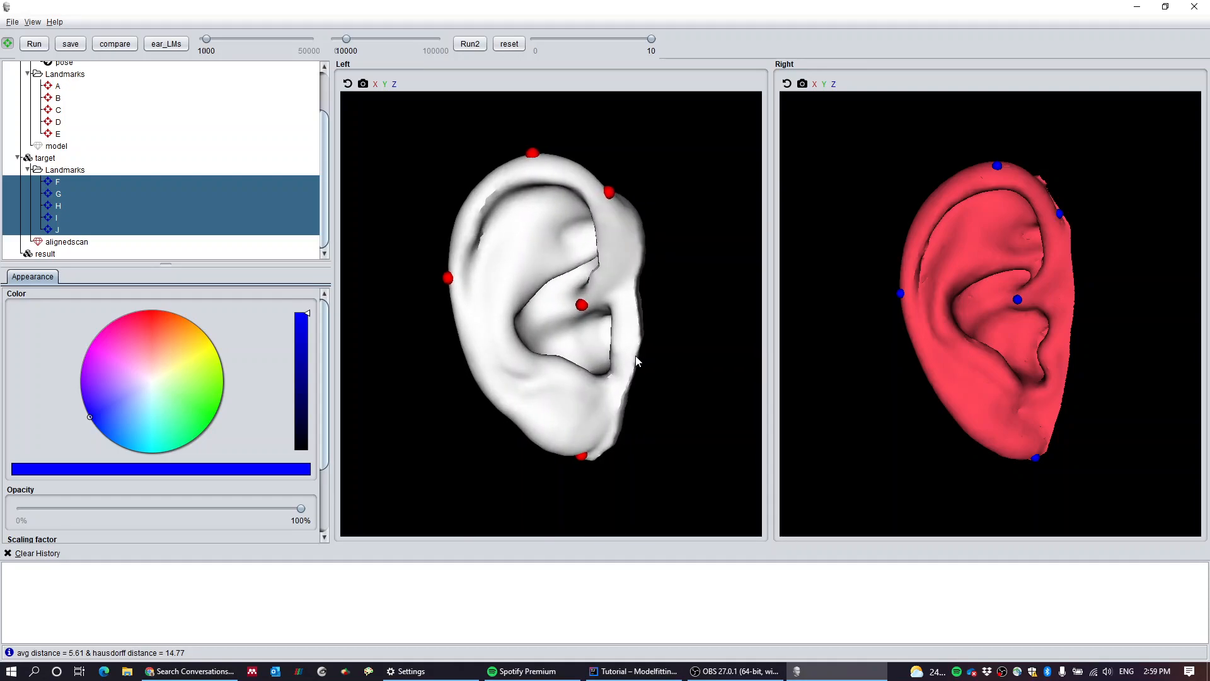
{"action": "mouse_move", "coordinate": [904, 278]}
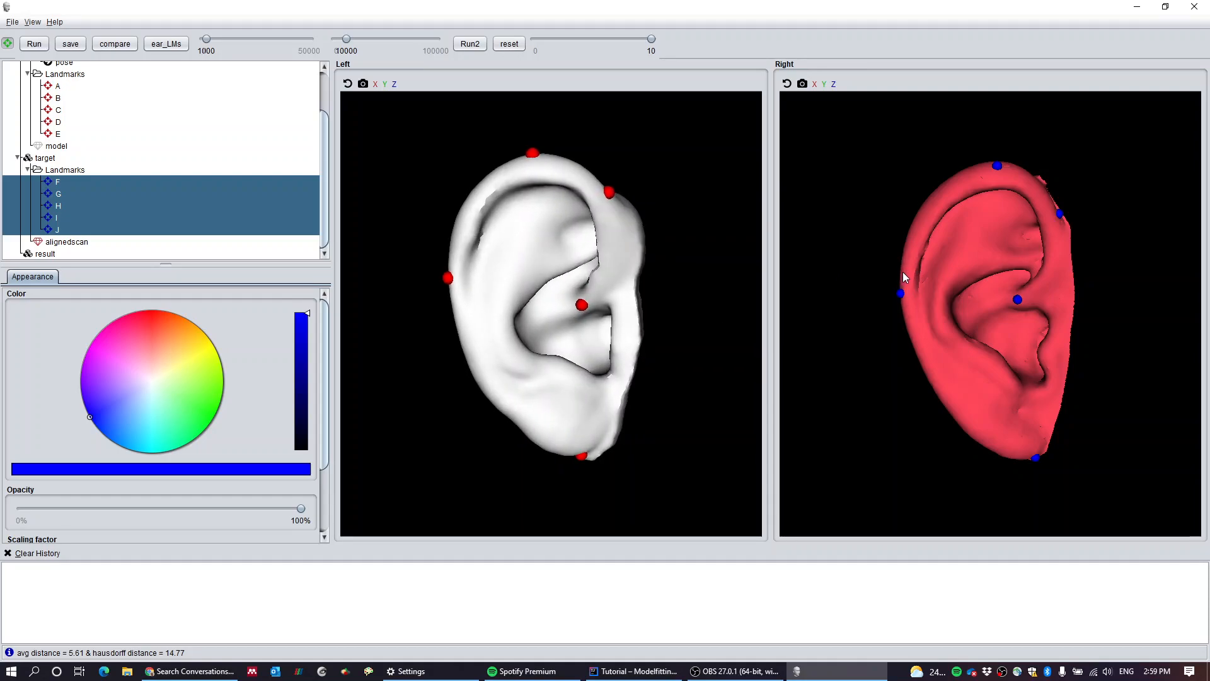
{"action": "mouse_move", "coordinate": [73, 237]}
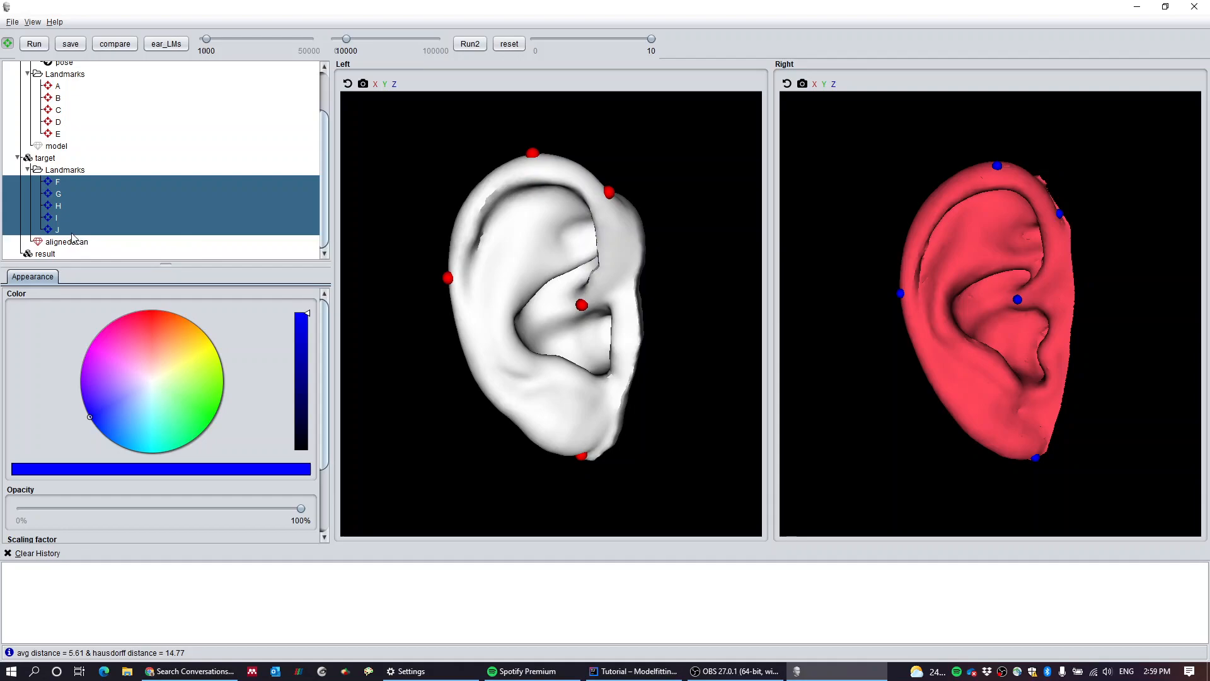
{"action": "left_click", "coordinate": [56, 217]}
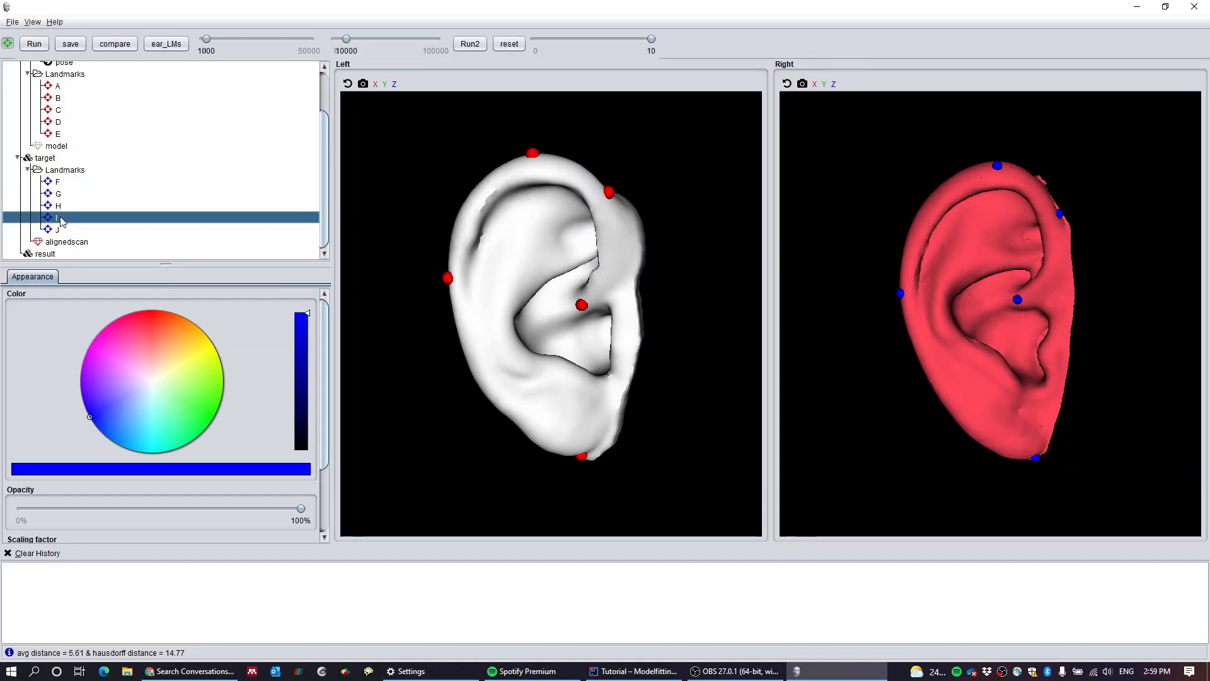
Step: Add target landmarks K, L, M on the scan's rim, lobe and concha, visible only Right
{"action": "left_click", "coordinate": [58, 205]}
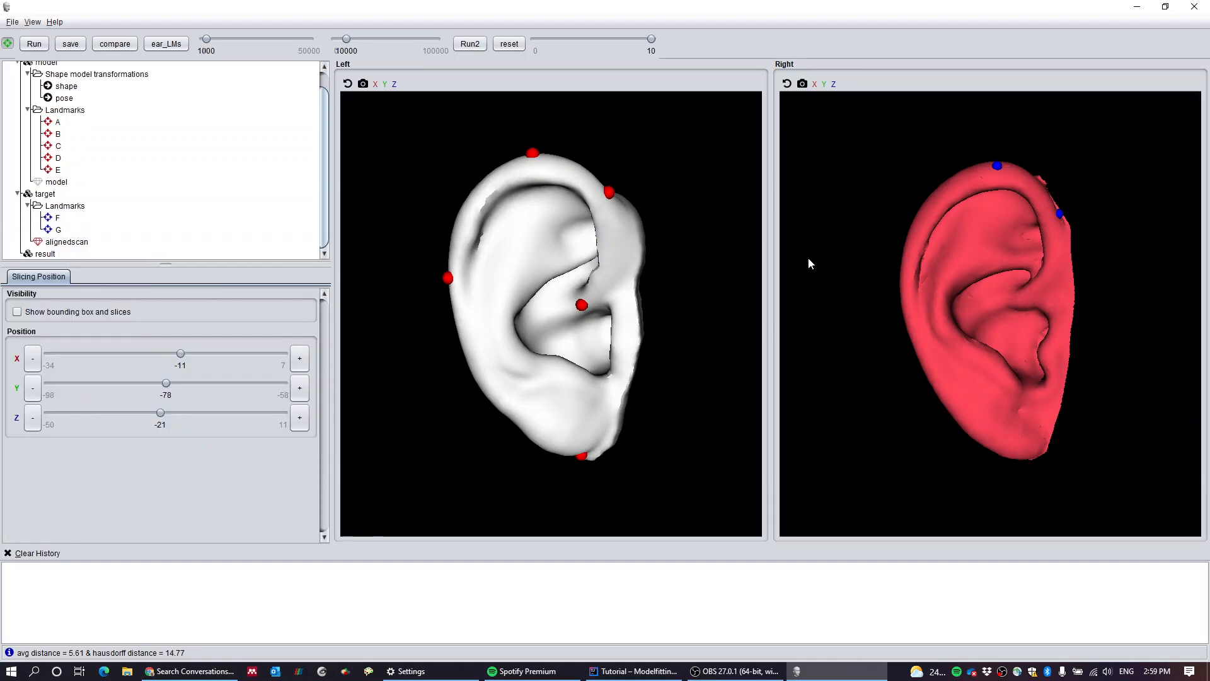
{"action": "mouse_move", "coordinate": [907, 291]}
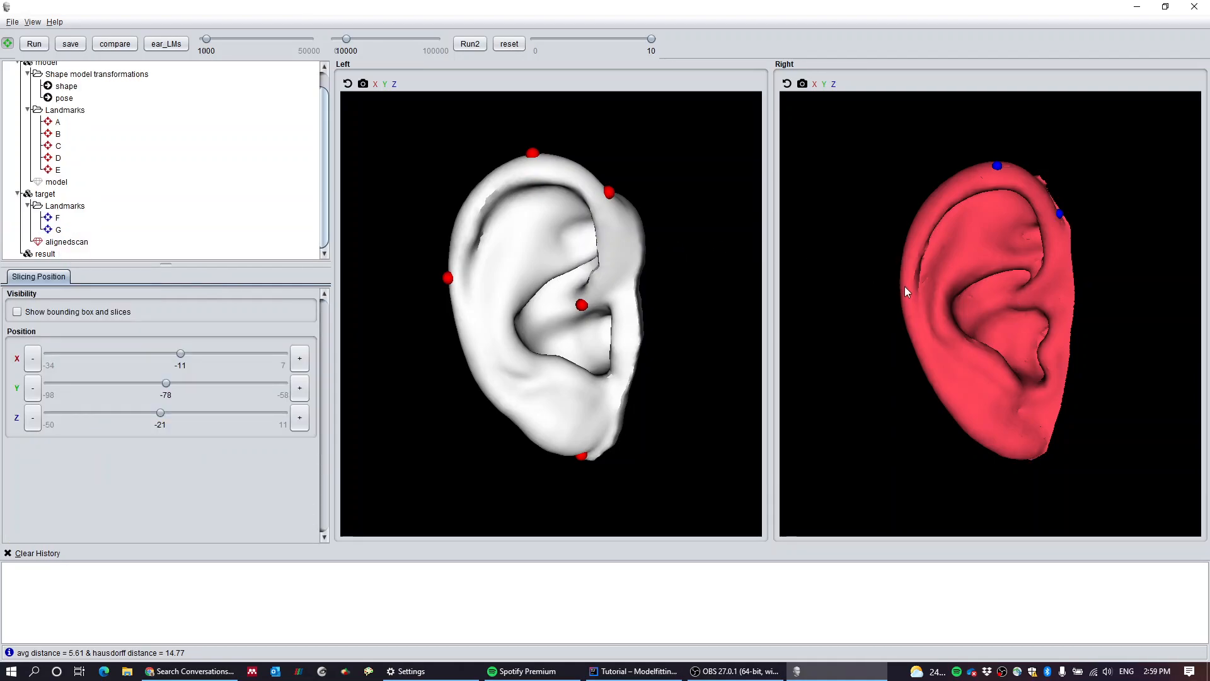
{"action": "mouse_move", "coordinate": [904, 280]}
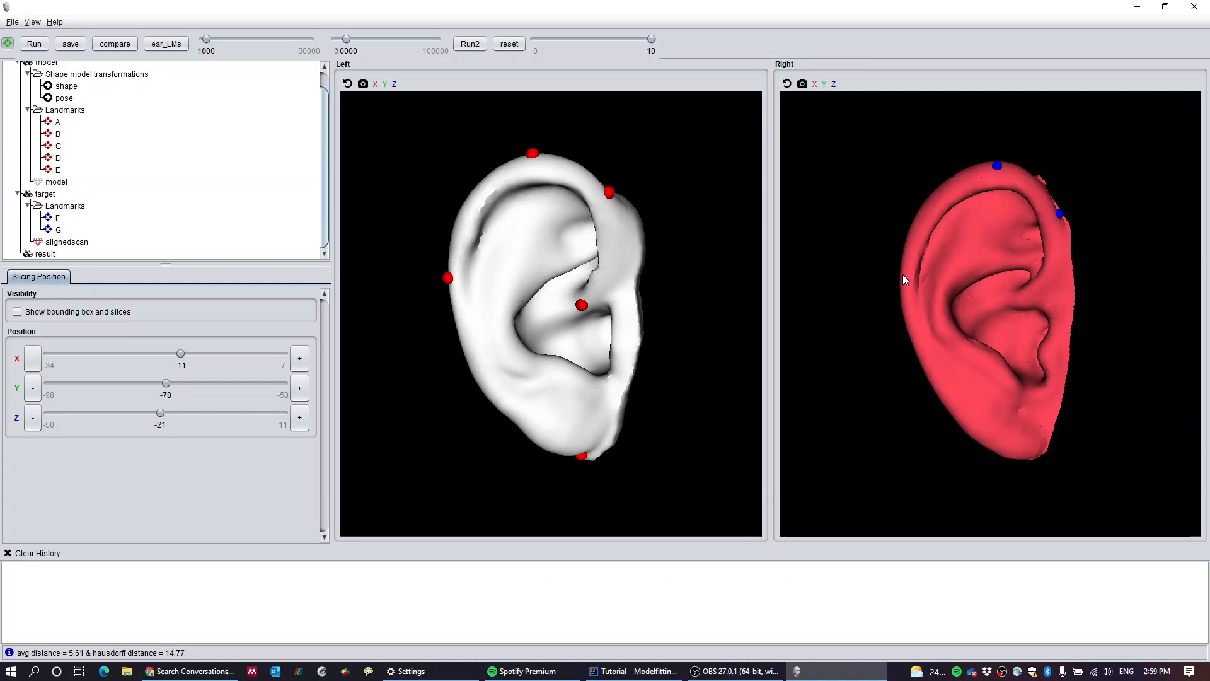
{"action": "left_click", "coordinate": [467, 276]}
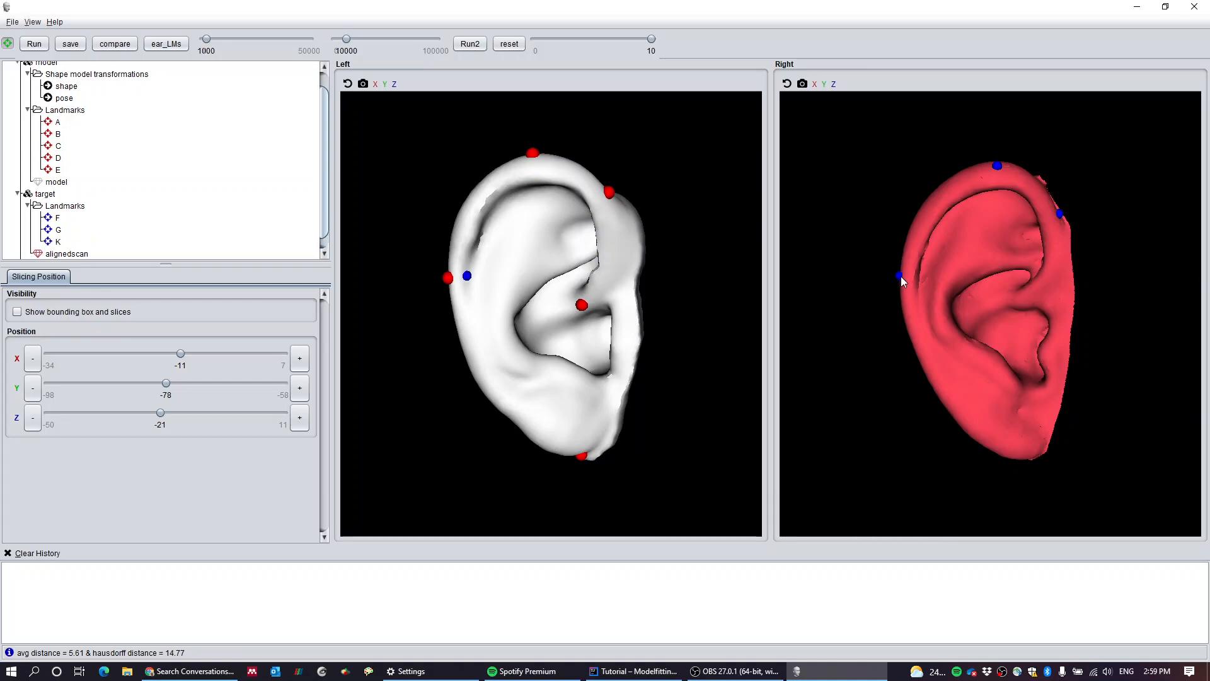
{"action": "mouse_move", "coordinate": [1042, 446]}
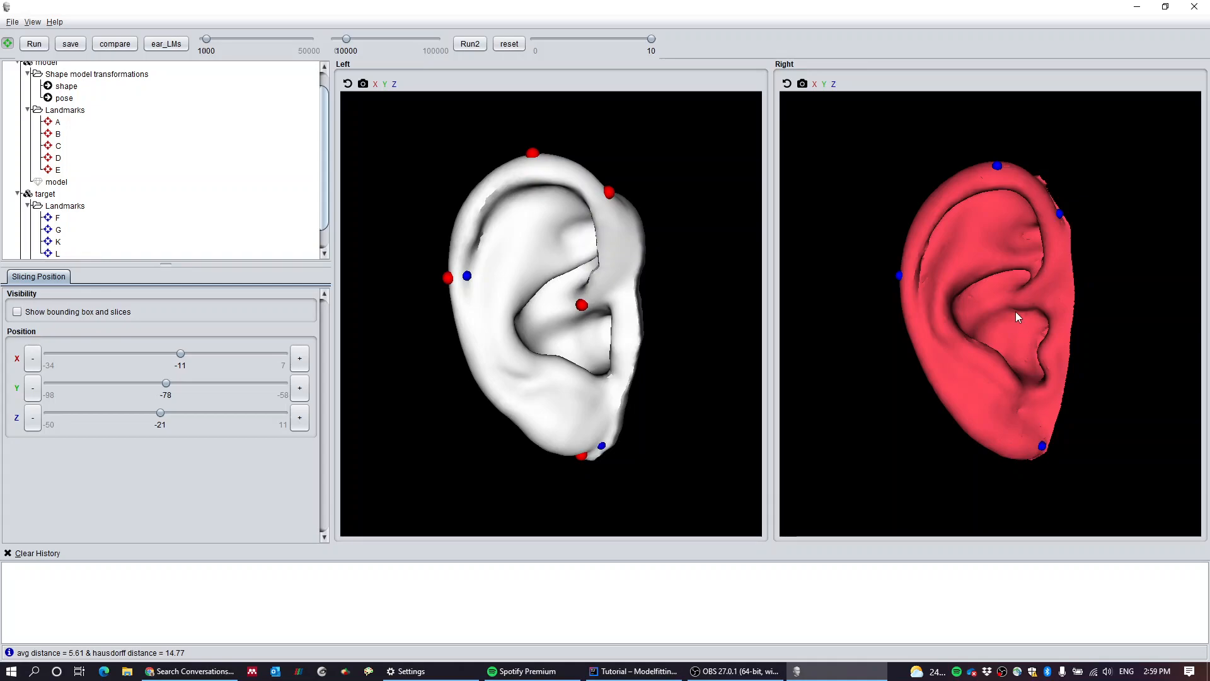
{"action": "mouse_move", "coordinate": [1019, 306]}
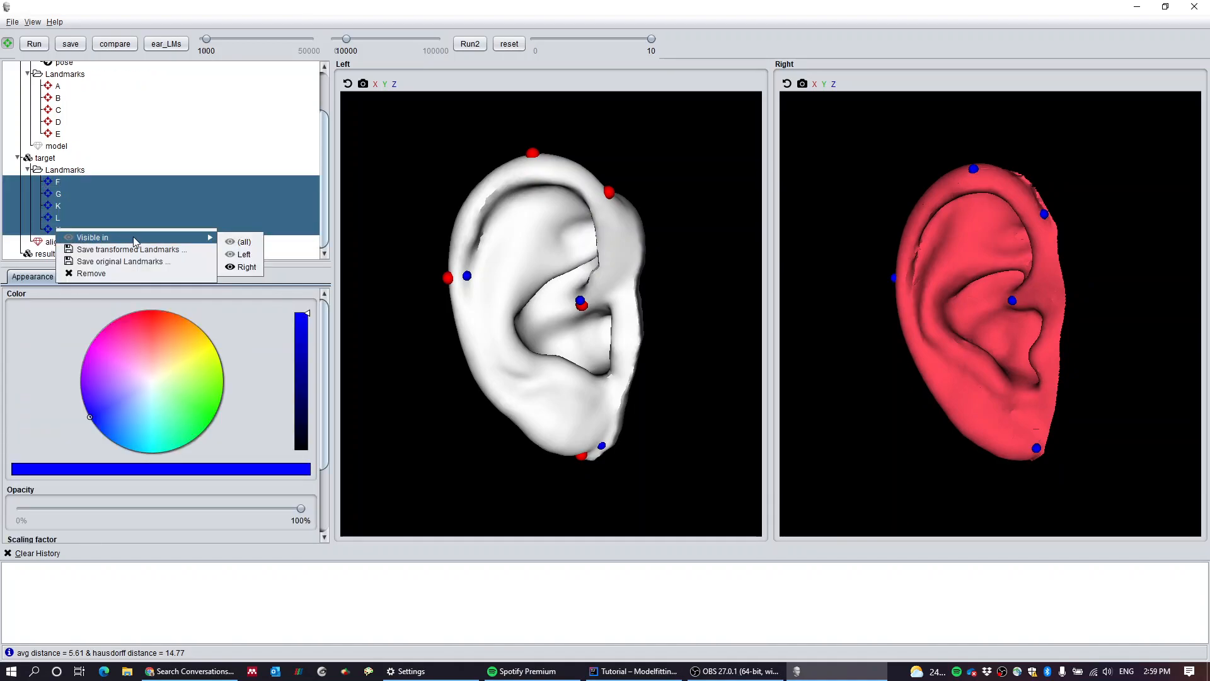
{"action": "mouse_move", "coordinate": [246, 273]}
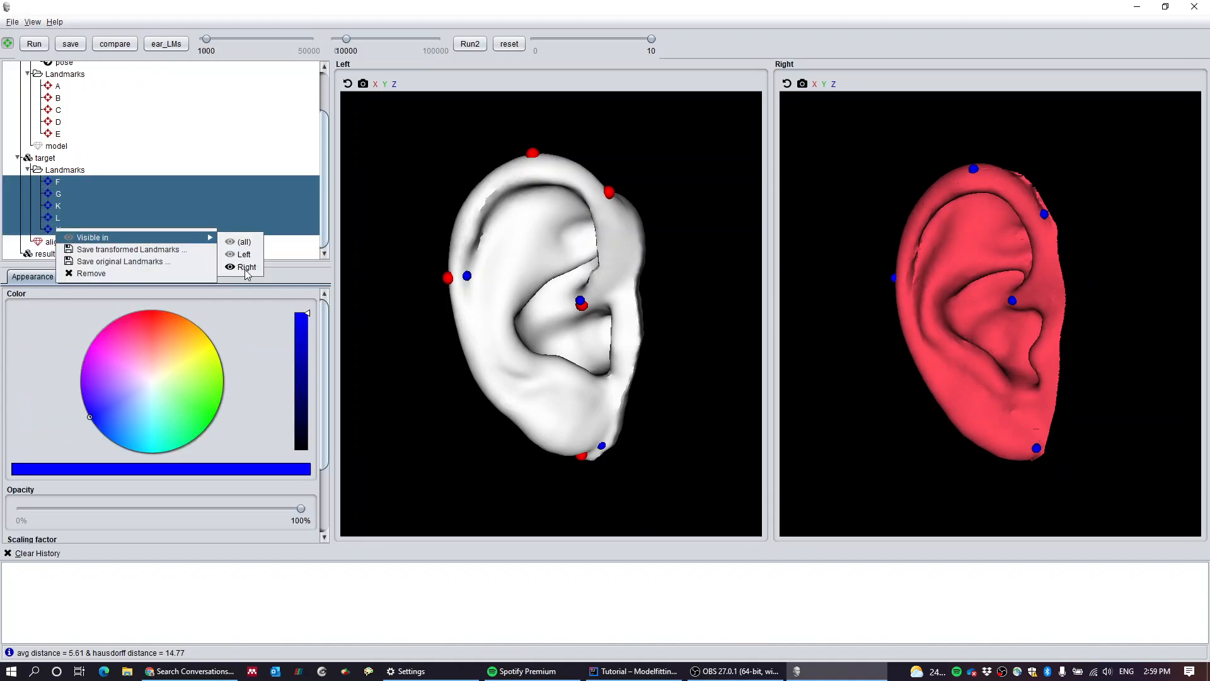
{"action": "mouse_move", "coordinate": [244, 254]}
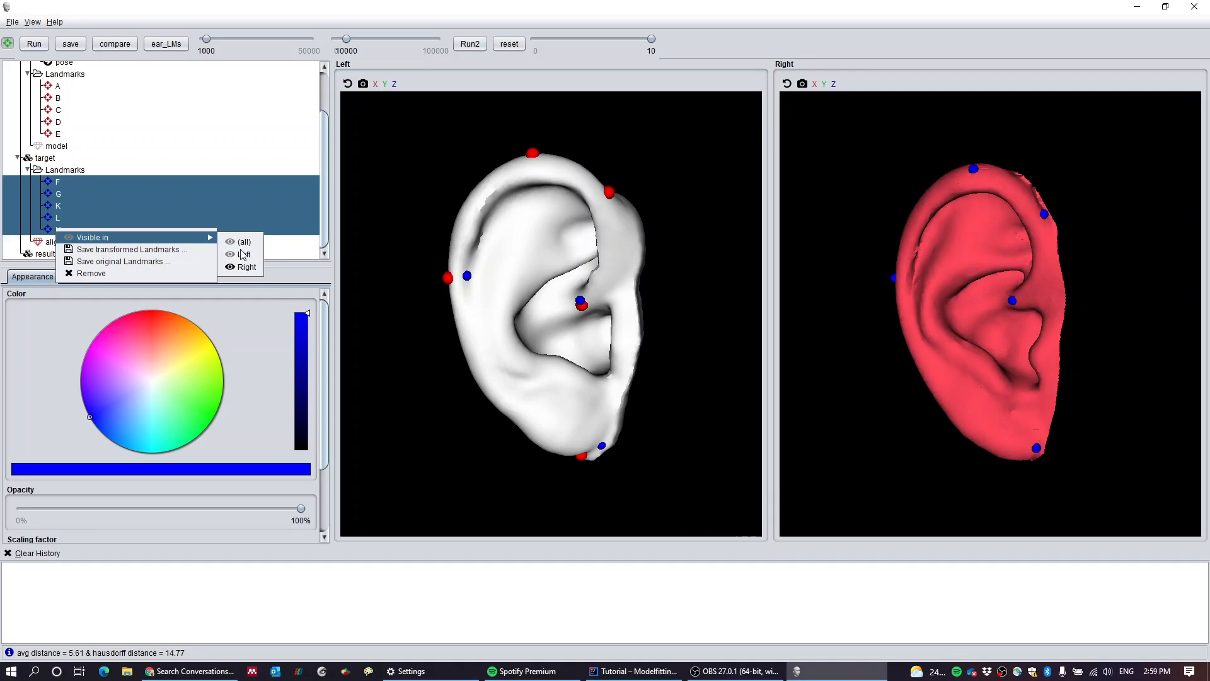
{"action": "left_click", "coordinate": [246, 266]}
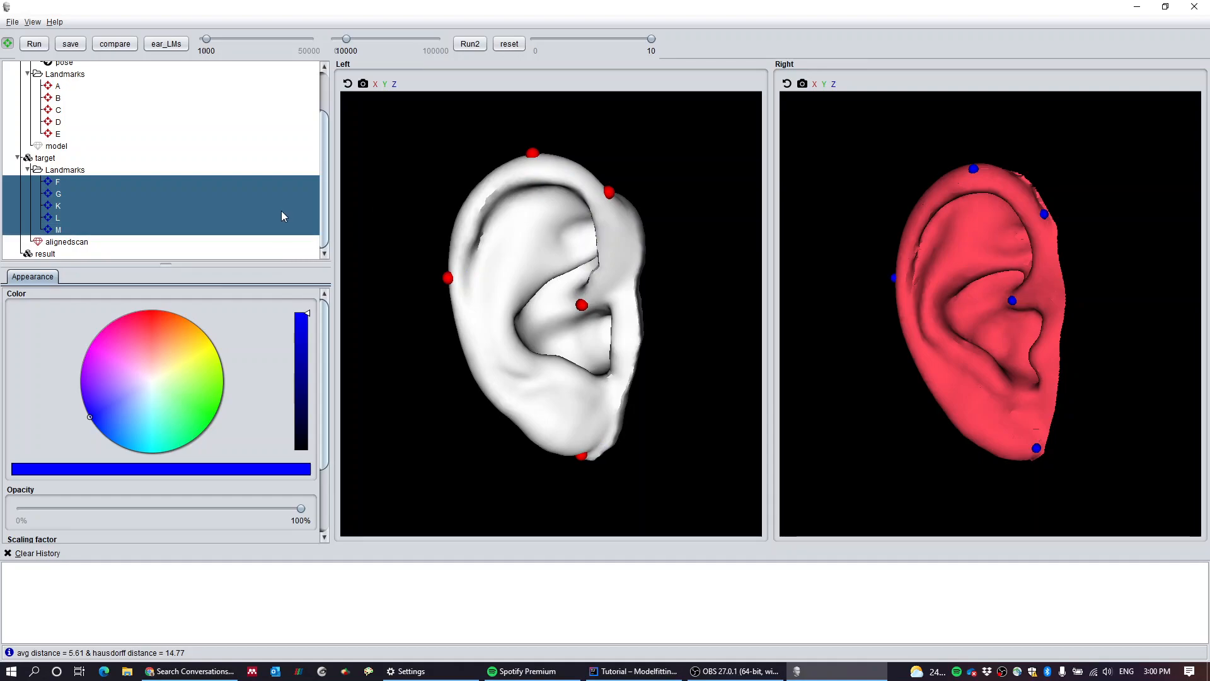
{"action": "mouse_move", "coordinate": [855, 326]}
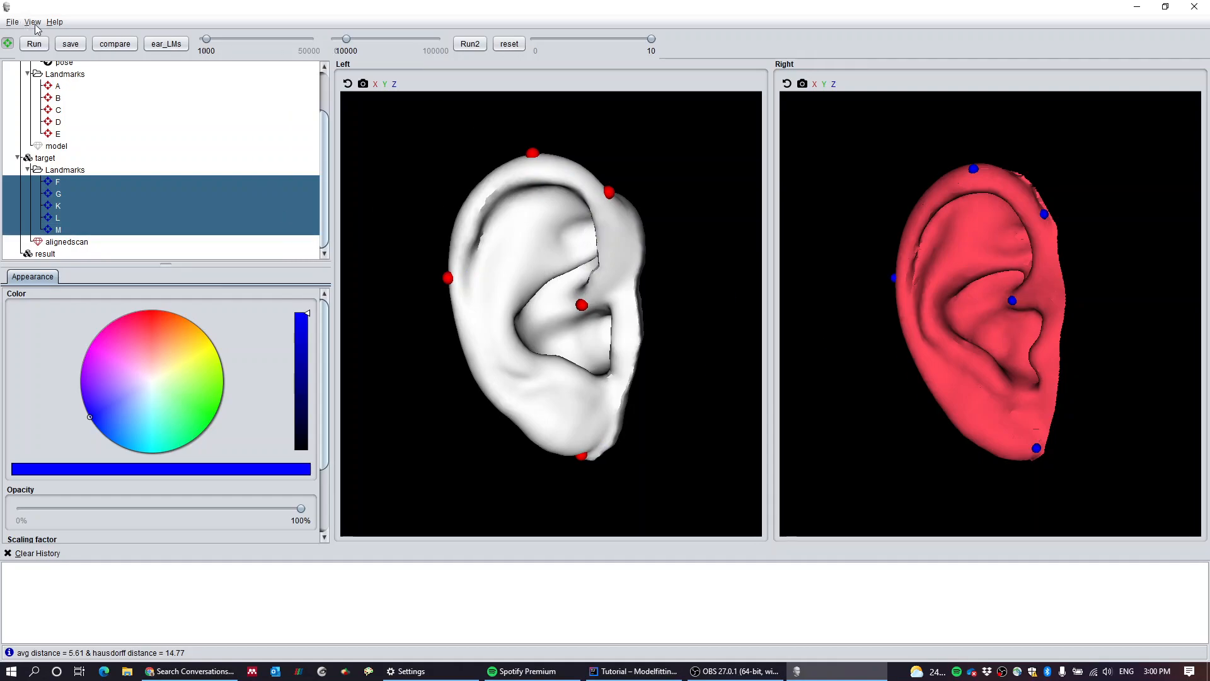
Step: Return to a single 3D viewport with the model half-transparent and iterations set to about 20886
{"action": "left_click", "coordinate": [32, 21]}
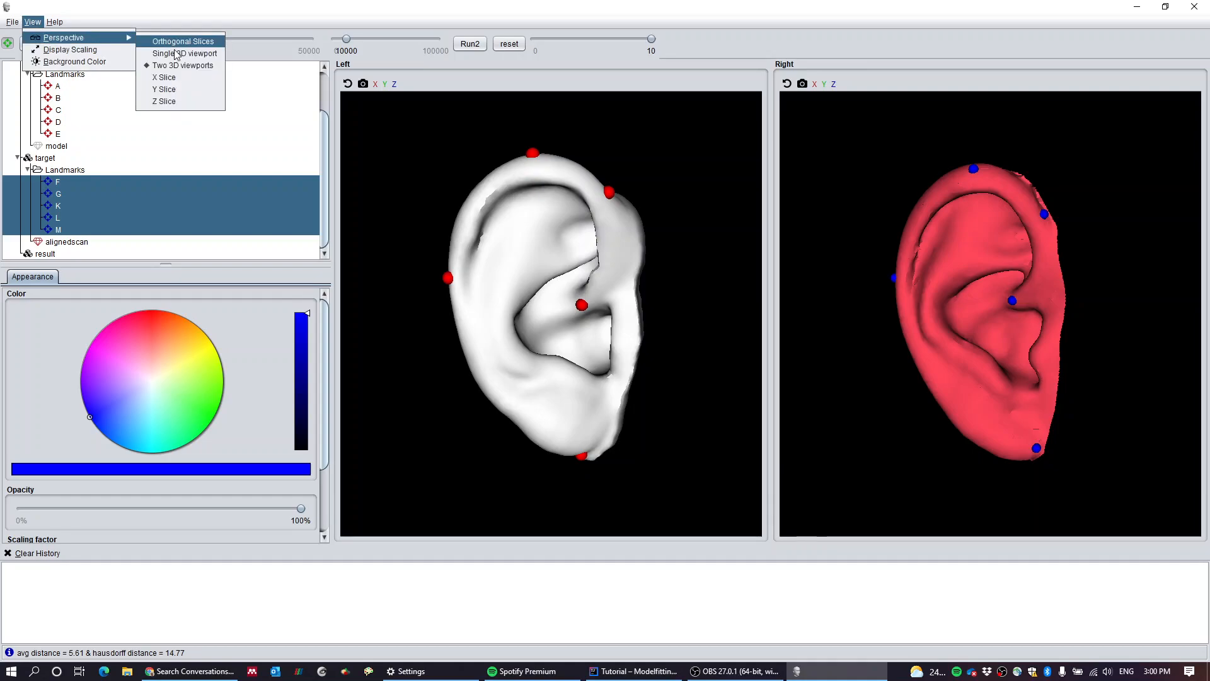
{"action": "left_click", "coordinate": [183, 53]}
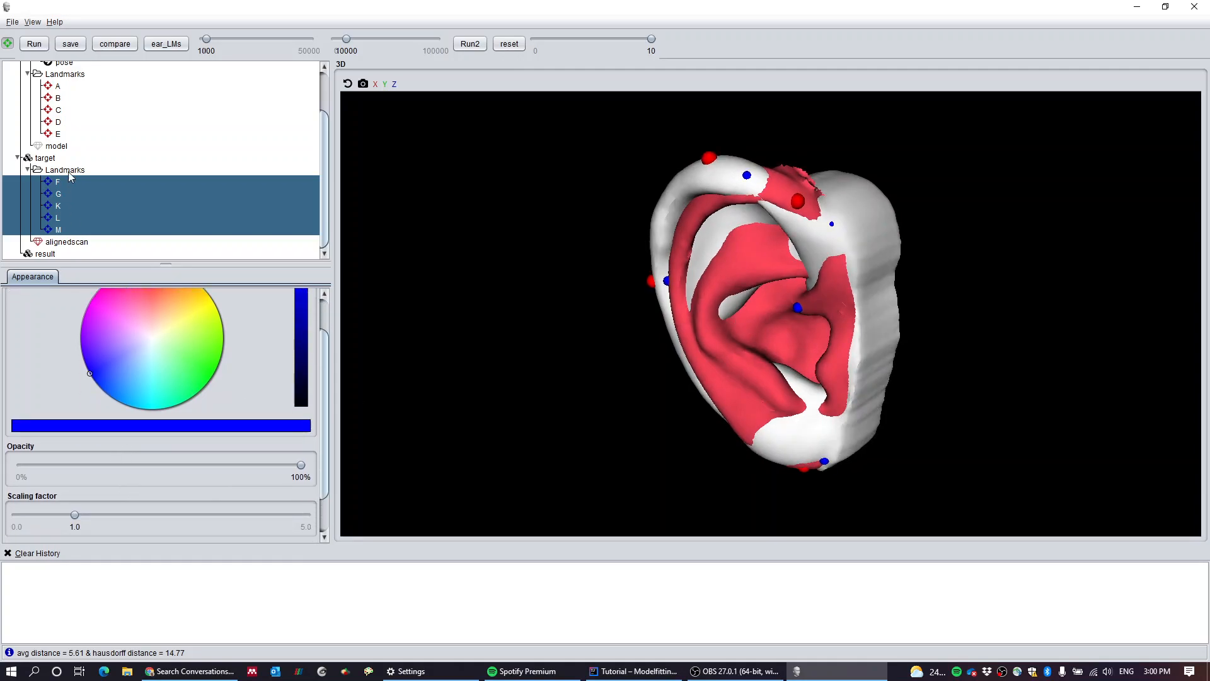
{"action": "left_click", "coordinate": [56, 146]}
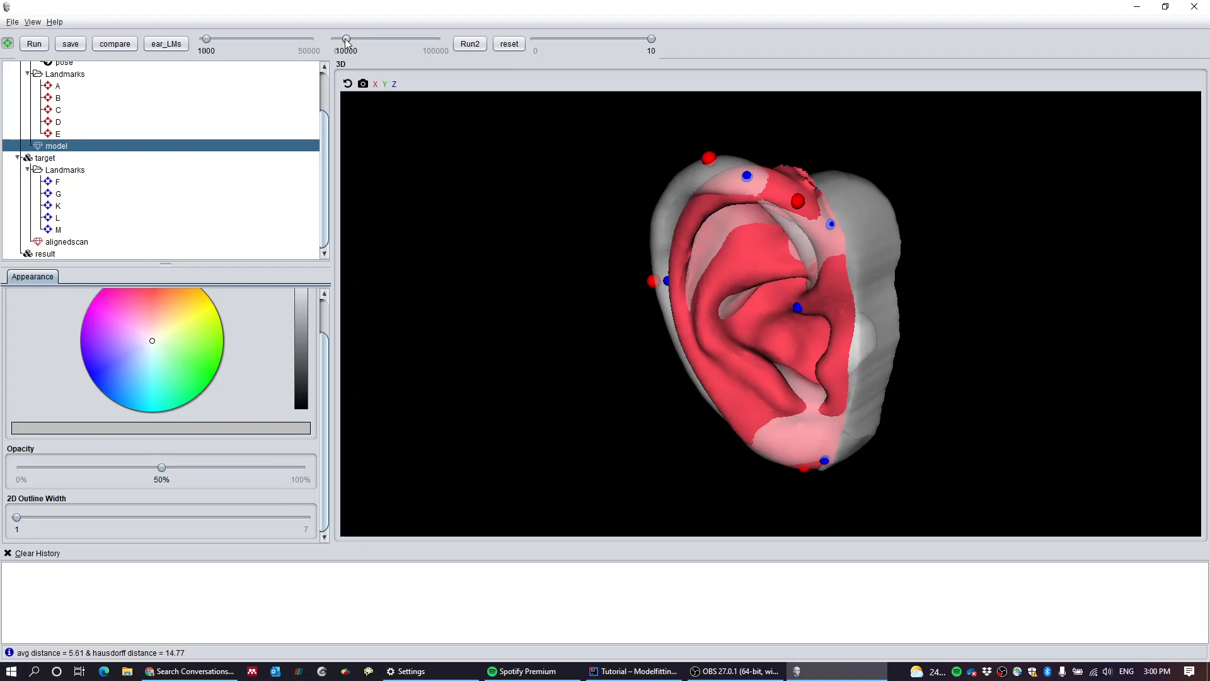
{"action": "left_click_drag", "start_coordinate": [346, 38], "coordinate": [363, 38]}
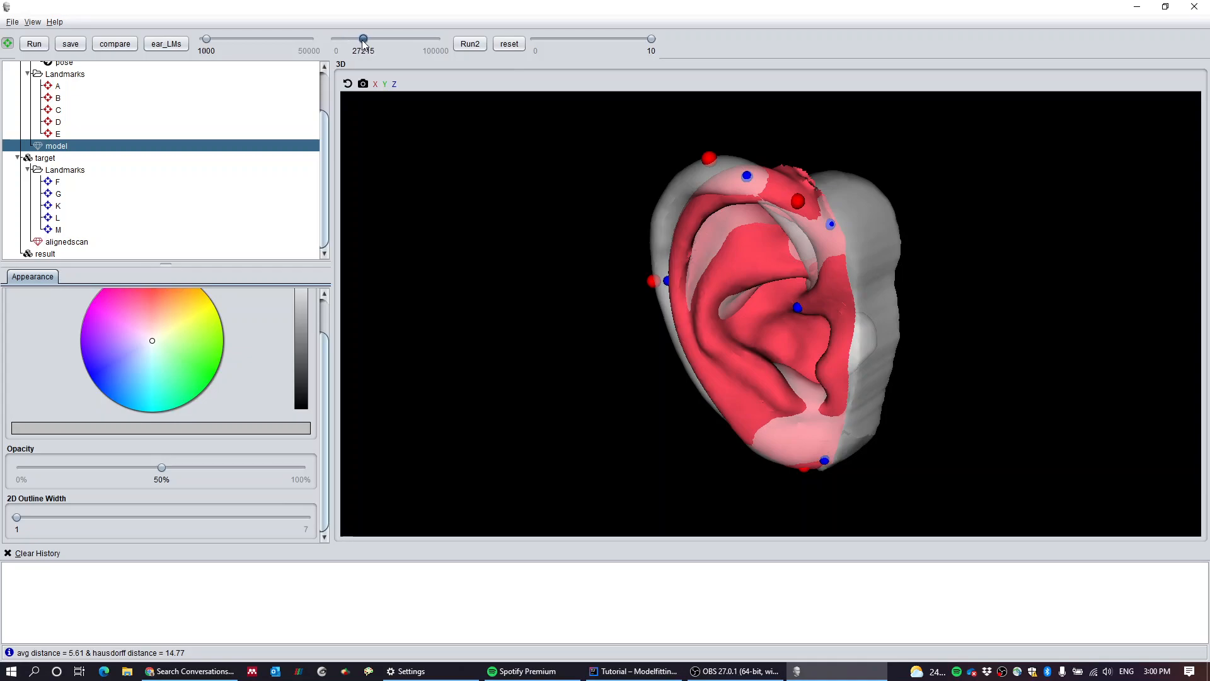
{"action": "left_click_drag", "start_coordinate": [363, 39], "coordinate": [357, 39]}
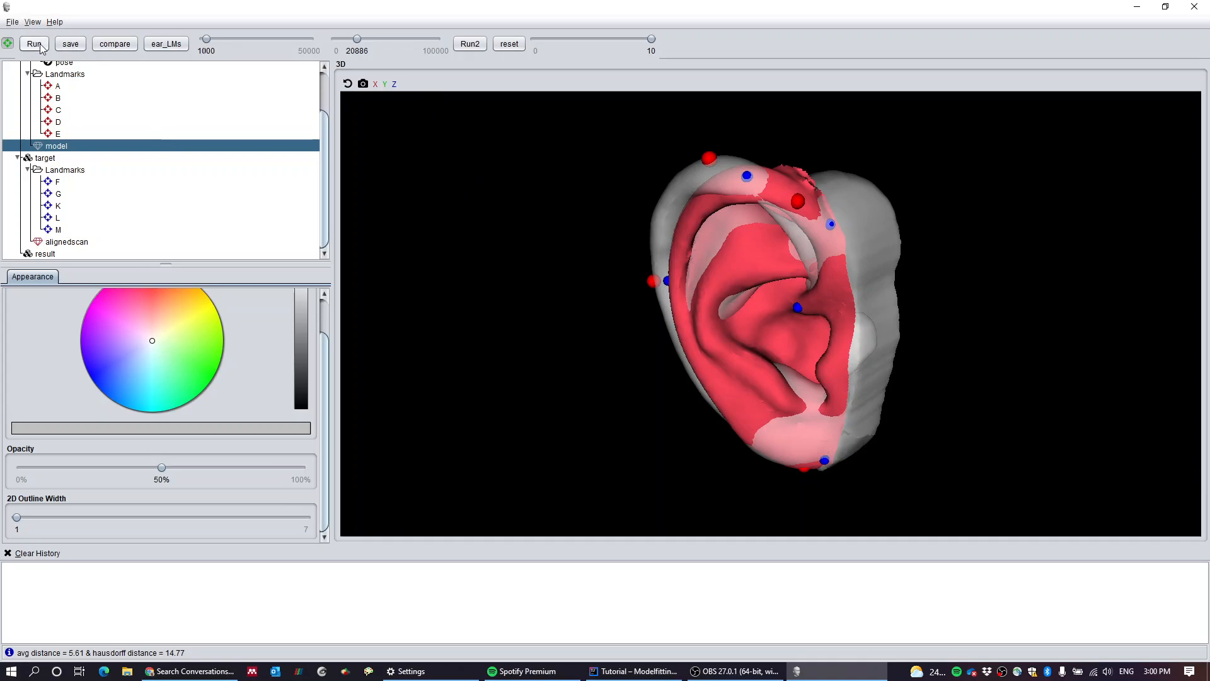
Step: Run the fit (burn-in 1000, 20886 iterations) and reset target landmarks F–M to scaling 1.0
{"action": "left_click", "coordinate": [34, 43]}
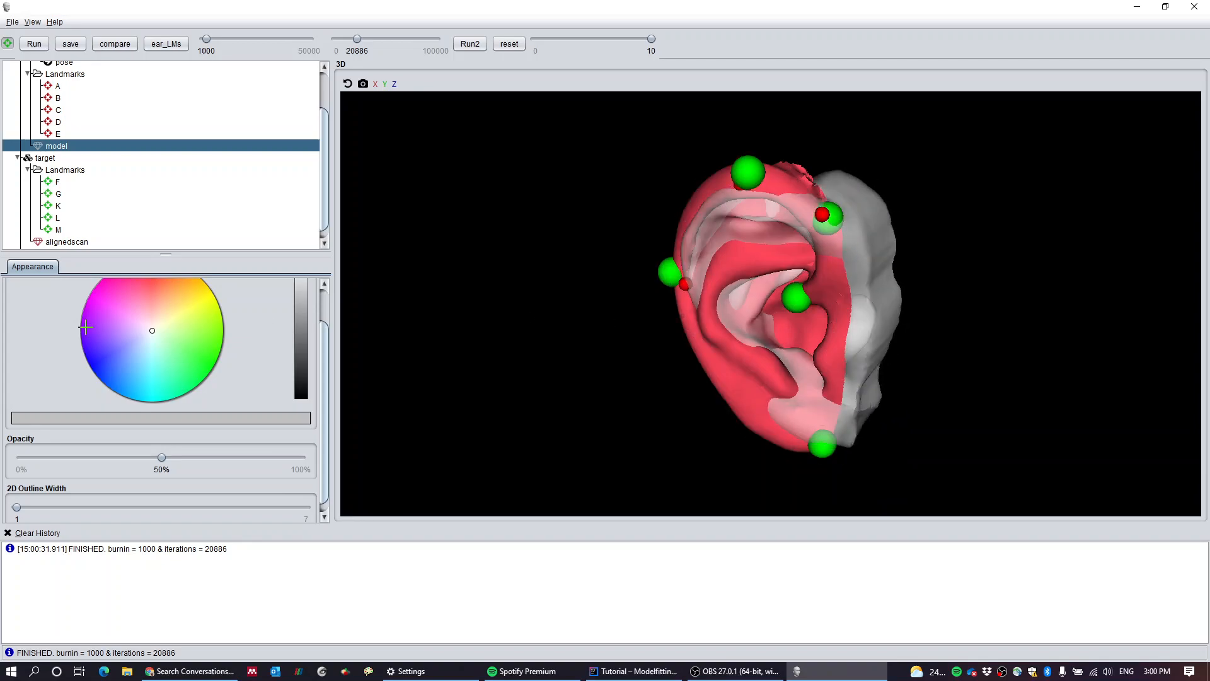
{"action": "left_click", "coordinate": [56, 182]}
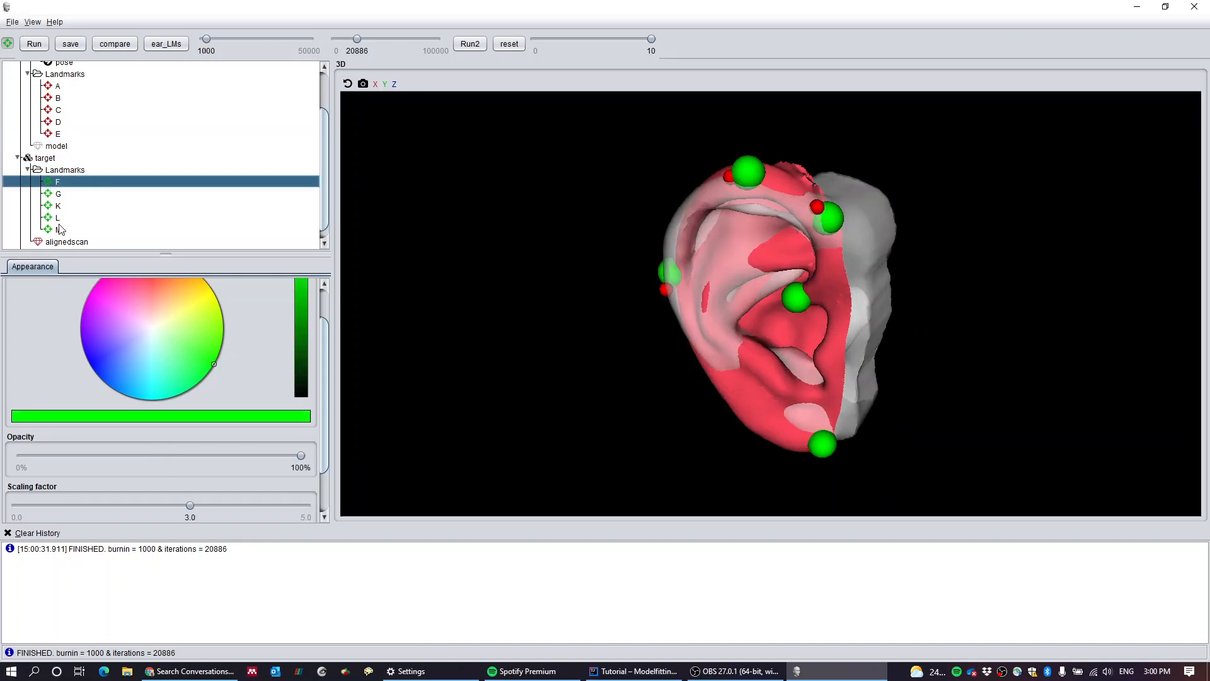
{"action": "left_click", "coordinate": [58, 229]}
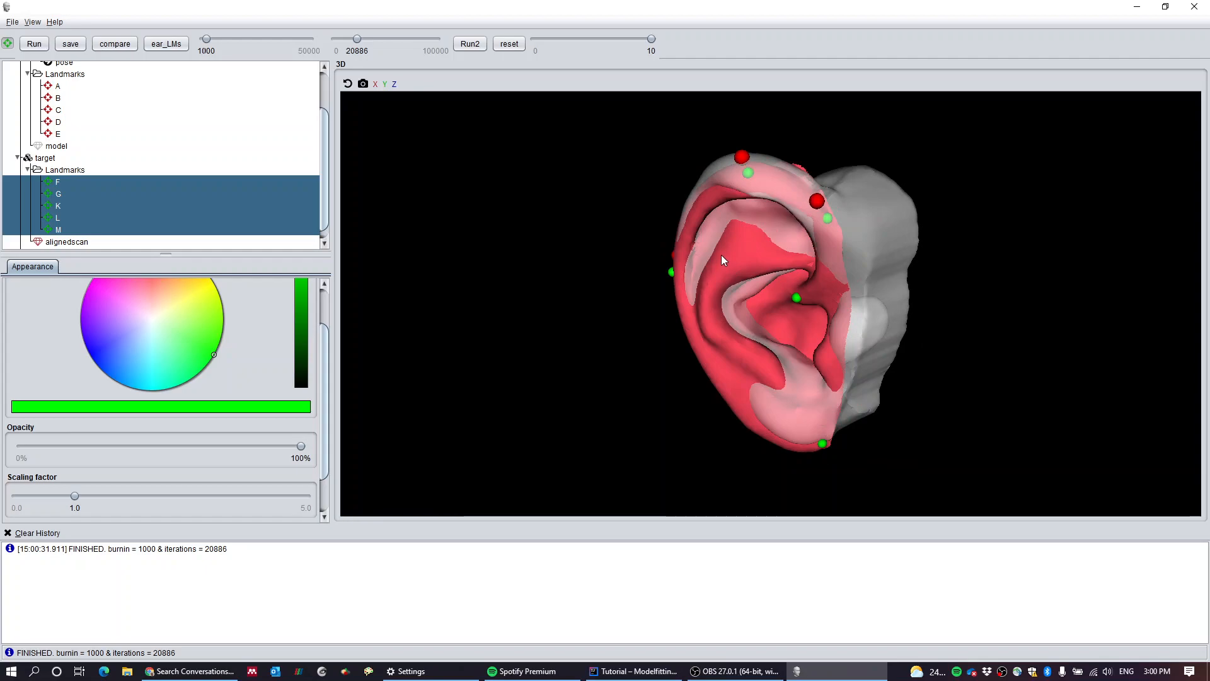
{"action": "mouse_move", "coordinate": [716, 255]}
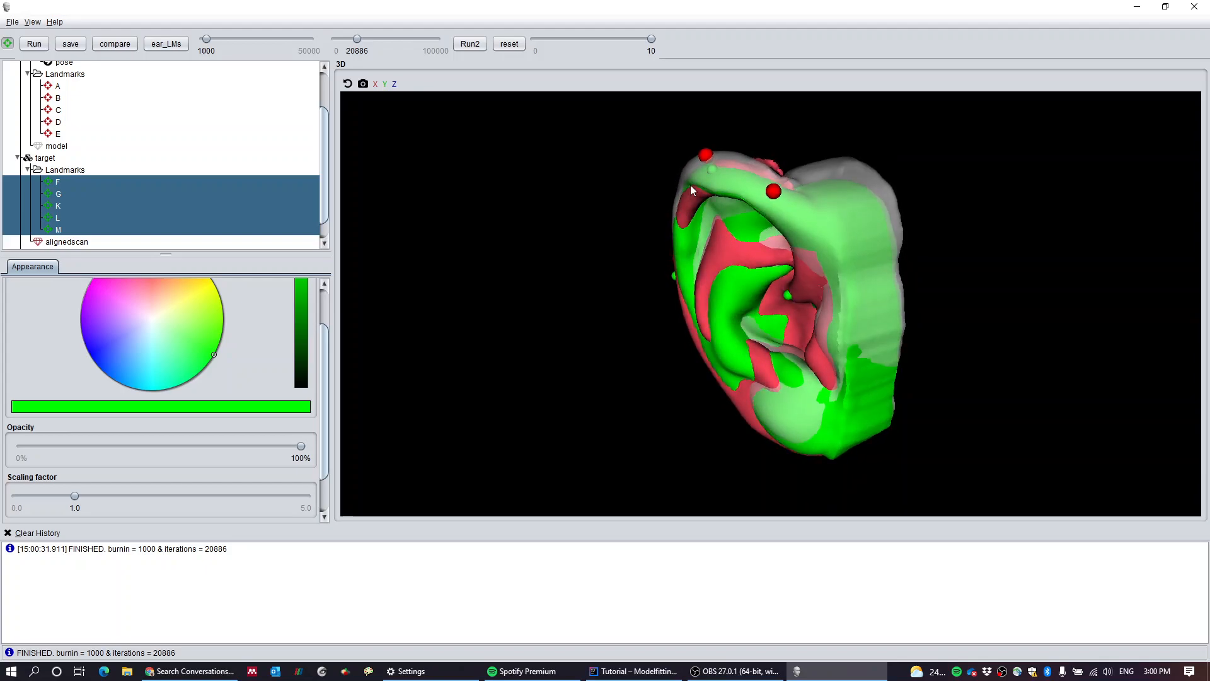
Step: Hide the original model mesh, leaving the green best fit over the red scan
{"action": "scroll", "scroll_direction": "down", "scroll_amount": 3}
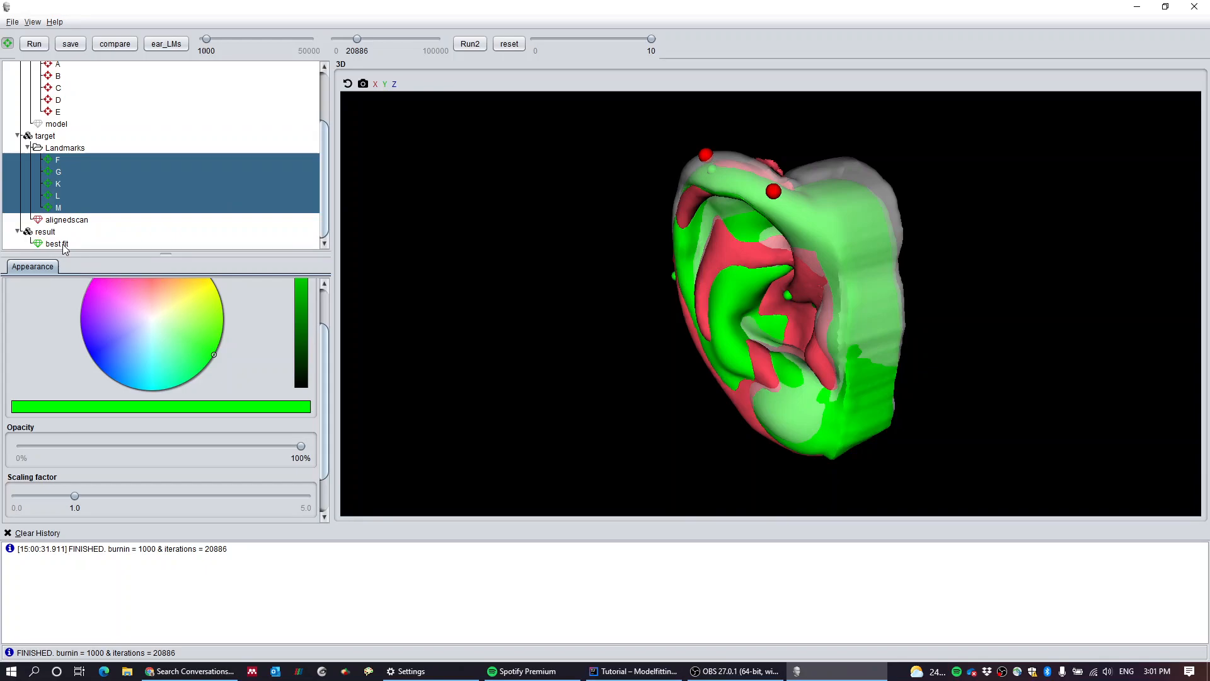
{"action": "left_click", "coordinate": [55, 124]}
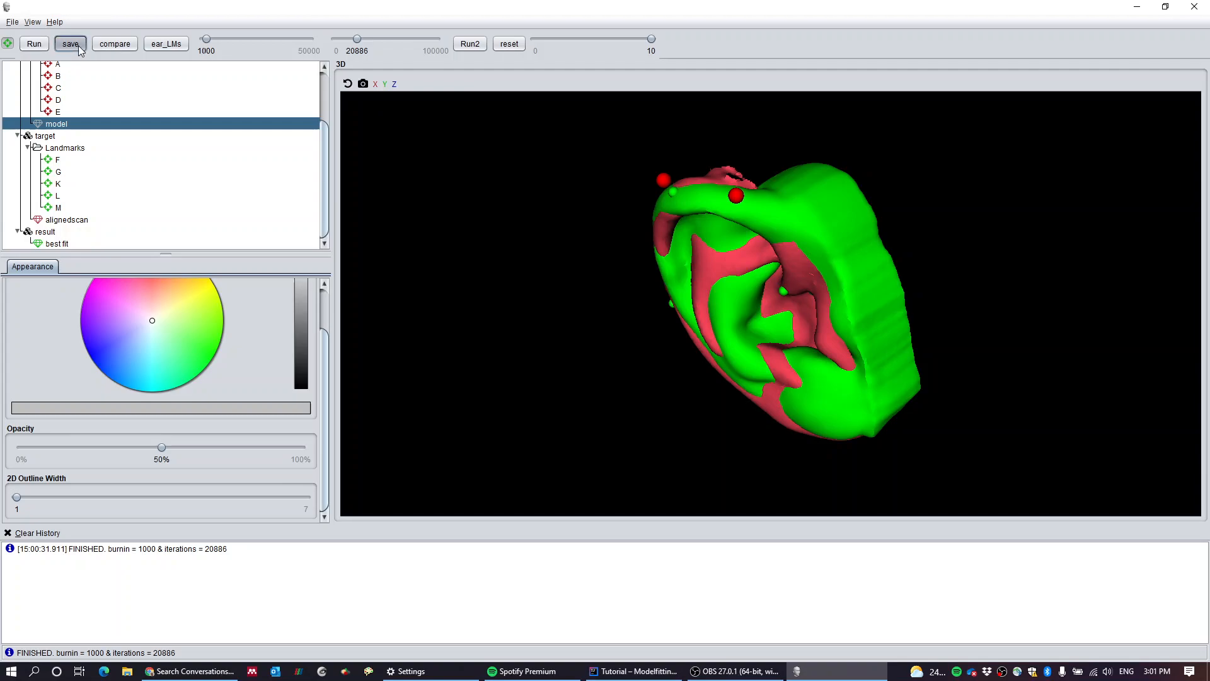
Step: Save the target as groundtruth.stl and the best fit as bestfit.stl
{"action": "left_click", "coordinate": [69, 44]}
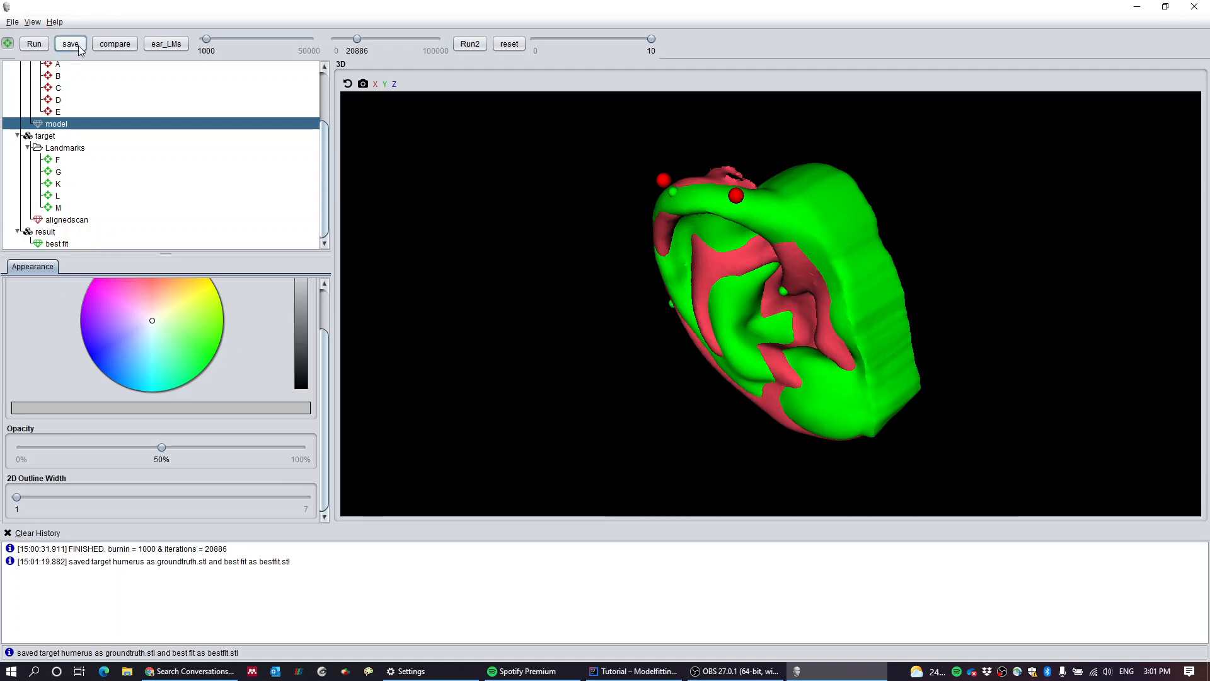
{"action": "mouse_move", "coordinate": [75, 219]}
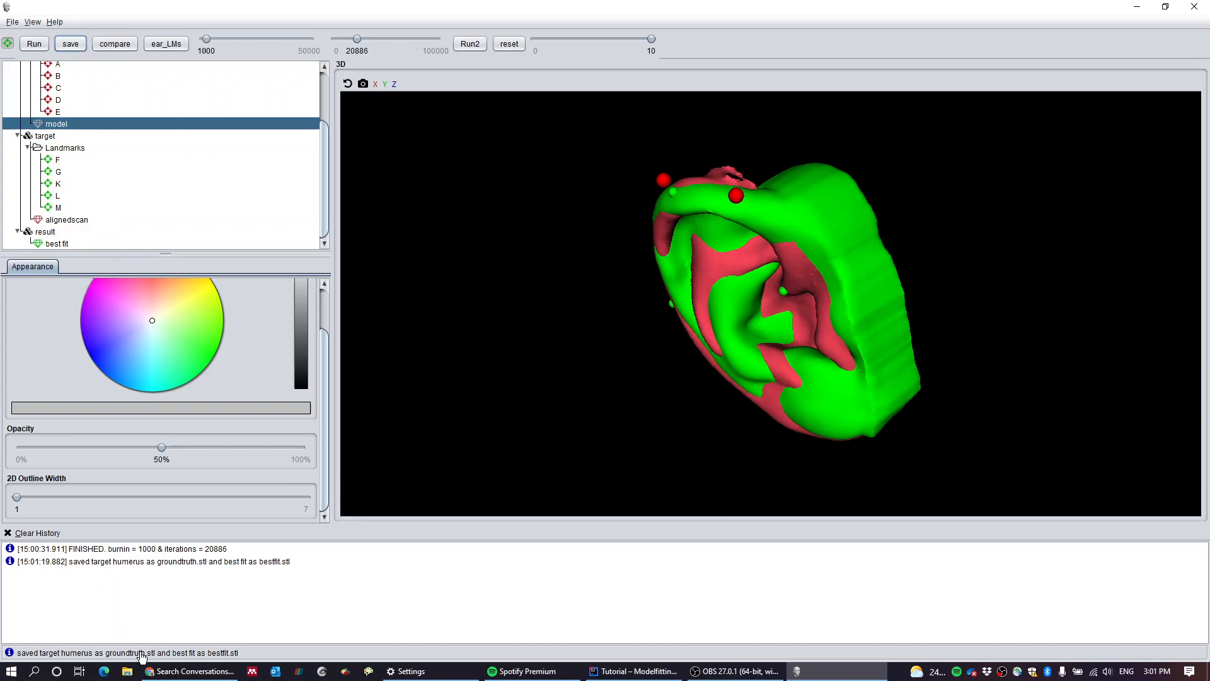
{"action": "mouse_move", "coordinate": [193, 616]}
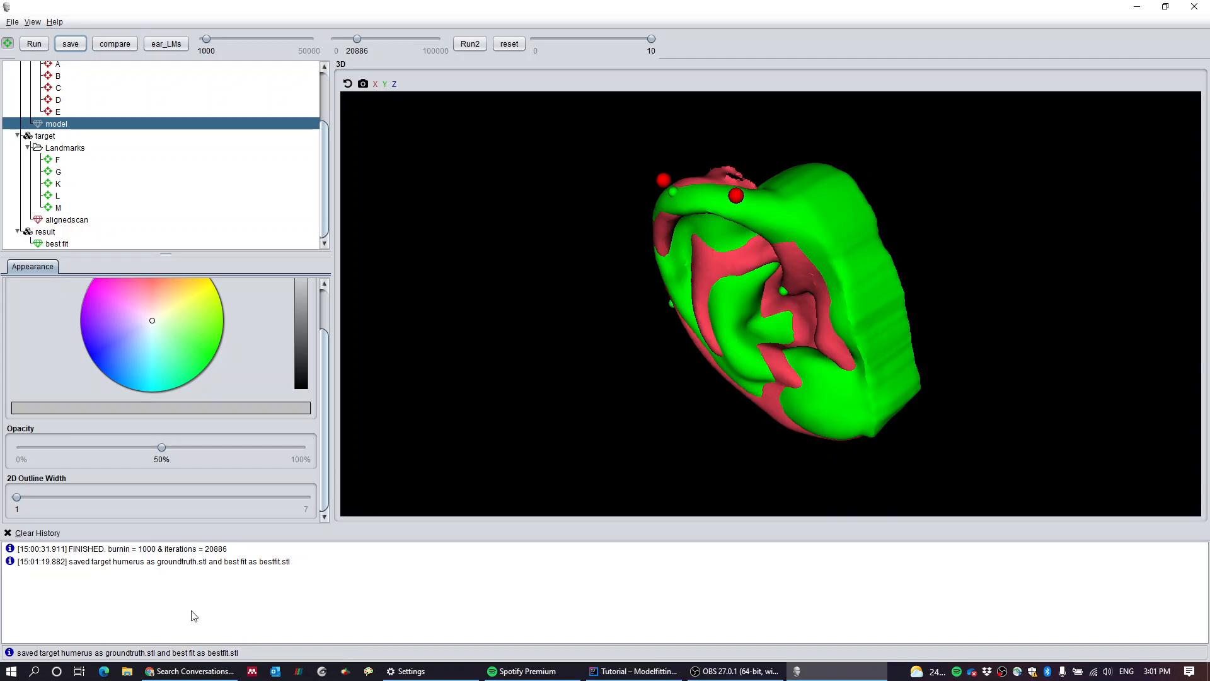
{"action": "mouse_move", "coordinate": [227, 654]}
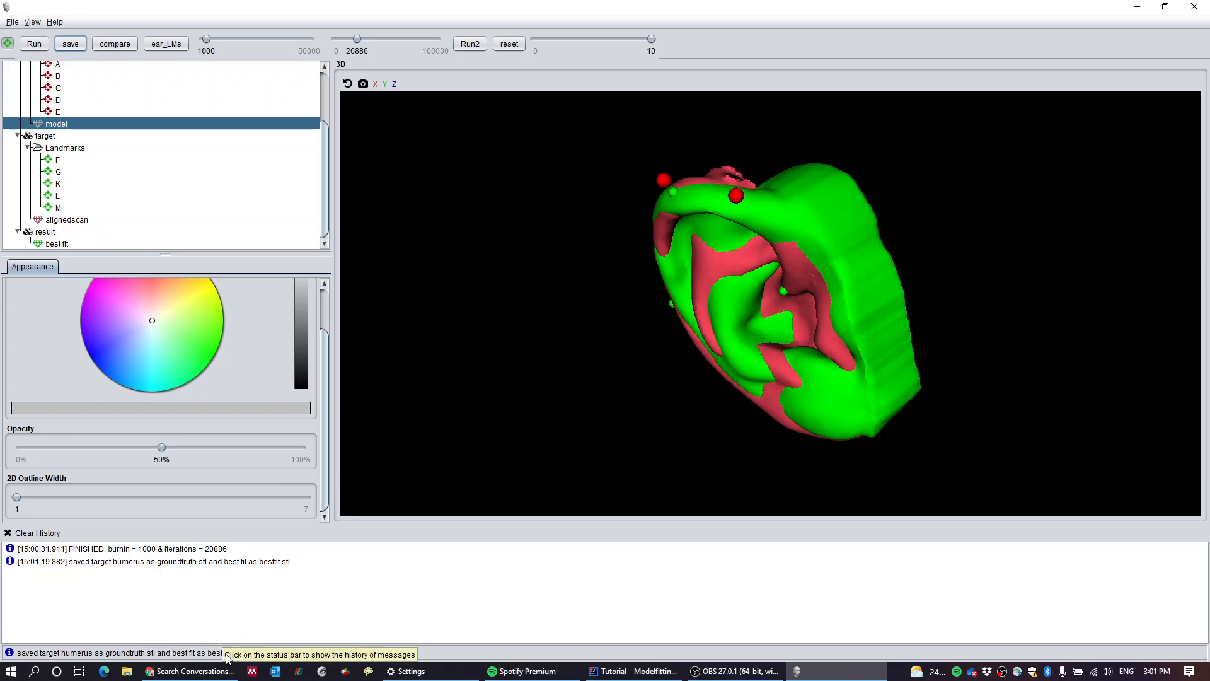
{"action": "mouse_move", "coordinate": [82, 171]}
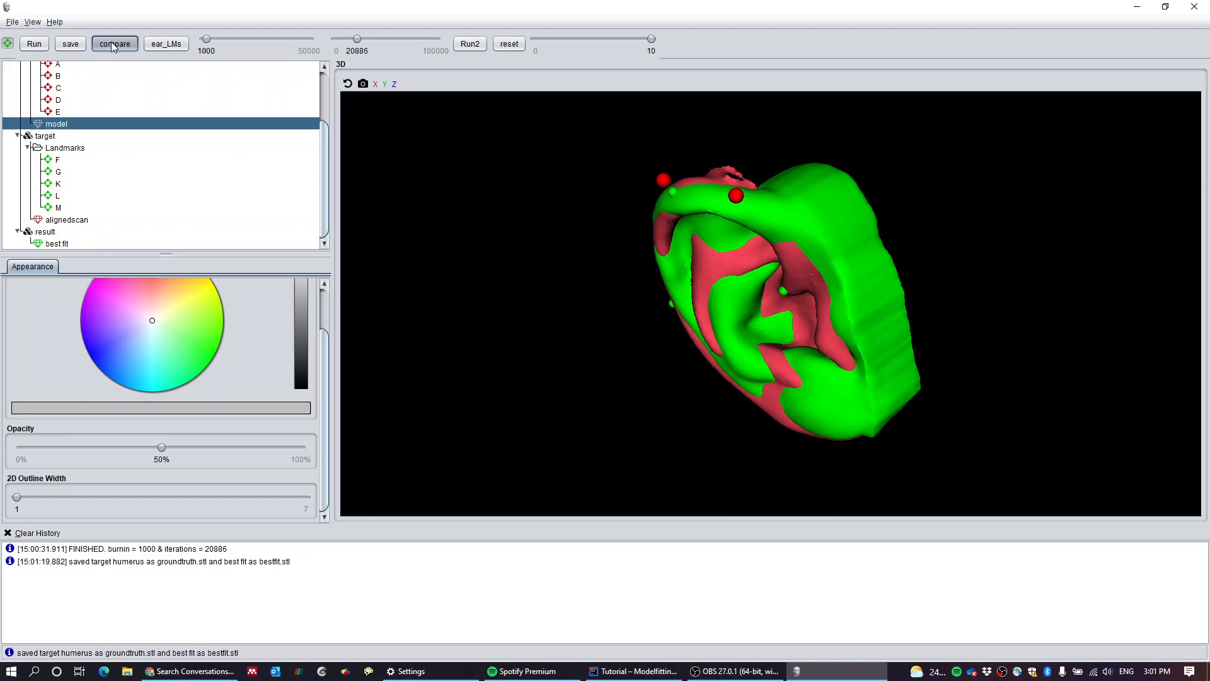
{"action": "mouse_move", "coordinate": [177, 328]}
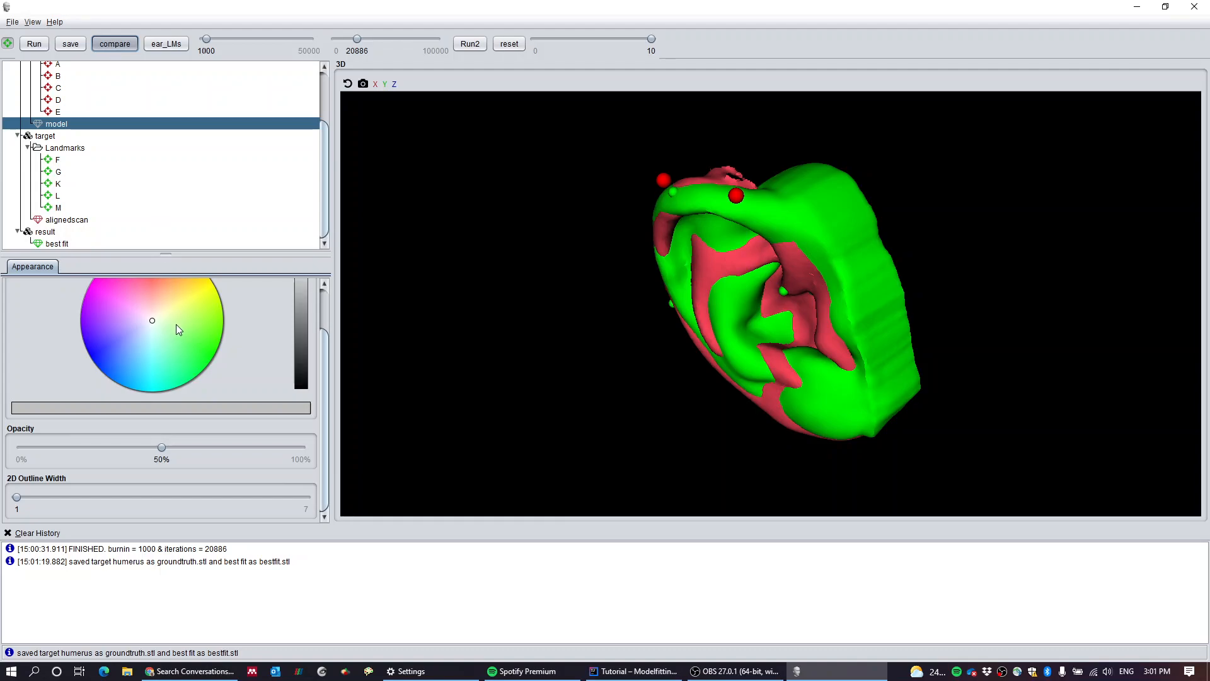
{"action": "left_click", "coordinate": [114, 44]}
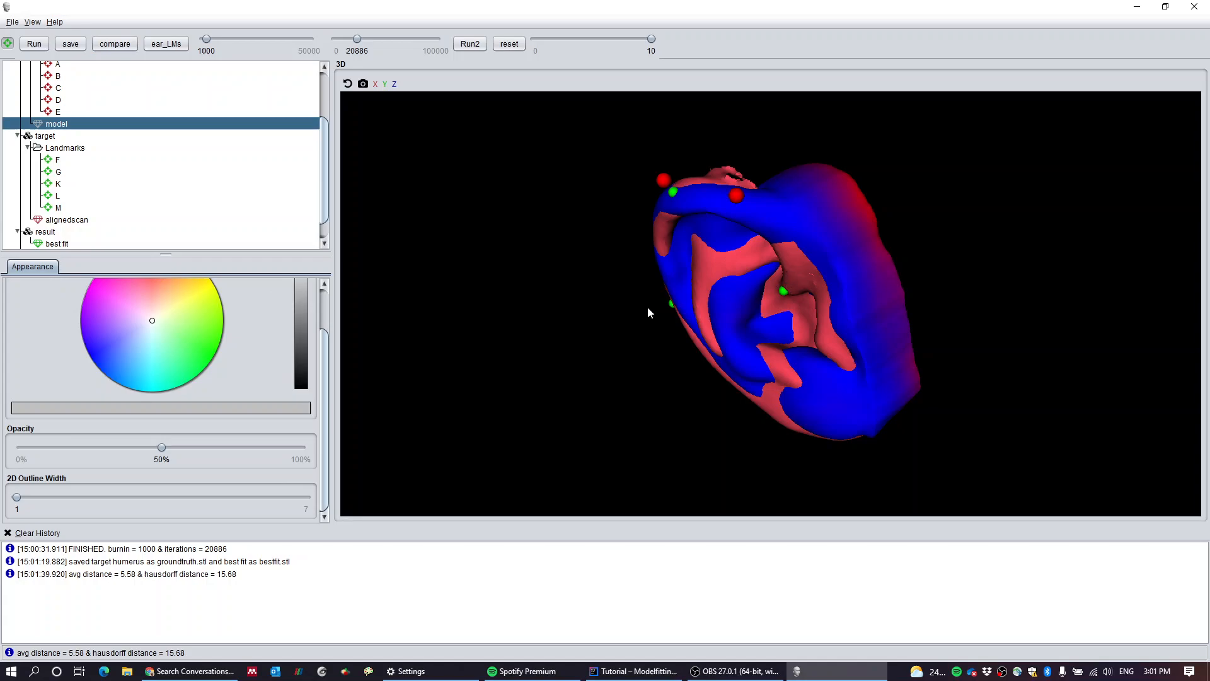
{"action": "mouse_move", "coordinate": [121, 588]}
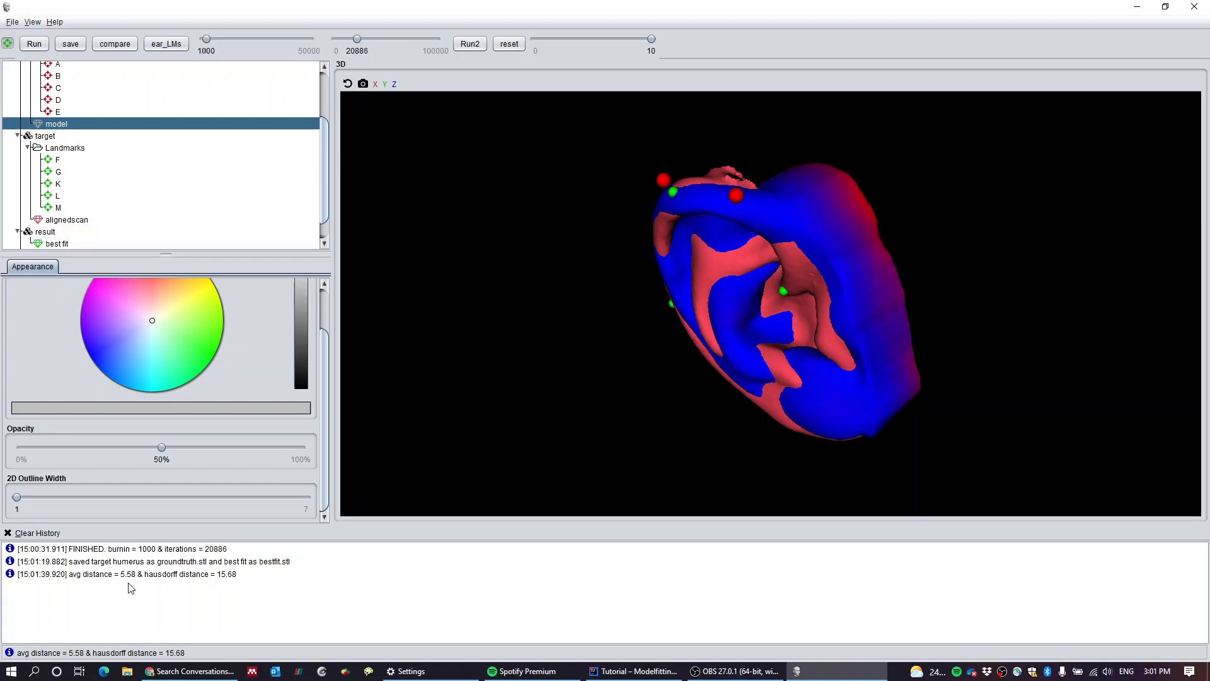
{"action": "mouse_move", "coordinate": [237, 588]}
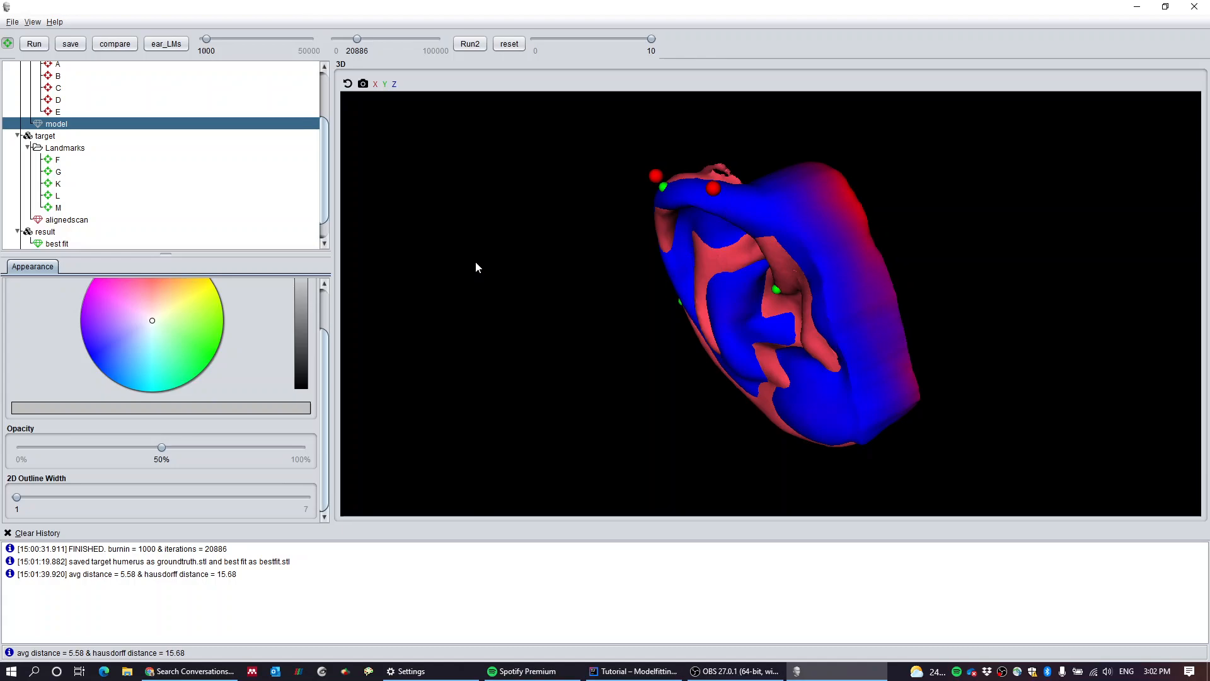
Step: Hide alignedscan, target landmarks F–M and model landmarks A–E, then select the distances map
{"action": "left_click", "coordinate": [66, 219]}
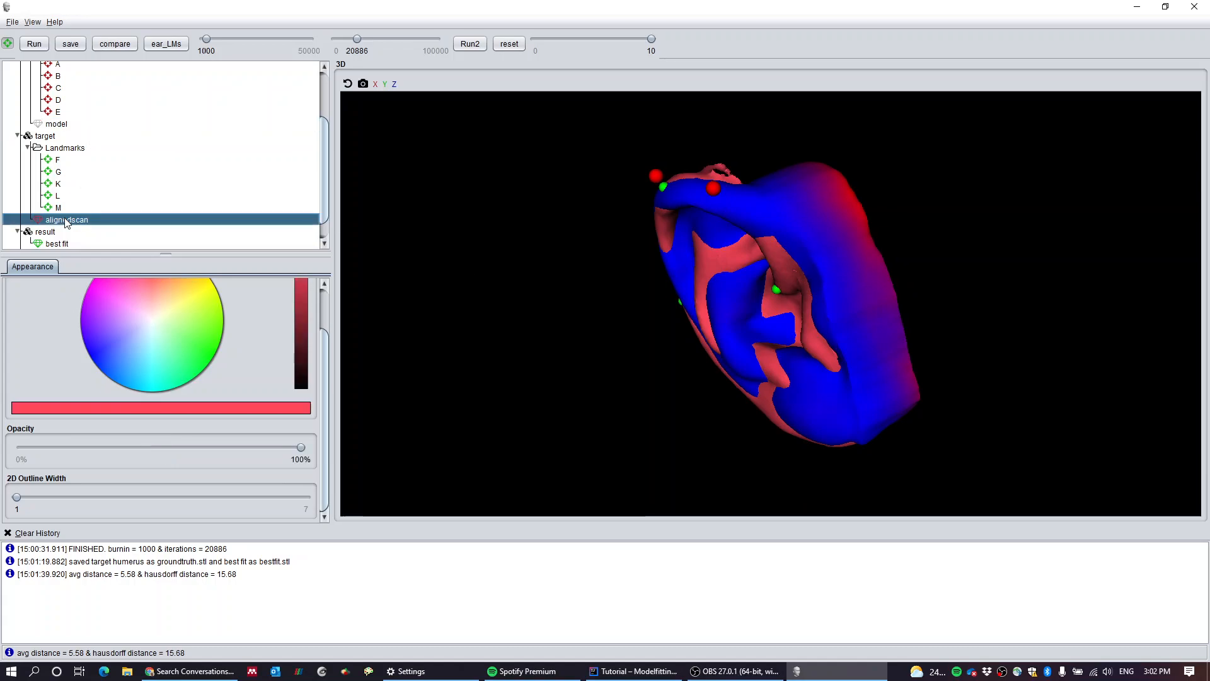
{"action": "right_click", "coordinate": [66, 219]}
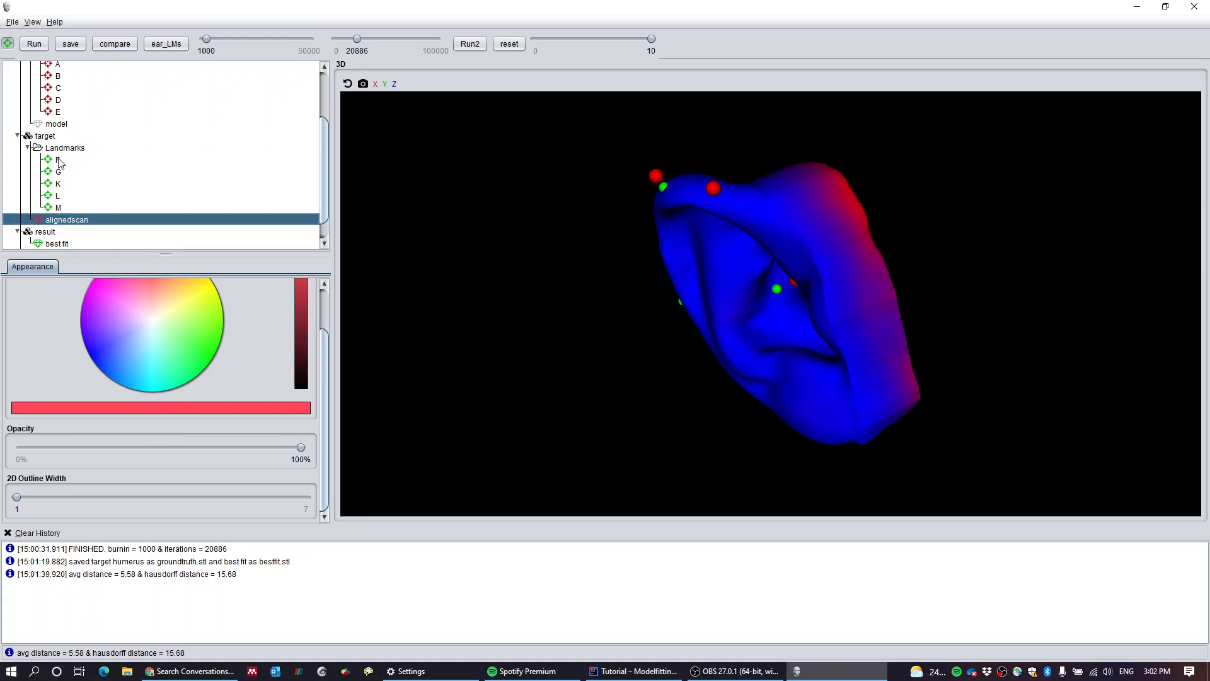
{"action": "right_click", "coordinate": [65, 147]}
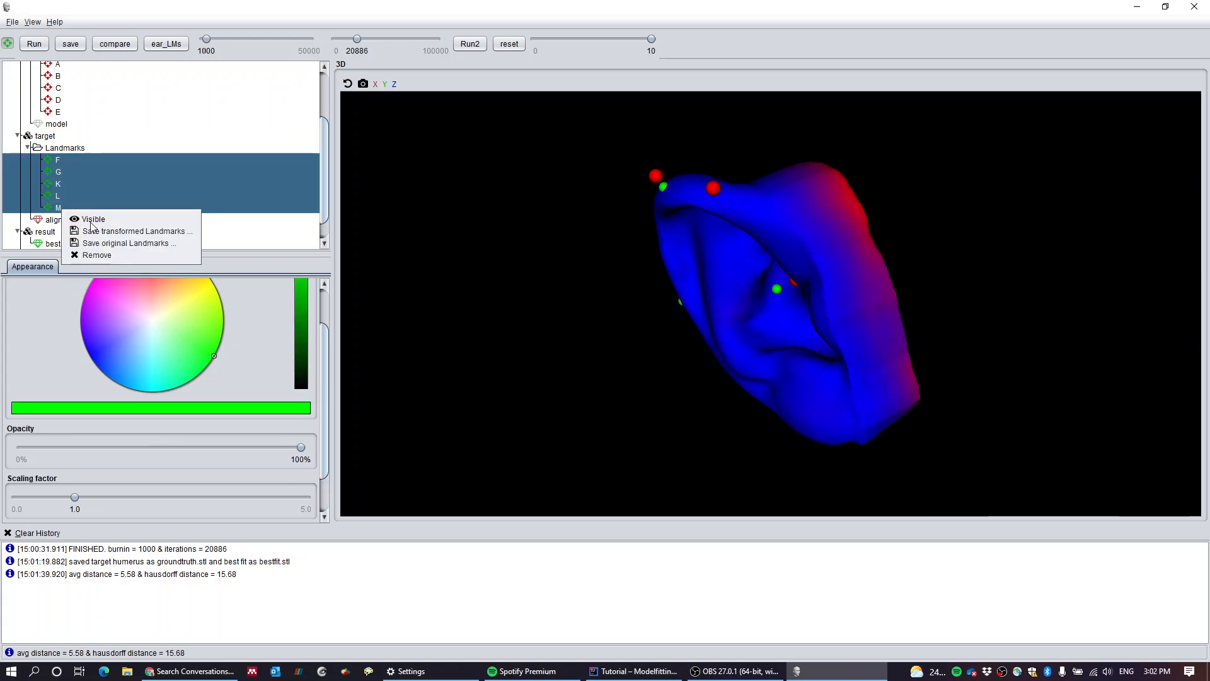
{"action": "left_click", "coordinate": [93, 218]}
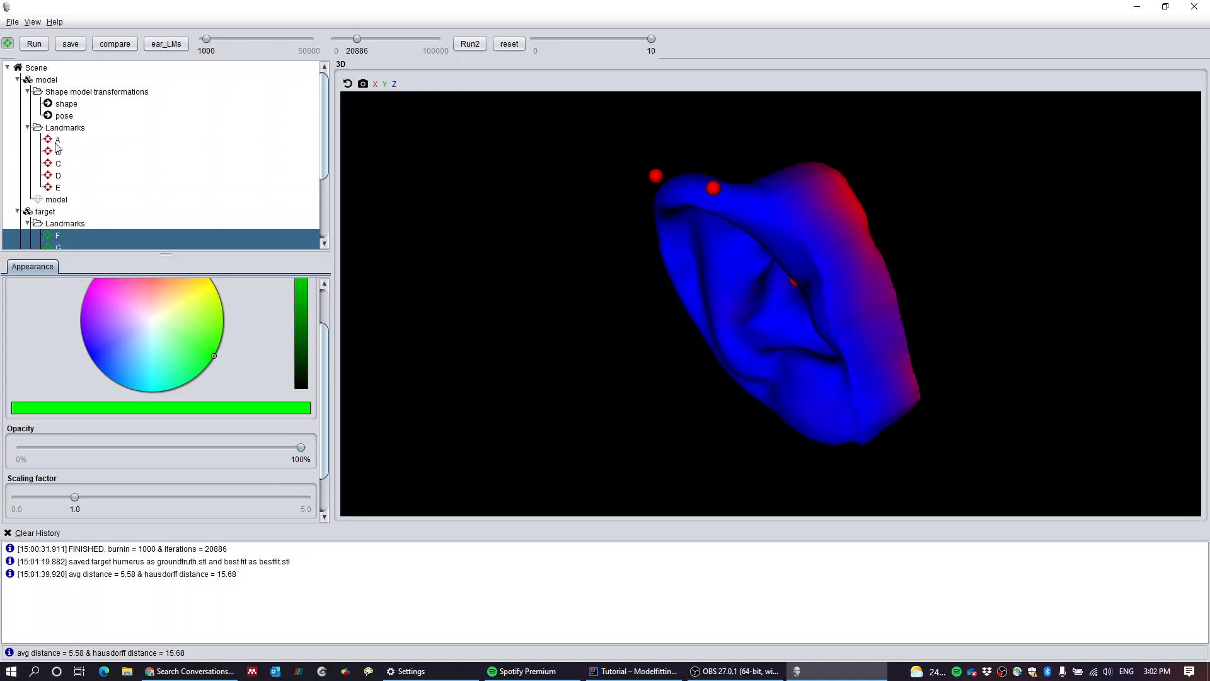
{"action": "right_click", "coordinate": [64, 127]}
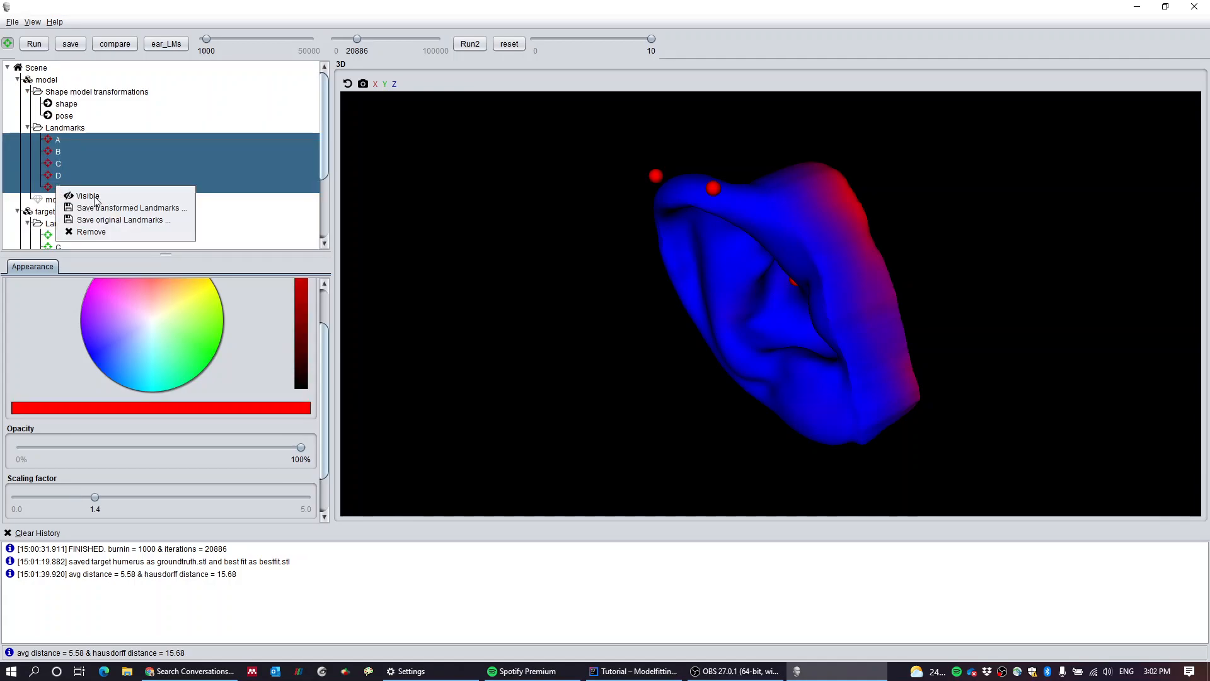
{"action": "left_click", "coordinate": [87, 195]}
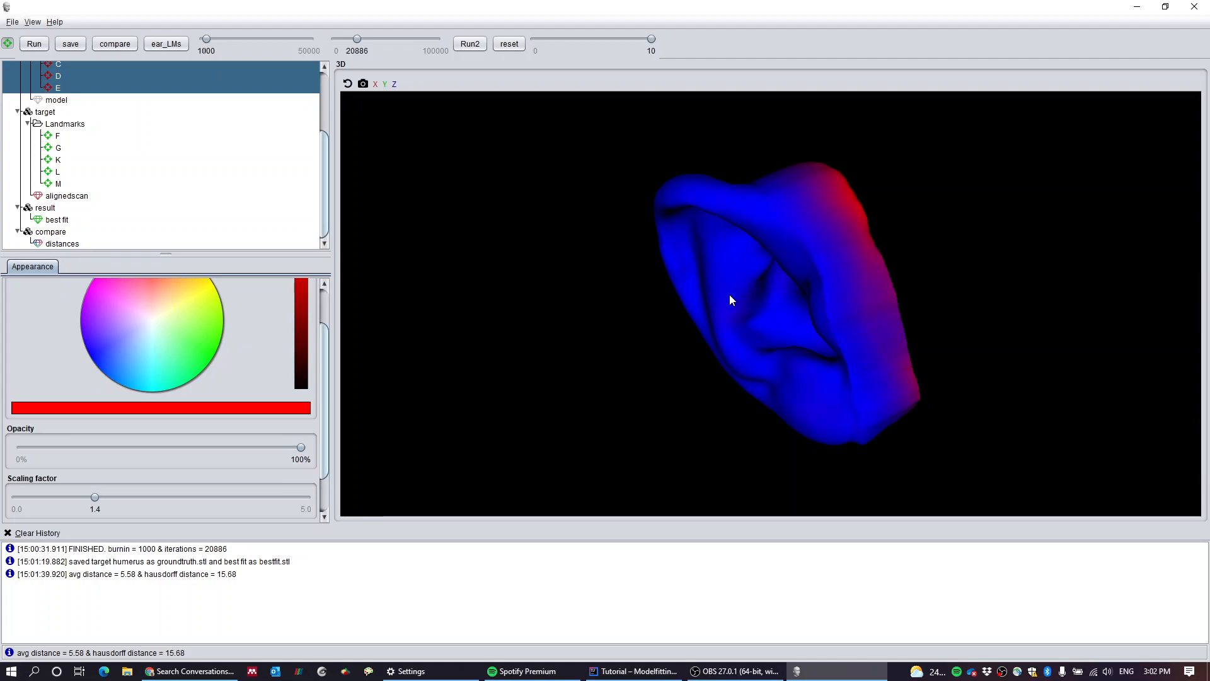
{"action": "left_click", "coordinate": [61, 244]}
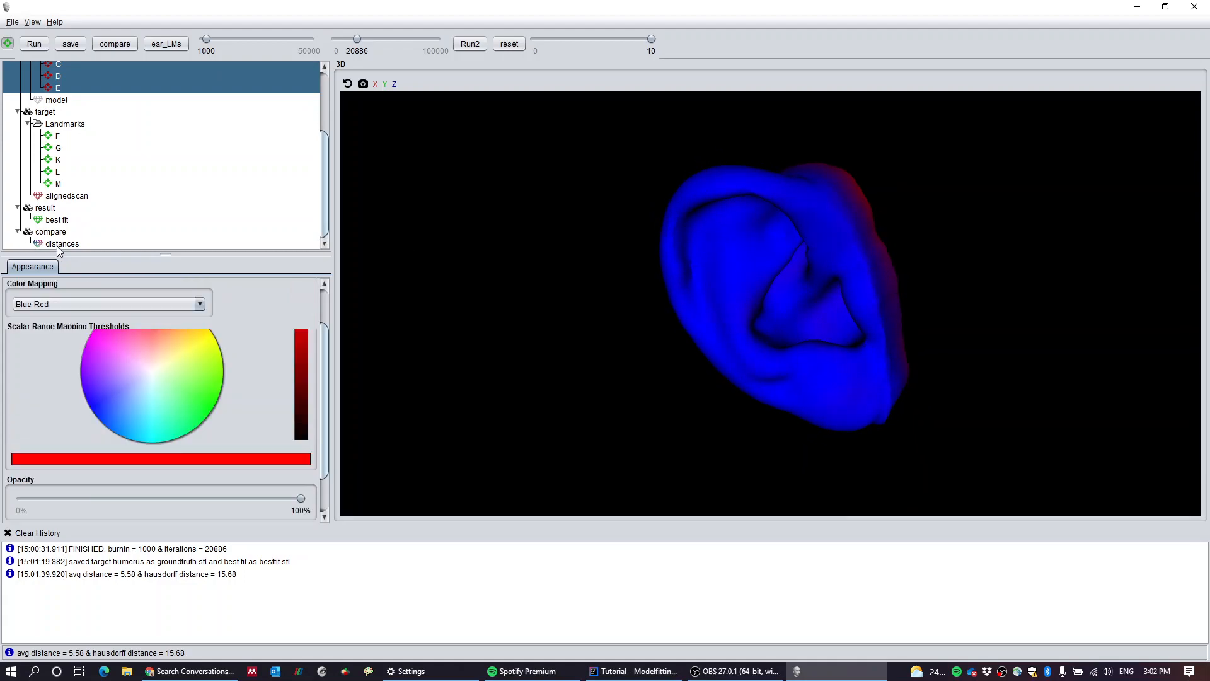
Step: Lower the distance map's upper Scalar Range threshold to 0.5 so deviations show red
{"action": "left_click", "coordinate": [62, 243]}
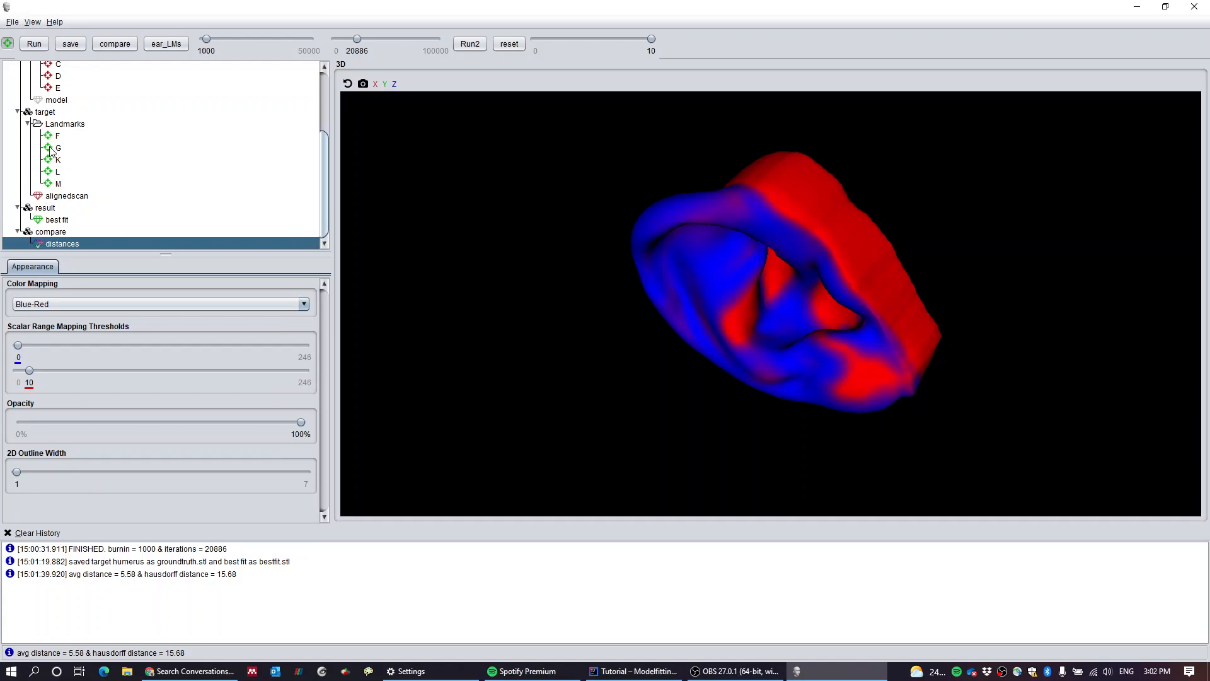
{"action": "mouse_move", "coordinate": [726, 285]}
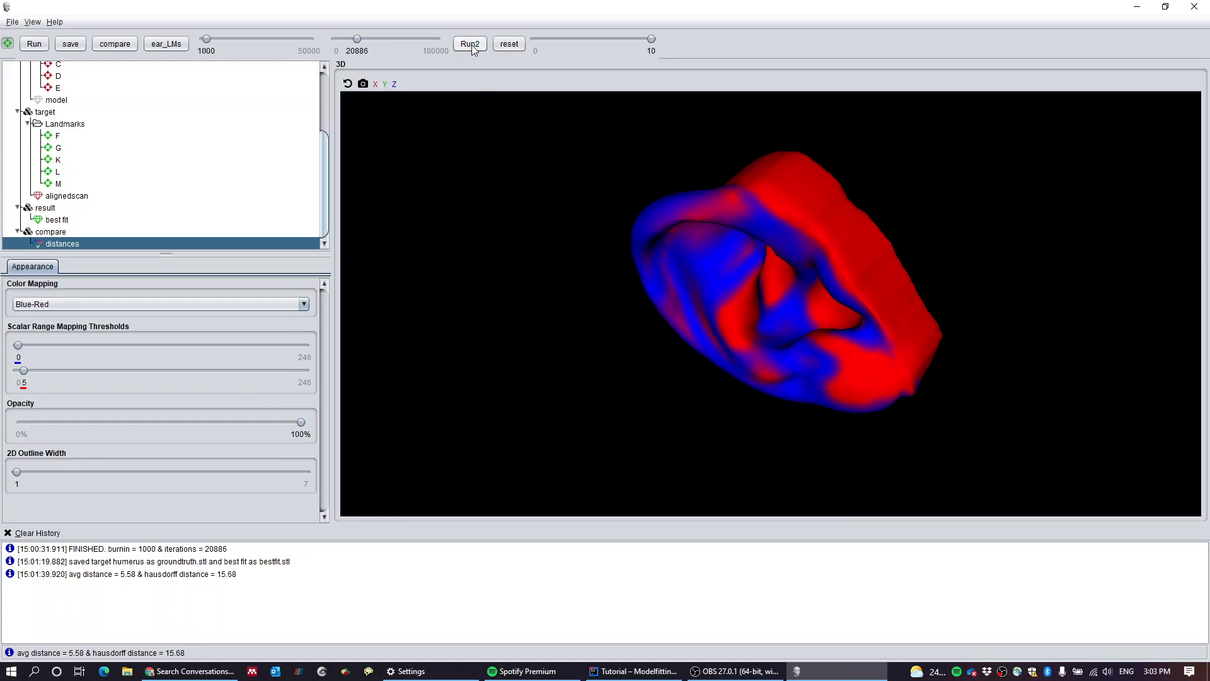
Step: Rerun the posterior model fitting with Run2, producing a second best-fit ear mesh
{"action": "left_click", "coordinate": [469, 44]}
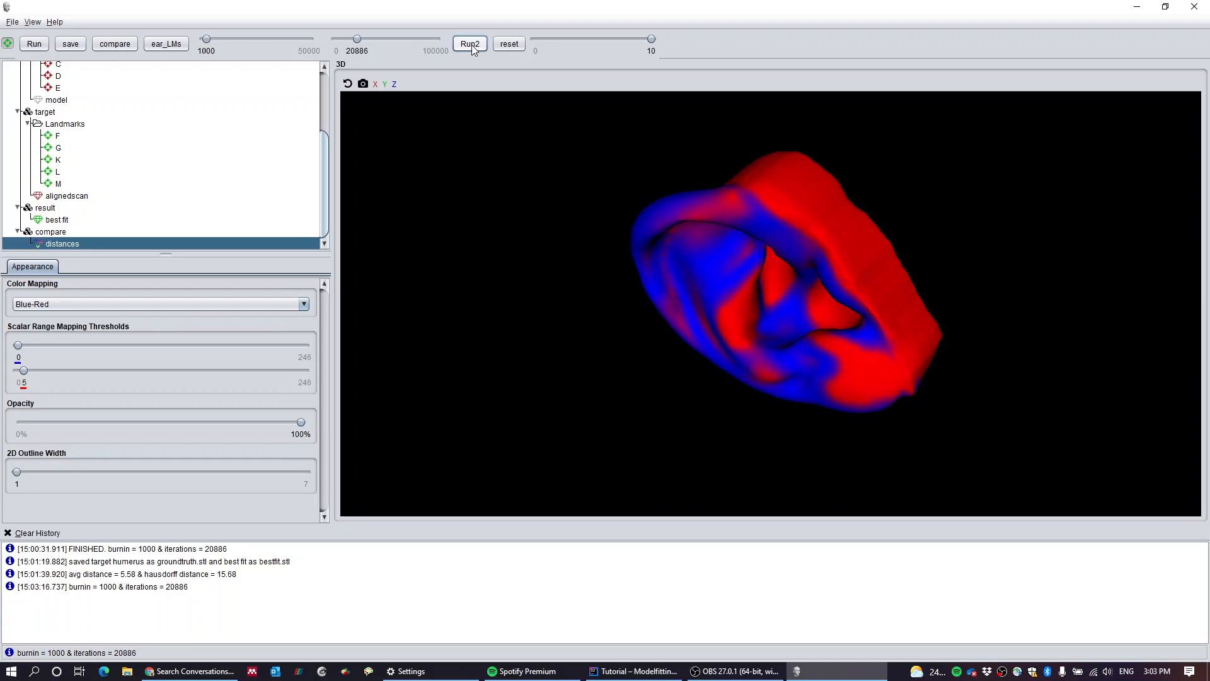
{"action": "mouse_move", "coordinate": [517, 224]}
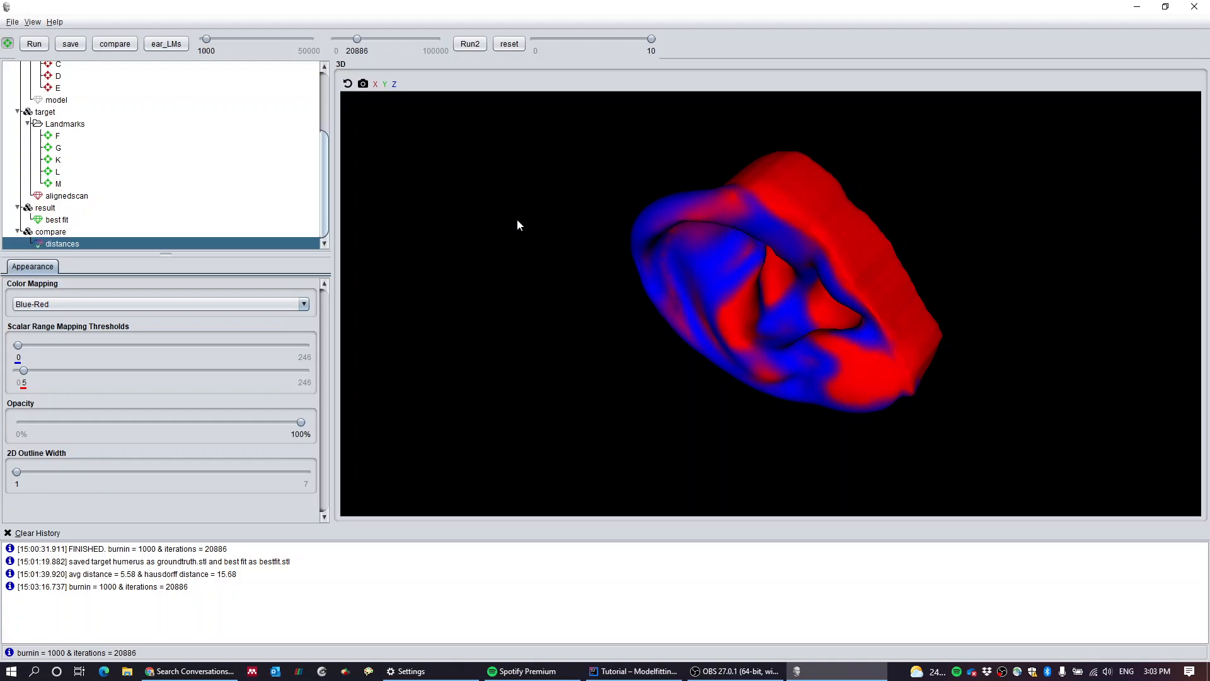
{"action": "mouse_move", "coordinate": [453, 354]}
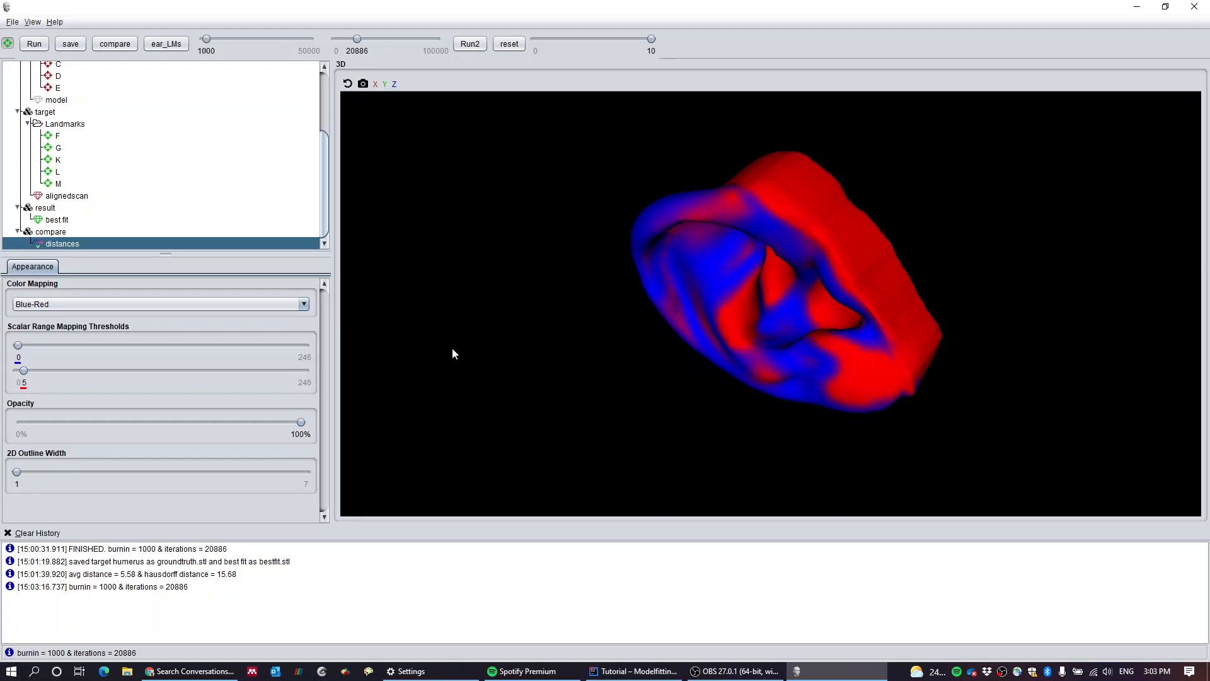
{"action": "left_click", "coordinate": [70, 44]}
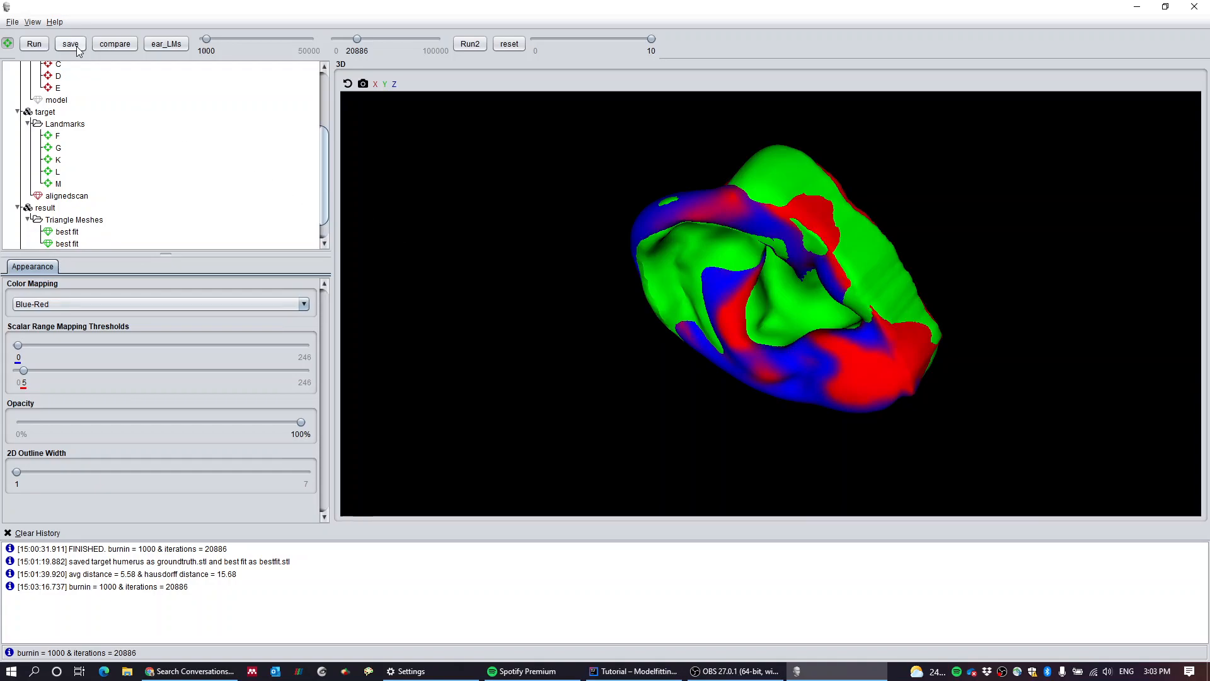
{"action": "left_click", "coordinate": [114, 43]}
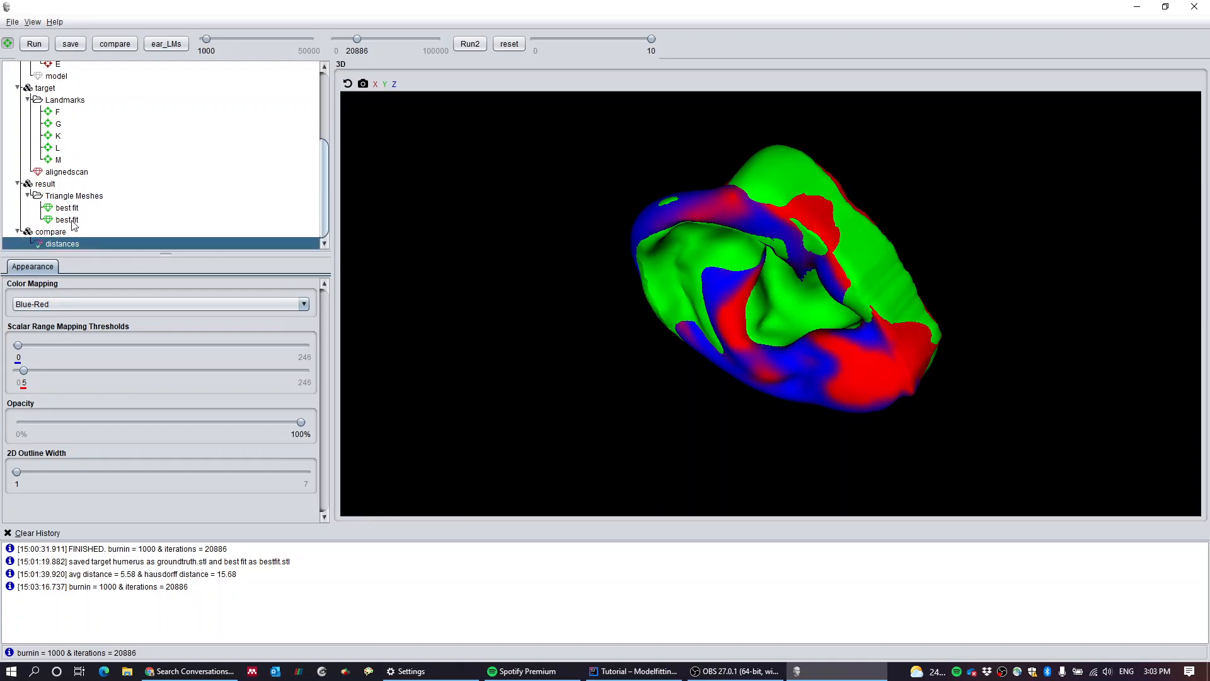
Step: Hide both best-fit meshes via Visible so only the distance heat map remains
{"action": "left_click", "coordinate": [66, 207]}
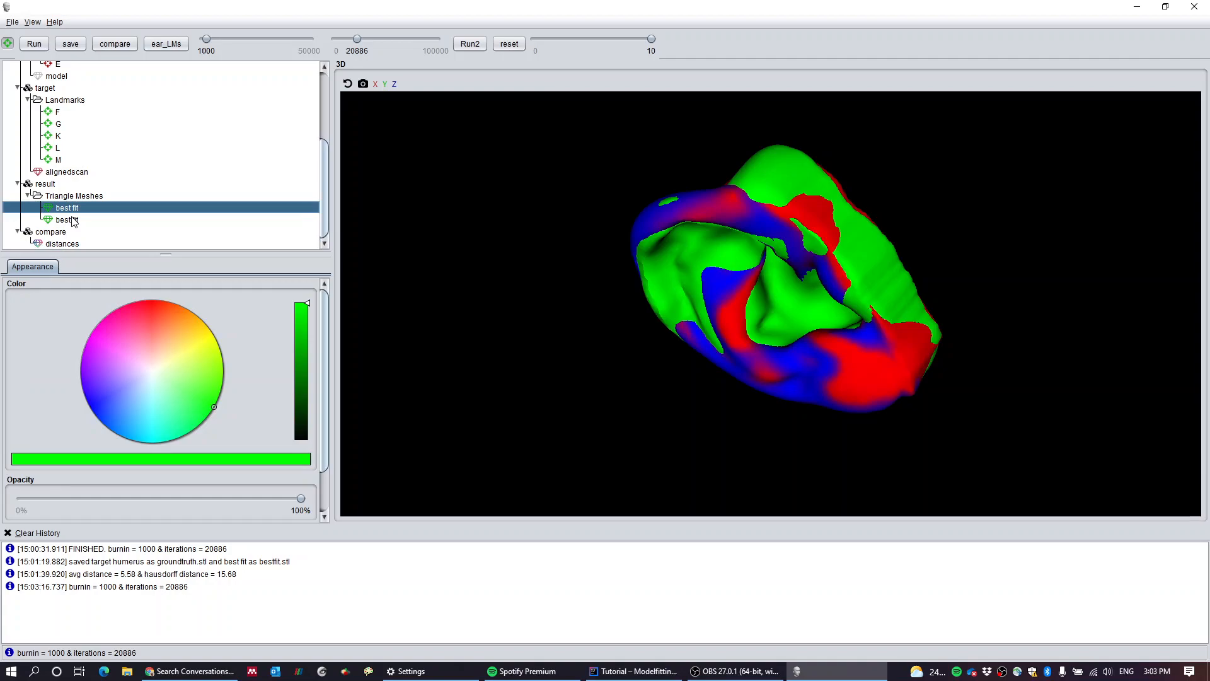
{"action": "right_click", "coordinate": [65, 219]}
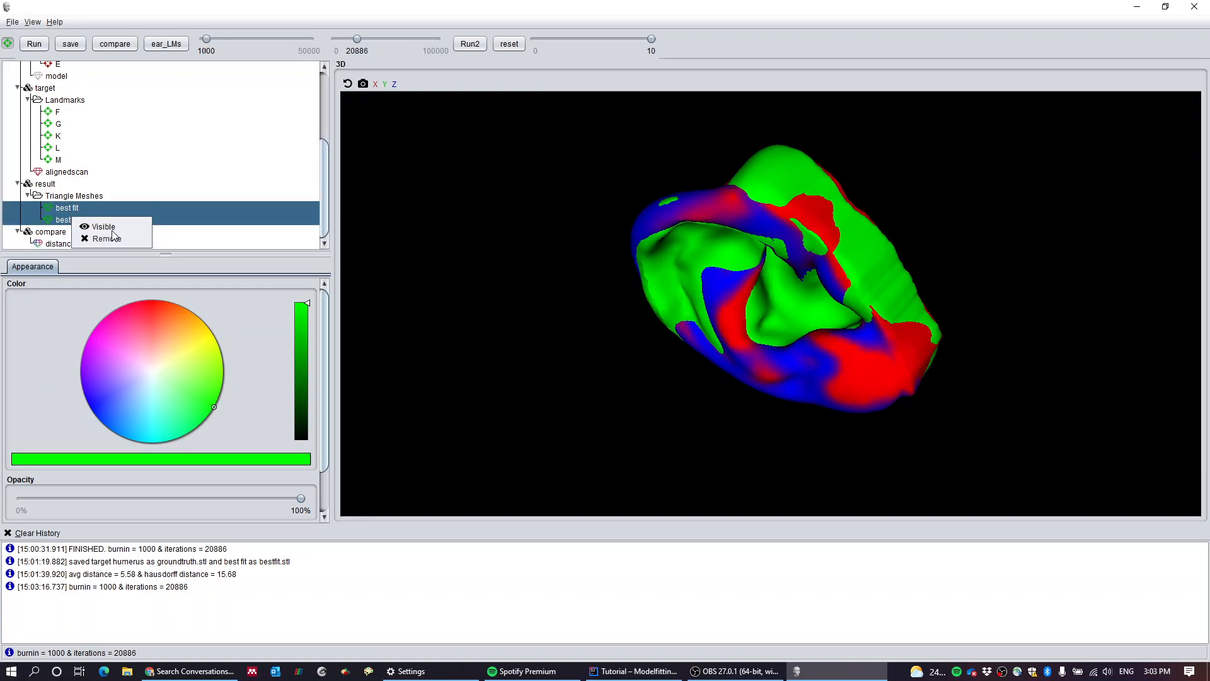
{"action": "left_click", "coordinate": [103, 227]}
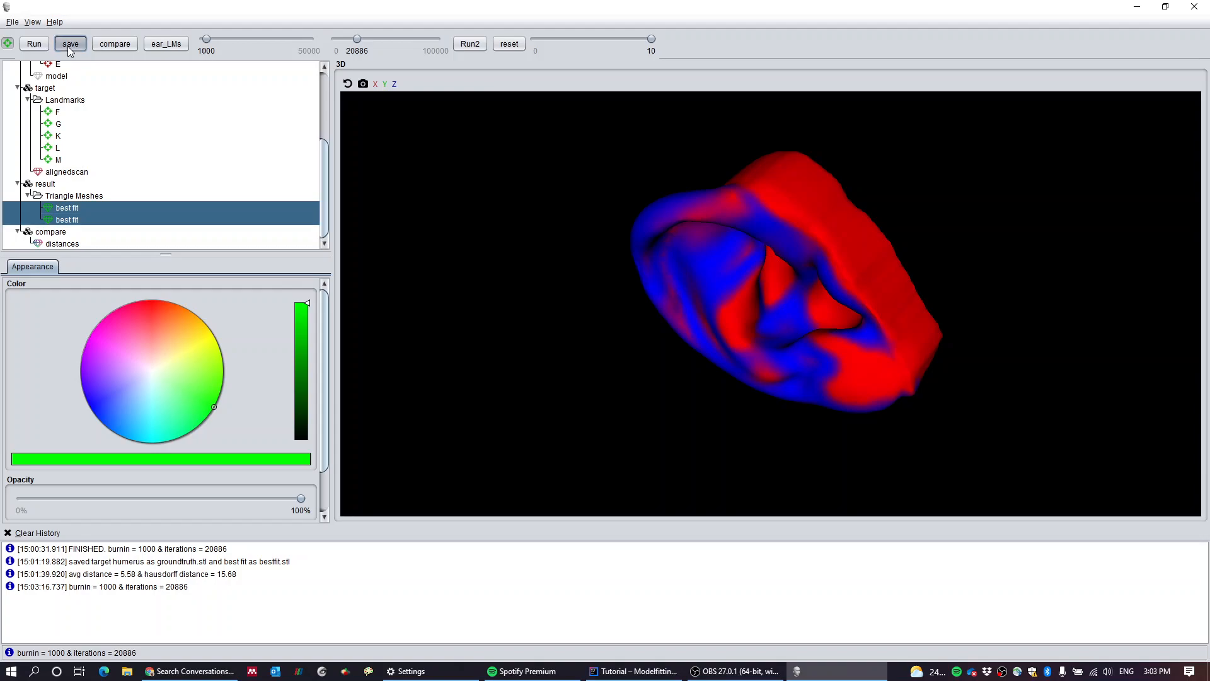
Step: Save the refitted ear and target as STL and compute their new distance map
{"action": "left_click", "coordinate": [70, 43]}
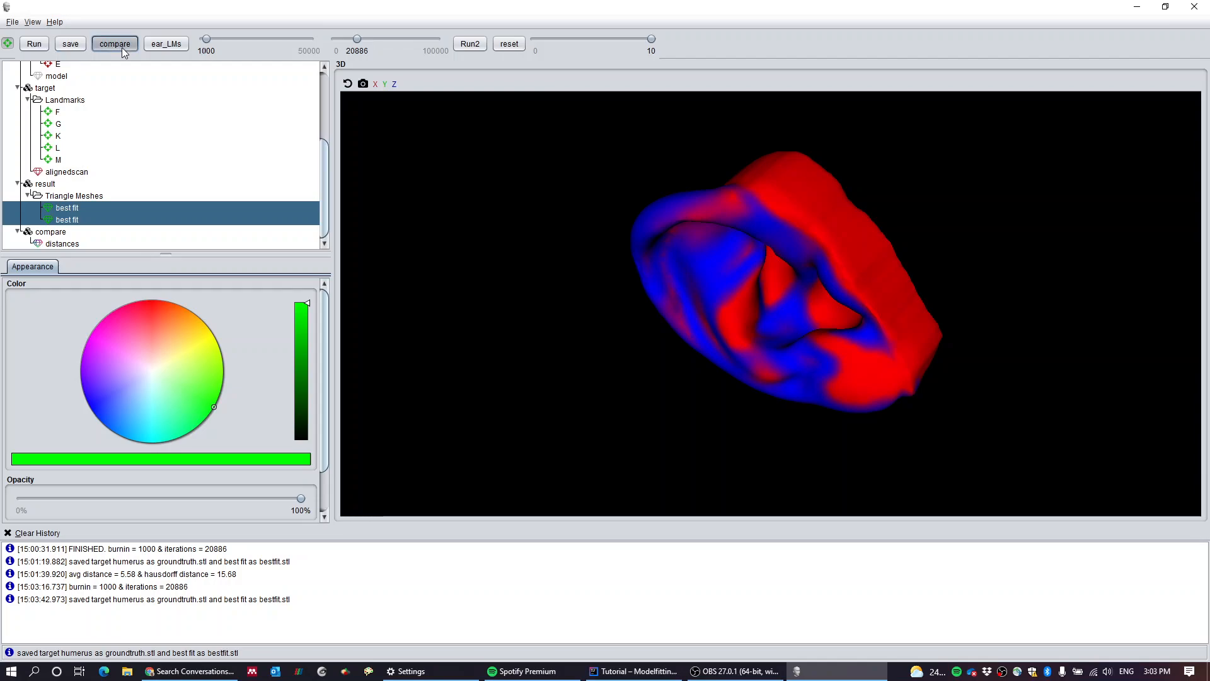
{"action": "mouse_move", "coordinate": [146, 114]}
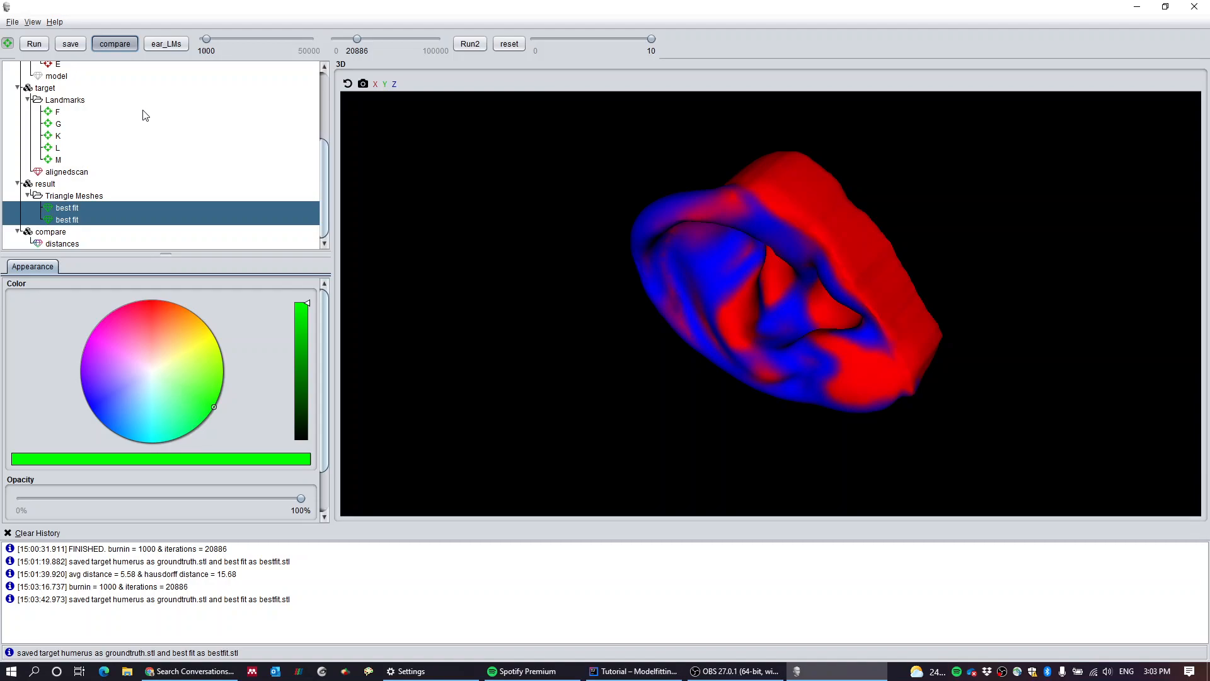
{"action": "left_click", "coordinate": [114, 44]}
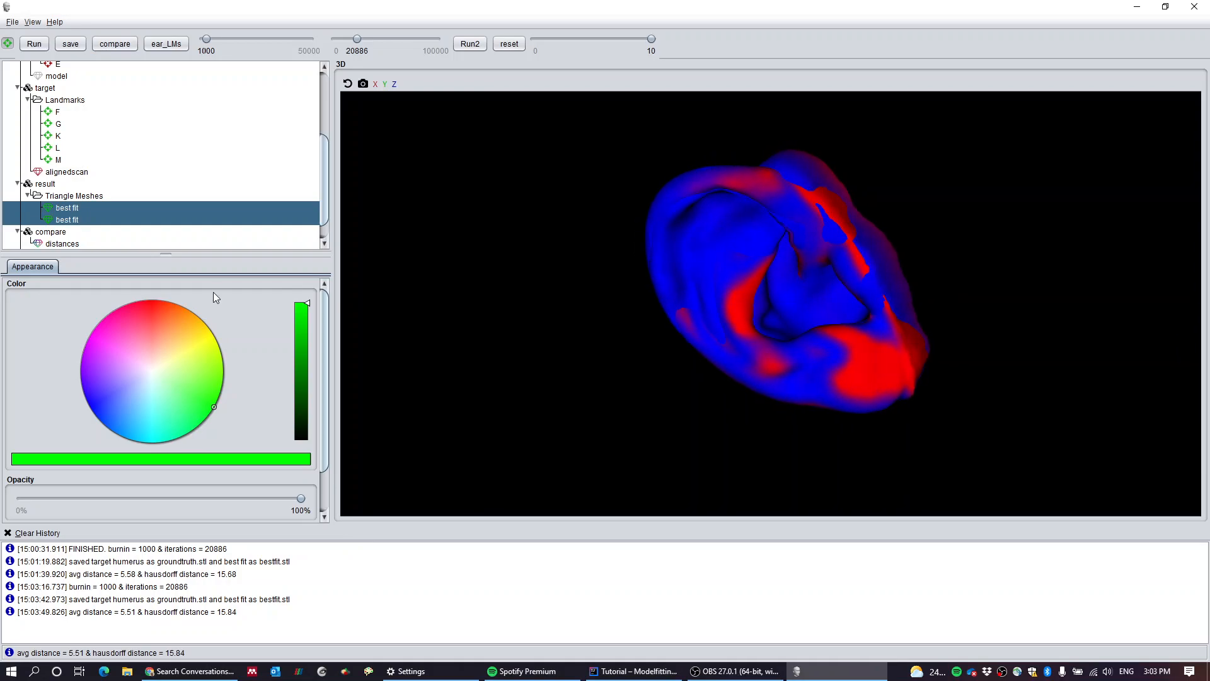
Step: Hide the earlier distances map and select the new one (average 5.51, Hausdorff 15.84)
{"action": "right_click", "coordinate": [62, 220]}
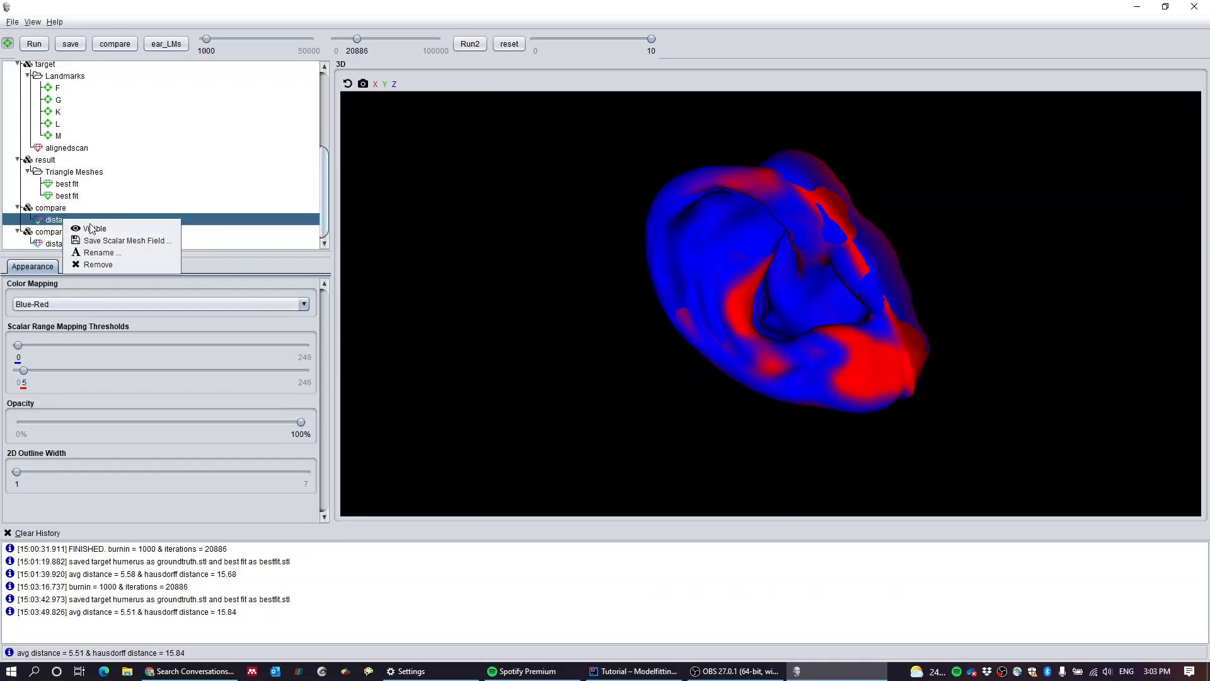
{"action": "left_click", "coordinate": [95, 228]}
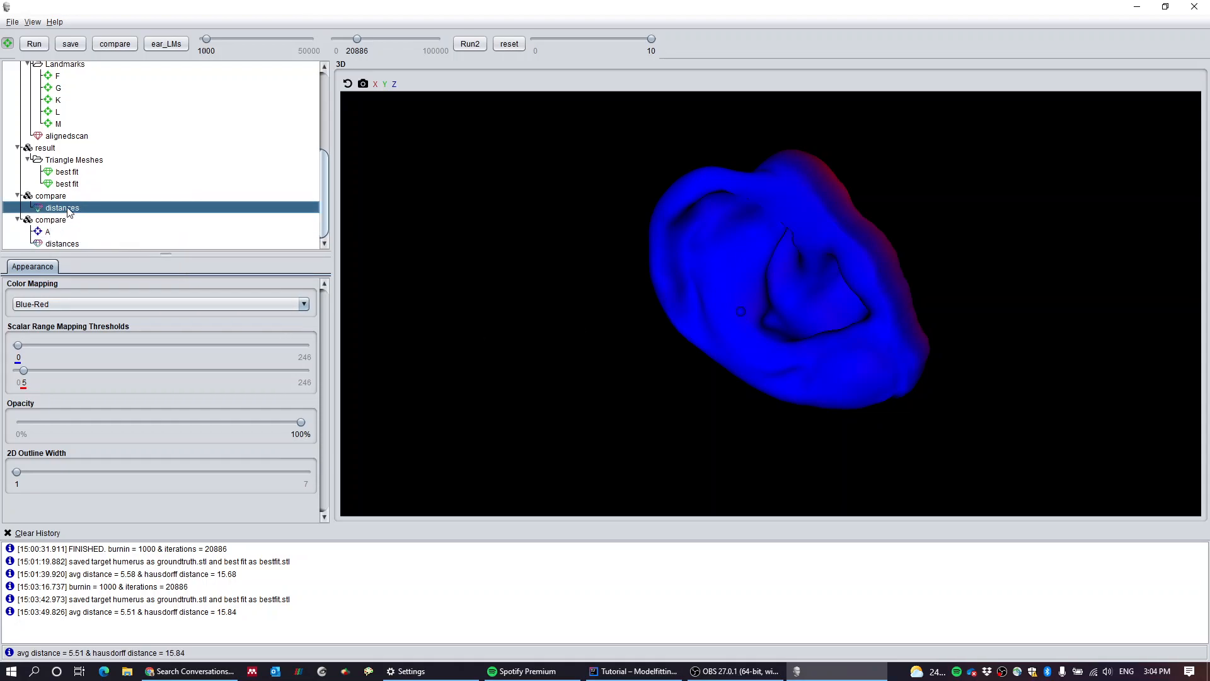
{"action": "left_click", "coordinate": [63, 243]}
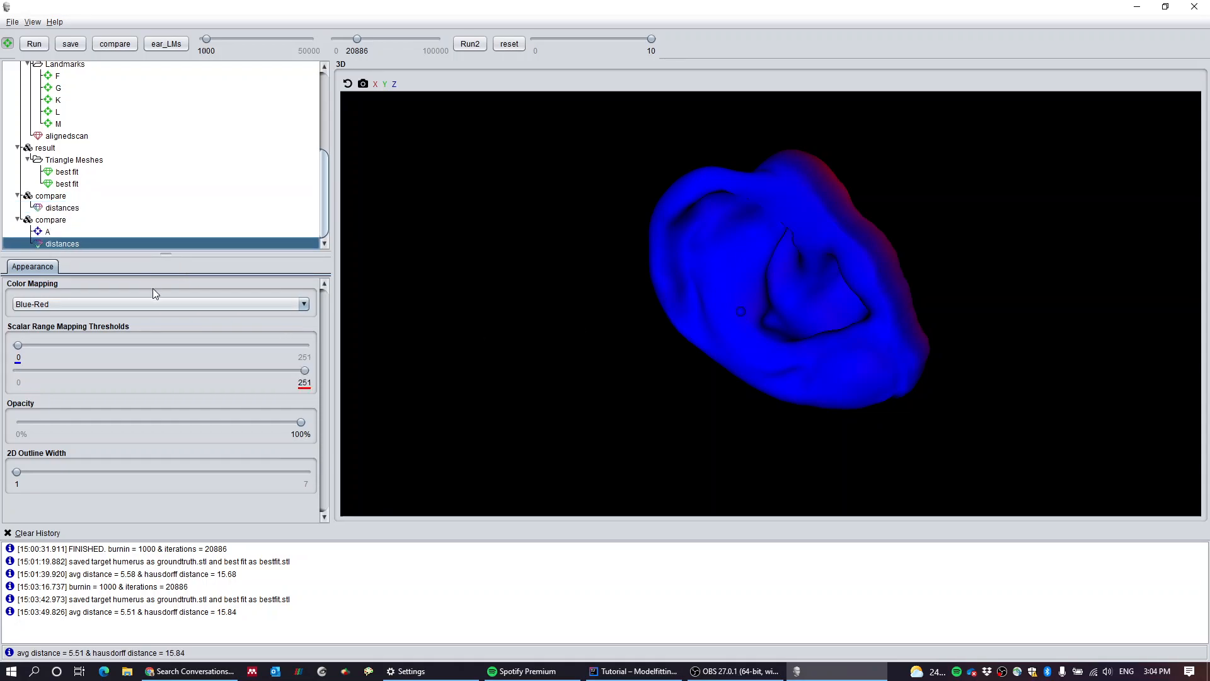